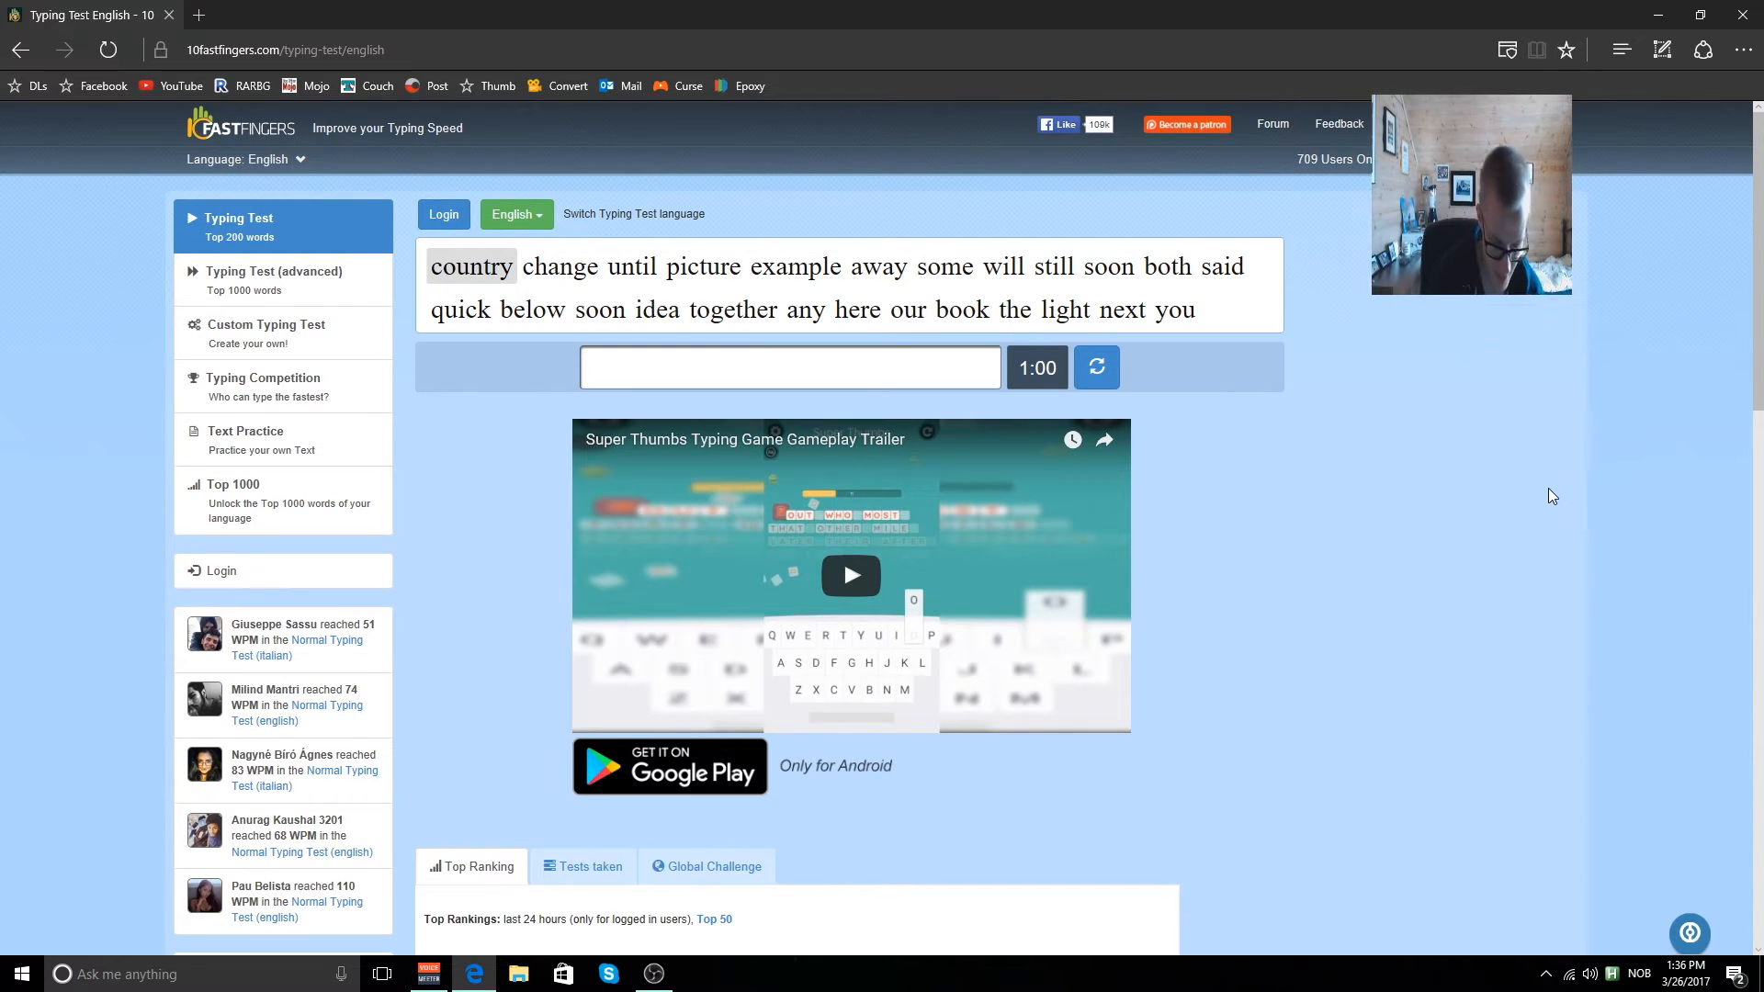
# Type the opening words of the test (un, example, still, quick, together, our, next, more...).
pyautogui.scroll(-3)
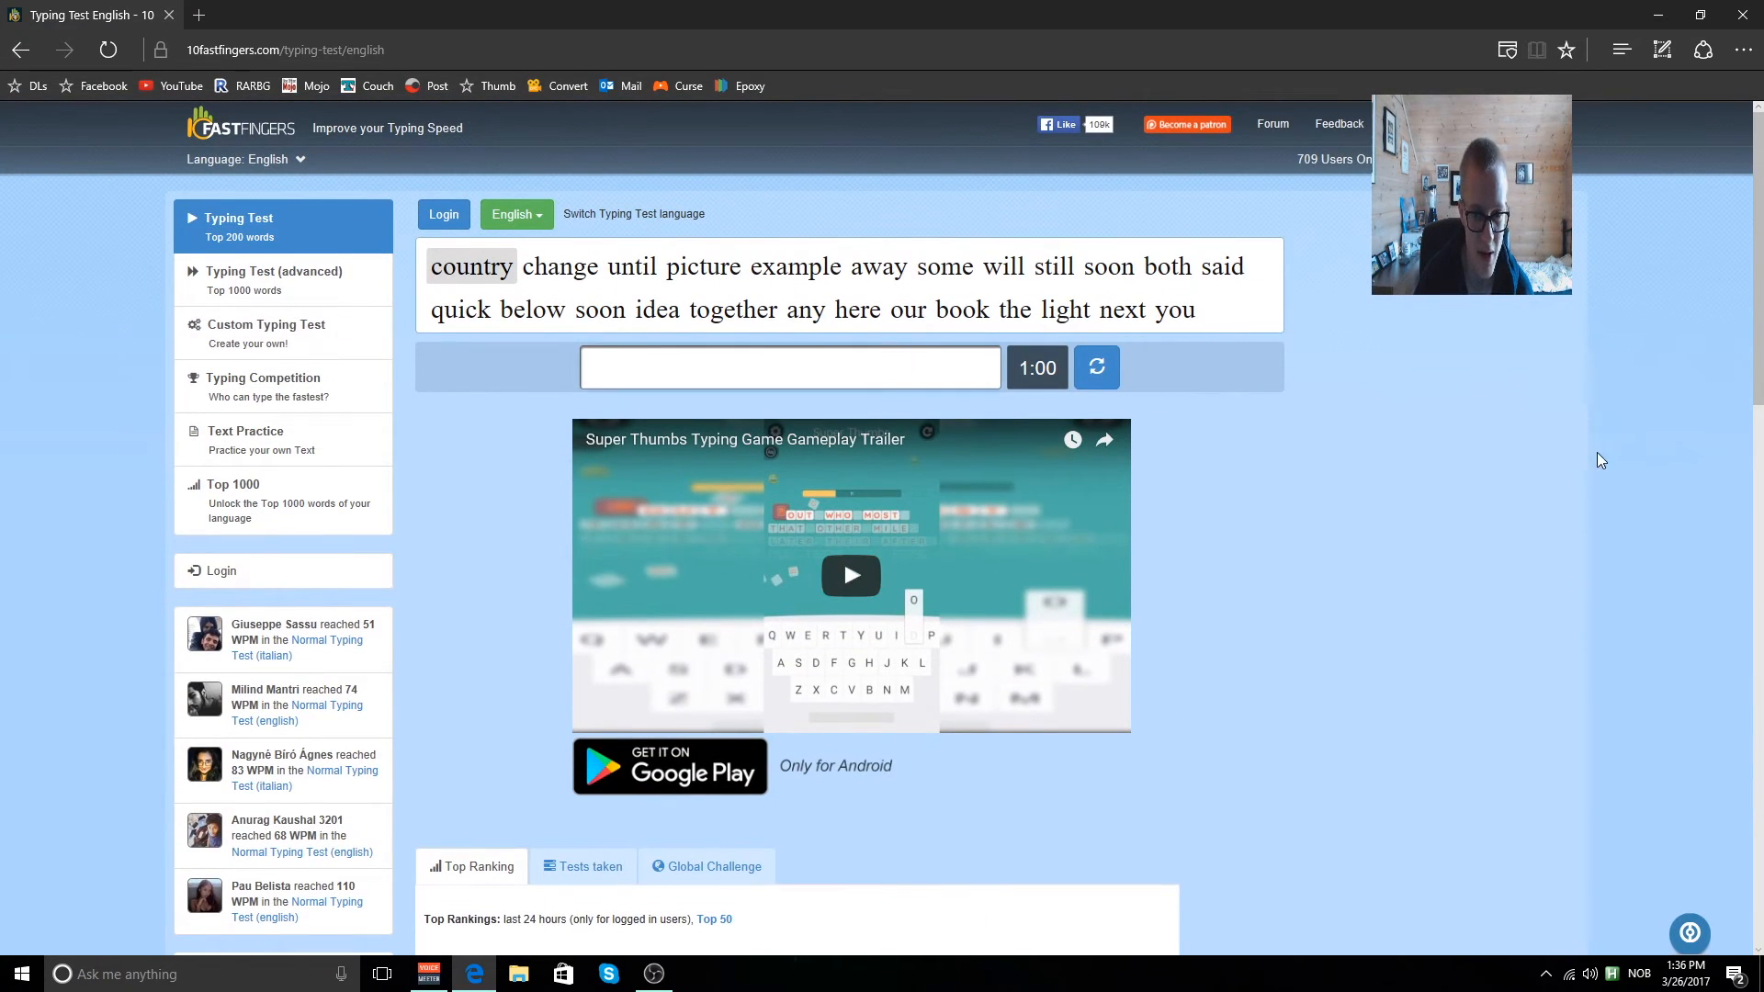
pyautogui.write('un')
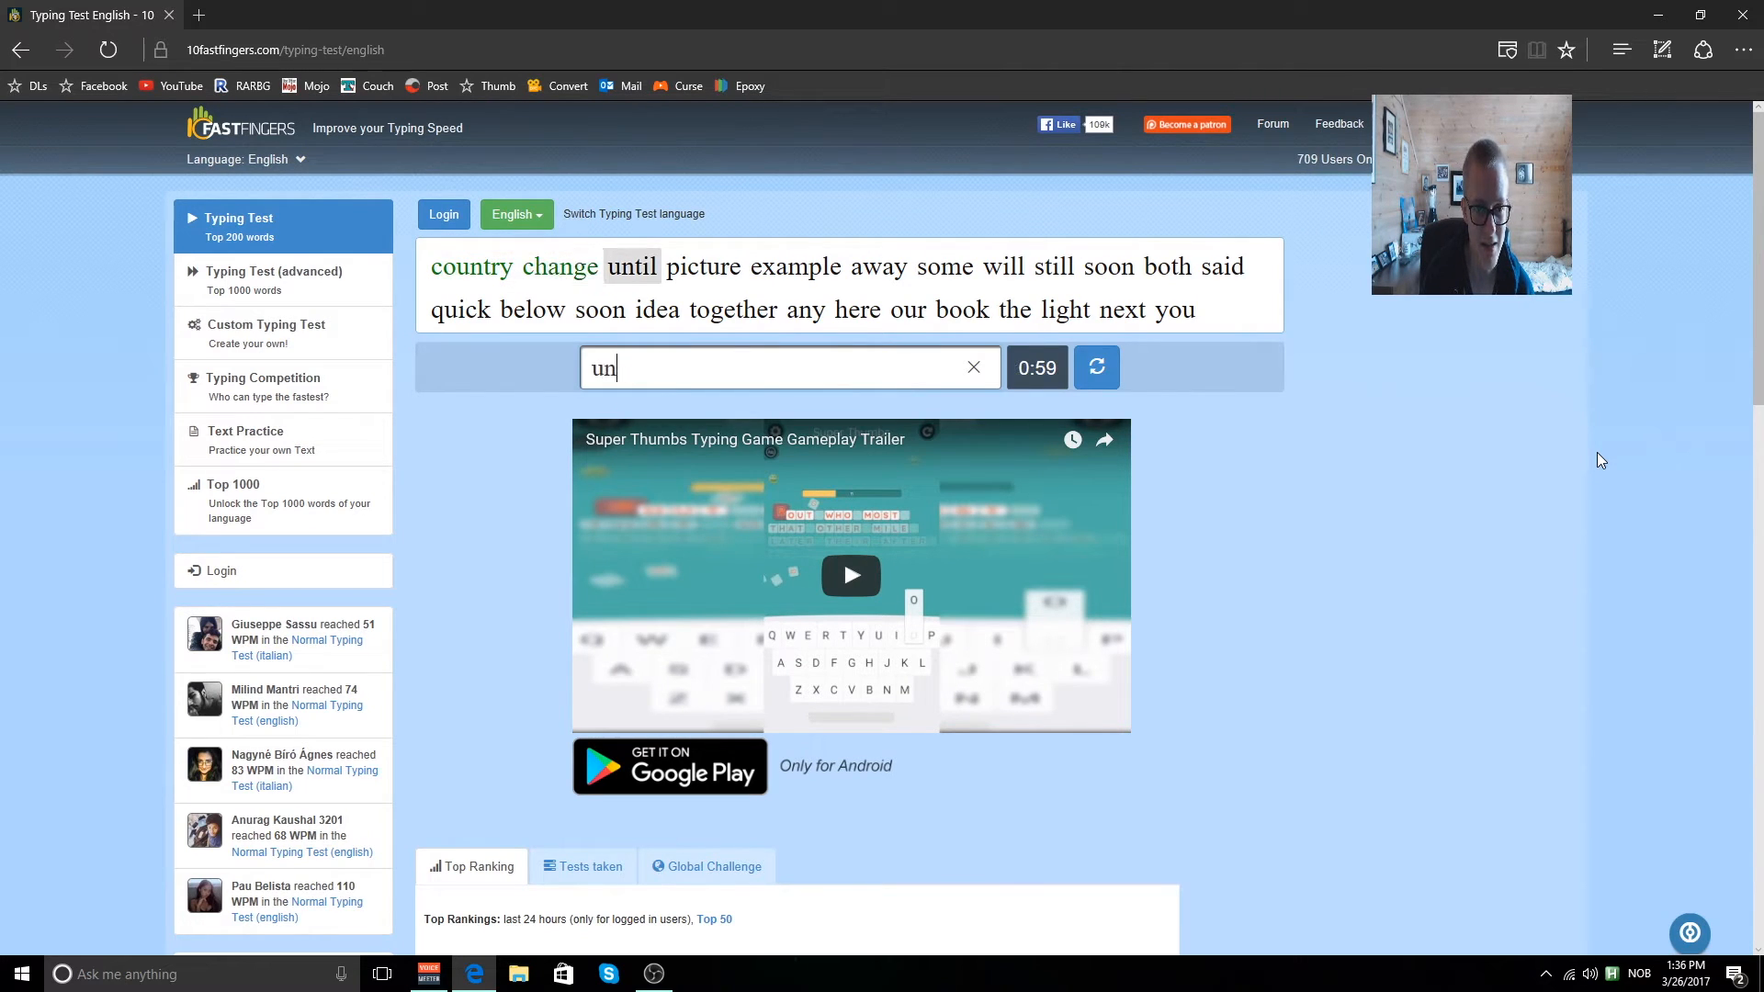
pyautogui.write('example')
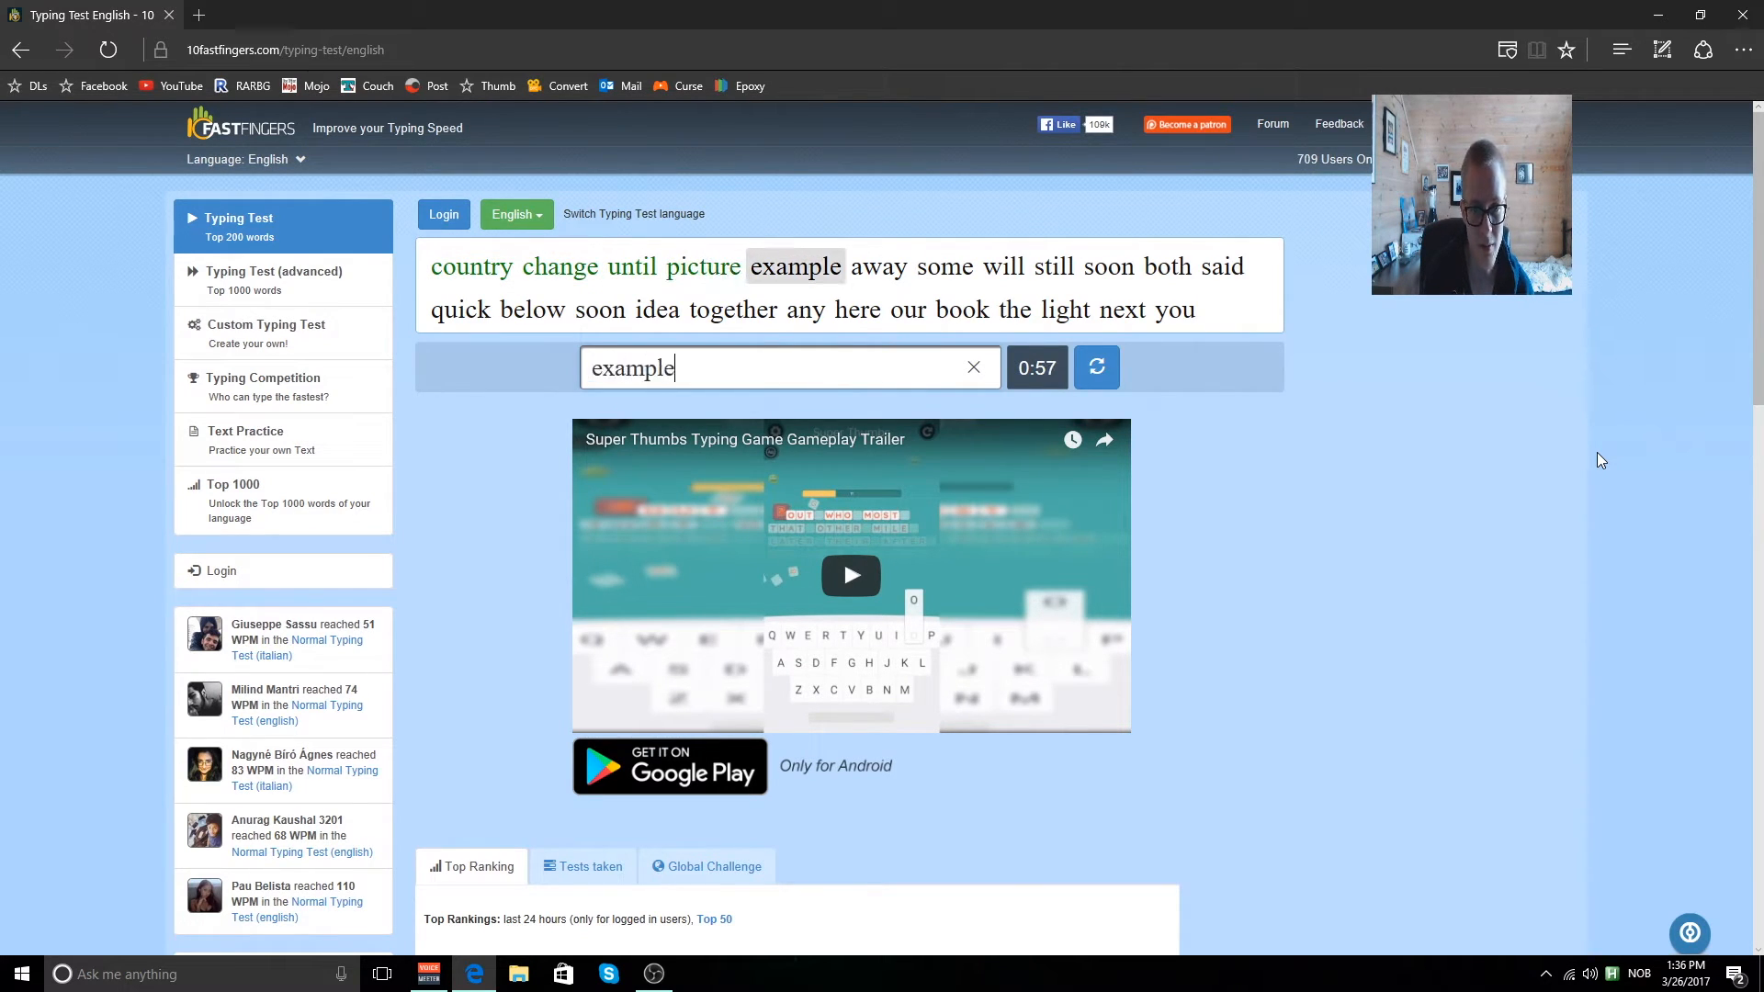
pyautogui.write('still')
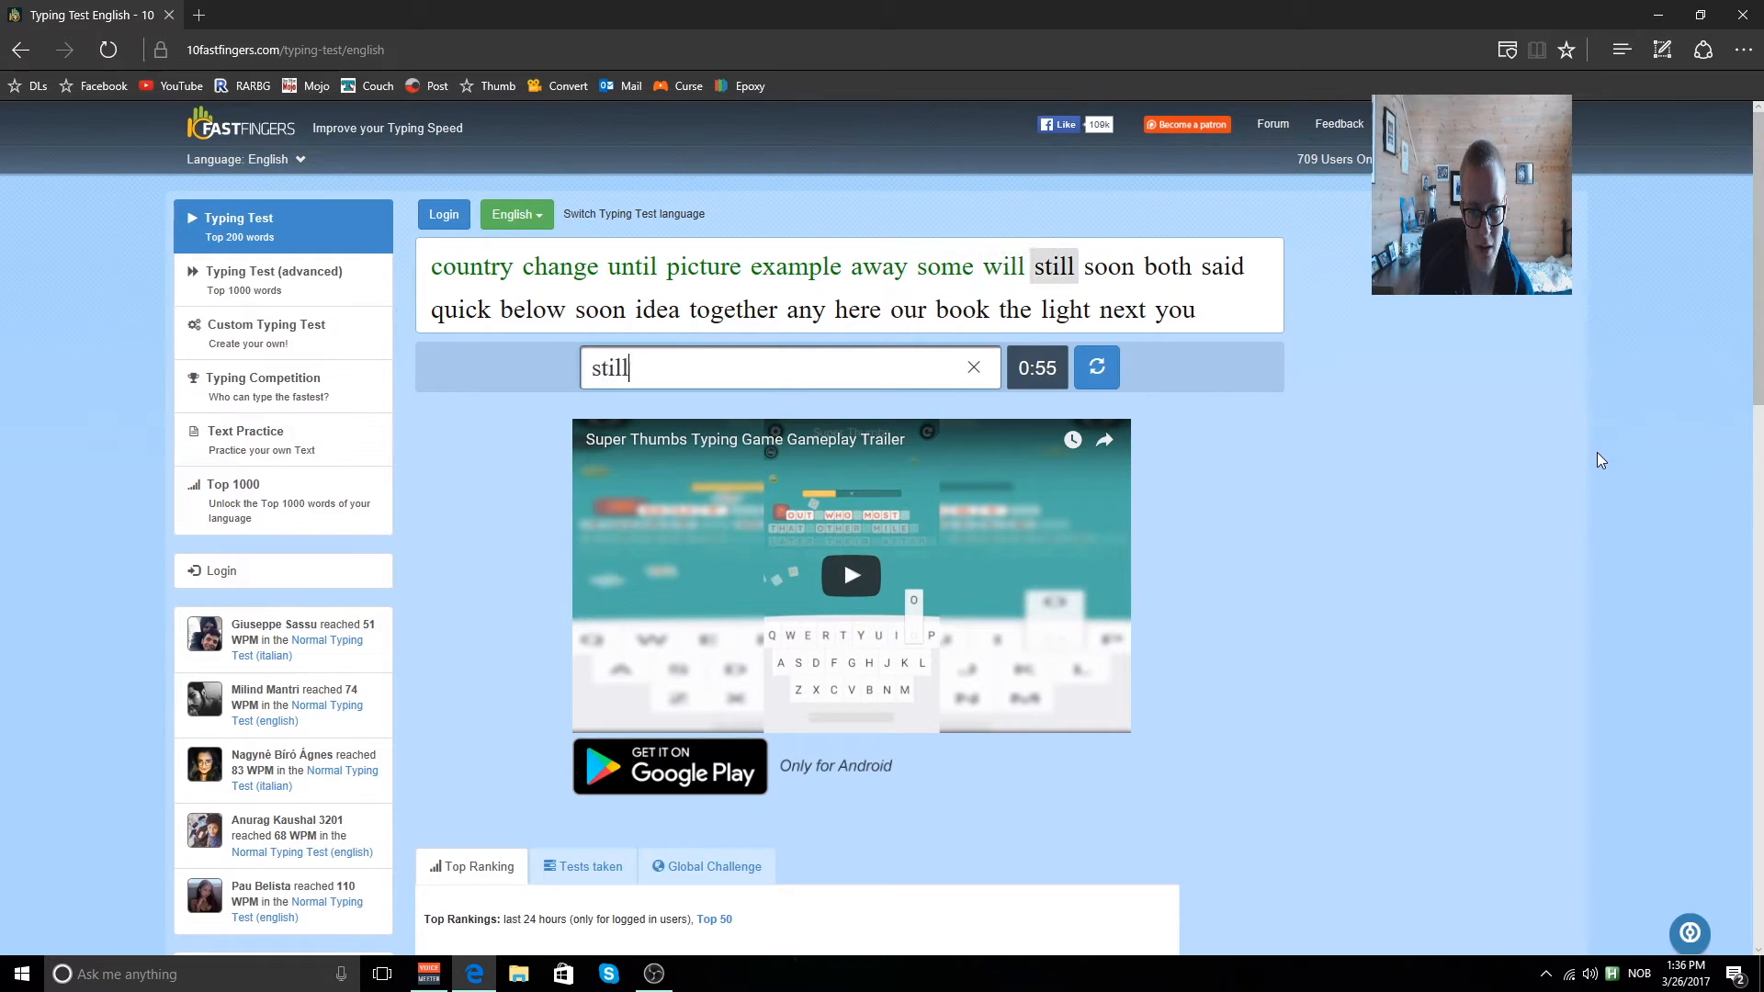
pyautogui.write('quic')
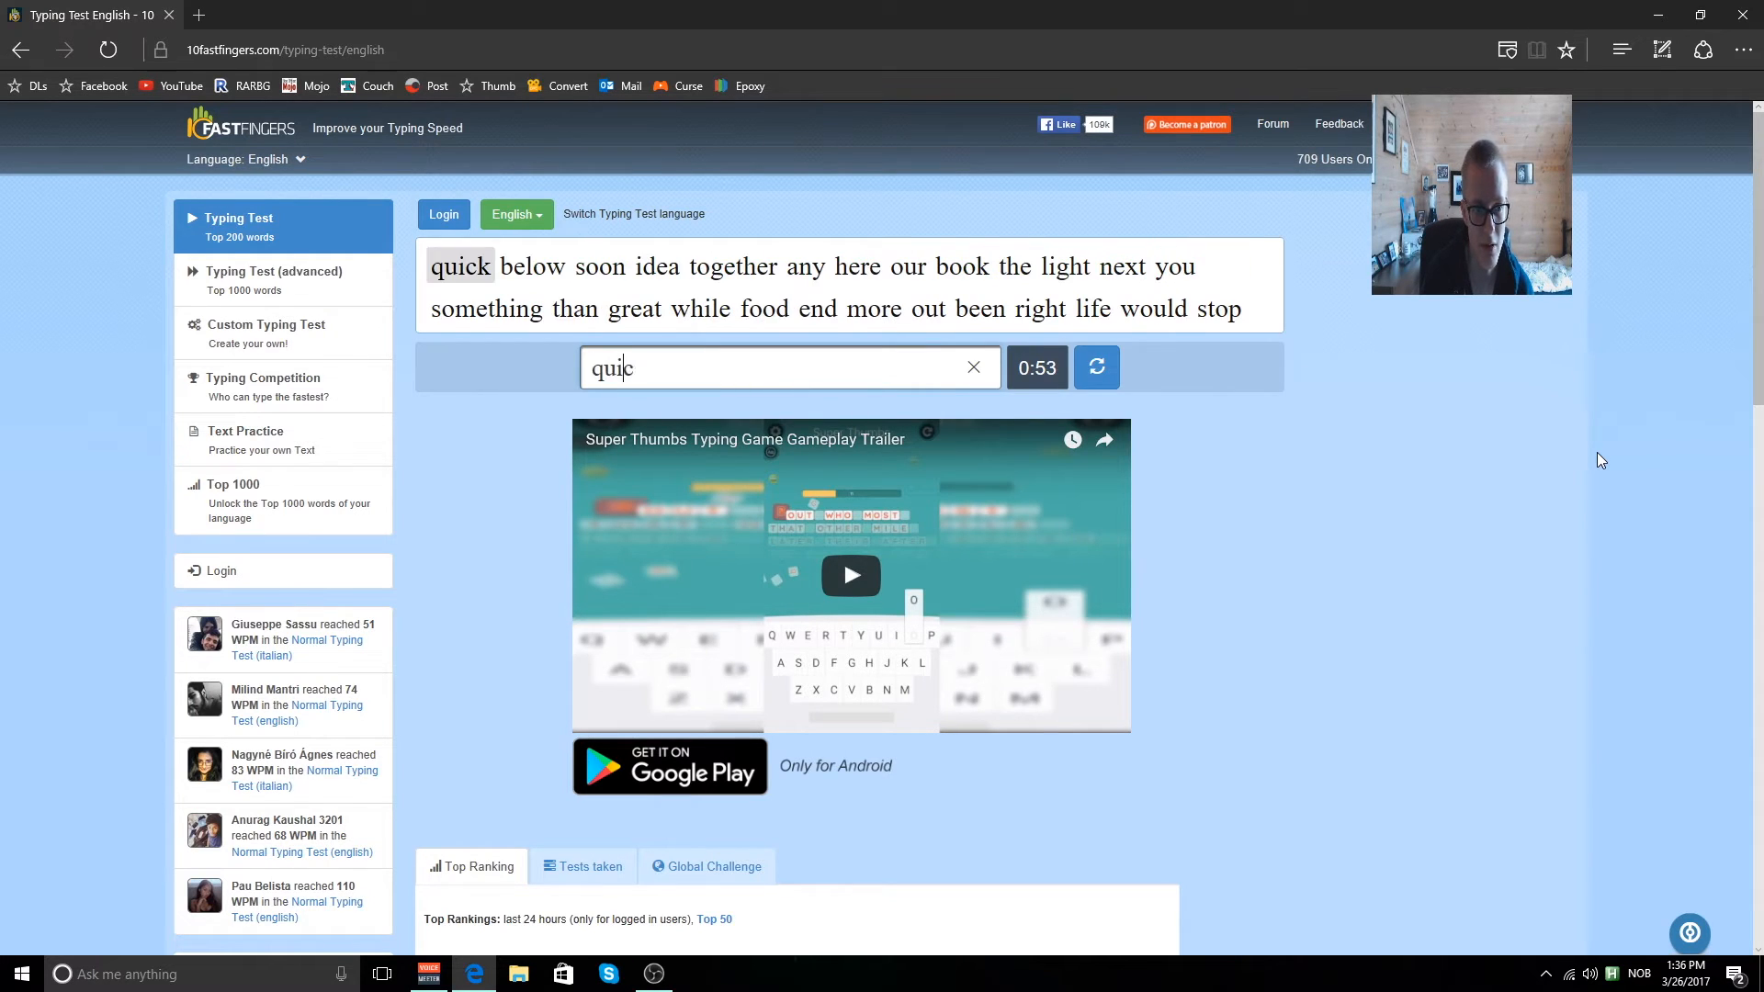
pyautogui.write('tog')
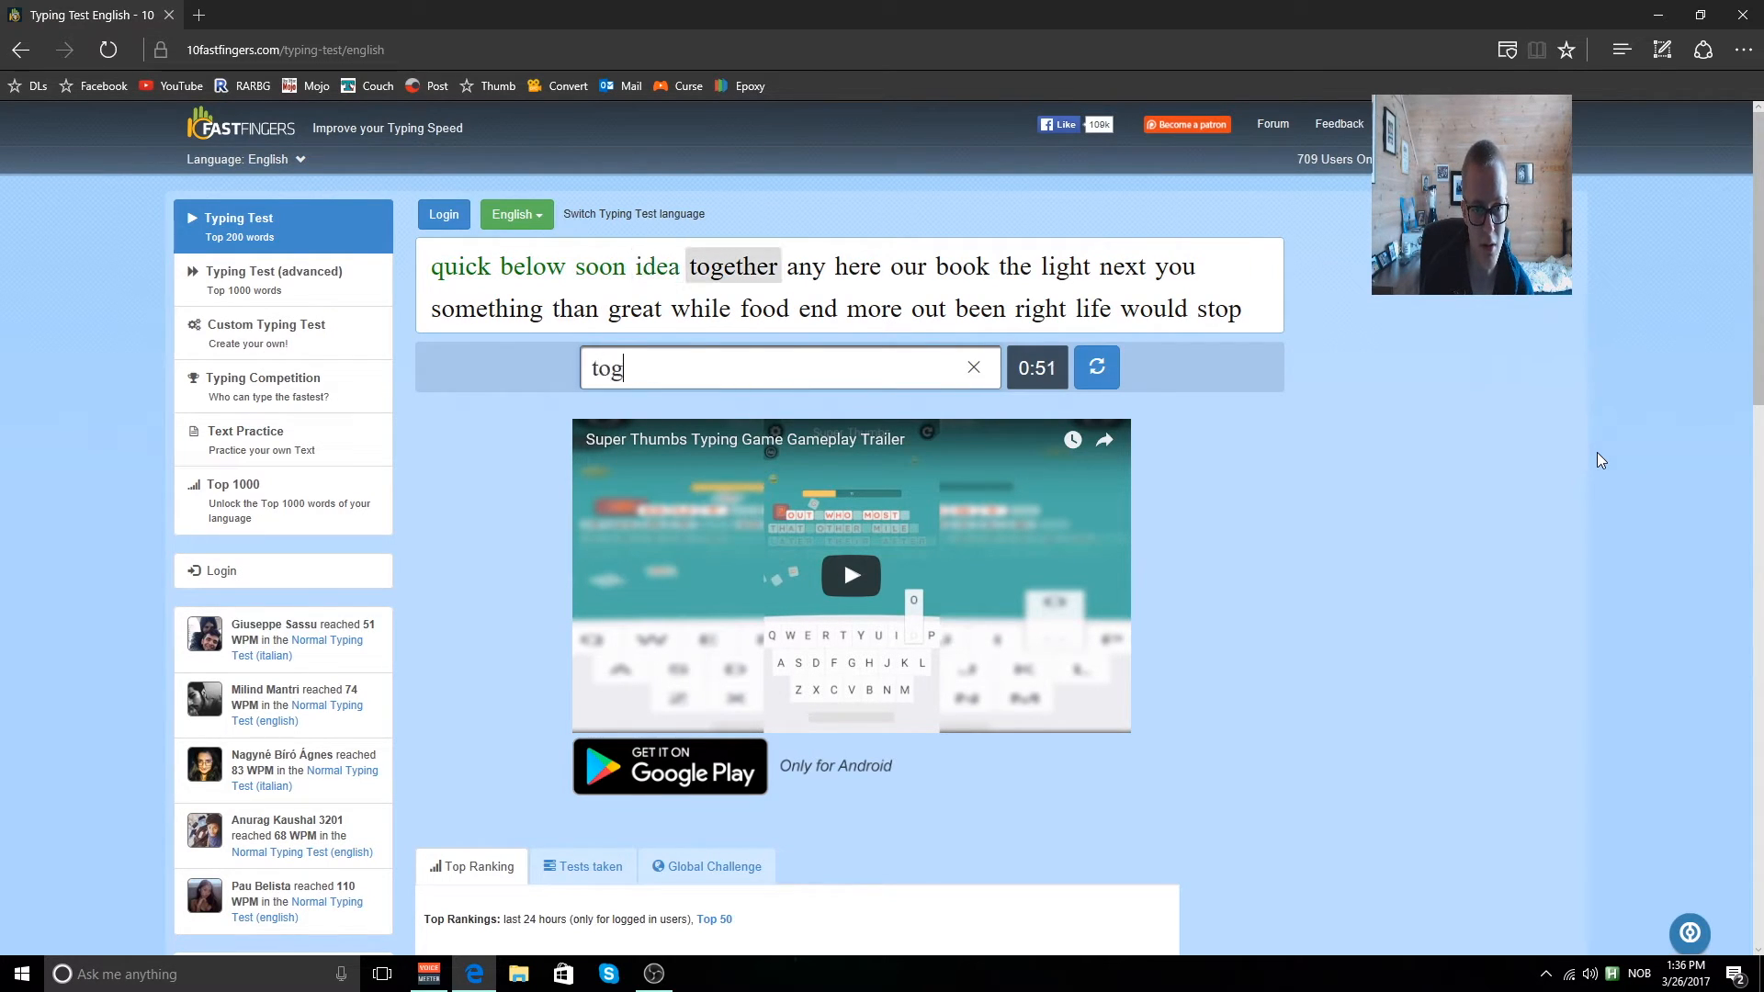
pyautogui.write('our')
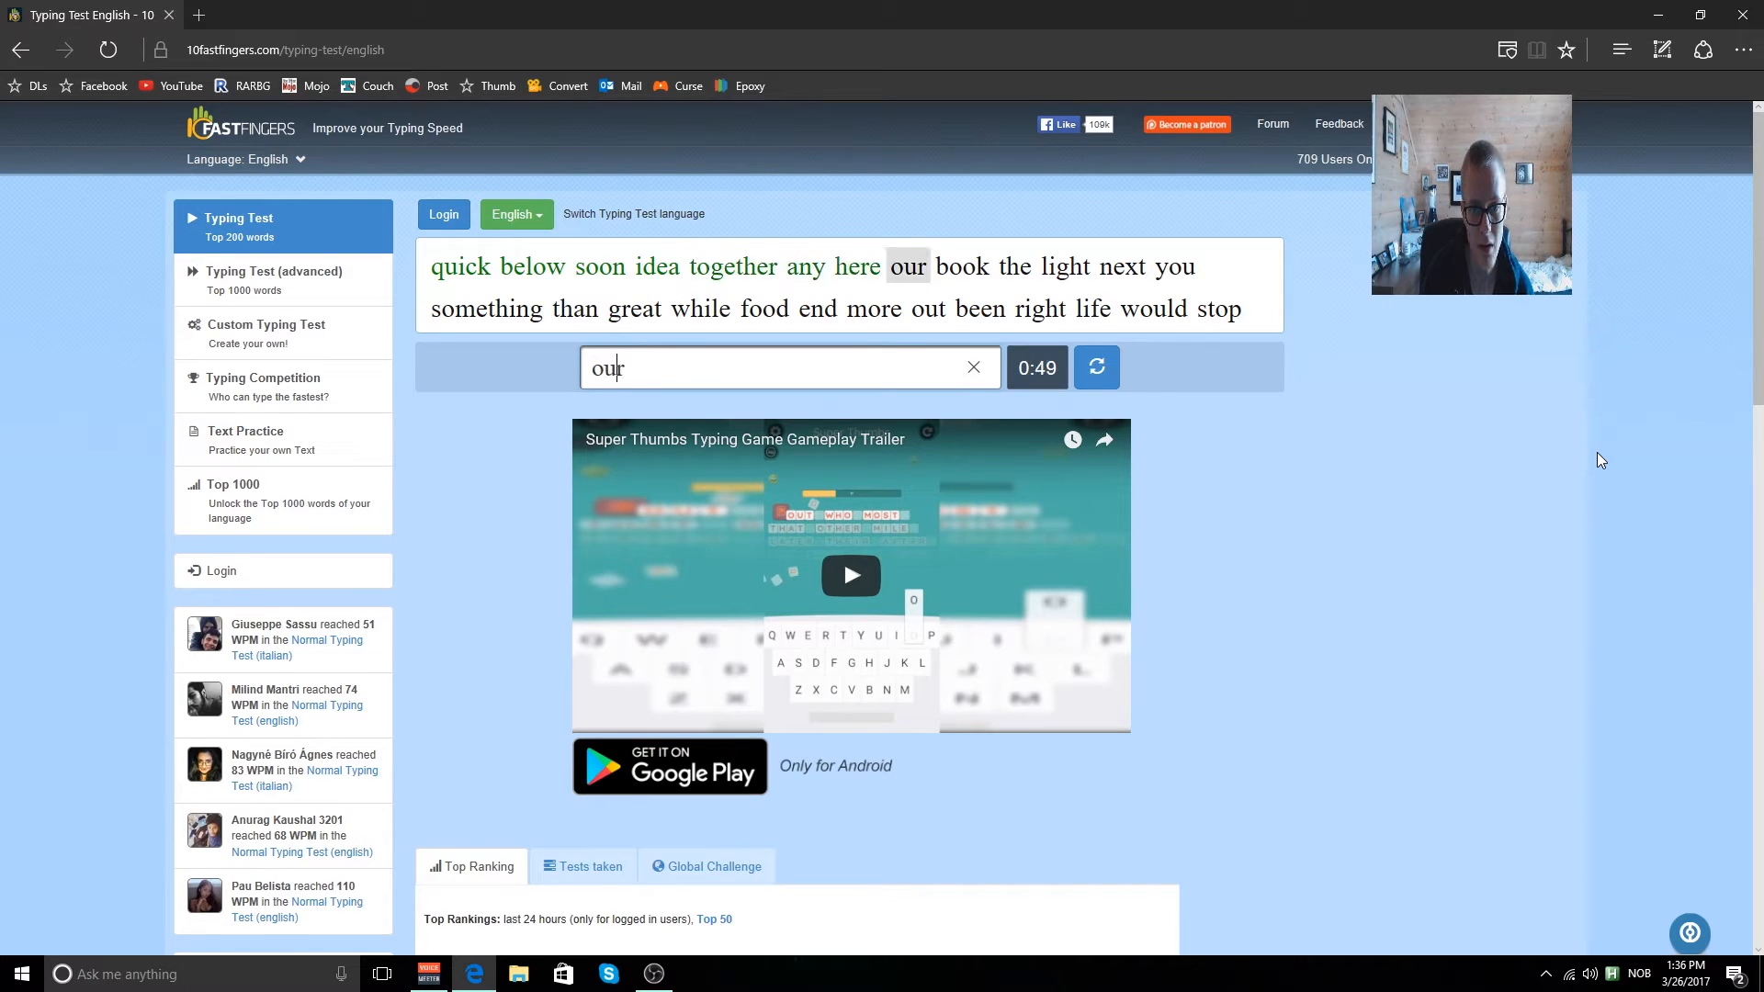
pyautogui.write('next')
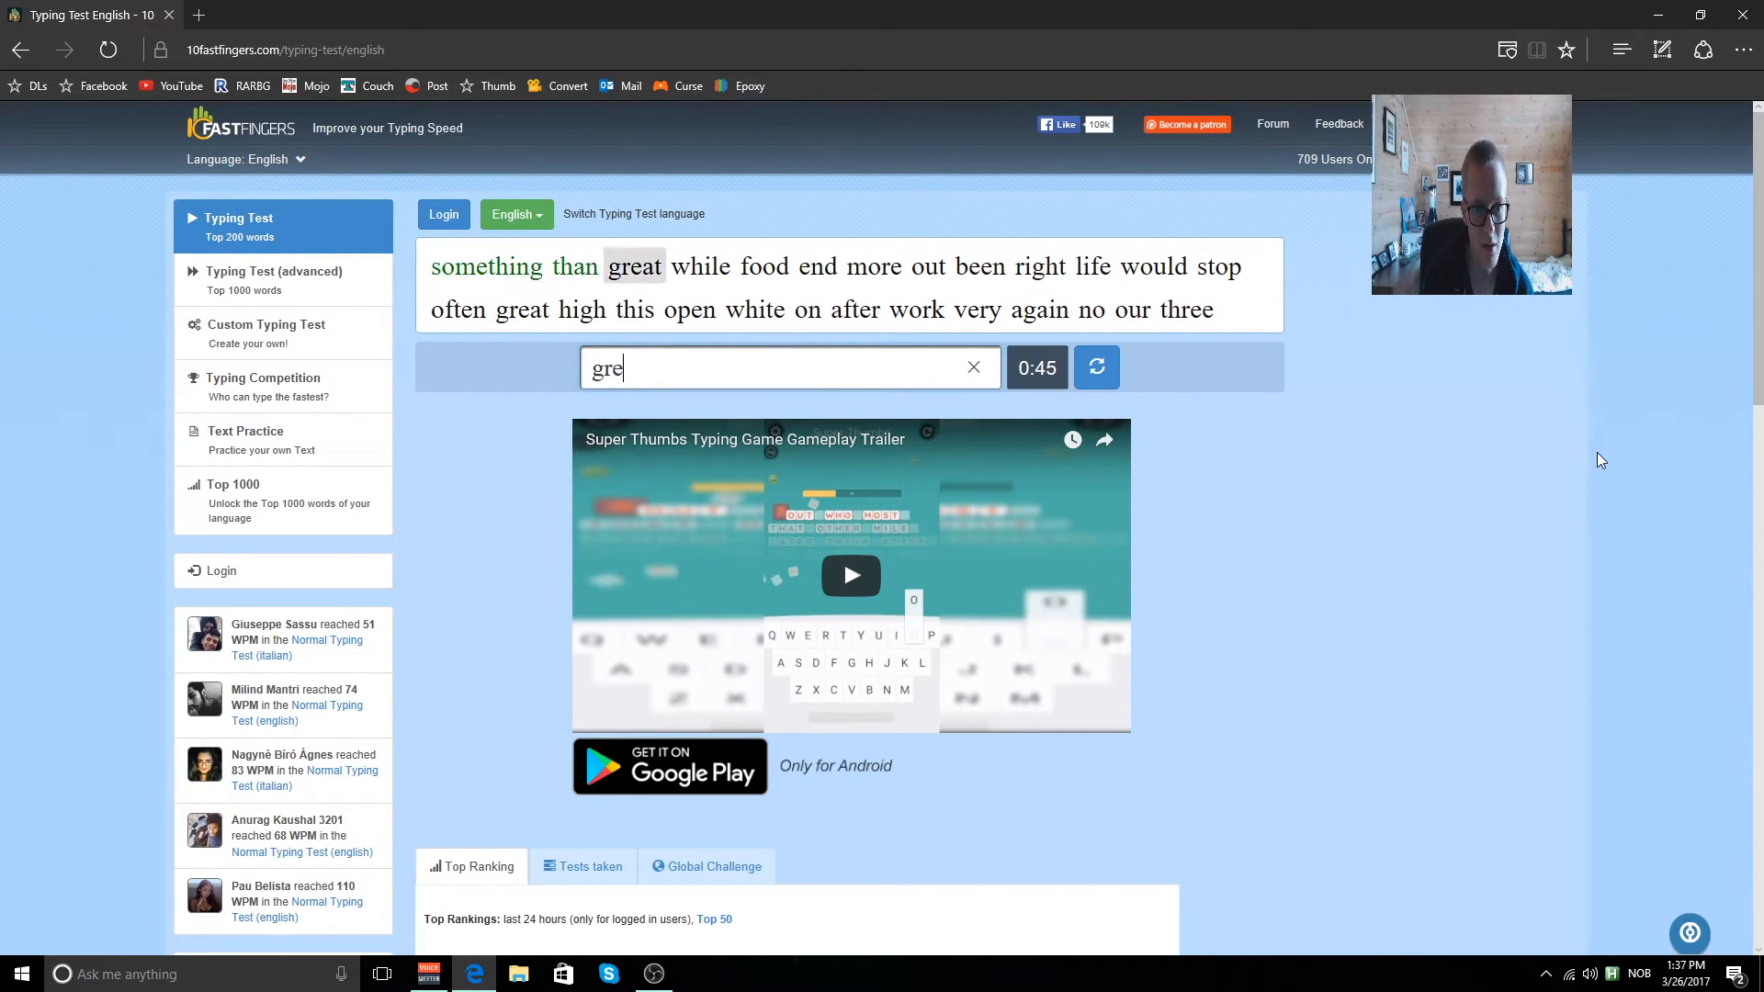
pyautogui.write('more')
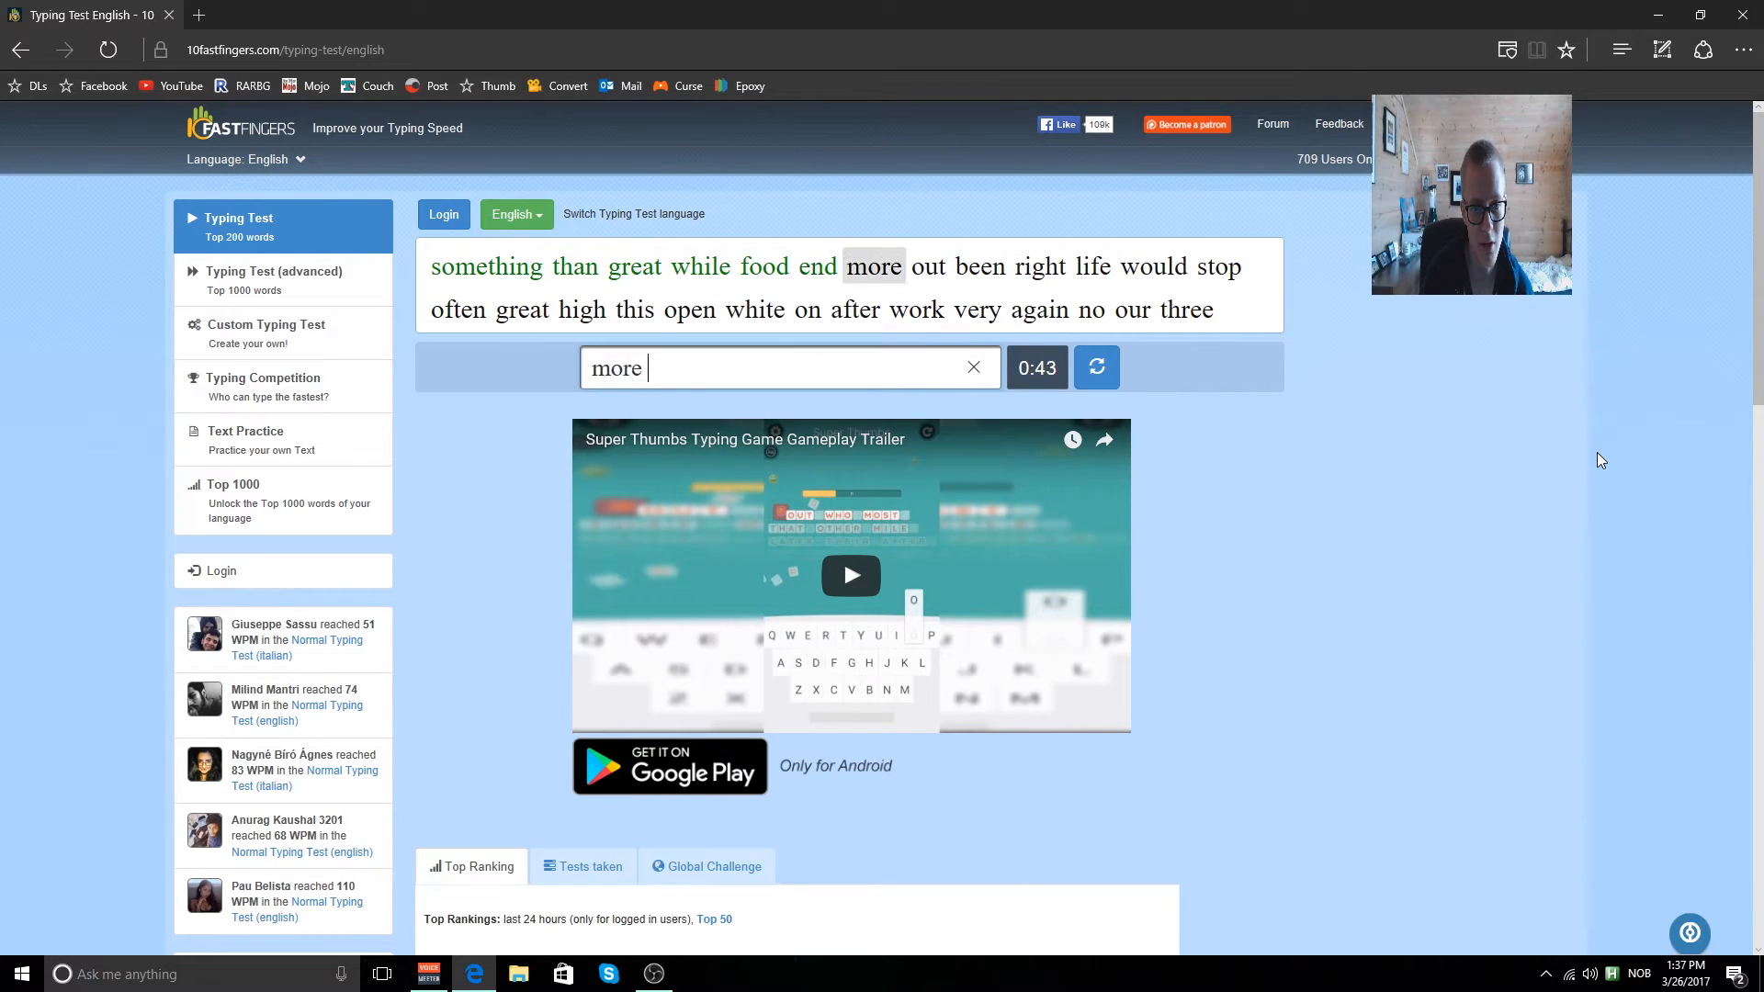
pyautogui.write('wou')
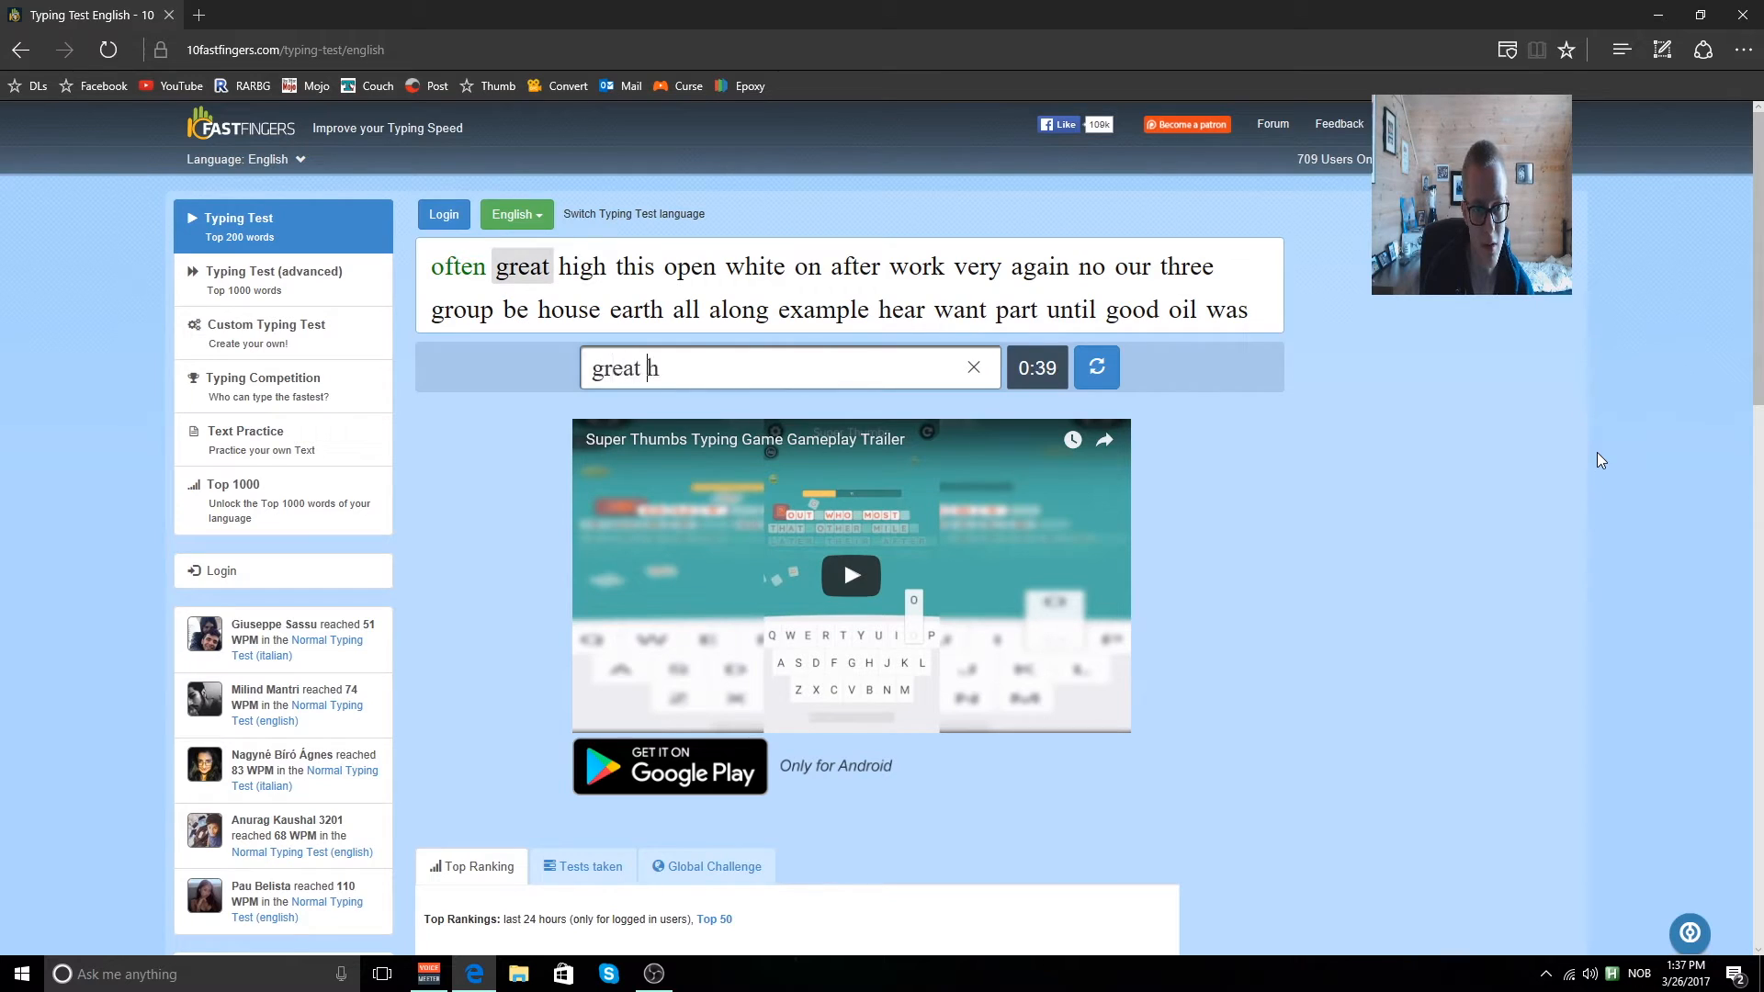
pyautogui.write('on')
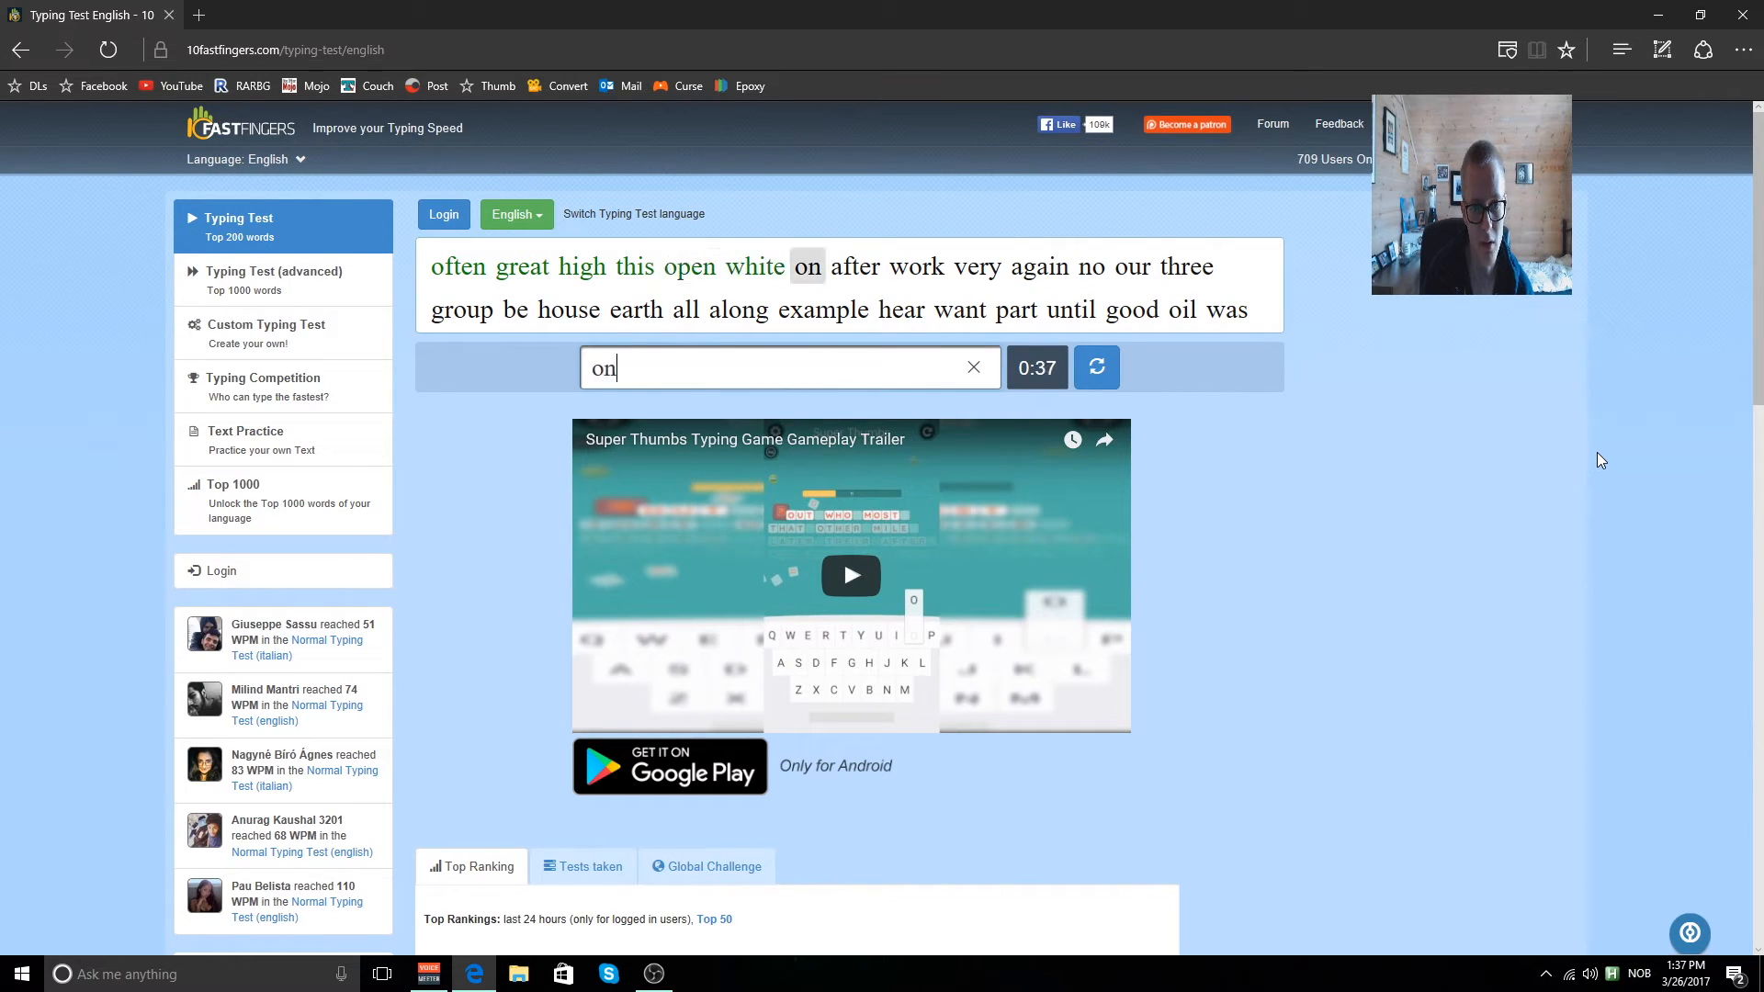
pyautogui.write('ev')
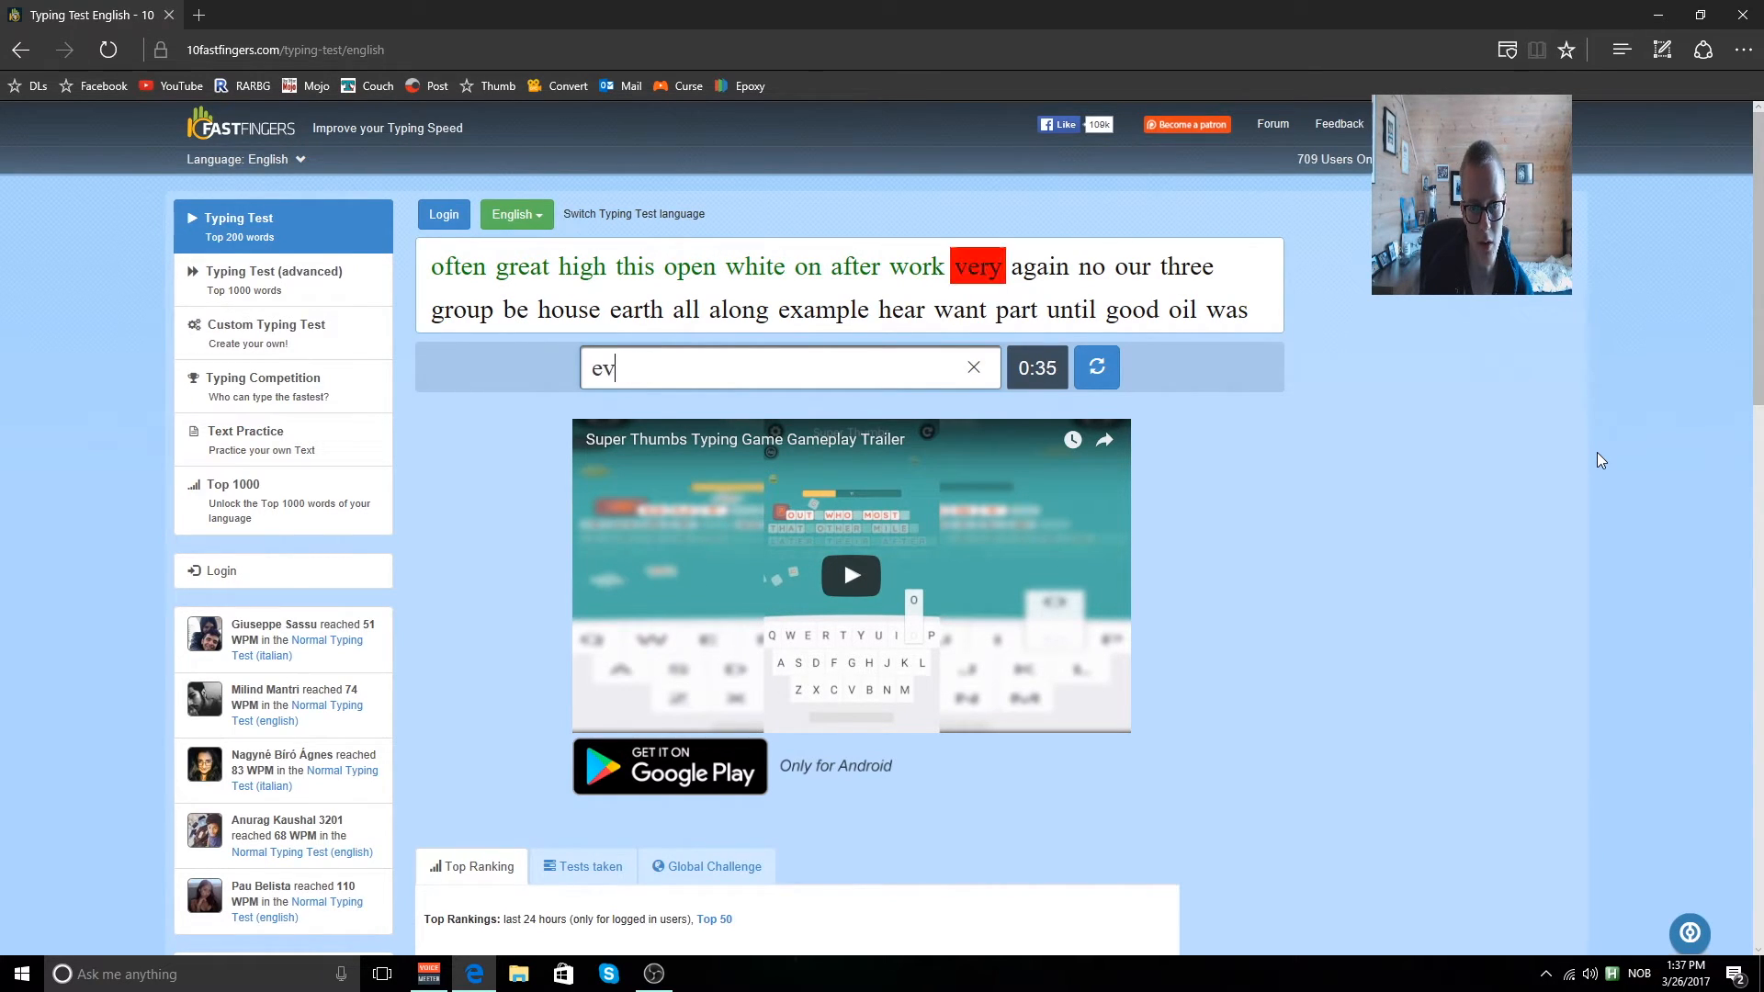
pyautogui.write('our')
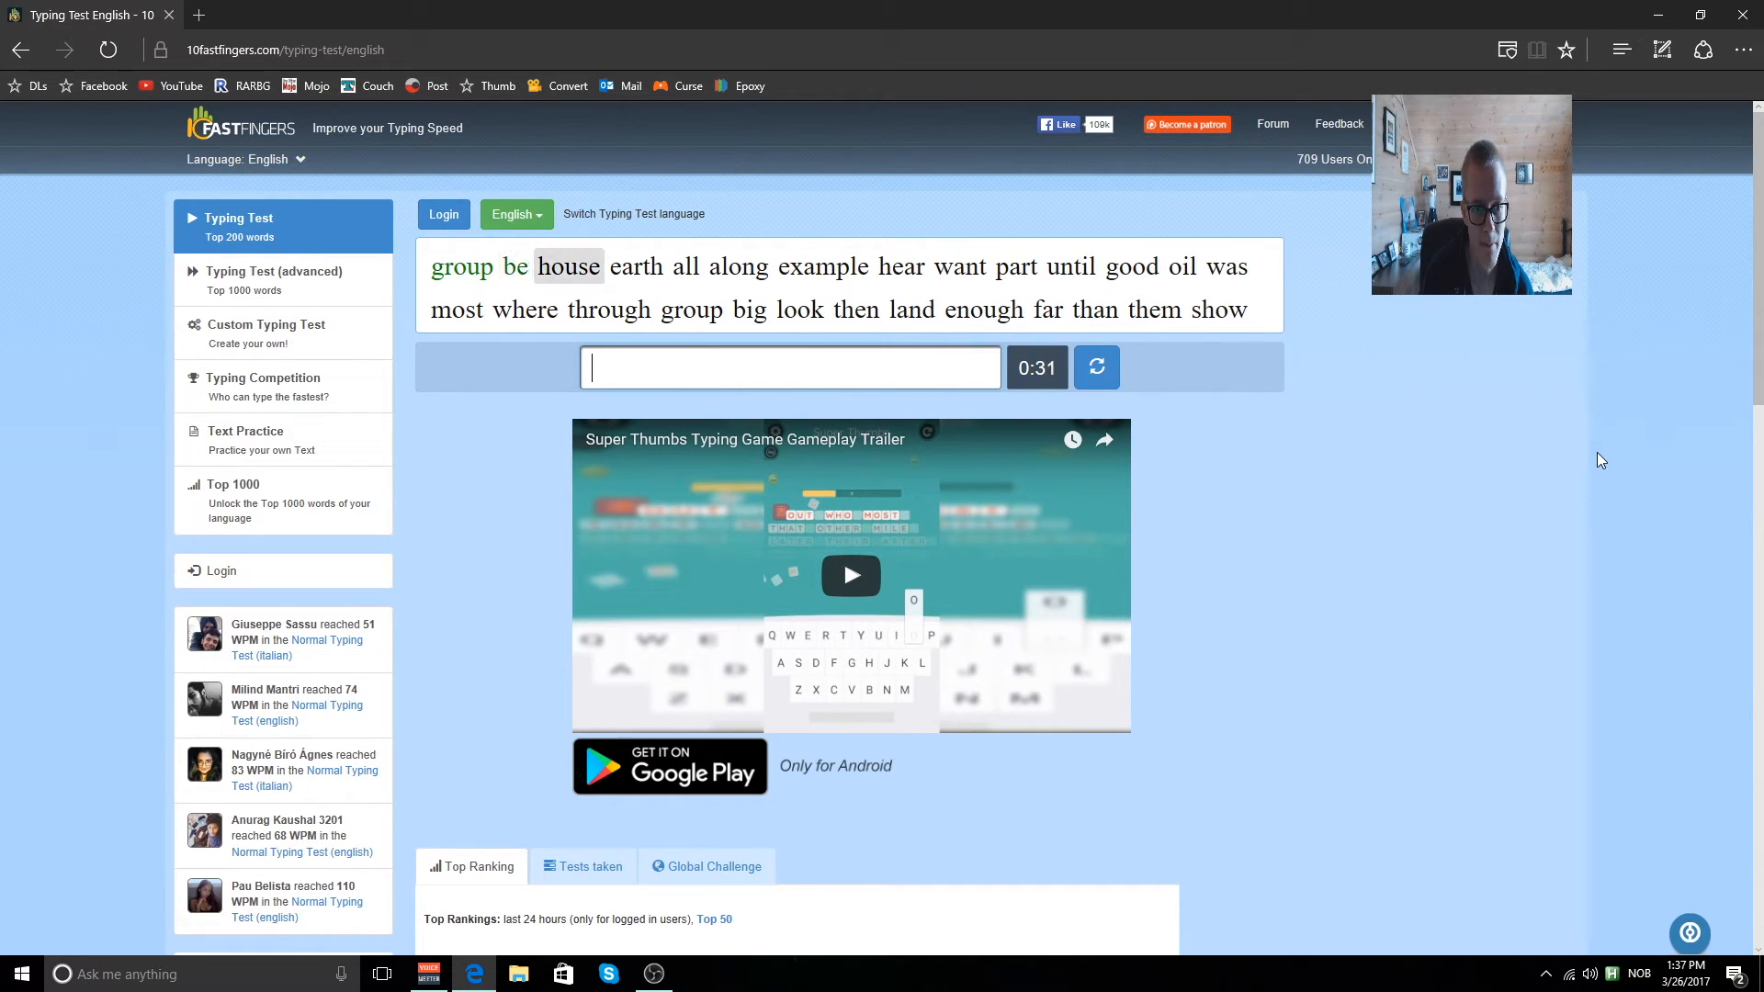
# Keep typing words to the timer's end, finishing at 107 WPM with 100 correct, 1 wrong.
pyautogui.write('al')
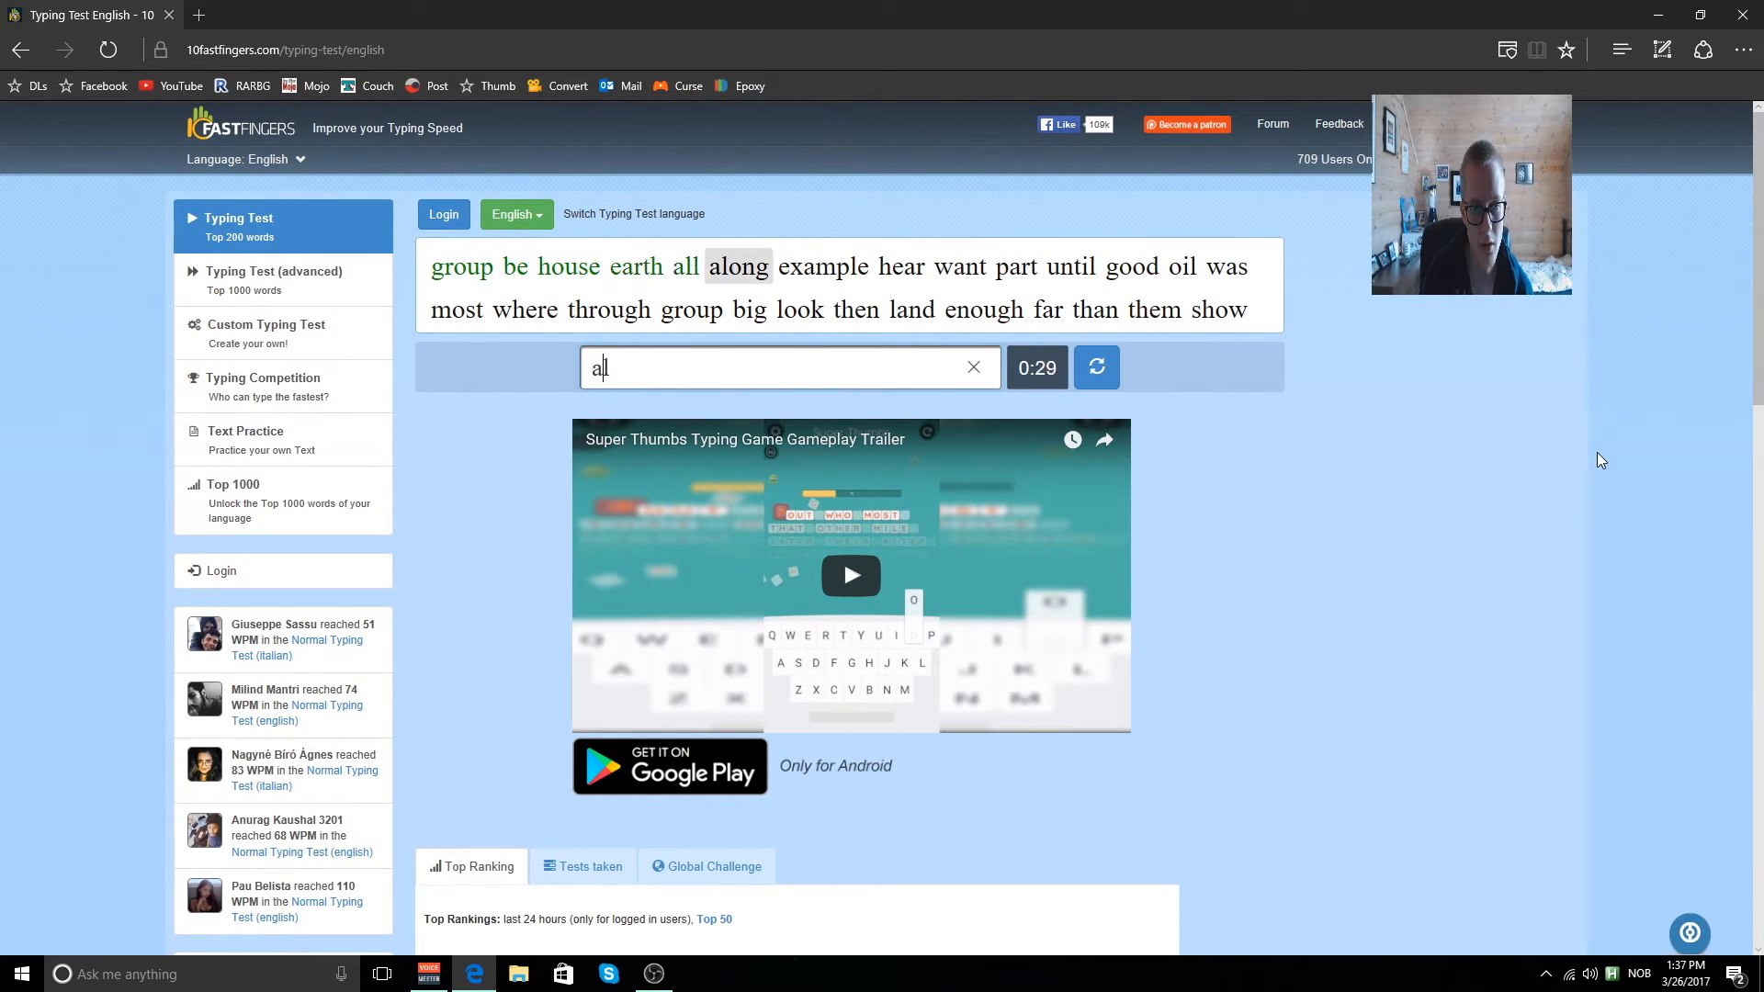
pyautogui.write('w')
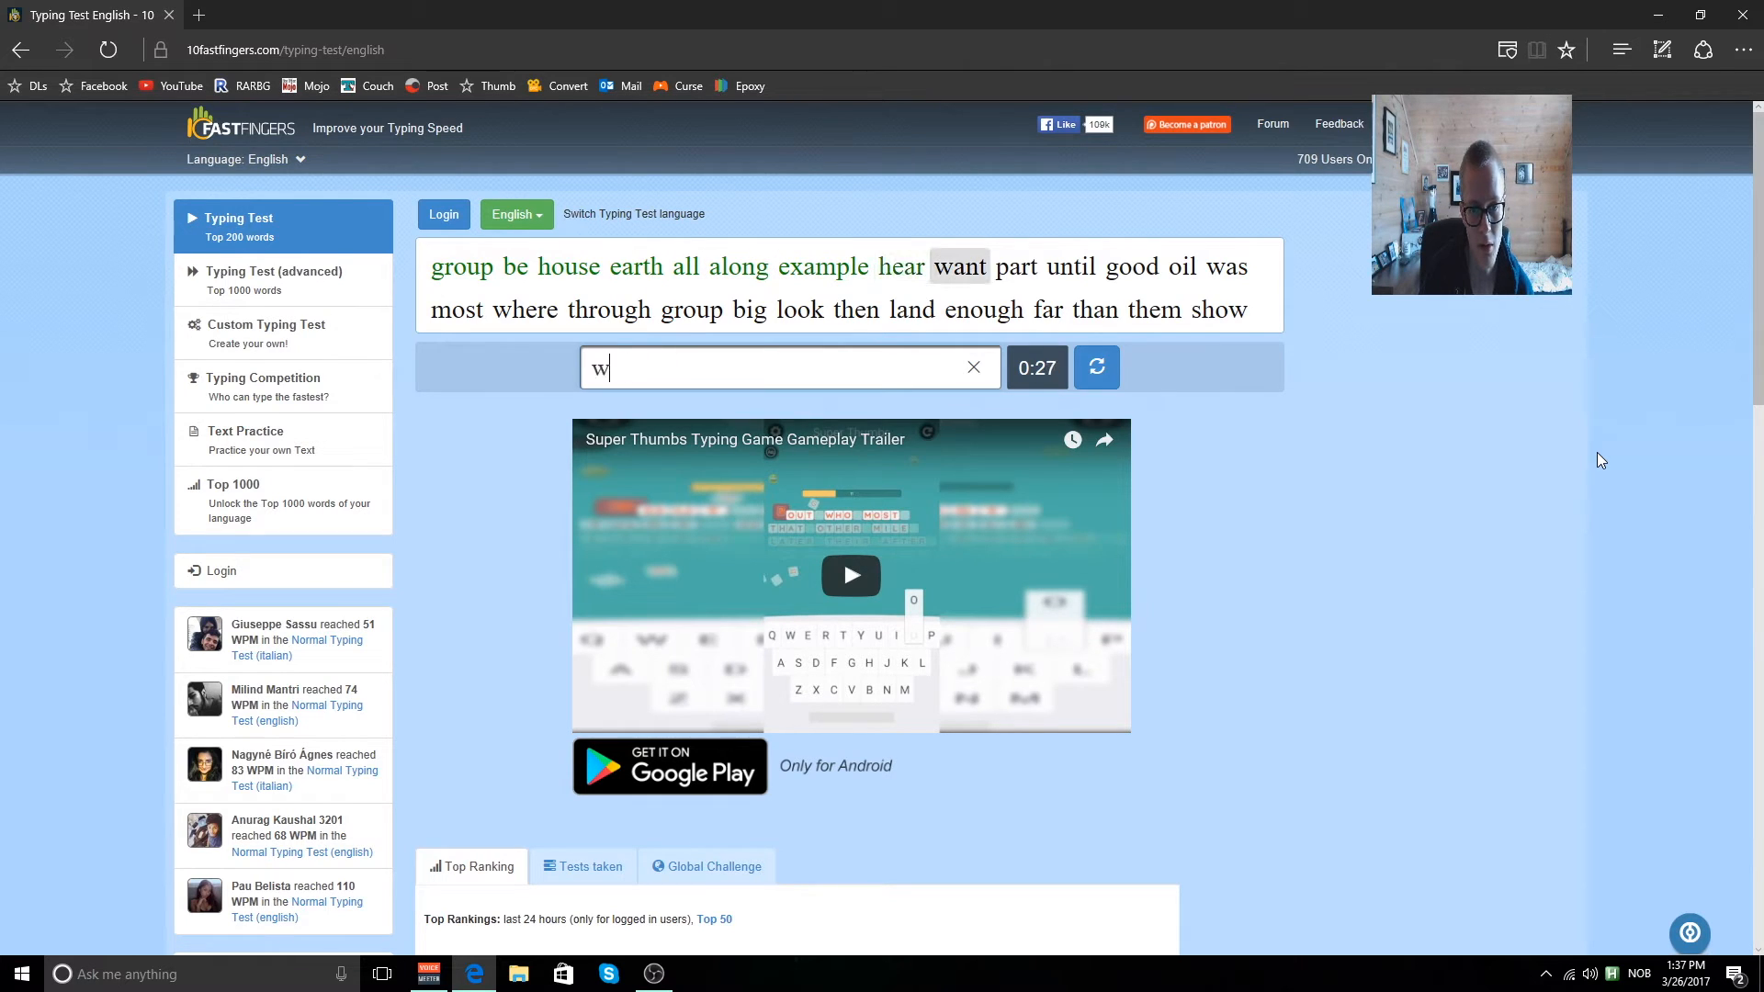
pyautogui.write('un')
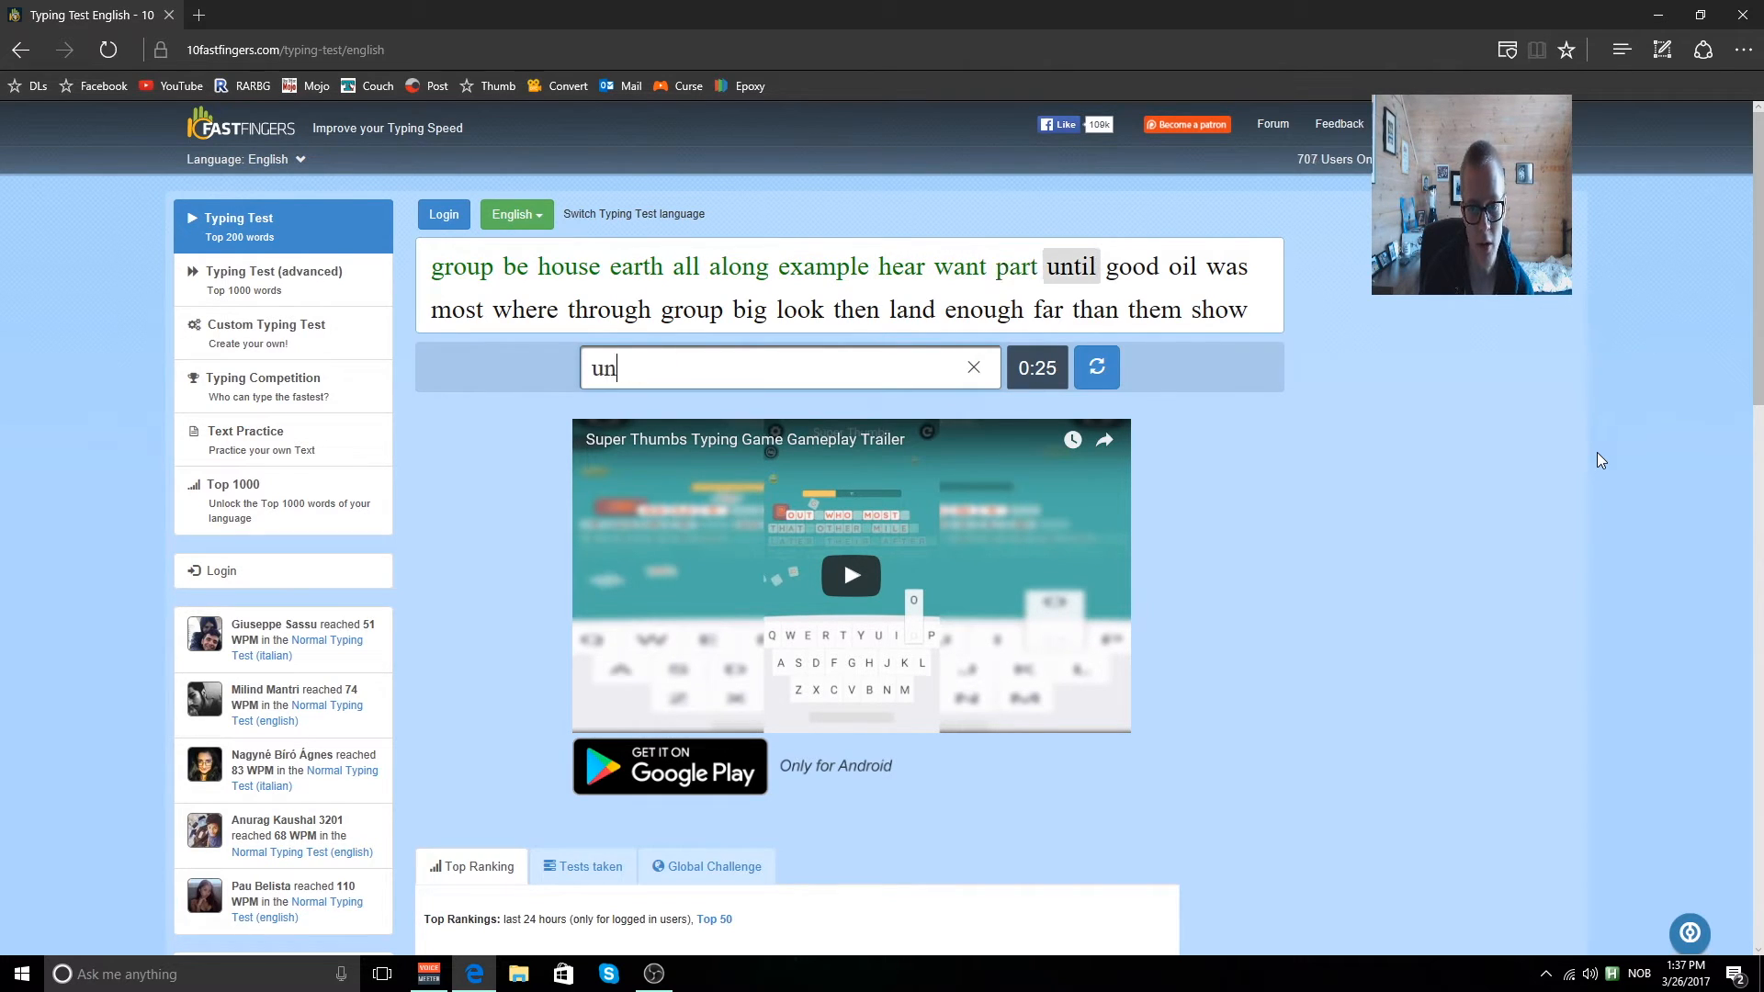
pyautogui.write('war')
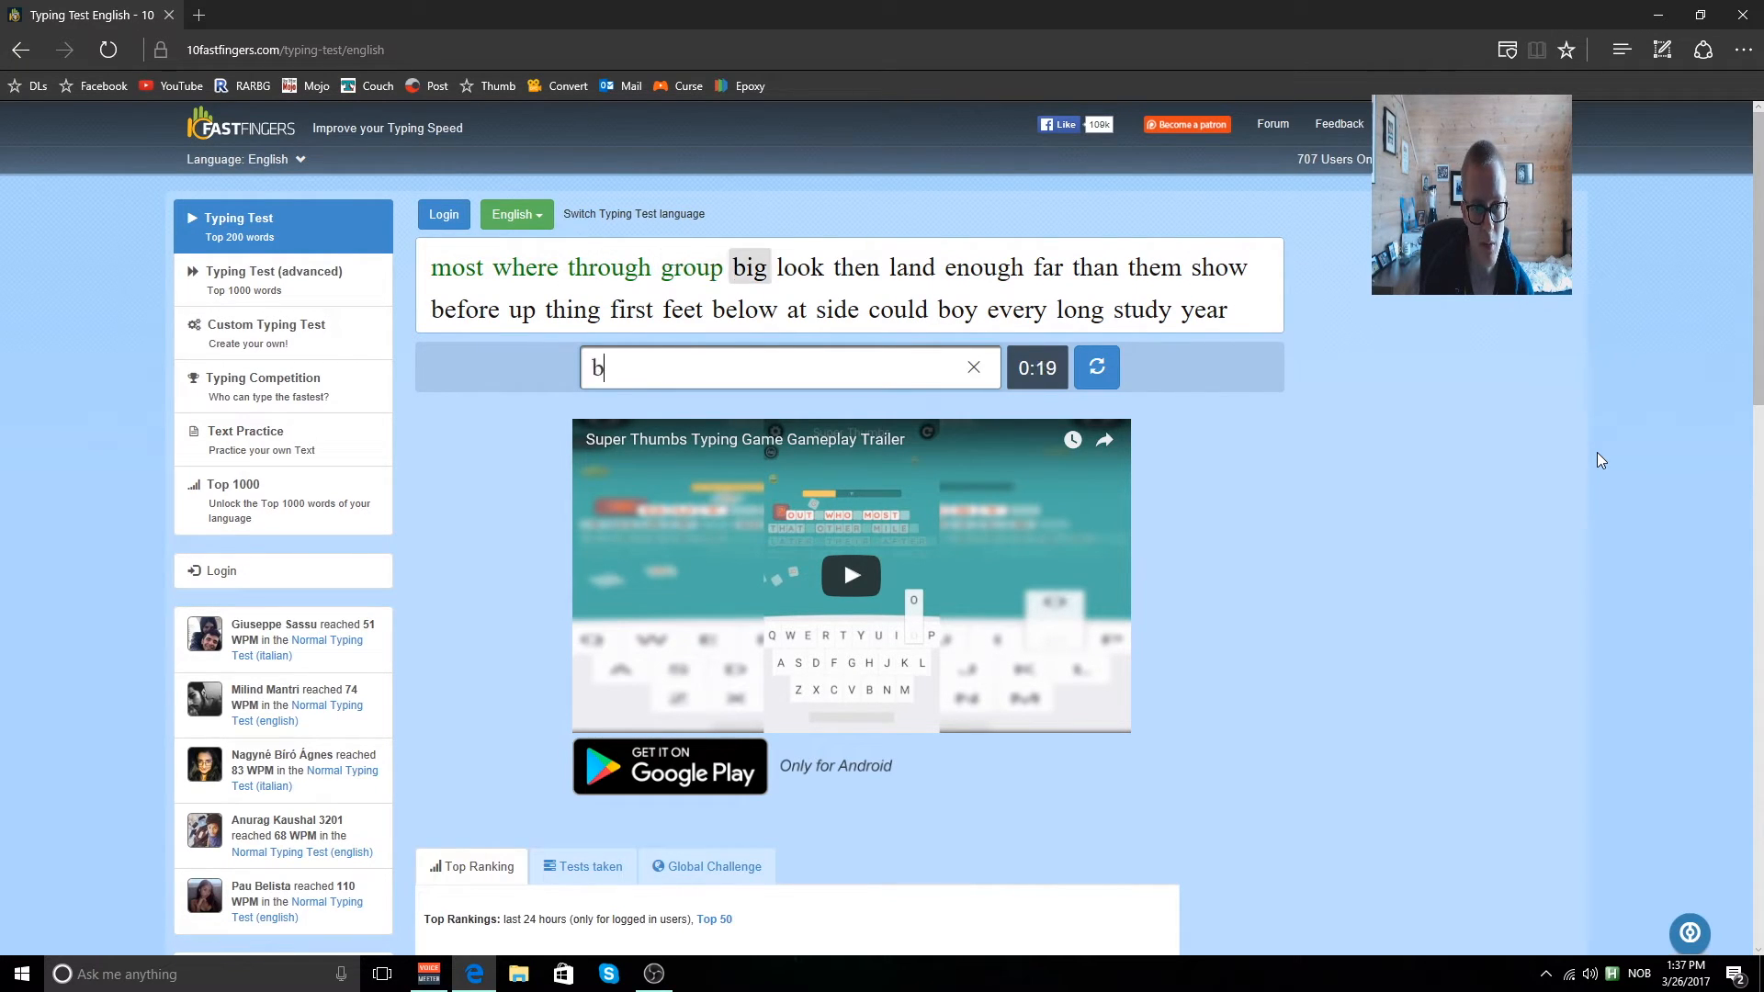
pyautogui.write('en')
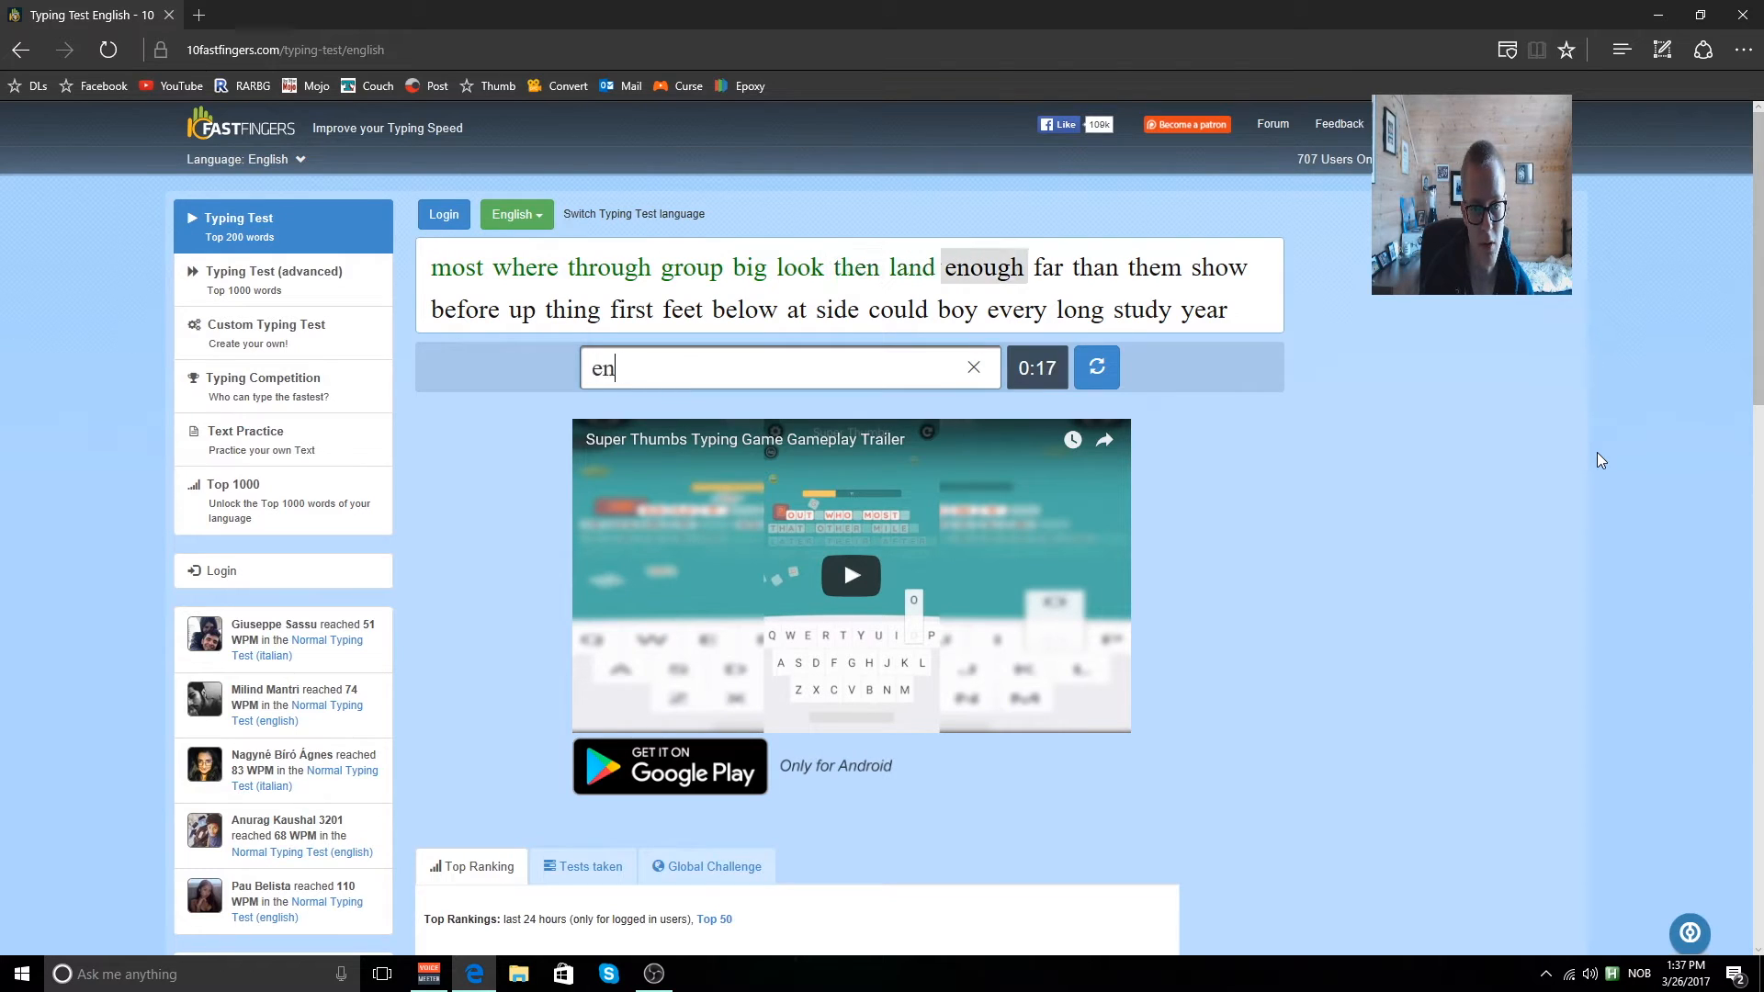
pyautogui.write('s')
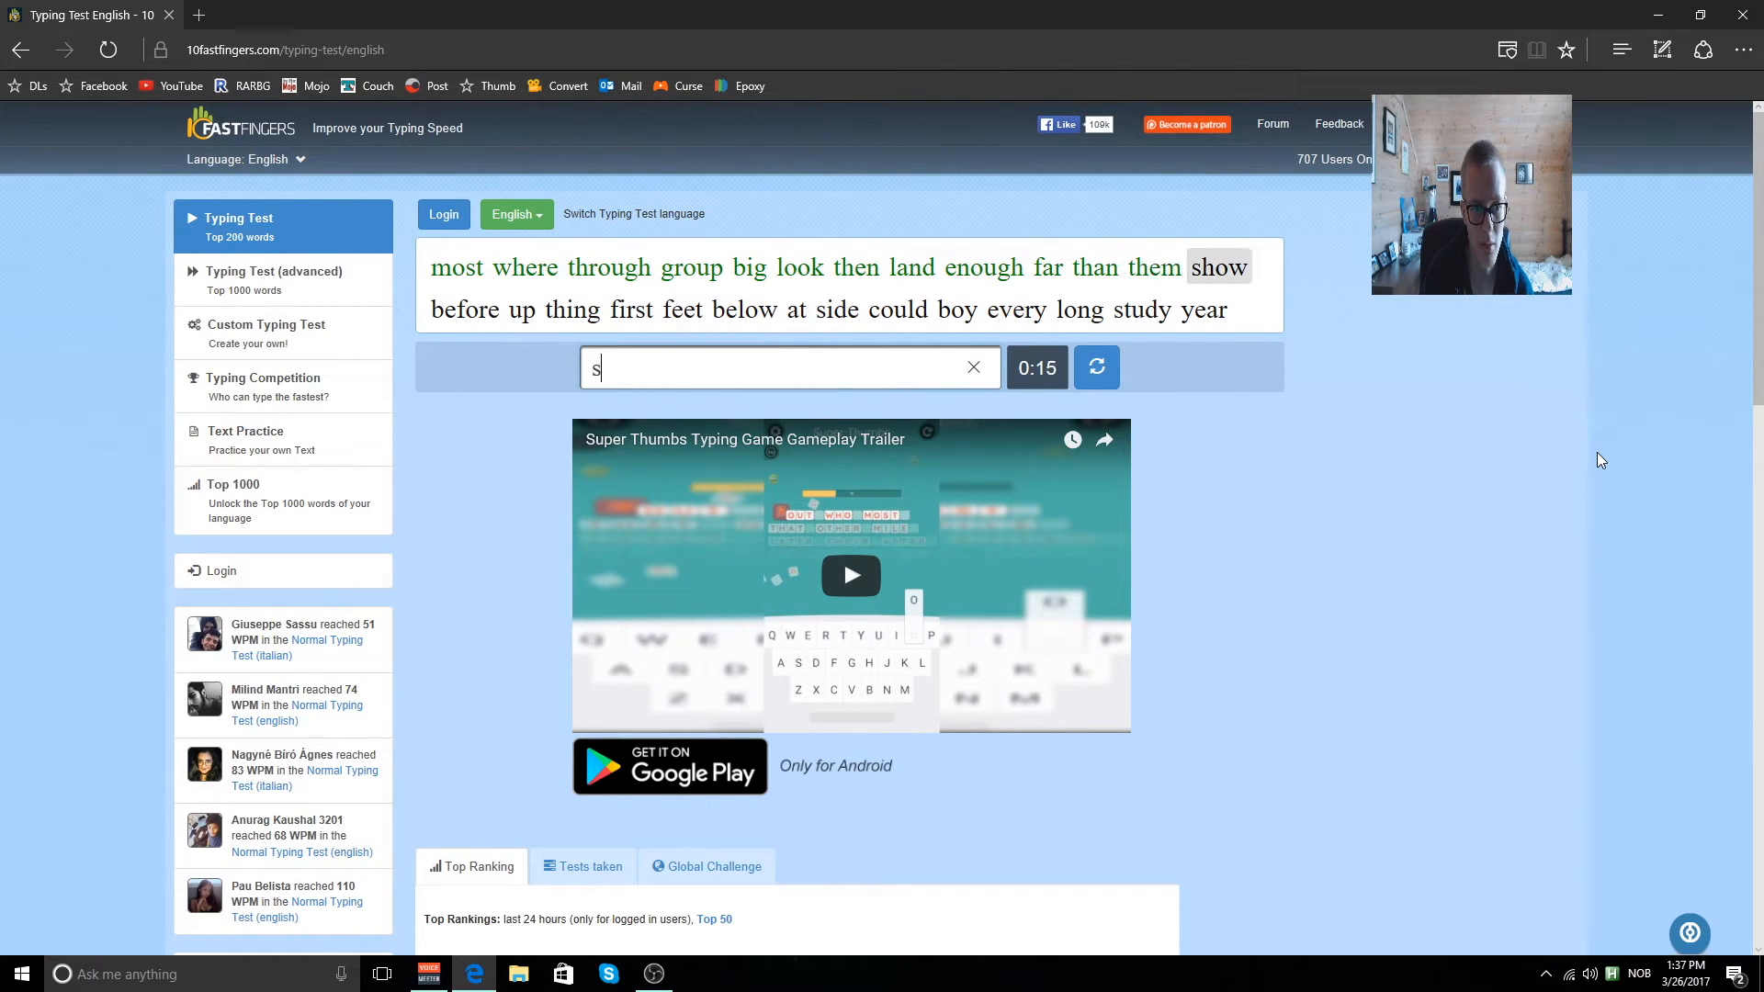
pyautogui.write('thin')
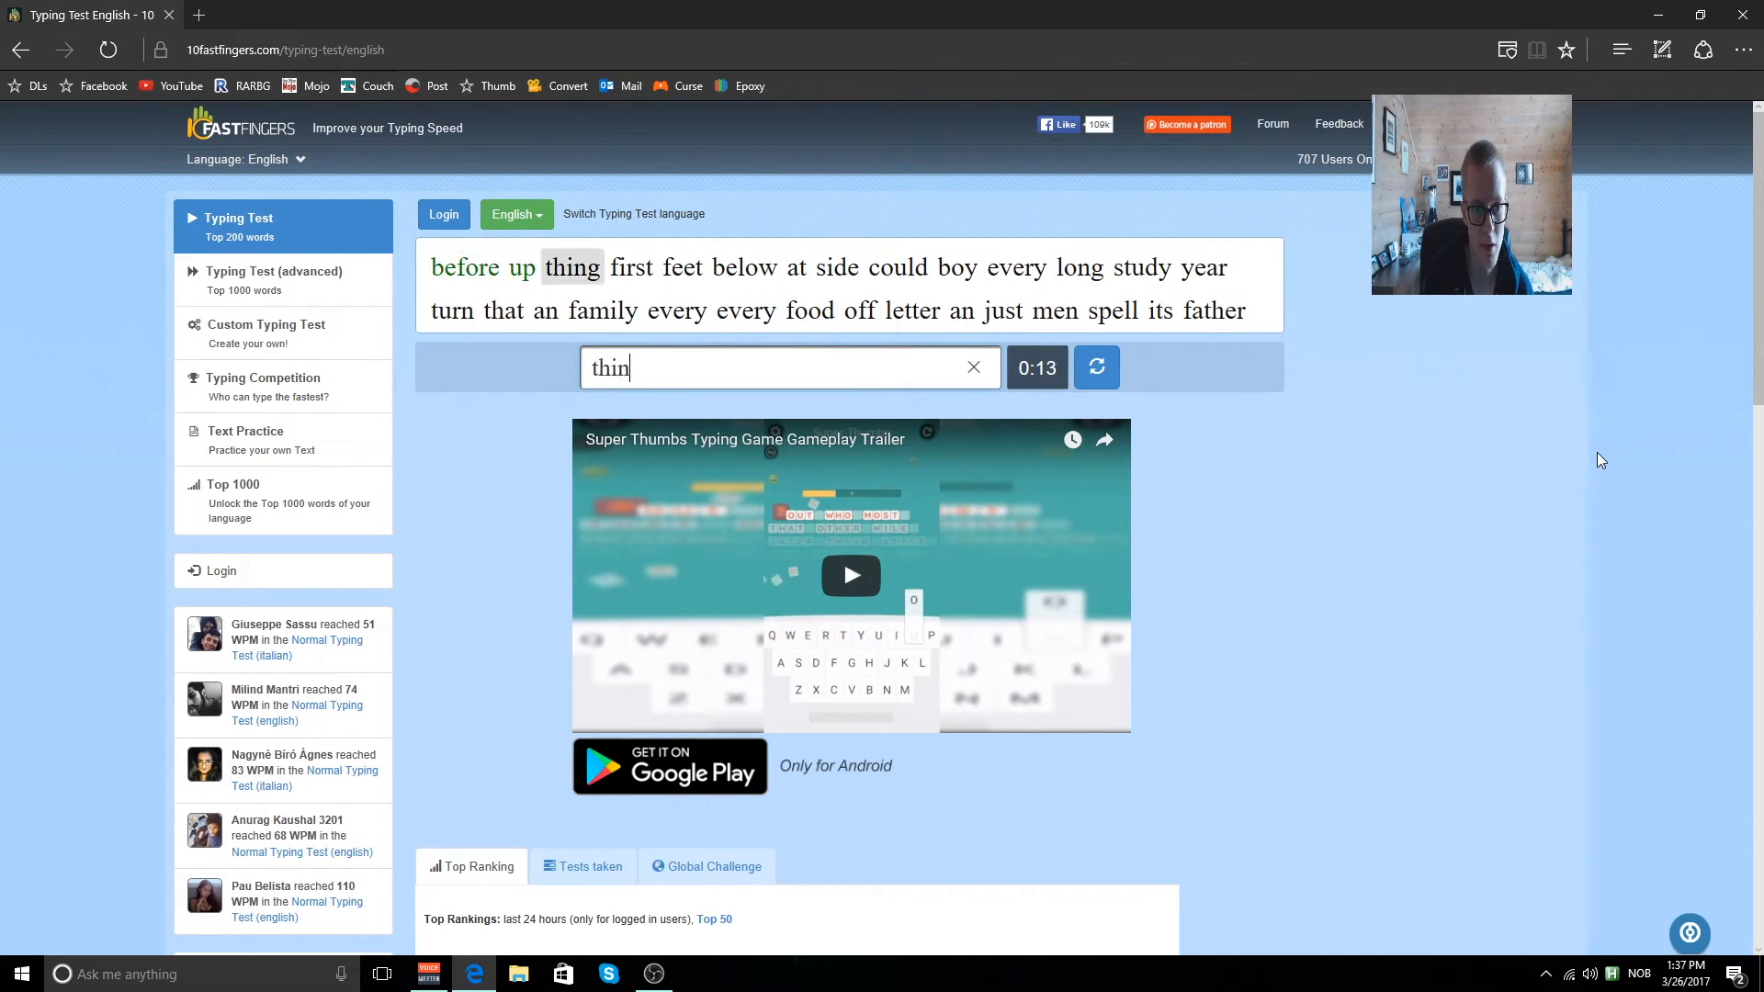
pyautogui.write('be')
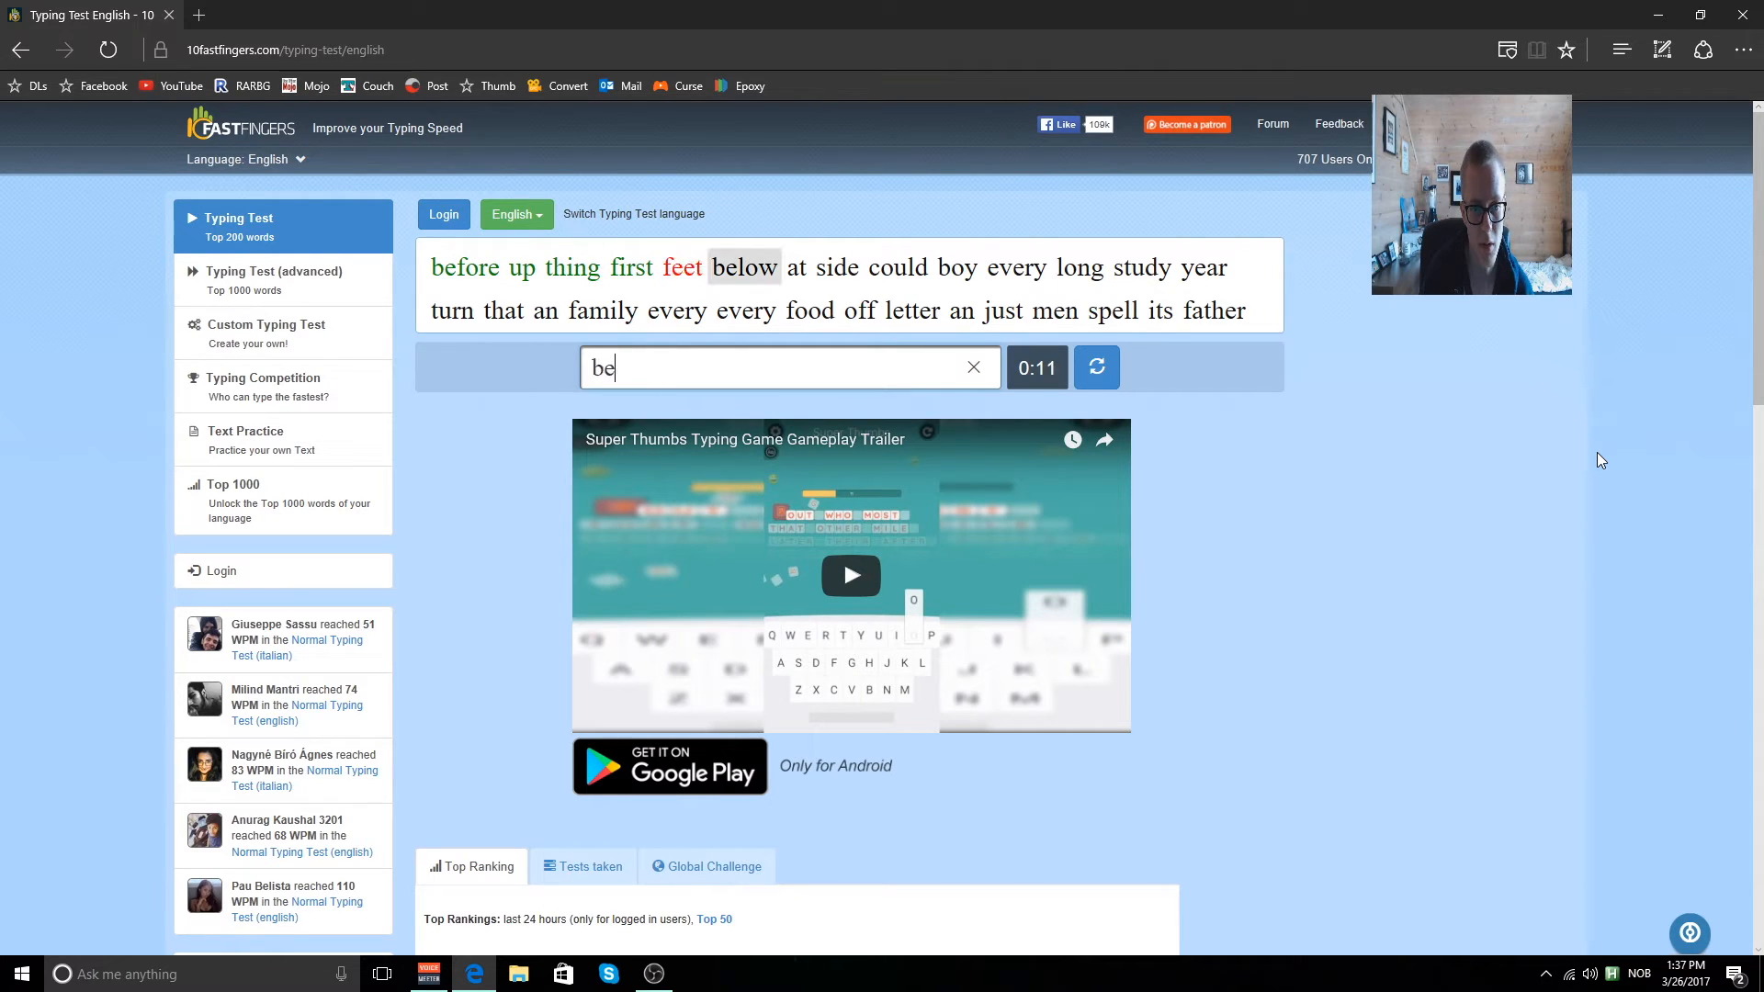
pyautogui.write('coul')
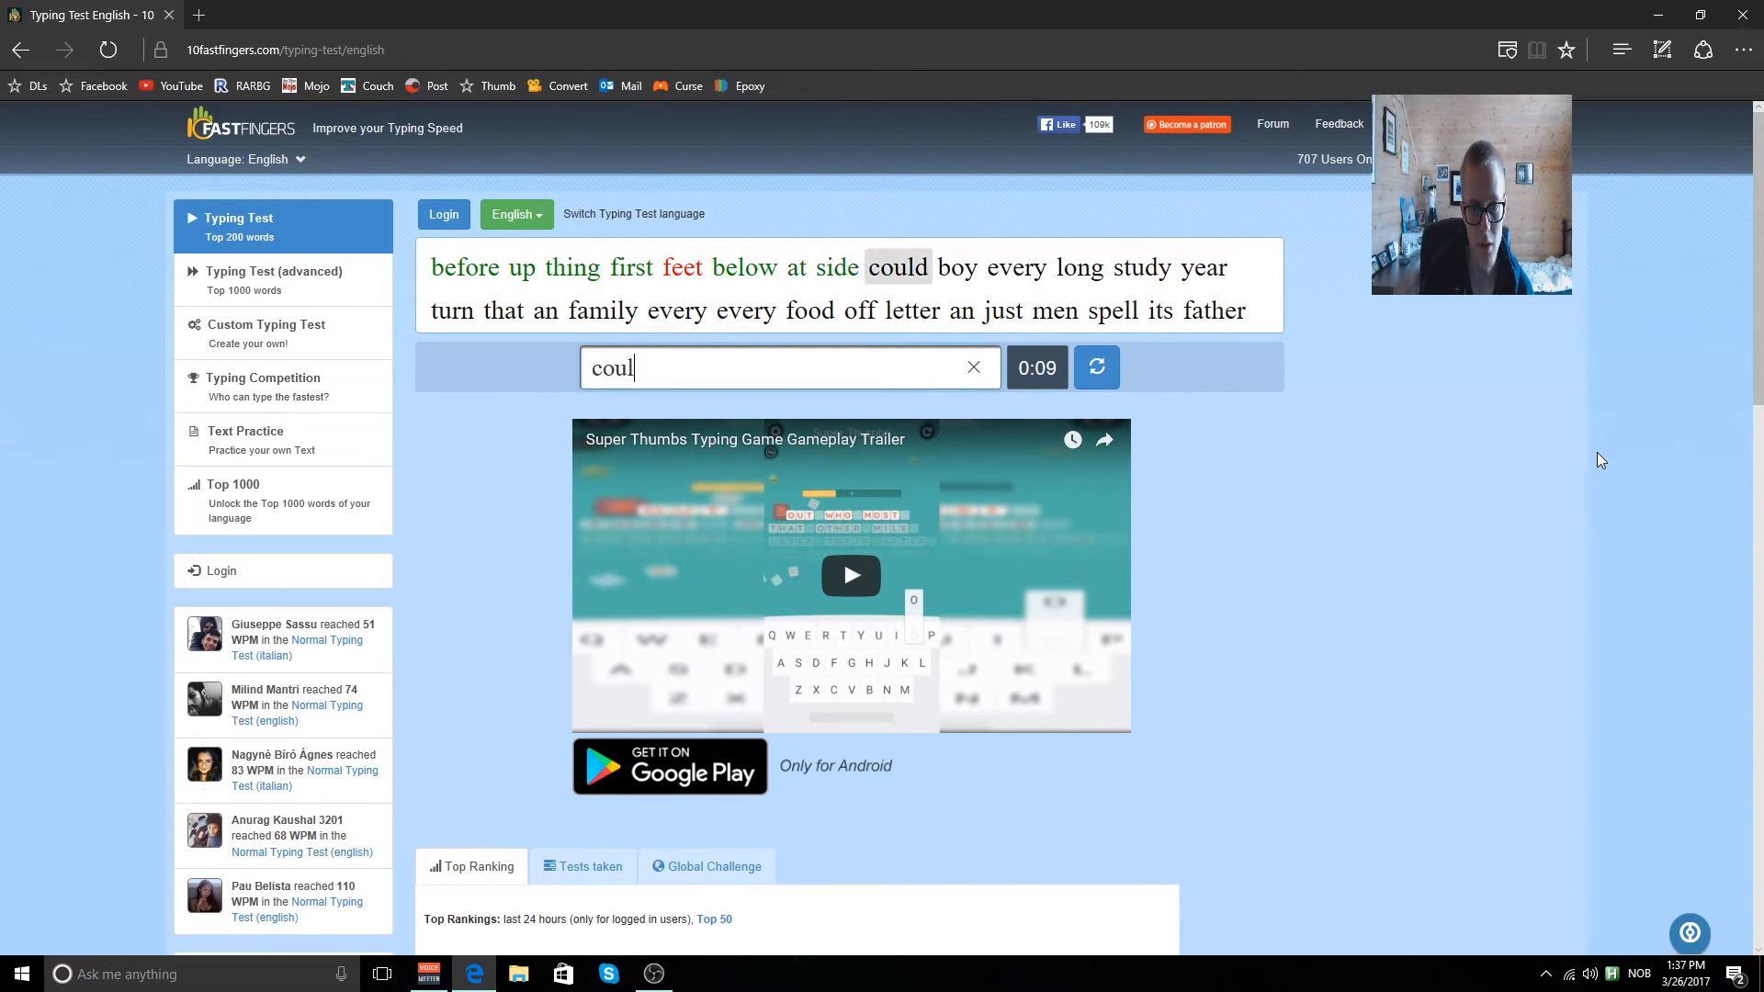
pyautogui.write('stu')
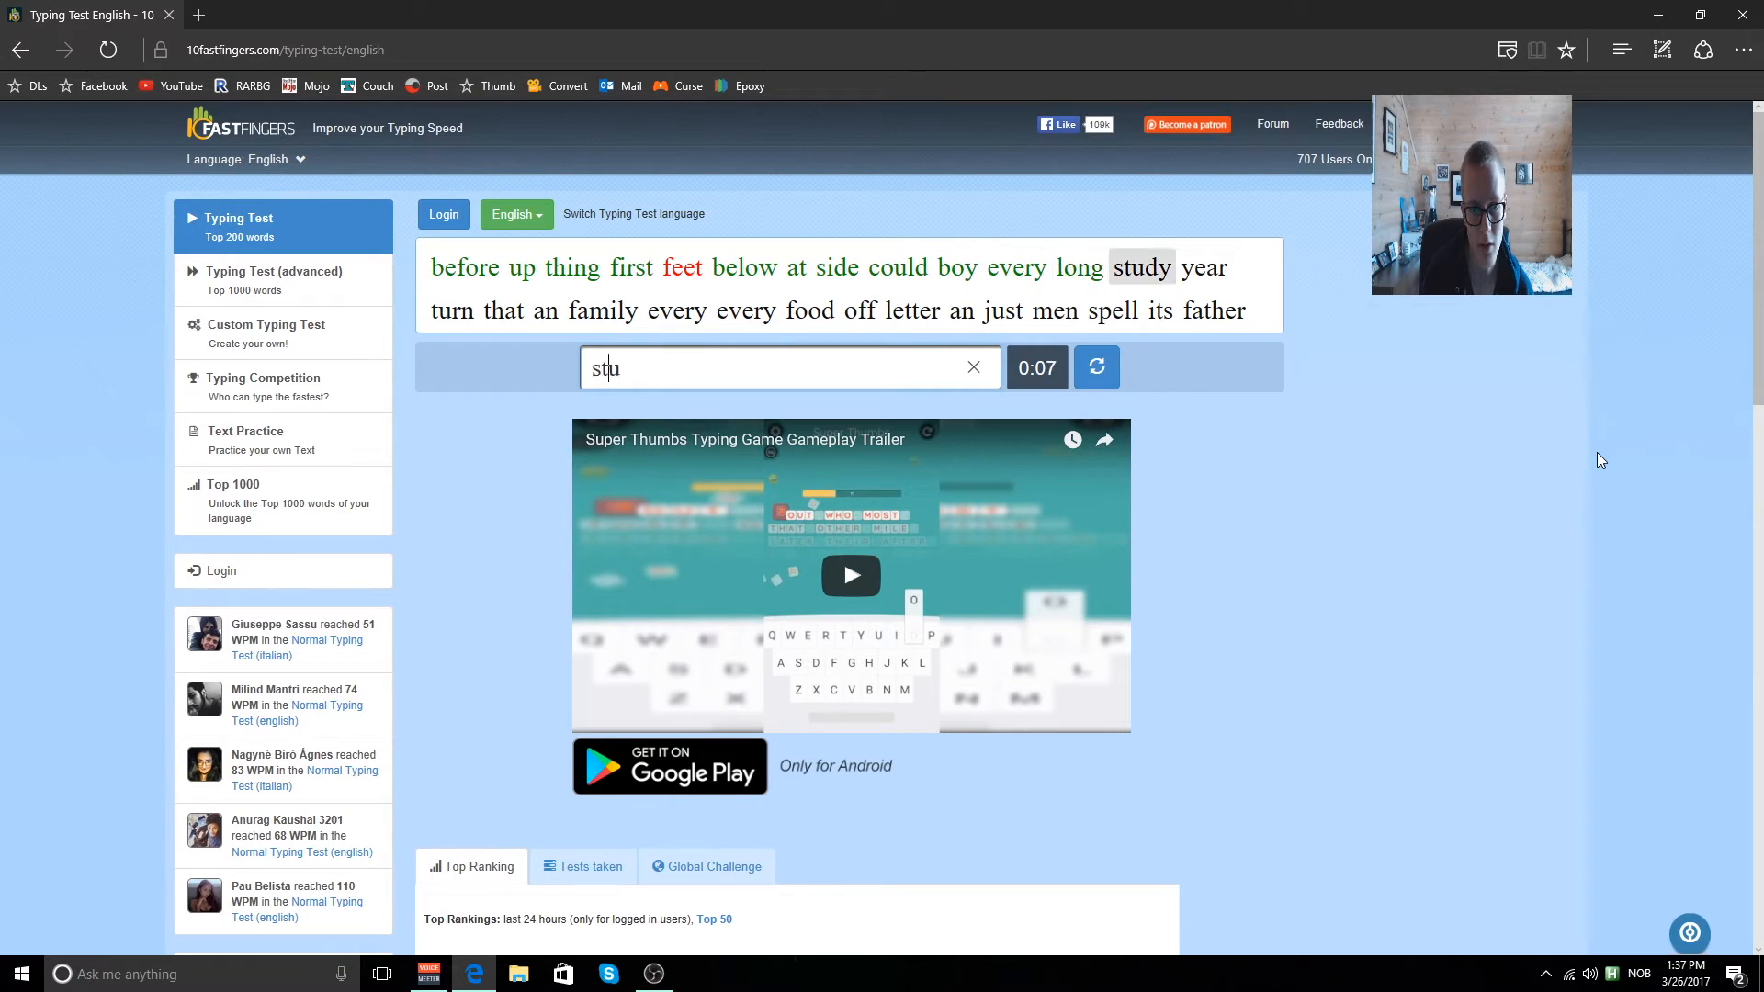
pyautogui.write('a')
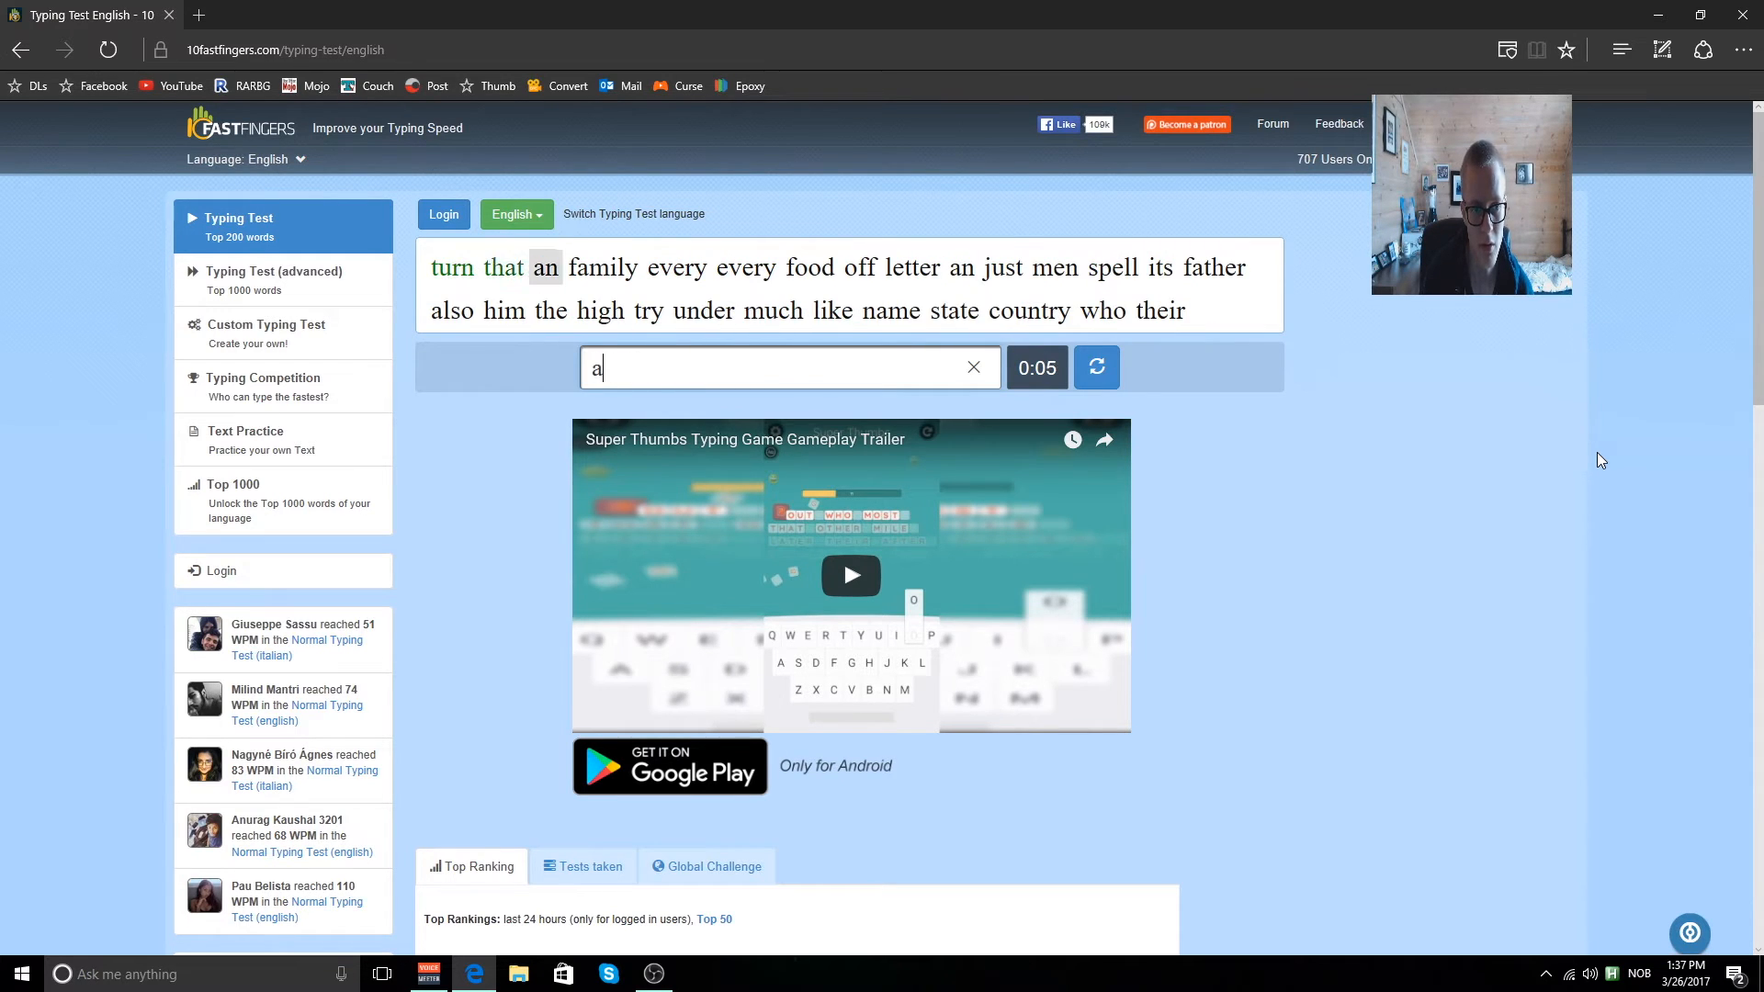
pyautogui.write('ev')
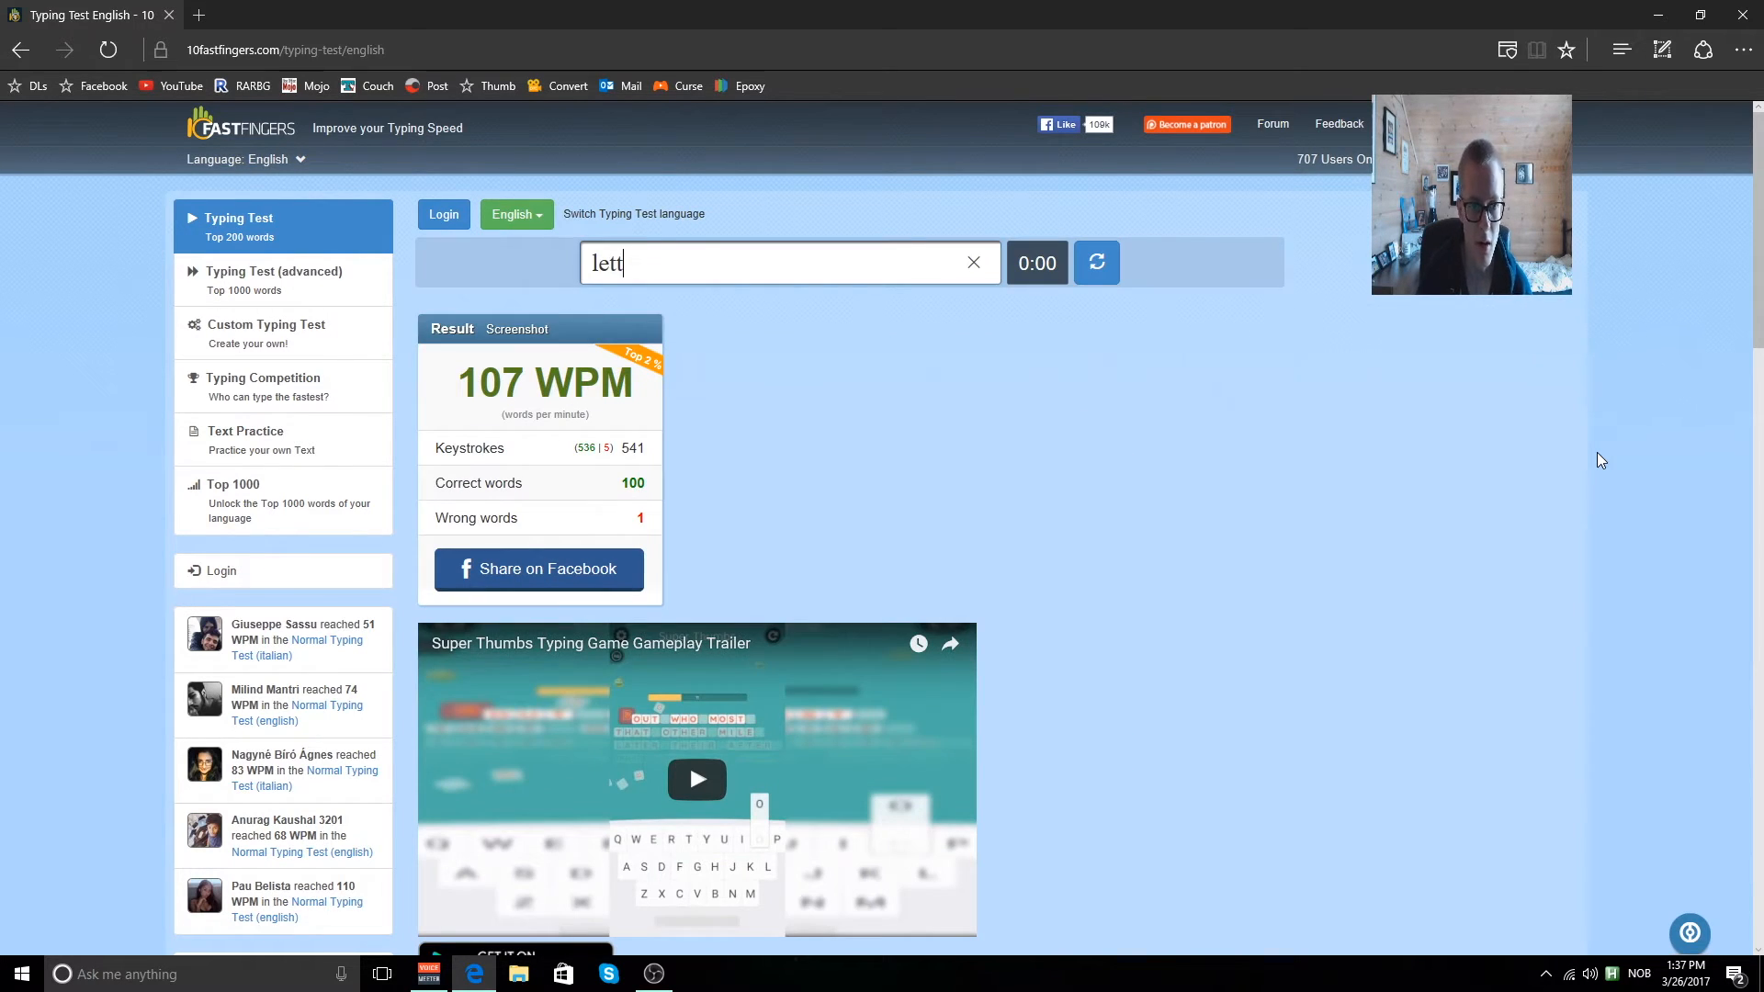
# Reload a fresh word list and full timer while the 107 WPM result stays shown.
pyautogui.click(972, 263)
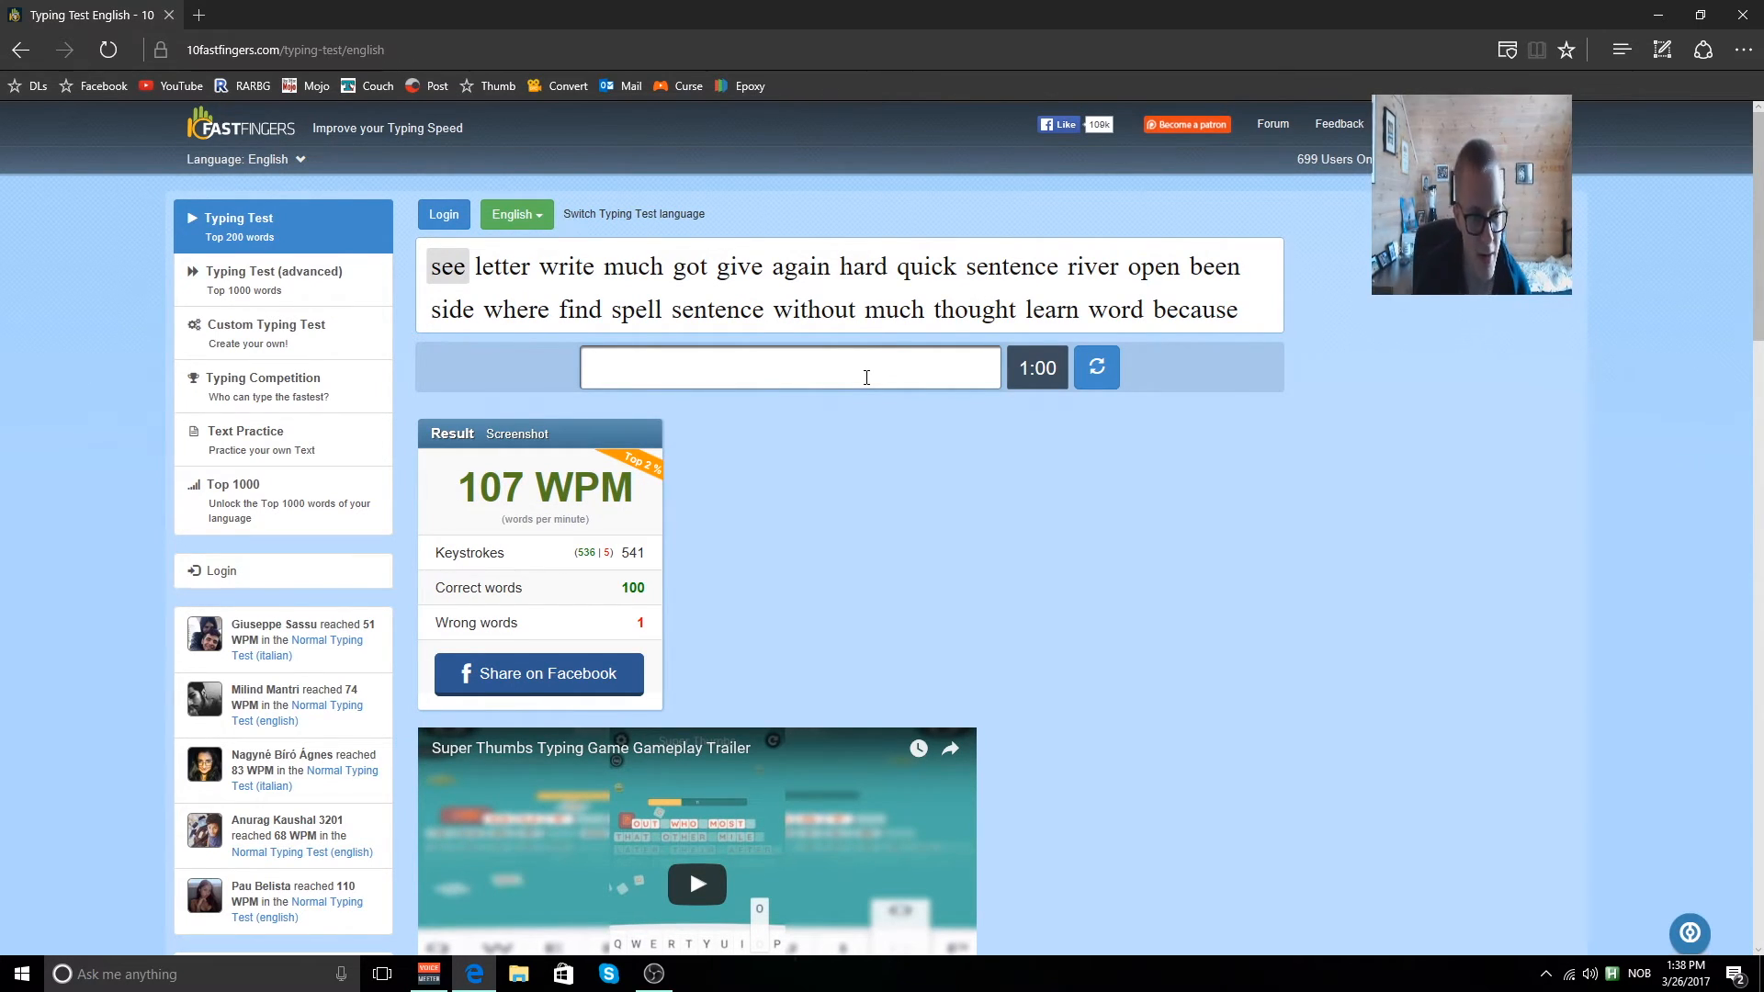
# Restart after mistyping 'letyter', then type the first words (once, been, hear, near, mother, follow...).
pyautogui.write('letyter')
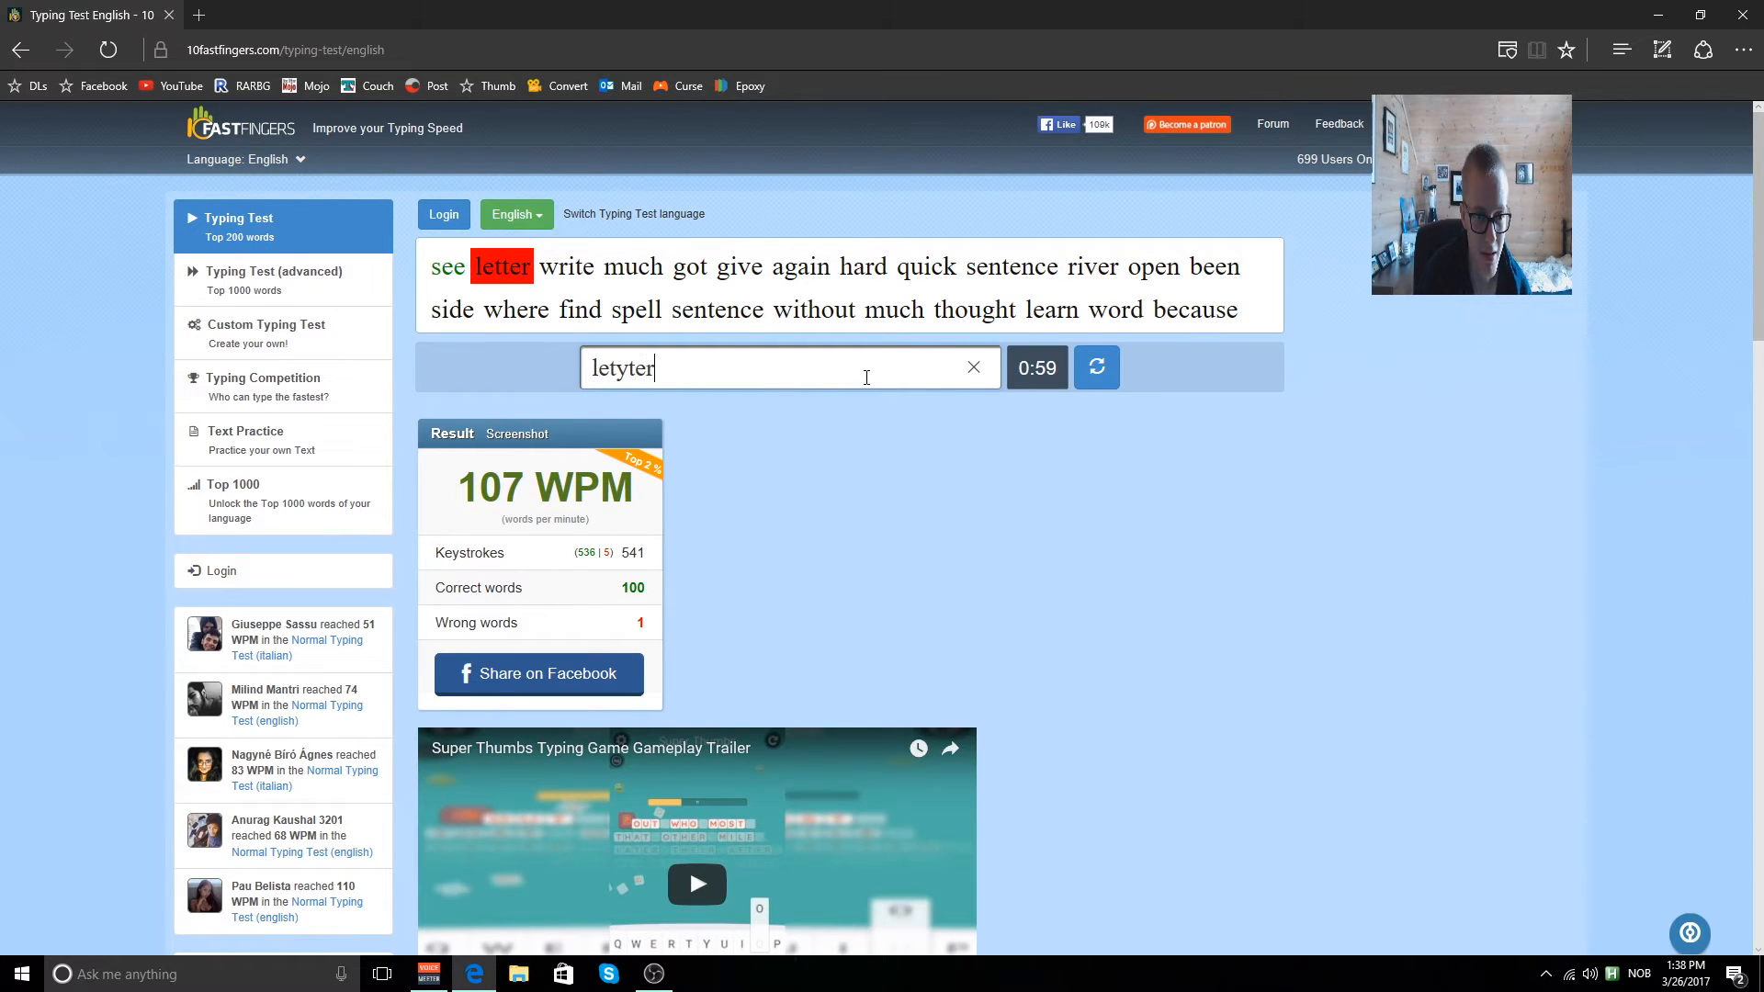
pyautogui.click(1096, 368)
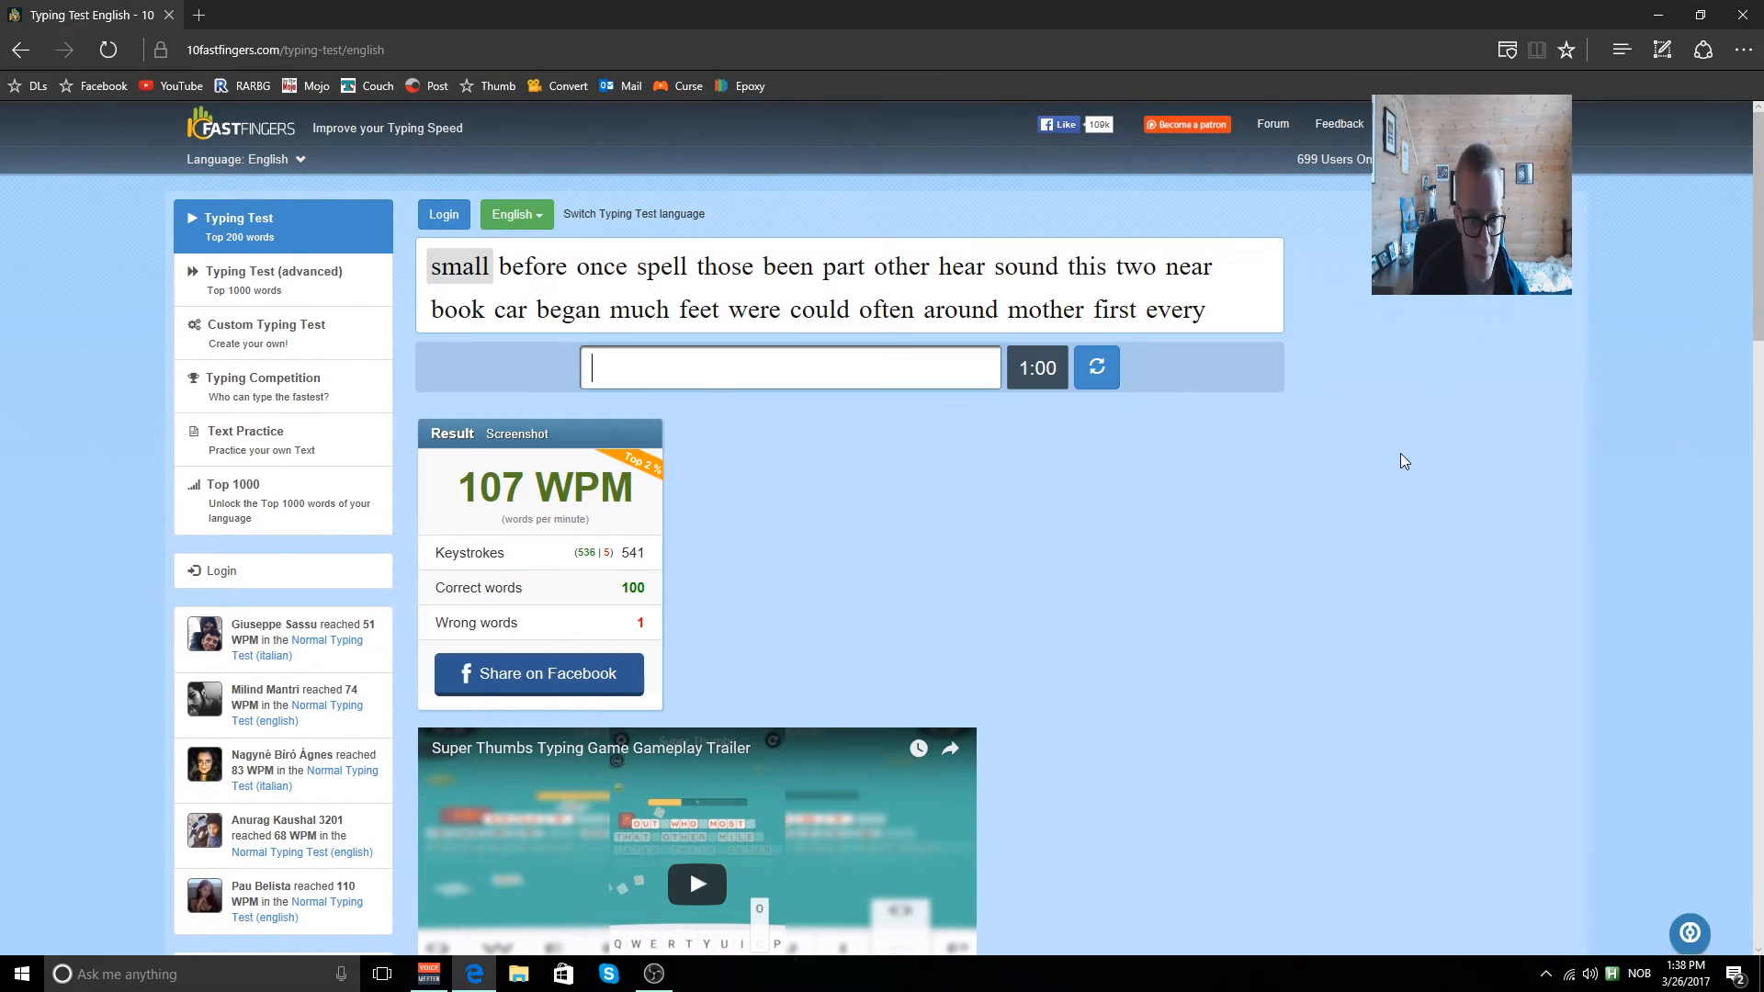
pyautogui.write('onc')
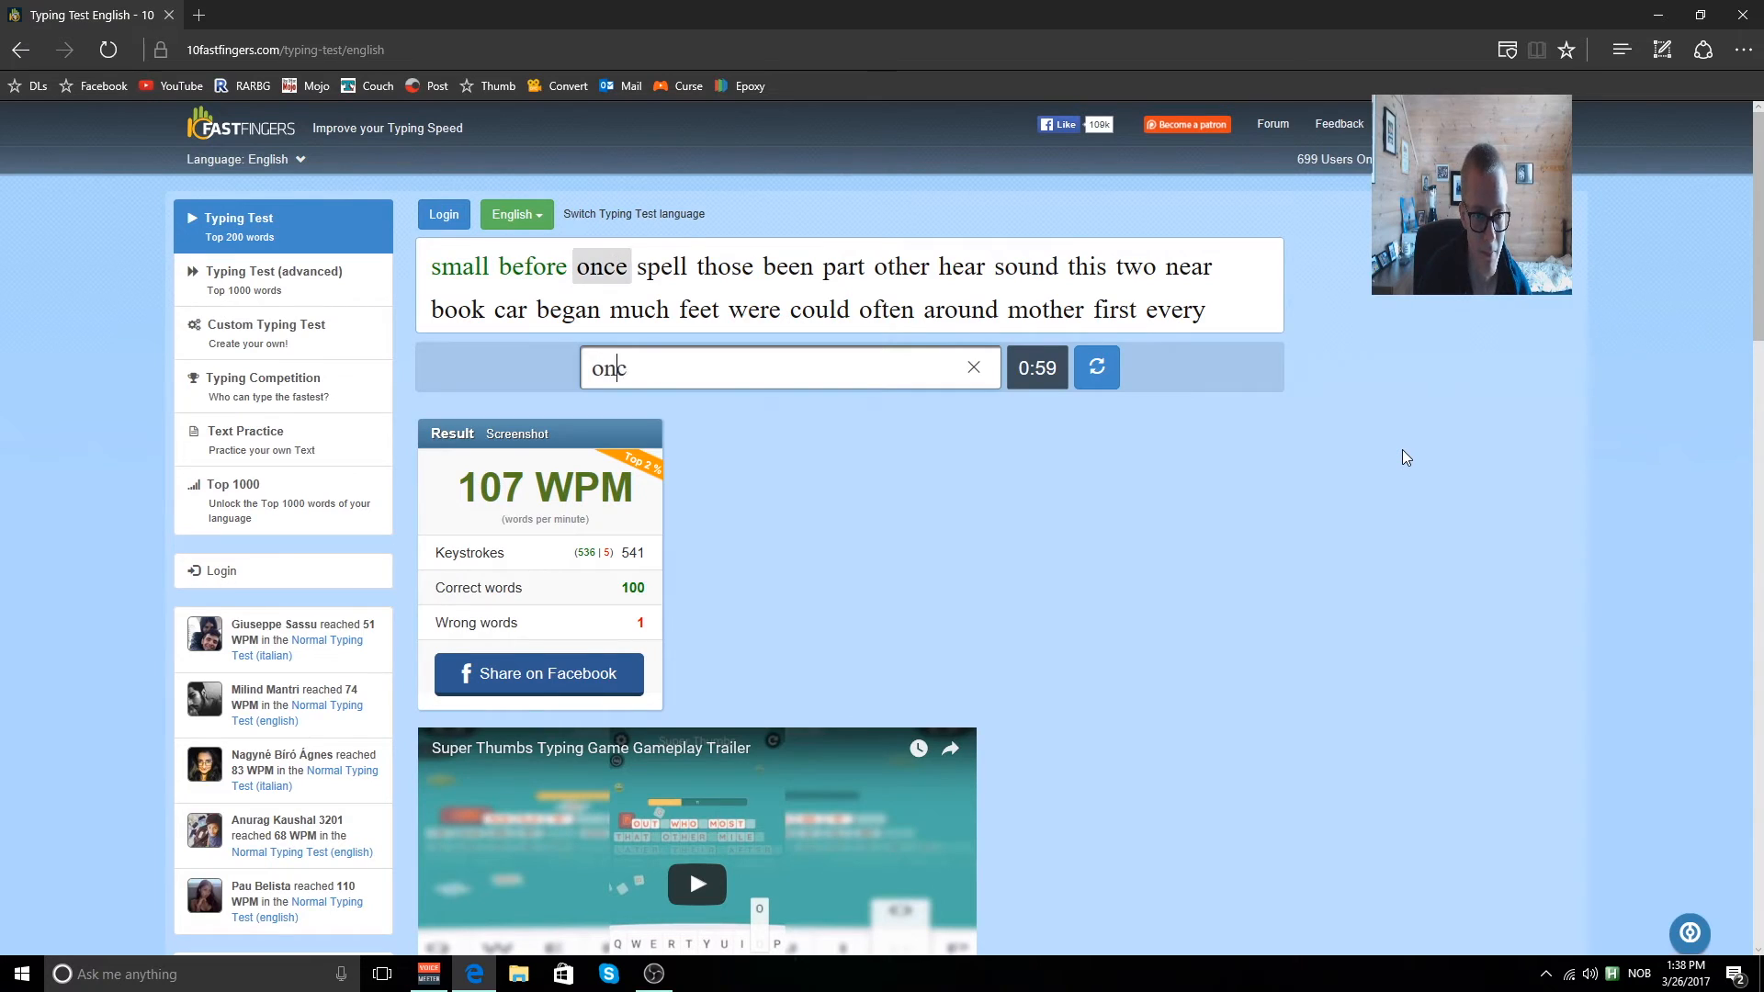
pyautogui.write('been')
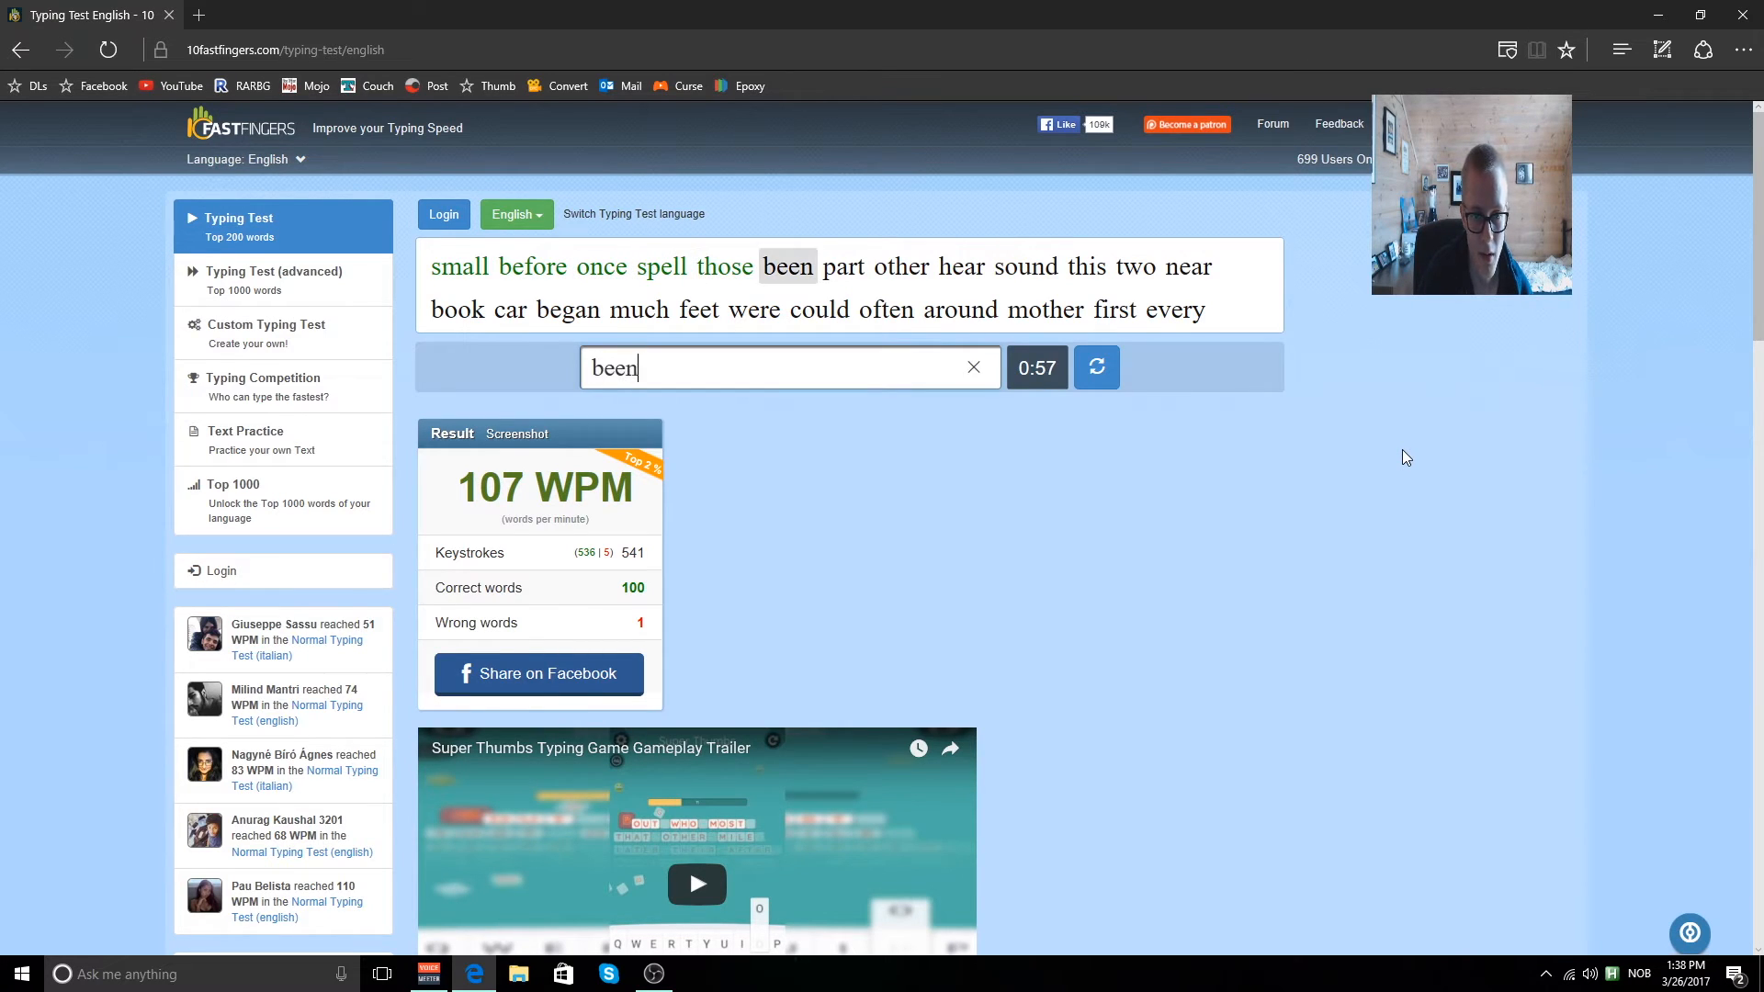
pyautogui.write('heare')
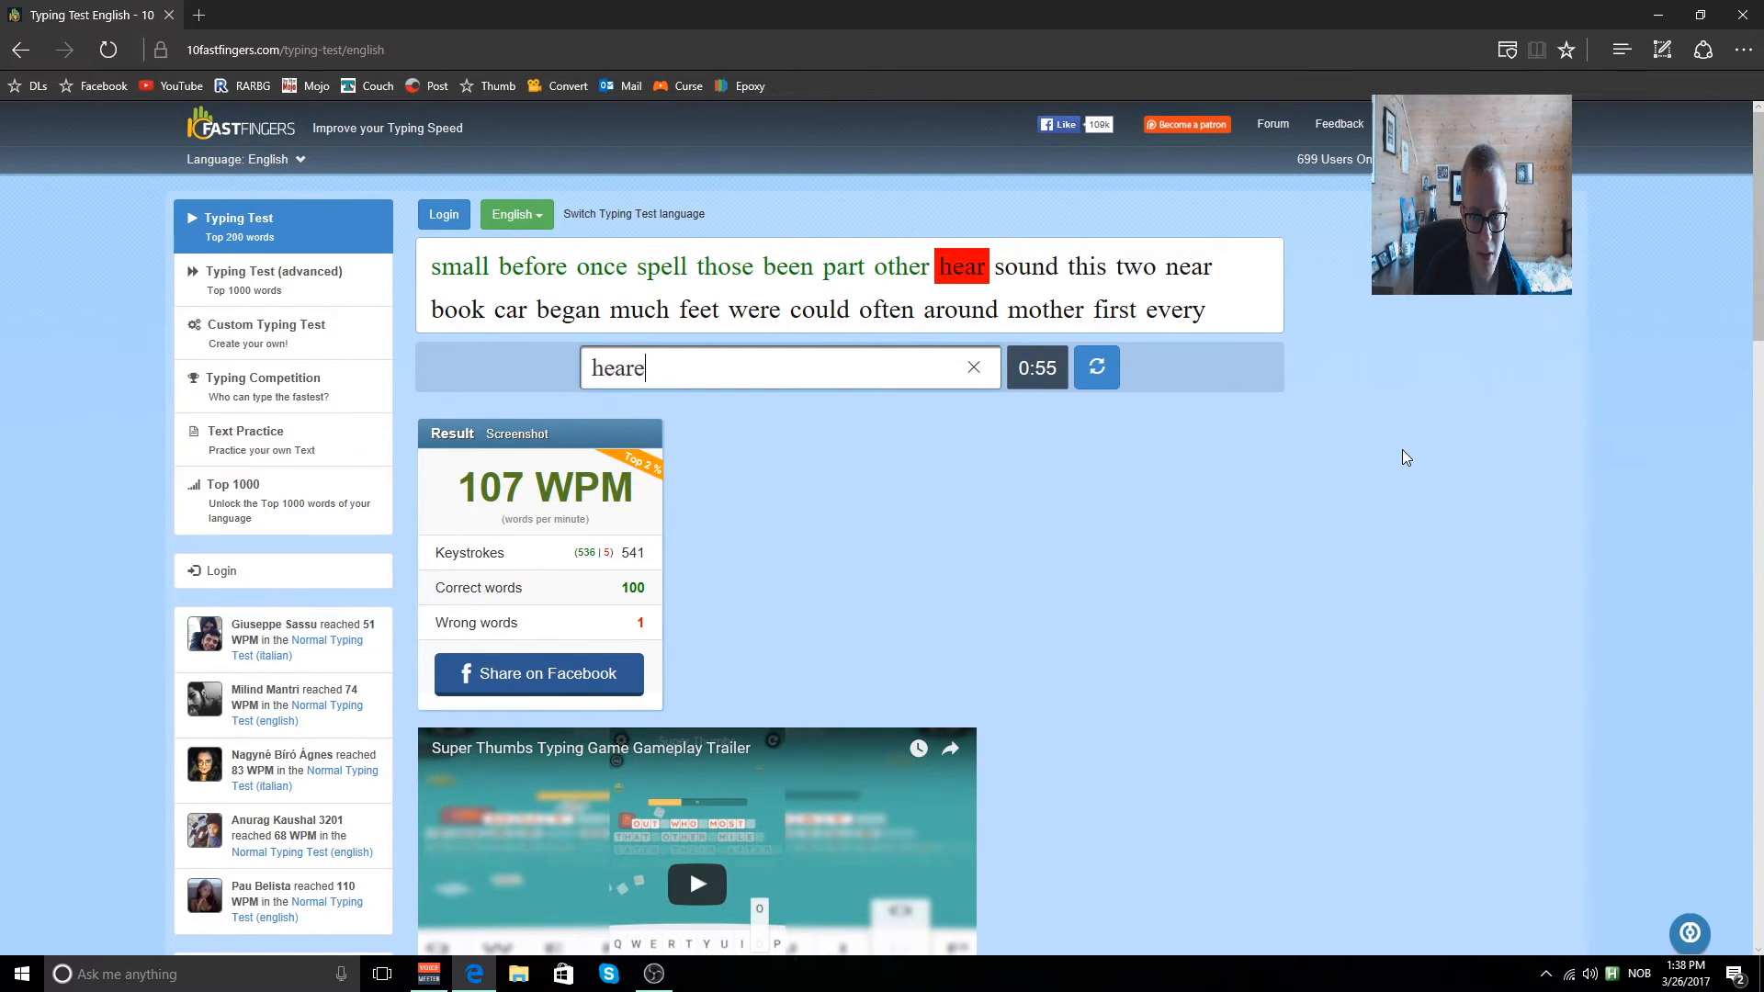
pyautogui.write('near')
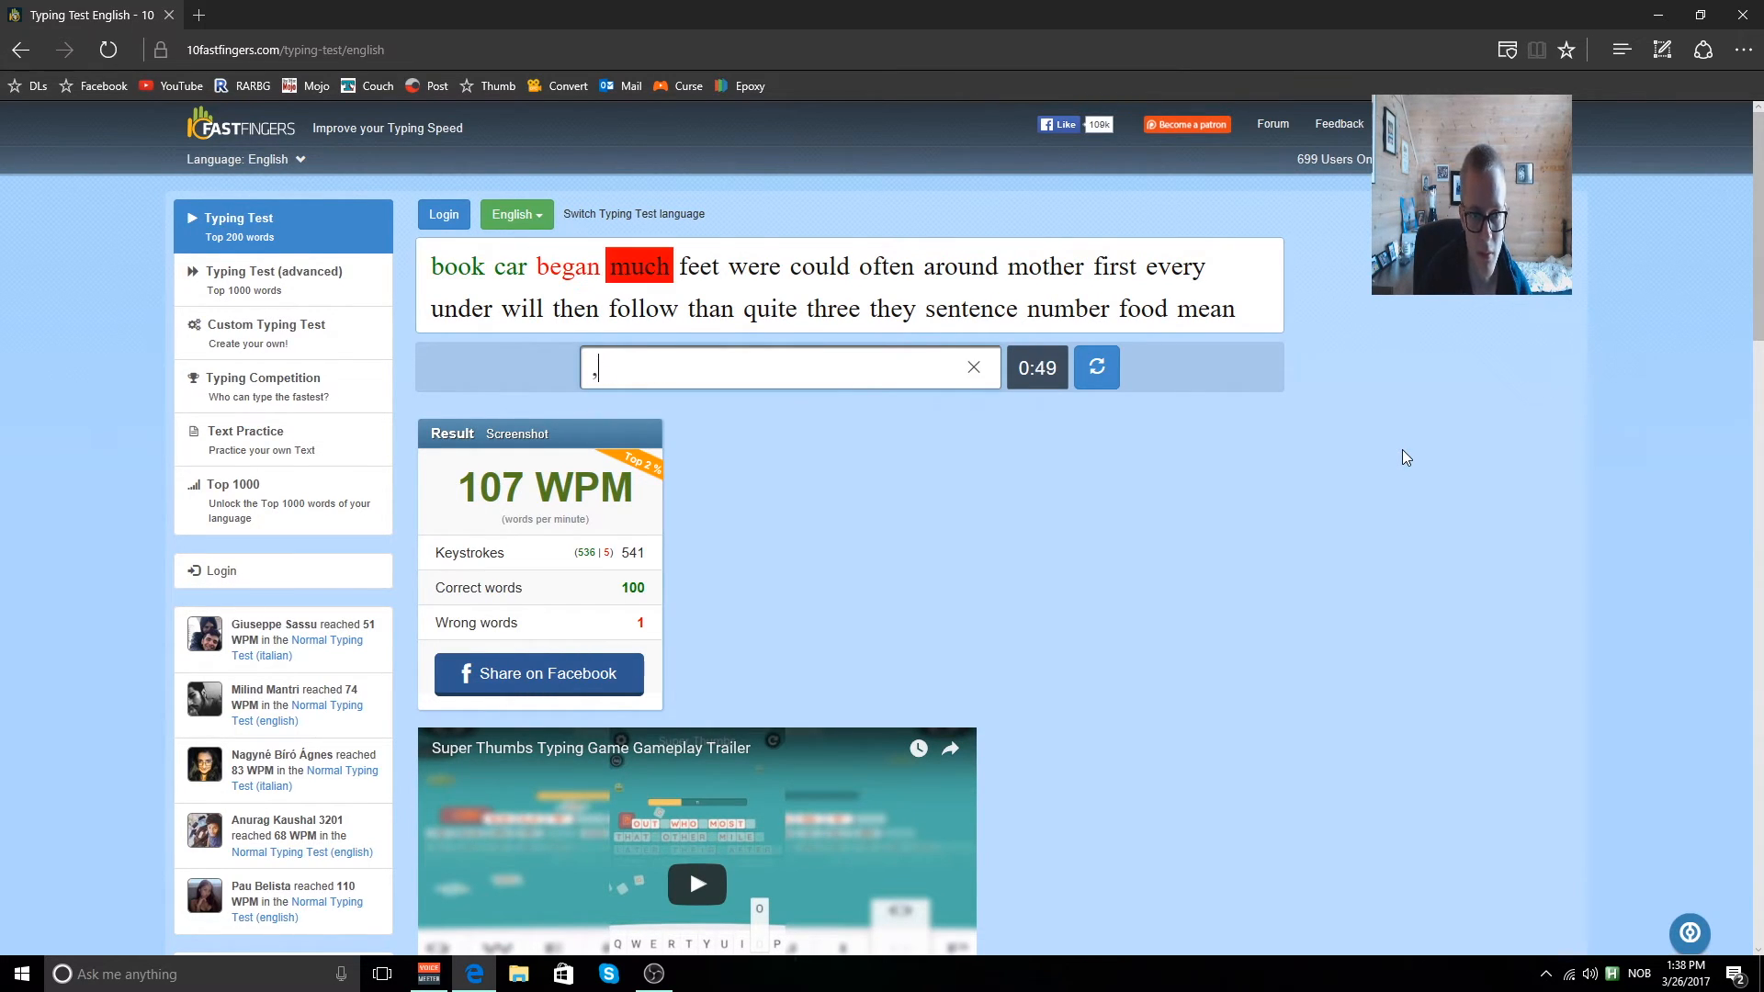
pyautogui.write('co')
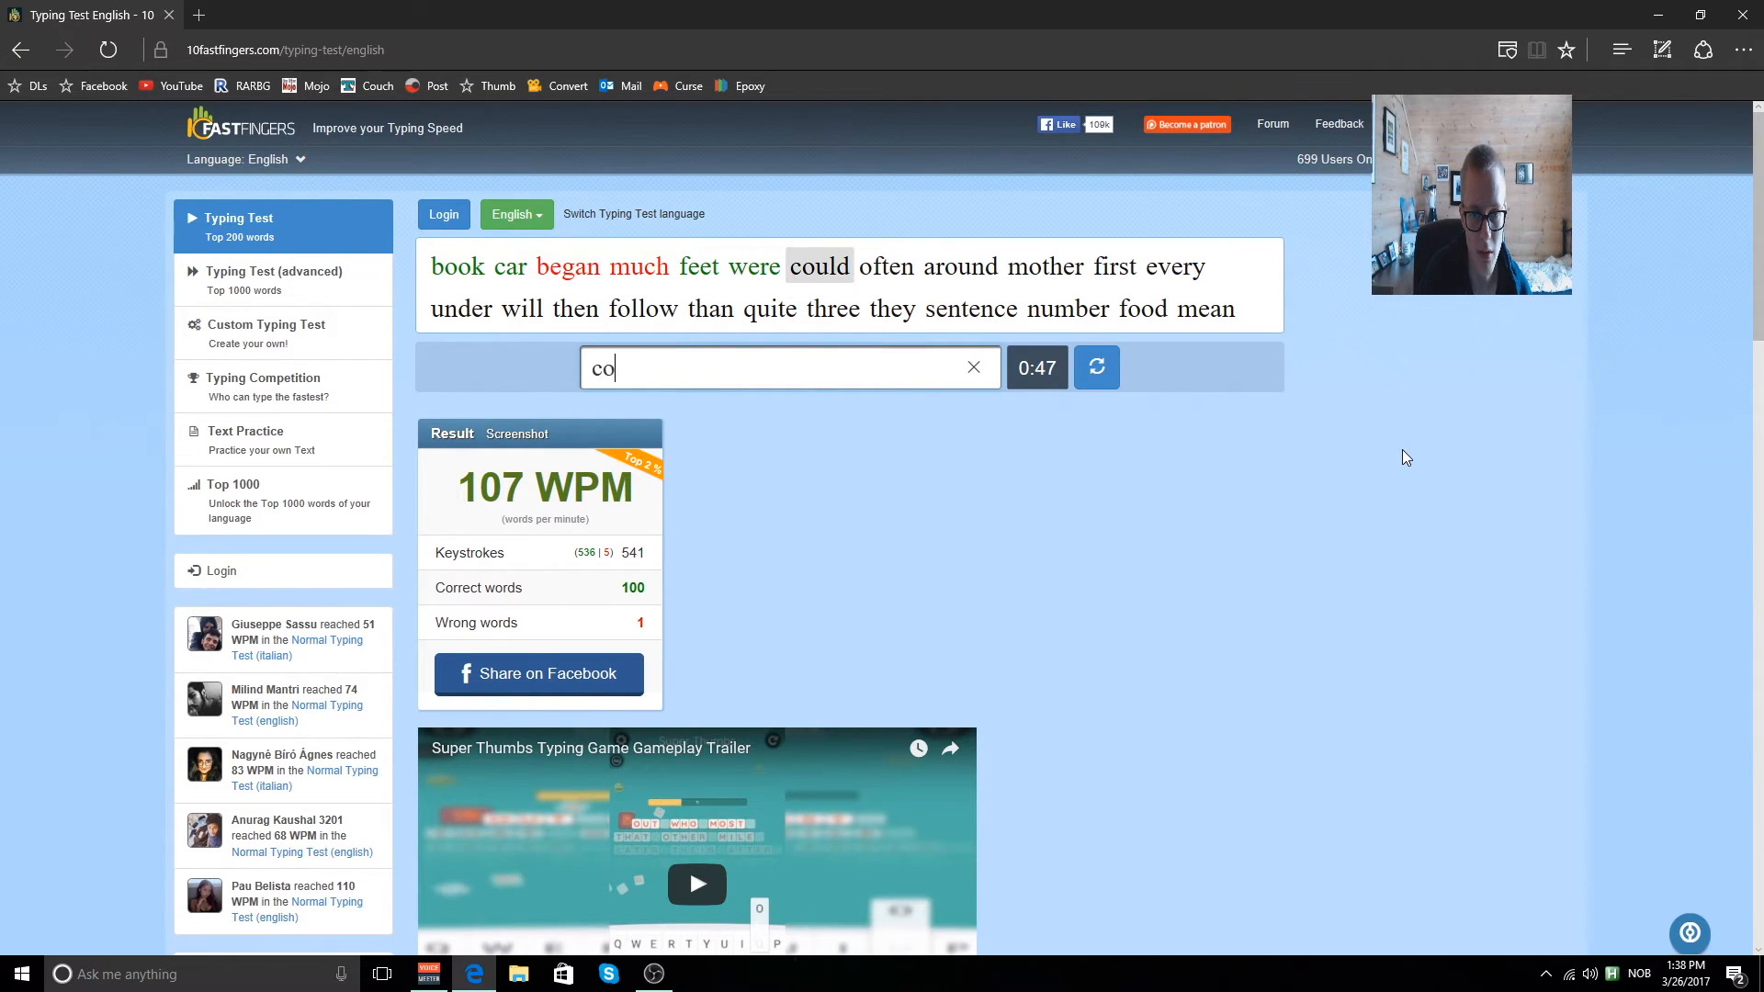
pyautogui.write('mothe')
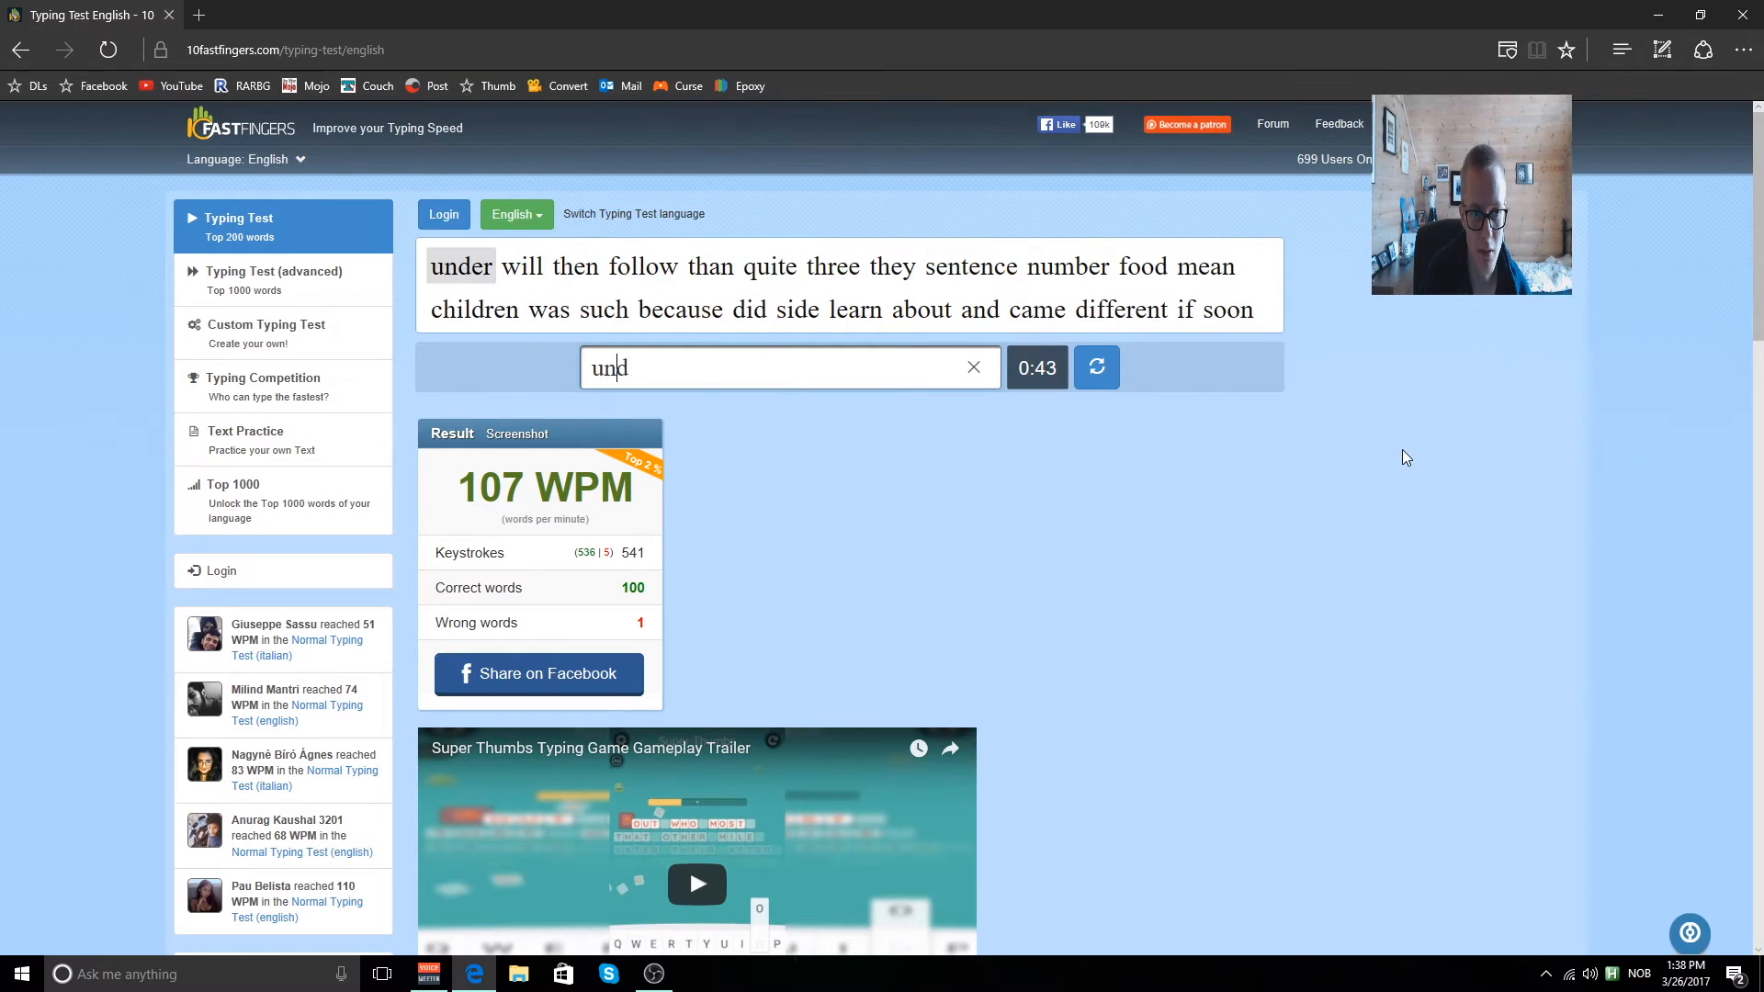
pyautogui.write('follow')
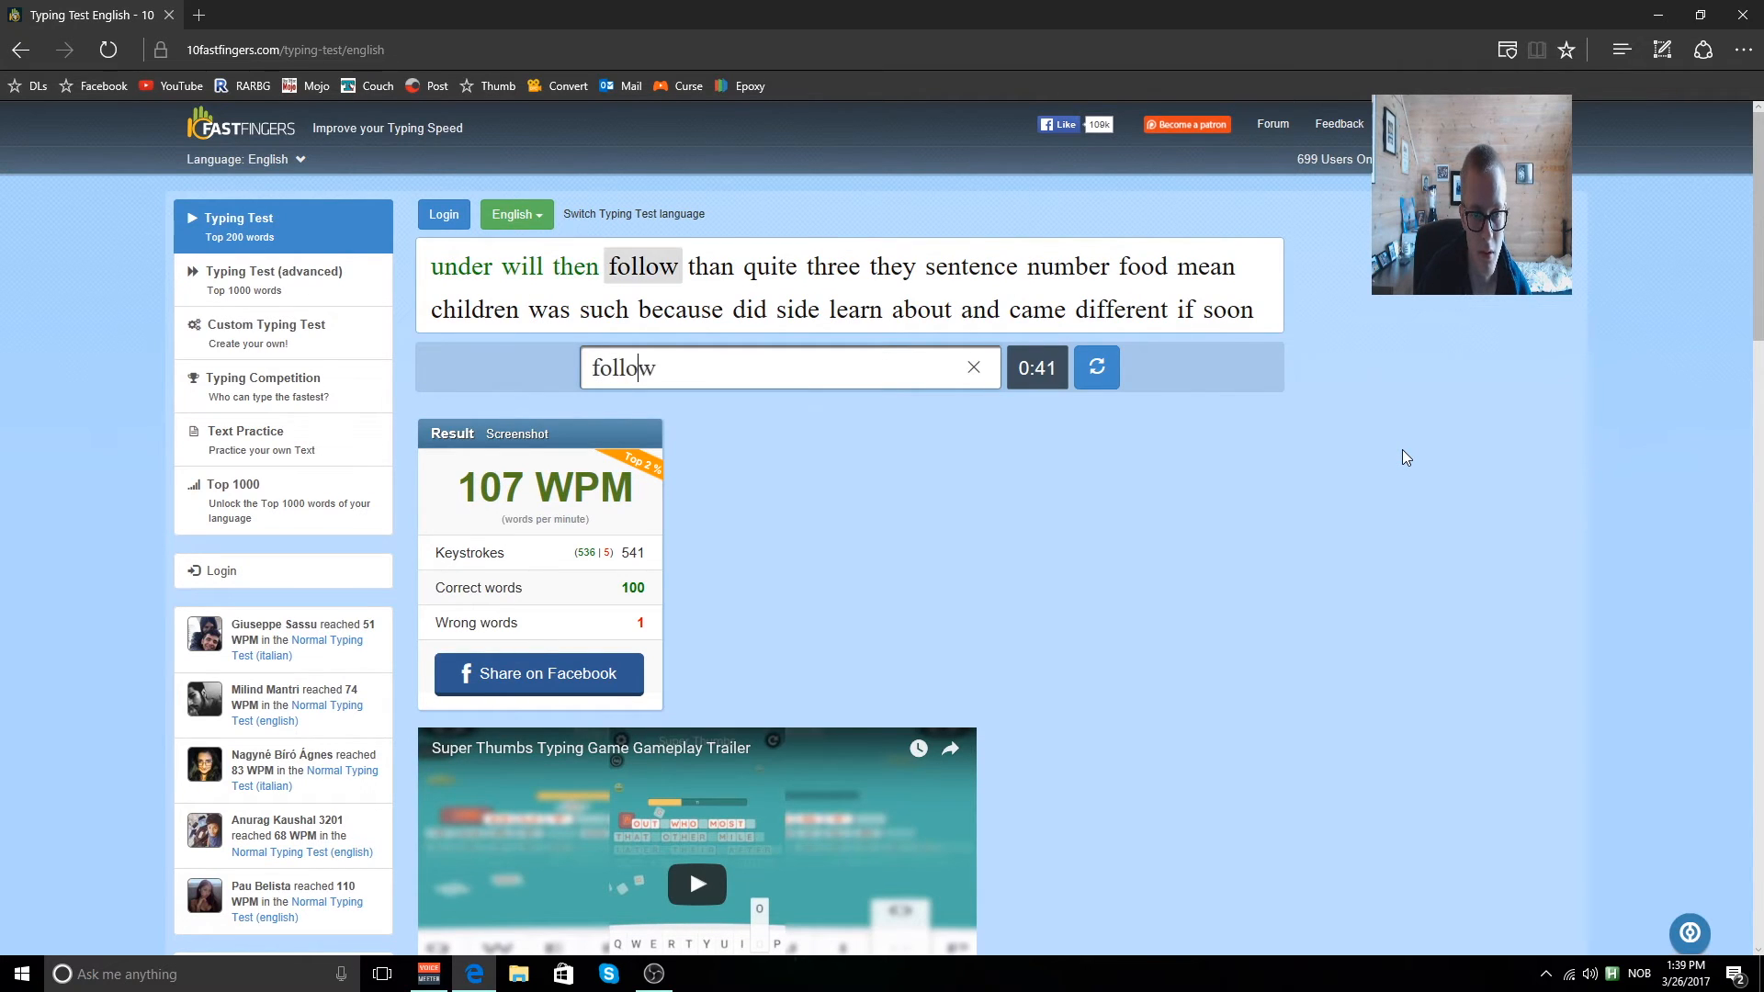
pyautogui.write('thrre')
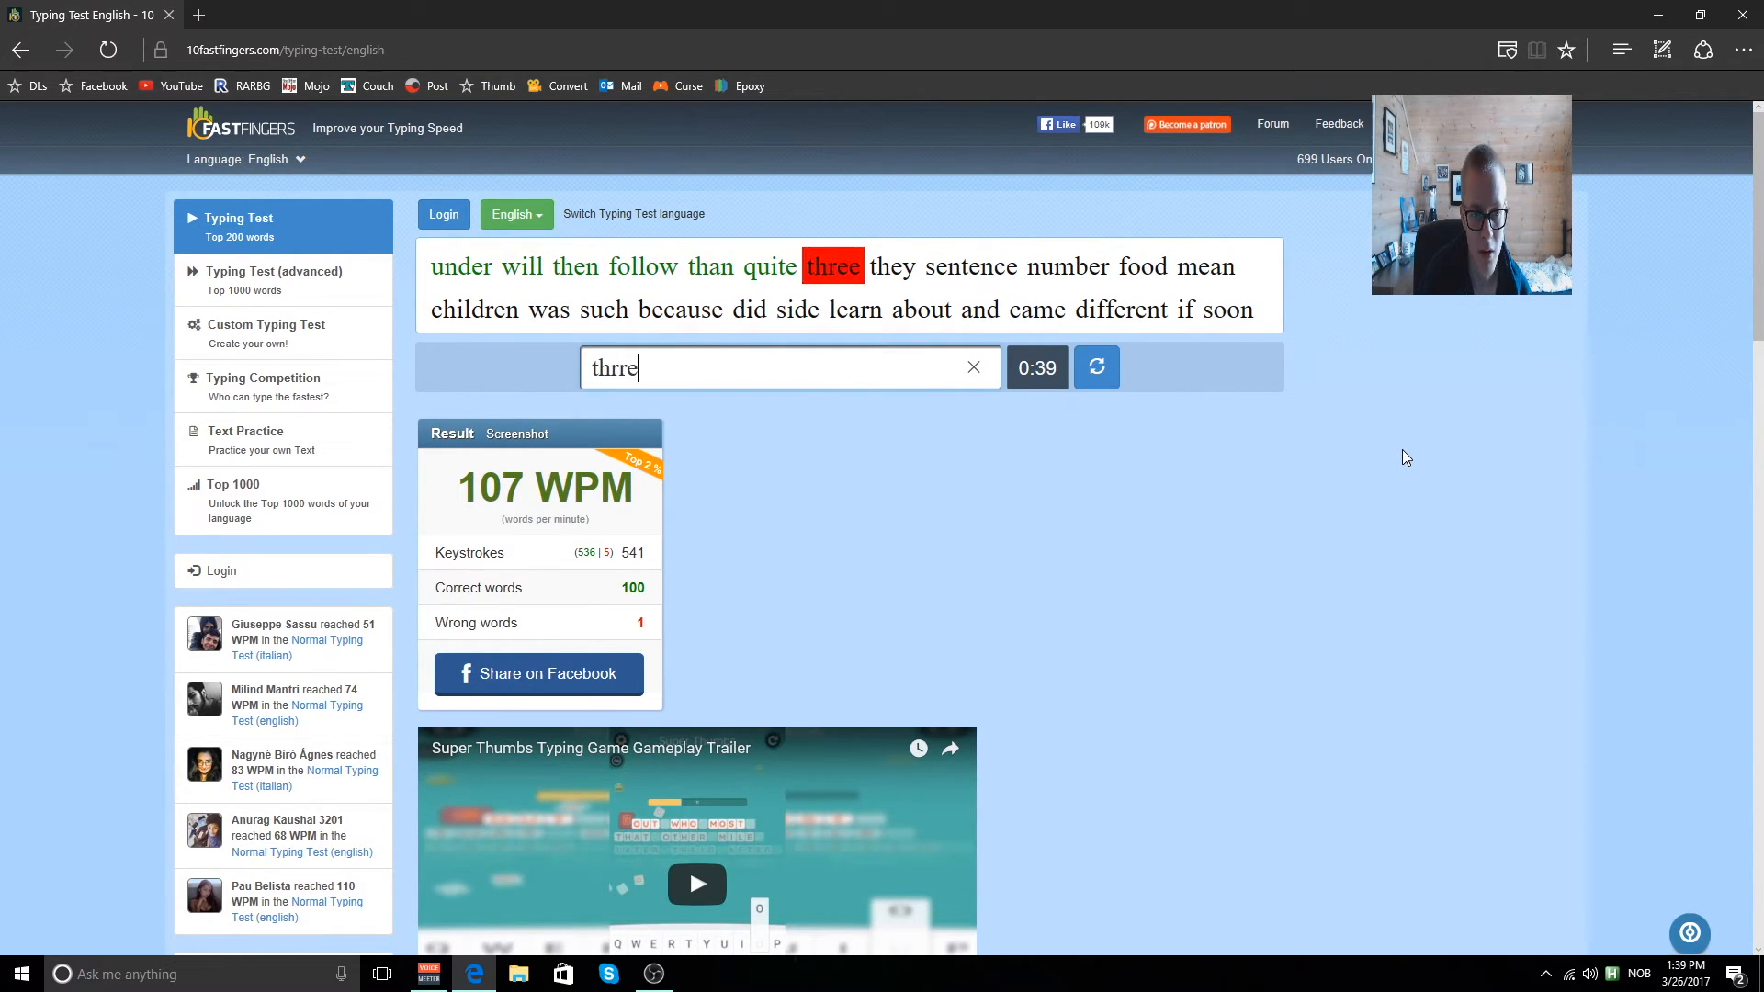
pyautogui.write('sente')
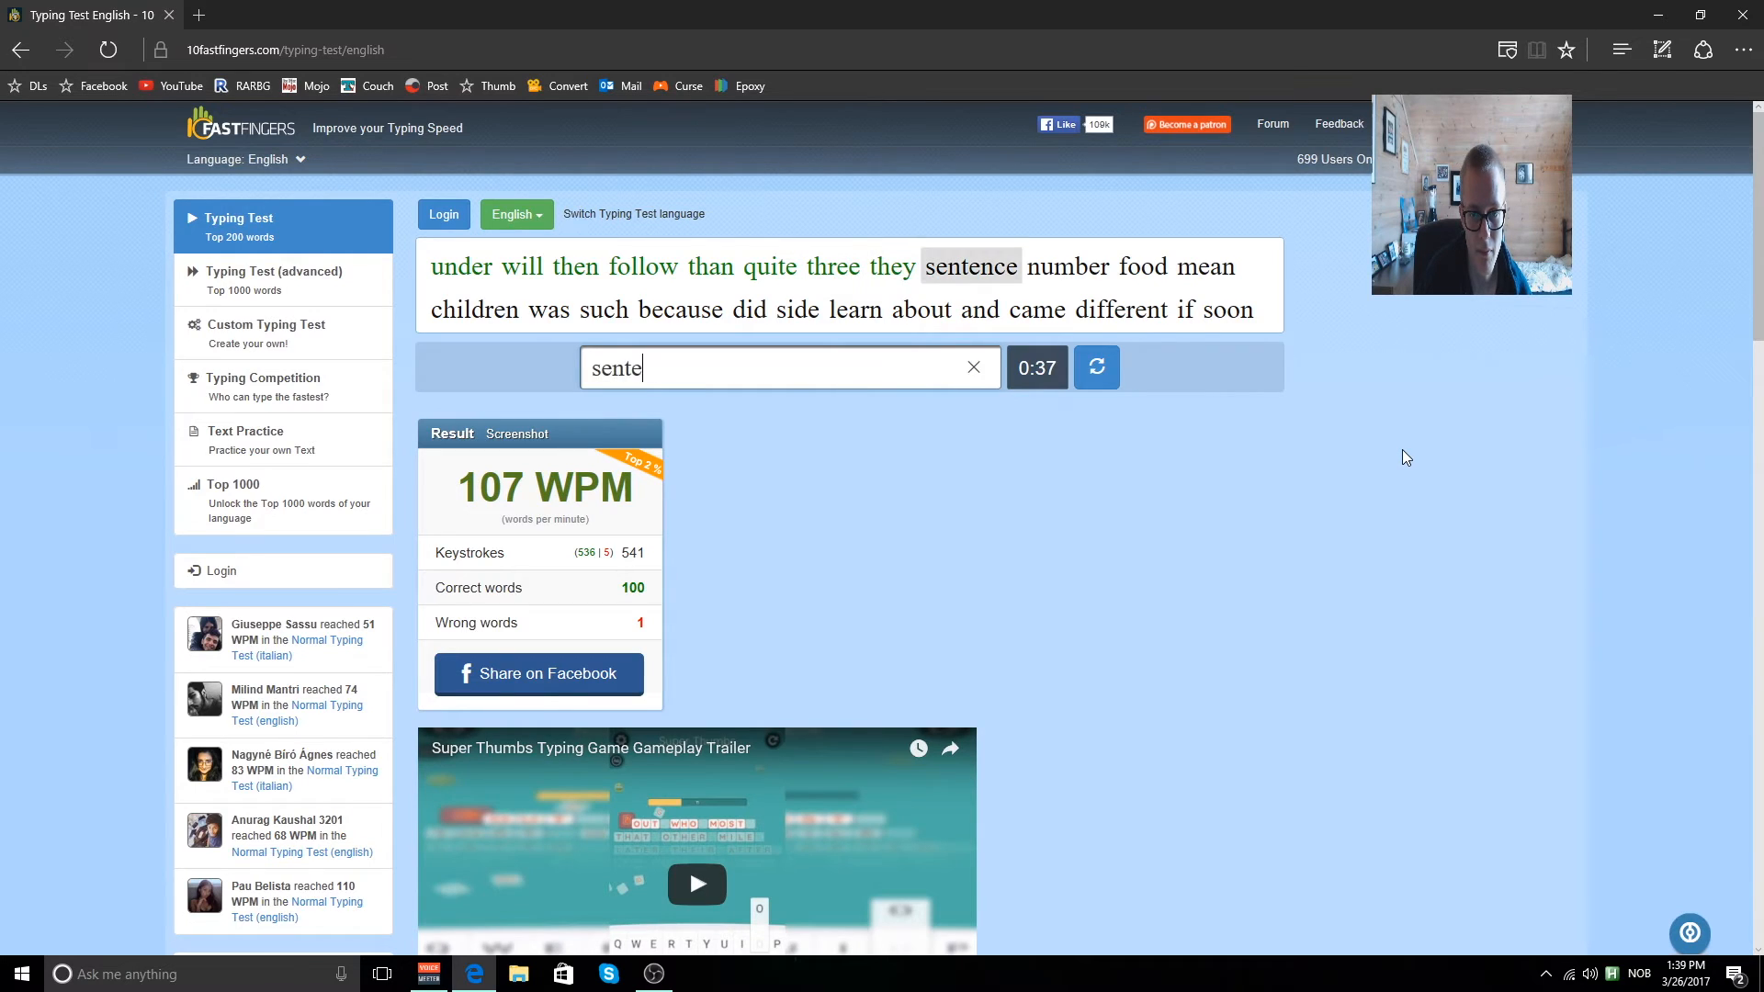
pyautogui.write('me')
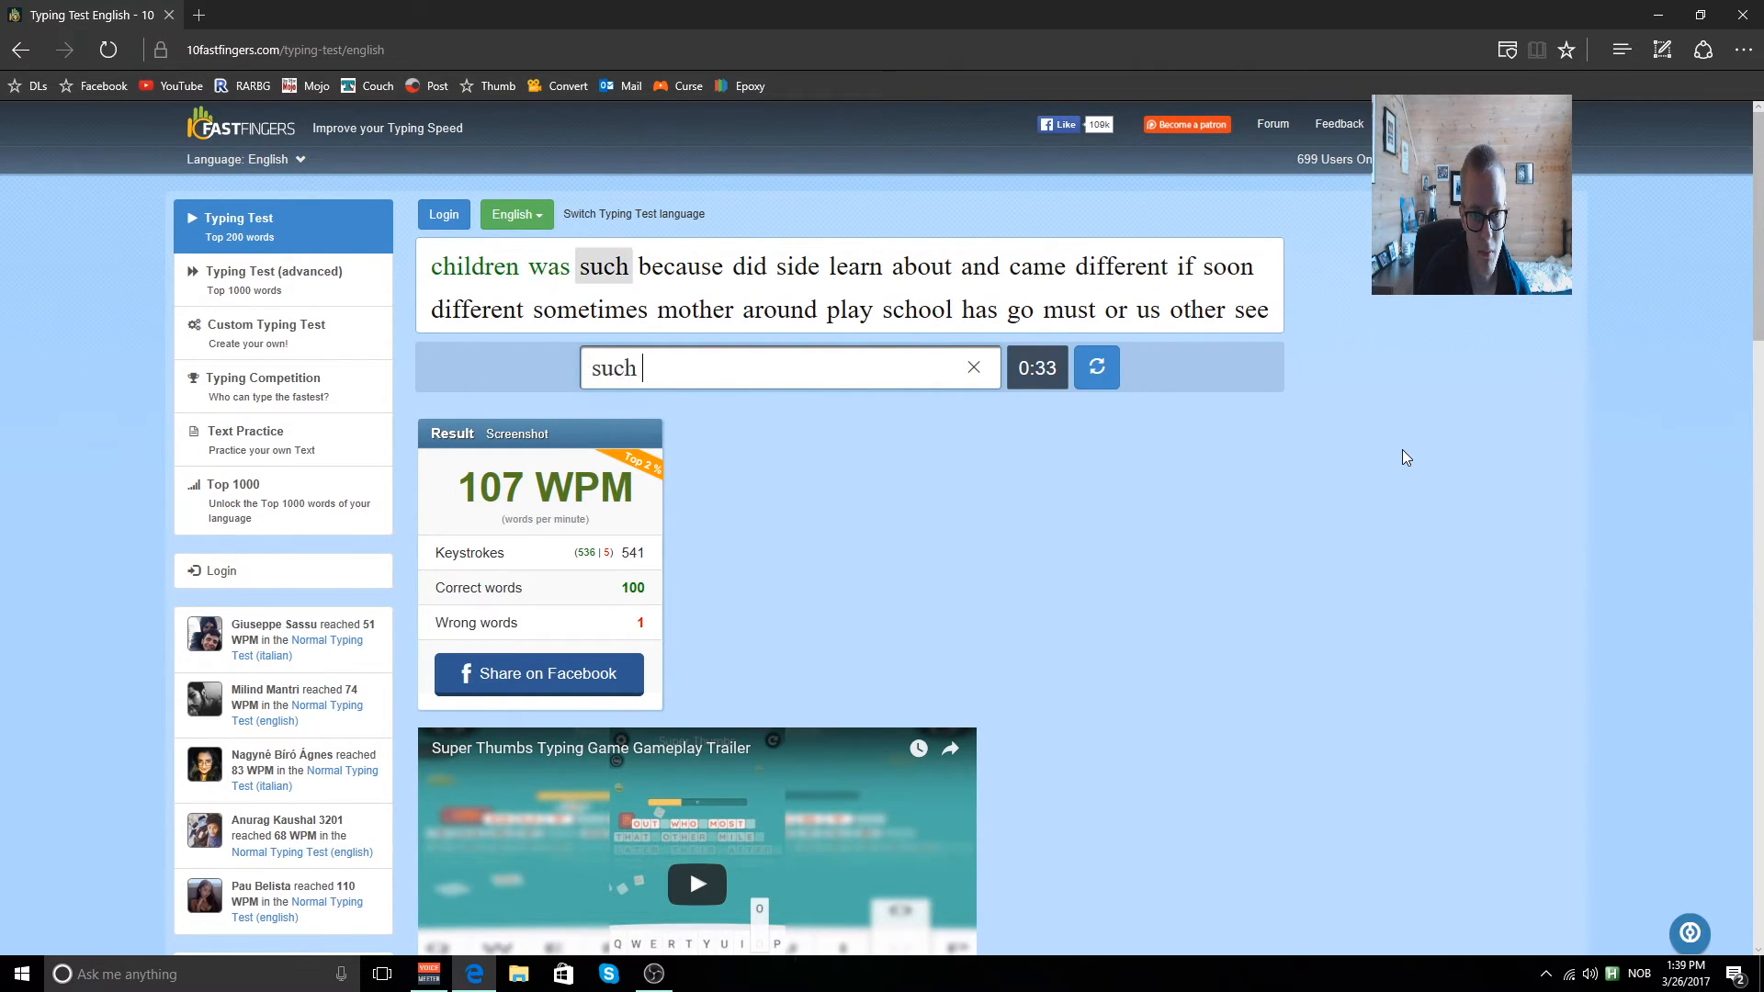
pyautogui.write('did')
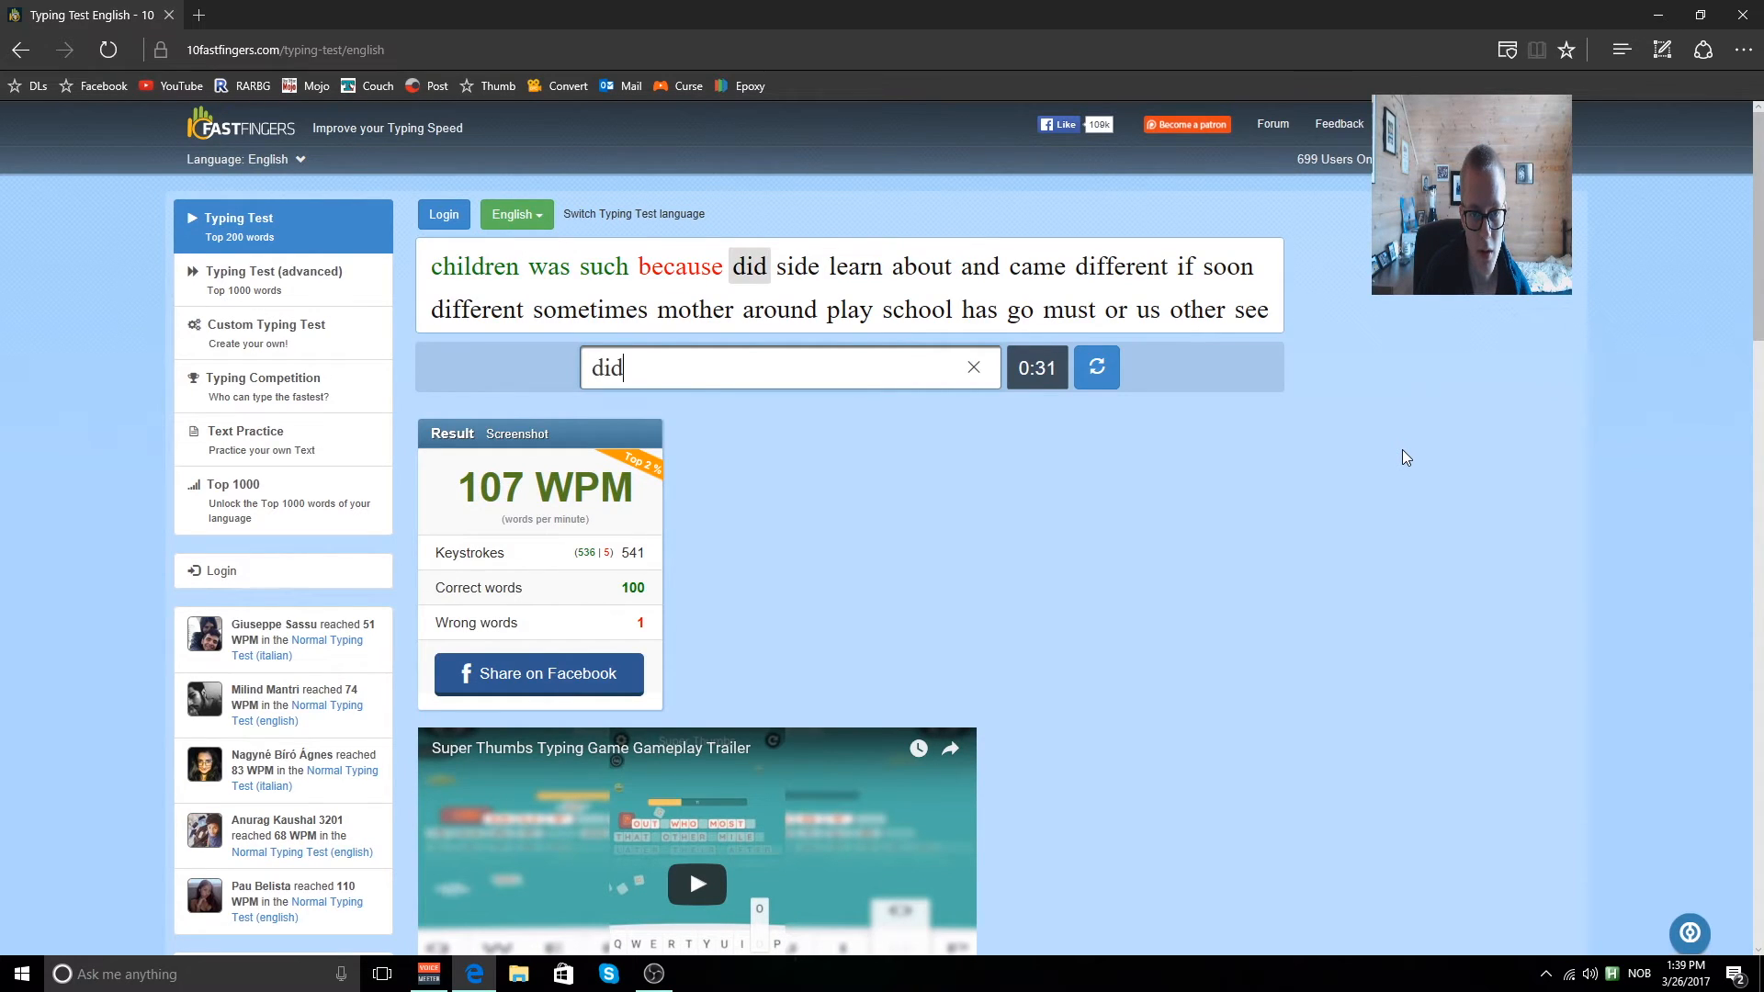
# Type the remaining words (about, different, school, girl, child, night) to finish at 96 WPM, 87 correct, 4 wrong.
pyautogui.write('about')
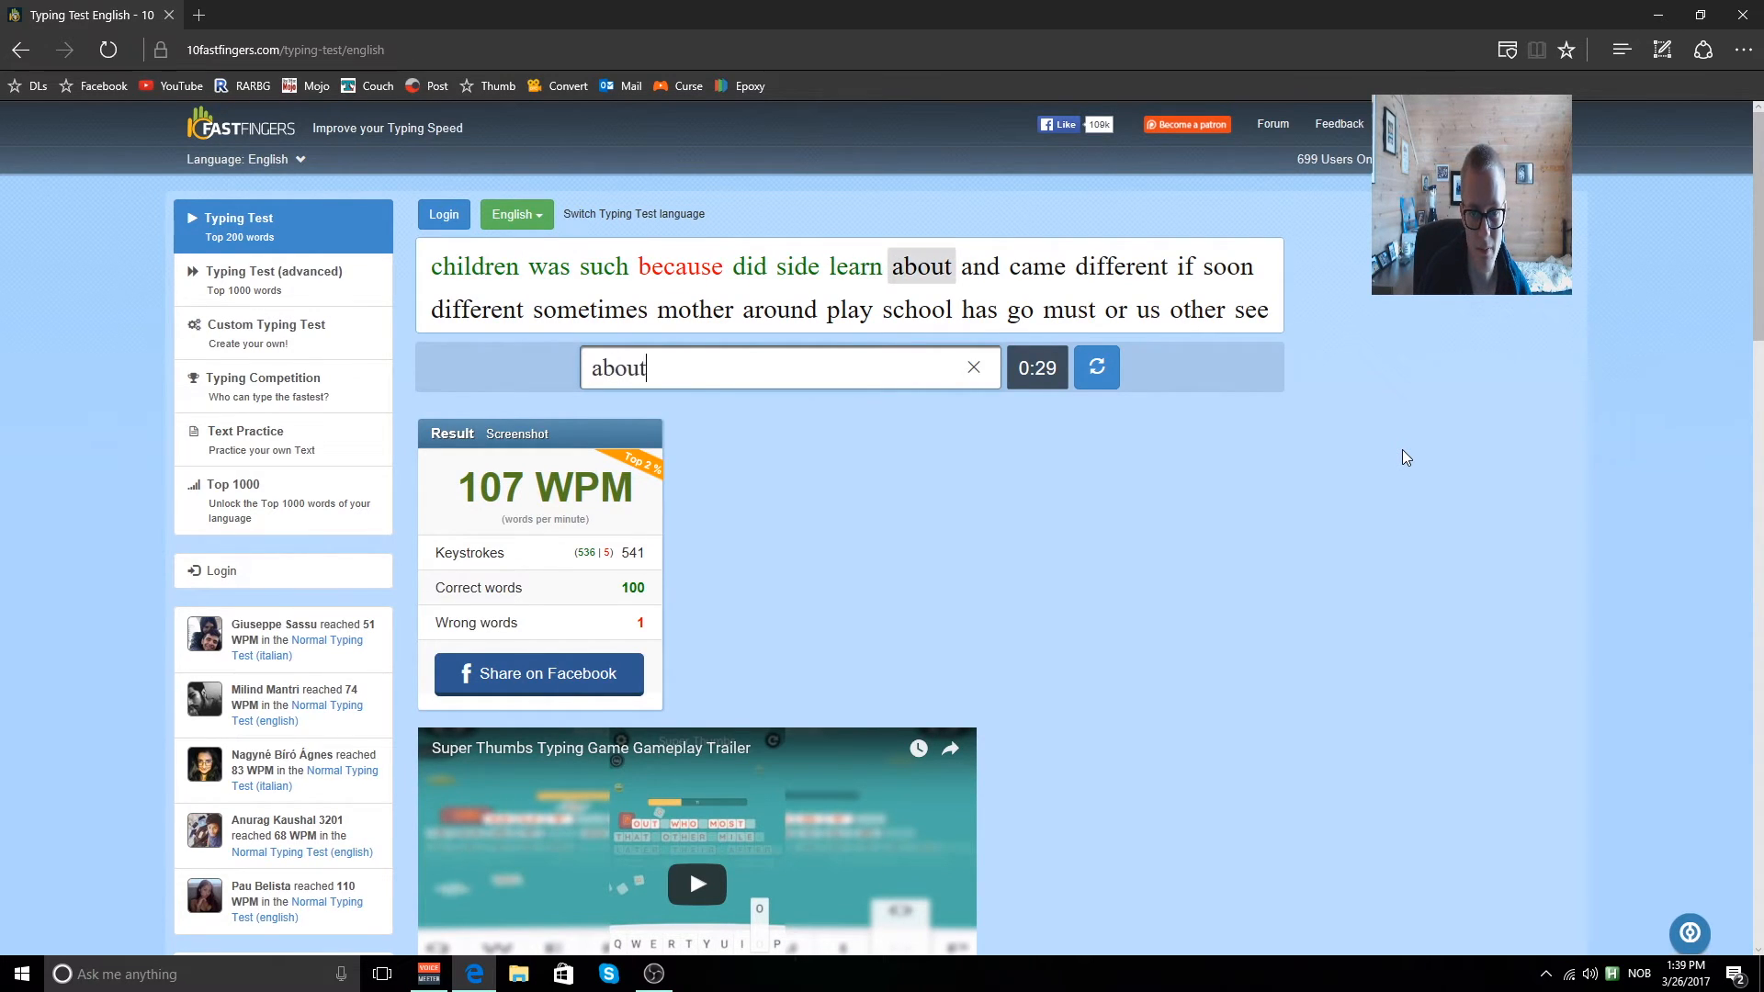
pyautogui.write('diffe')
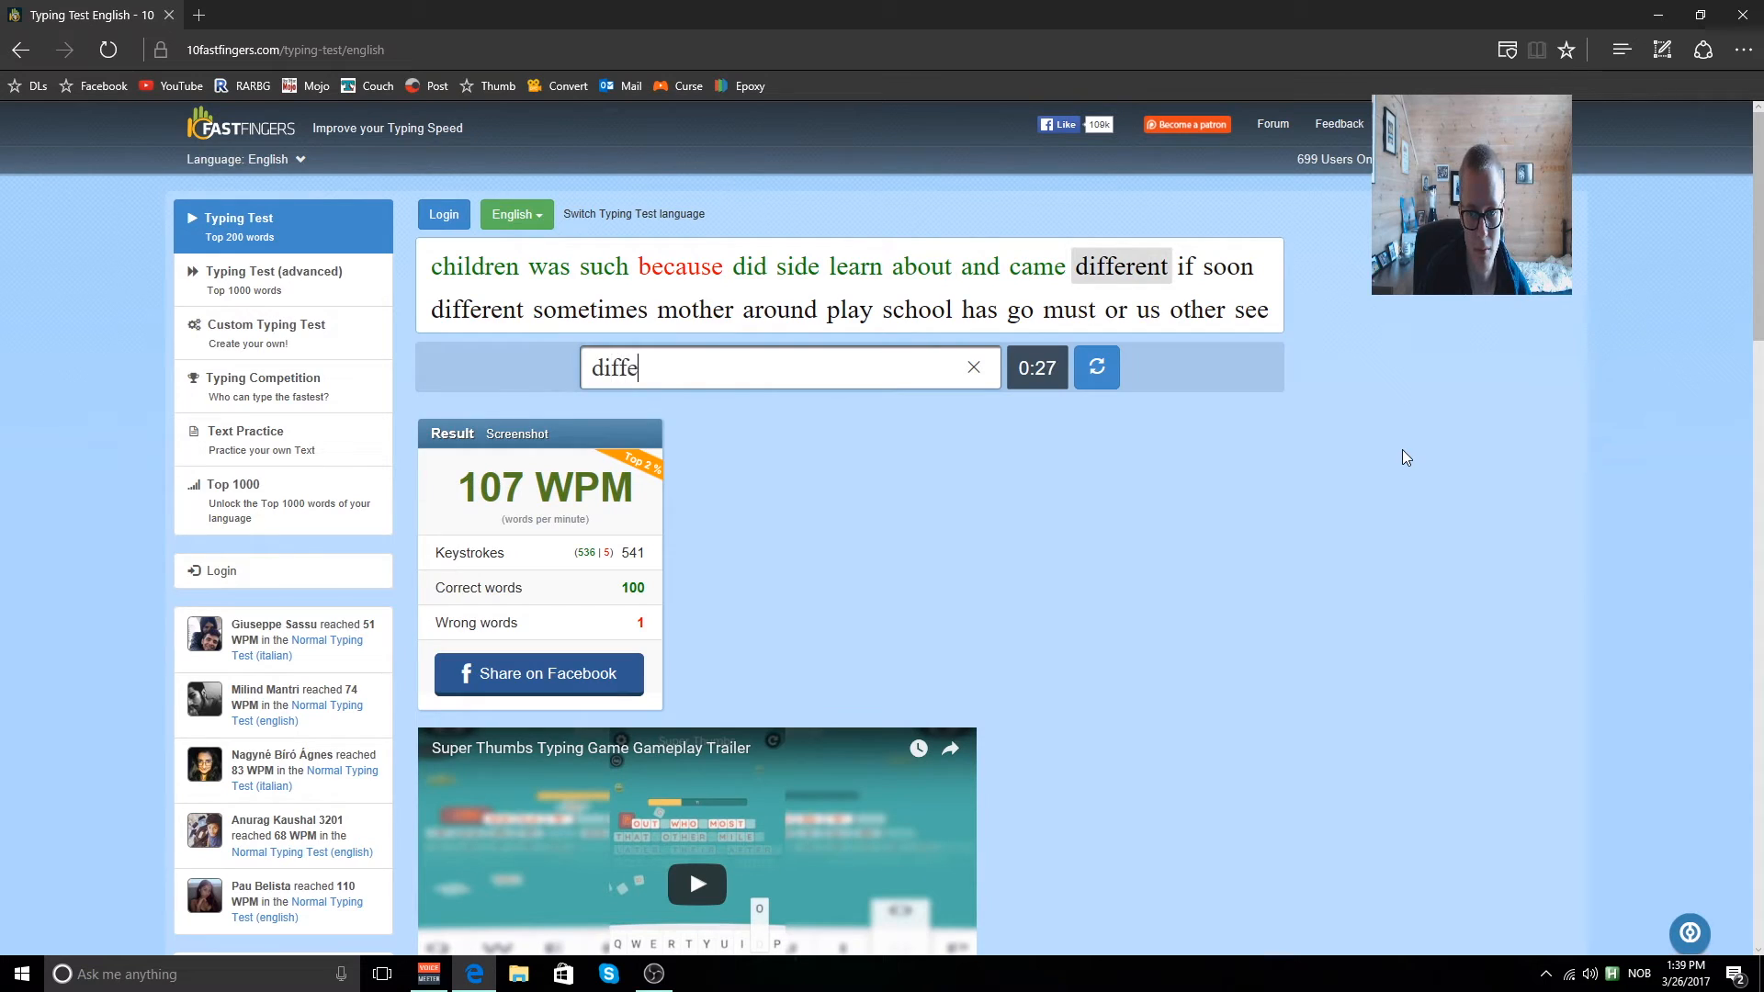
pyautogui.write('r')
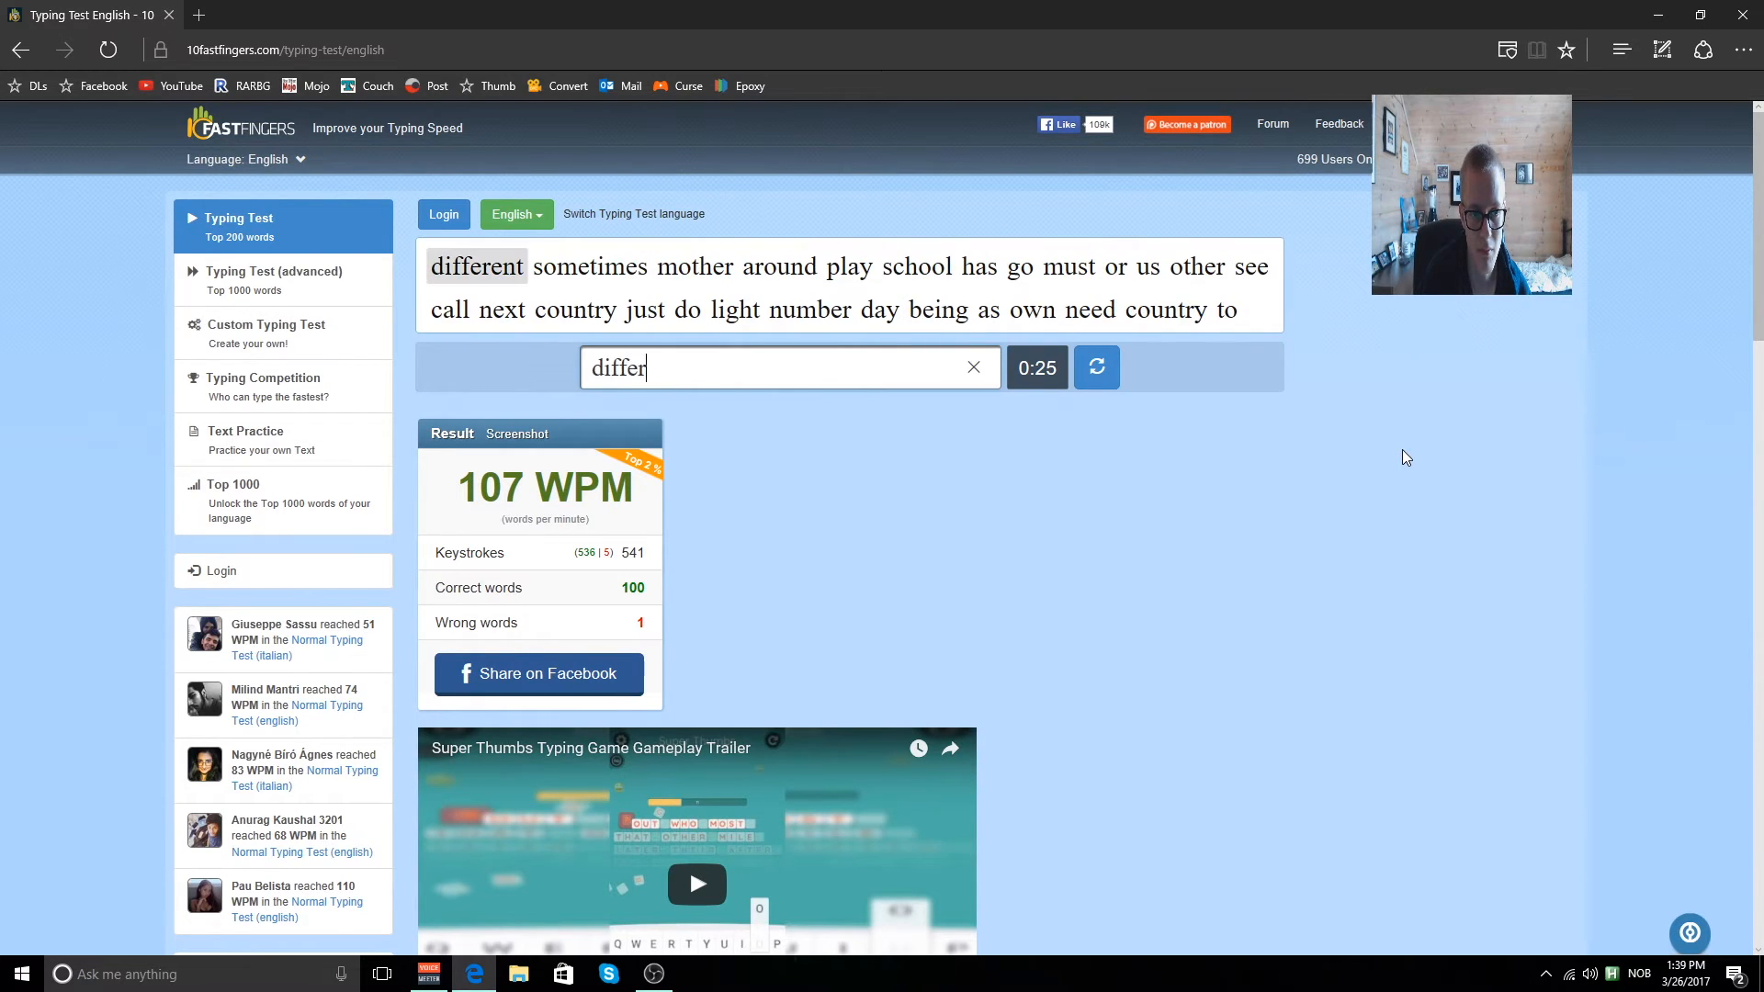
pyautogui.write('mothe')
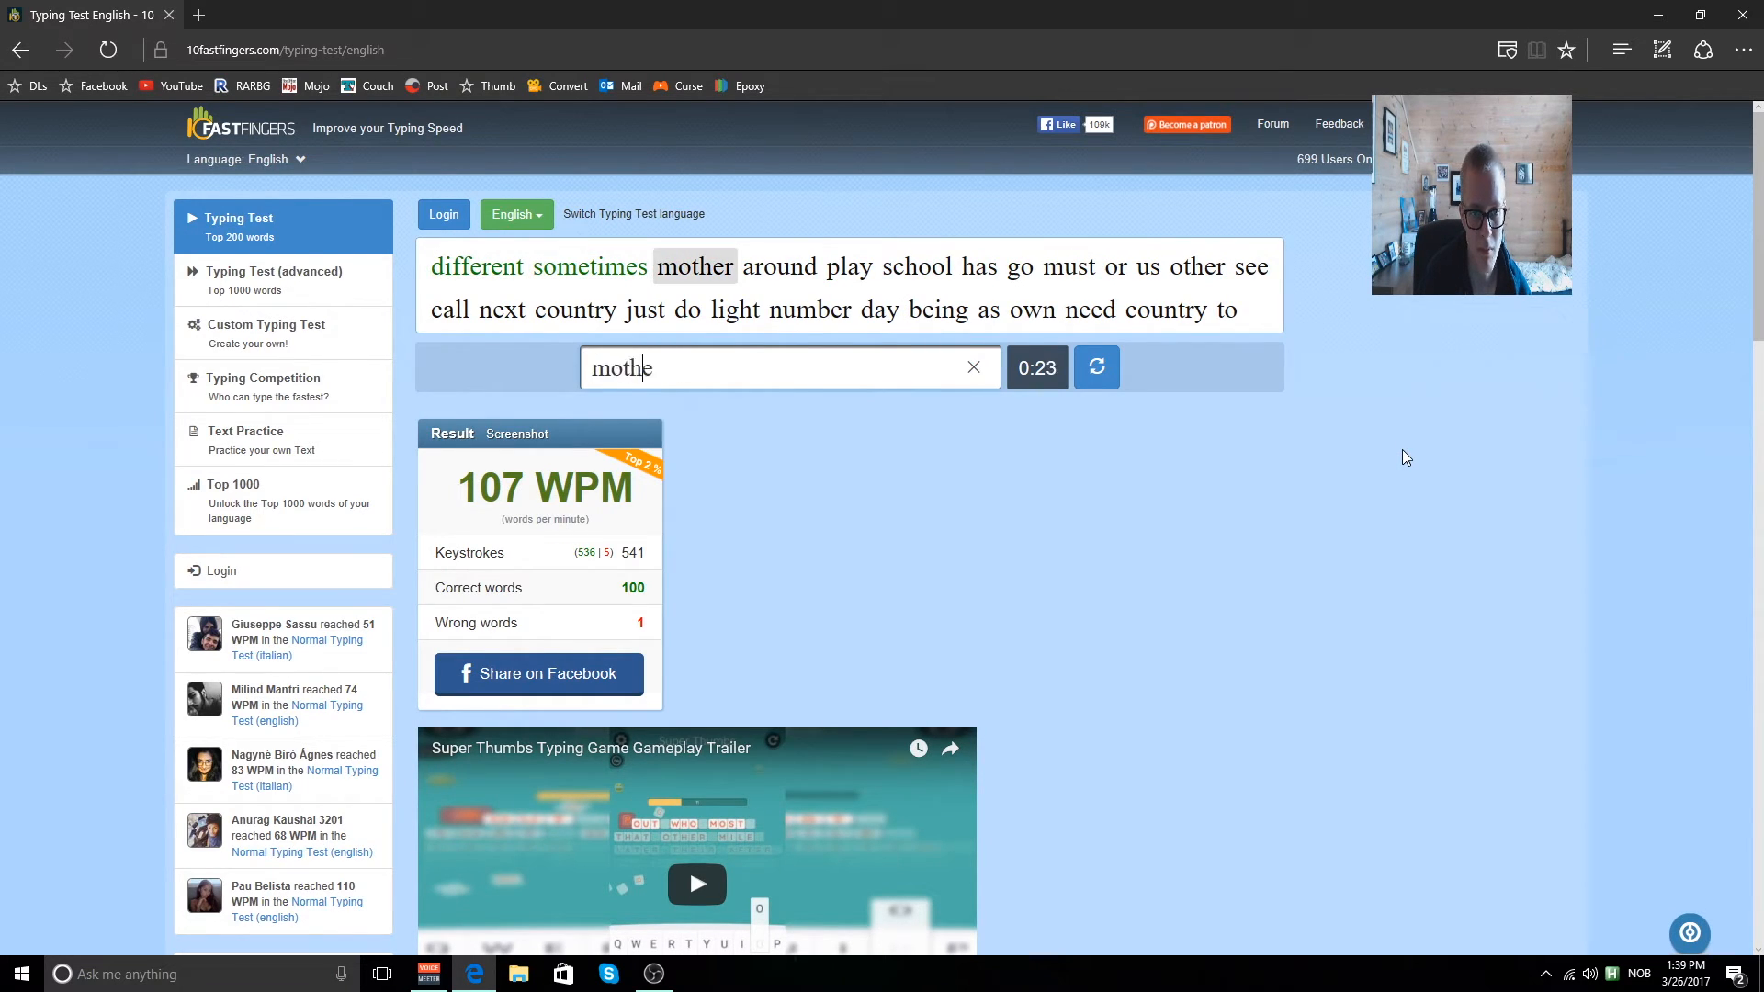
pyautogui.write('school')
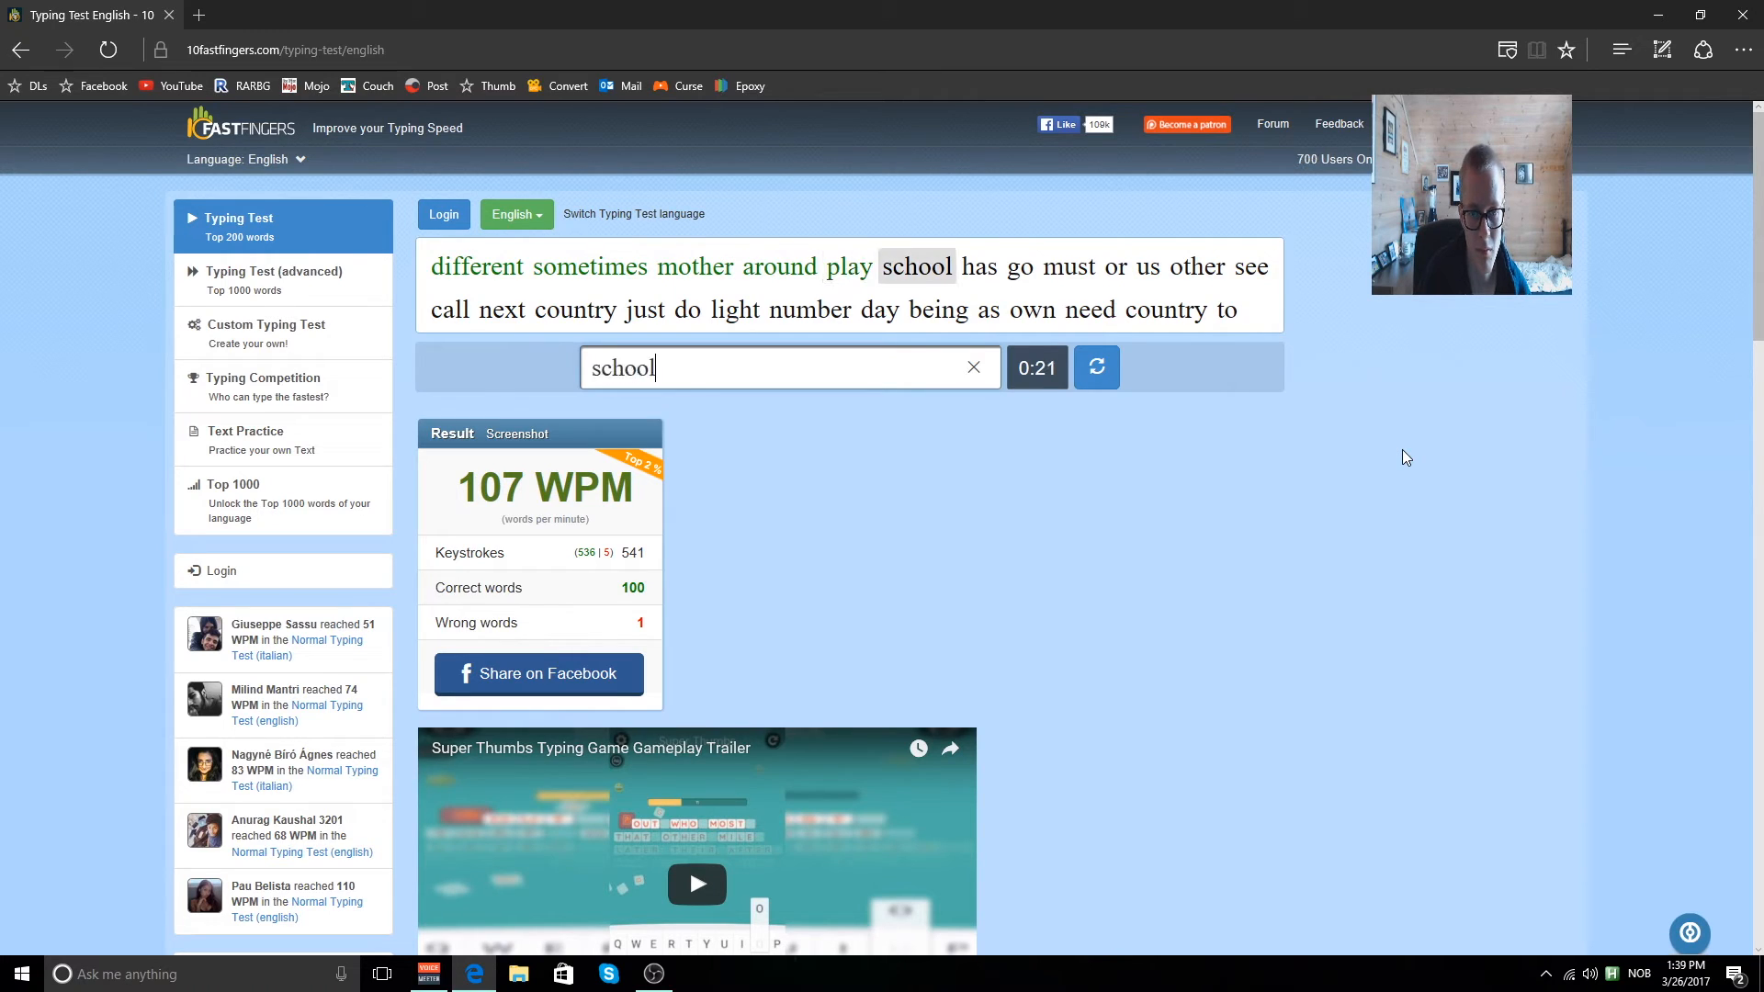
pyautogui.write('us')
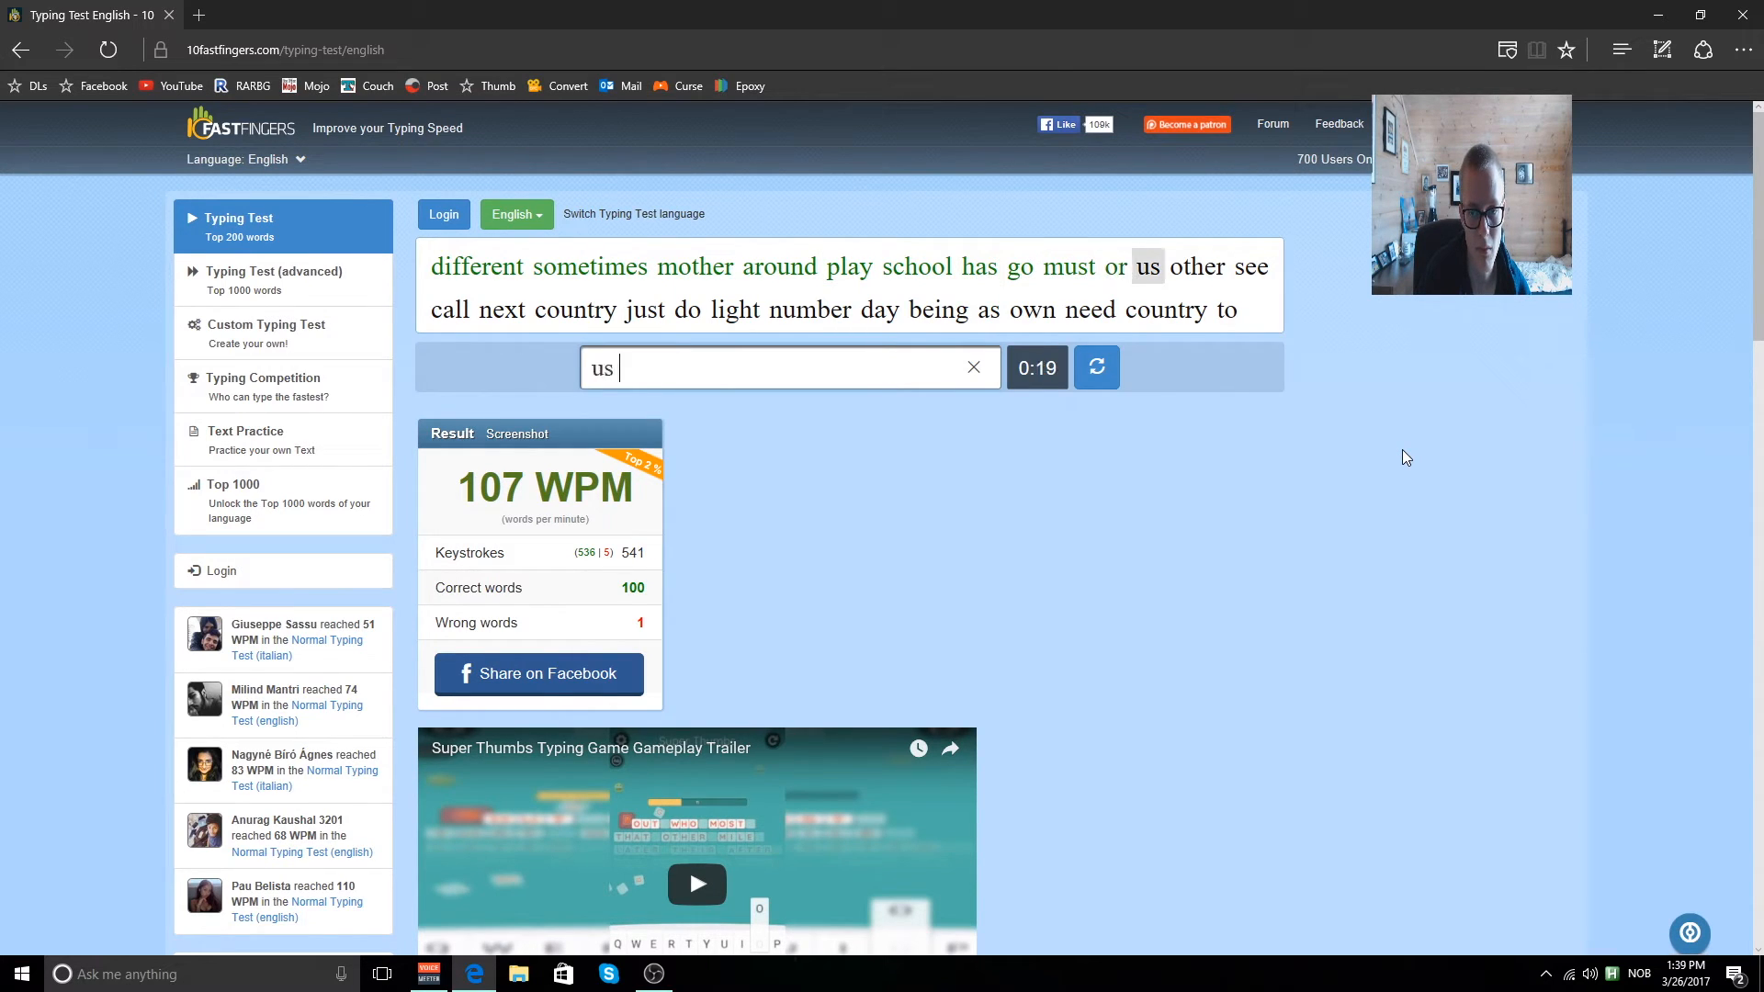
pyautogui.write('ca')
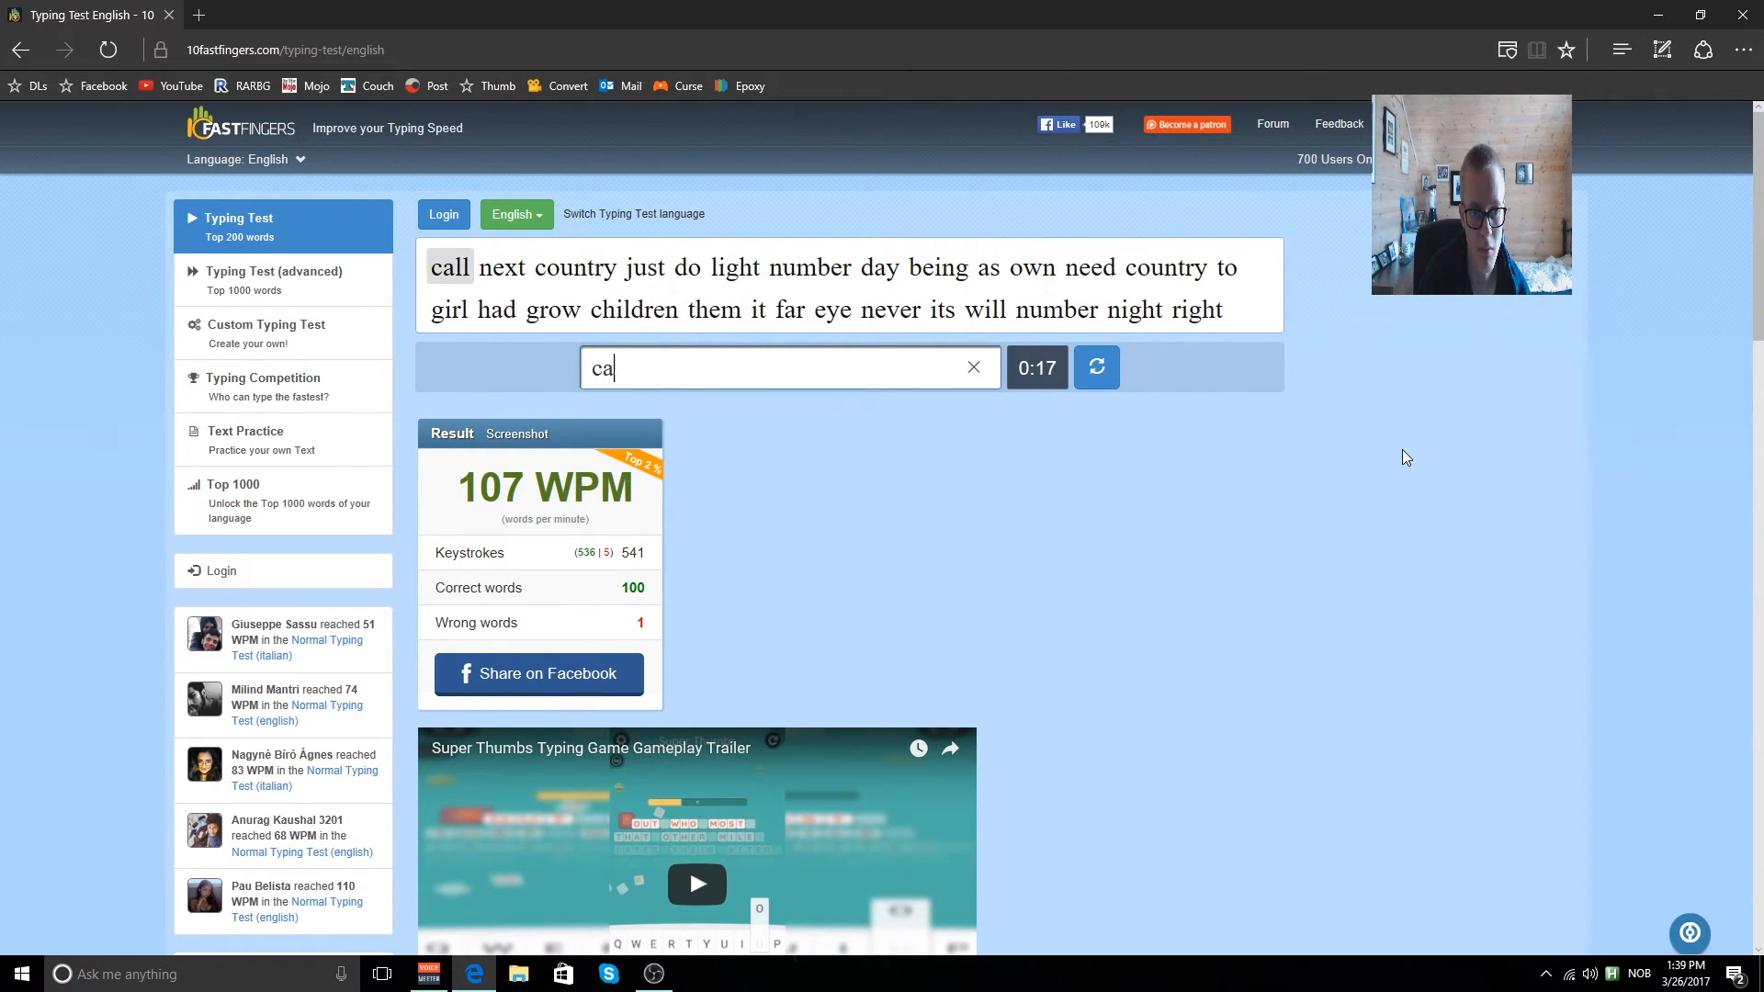
pyautogui.write('j')
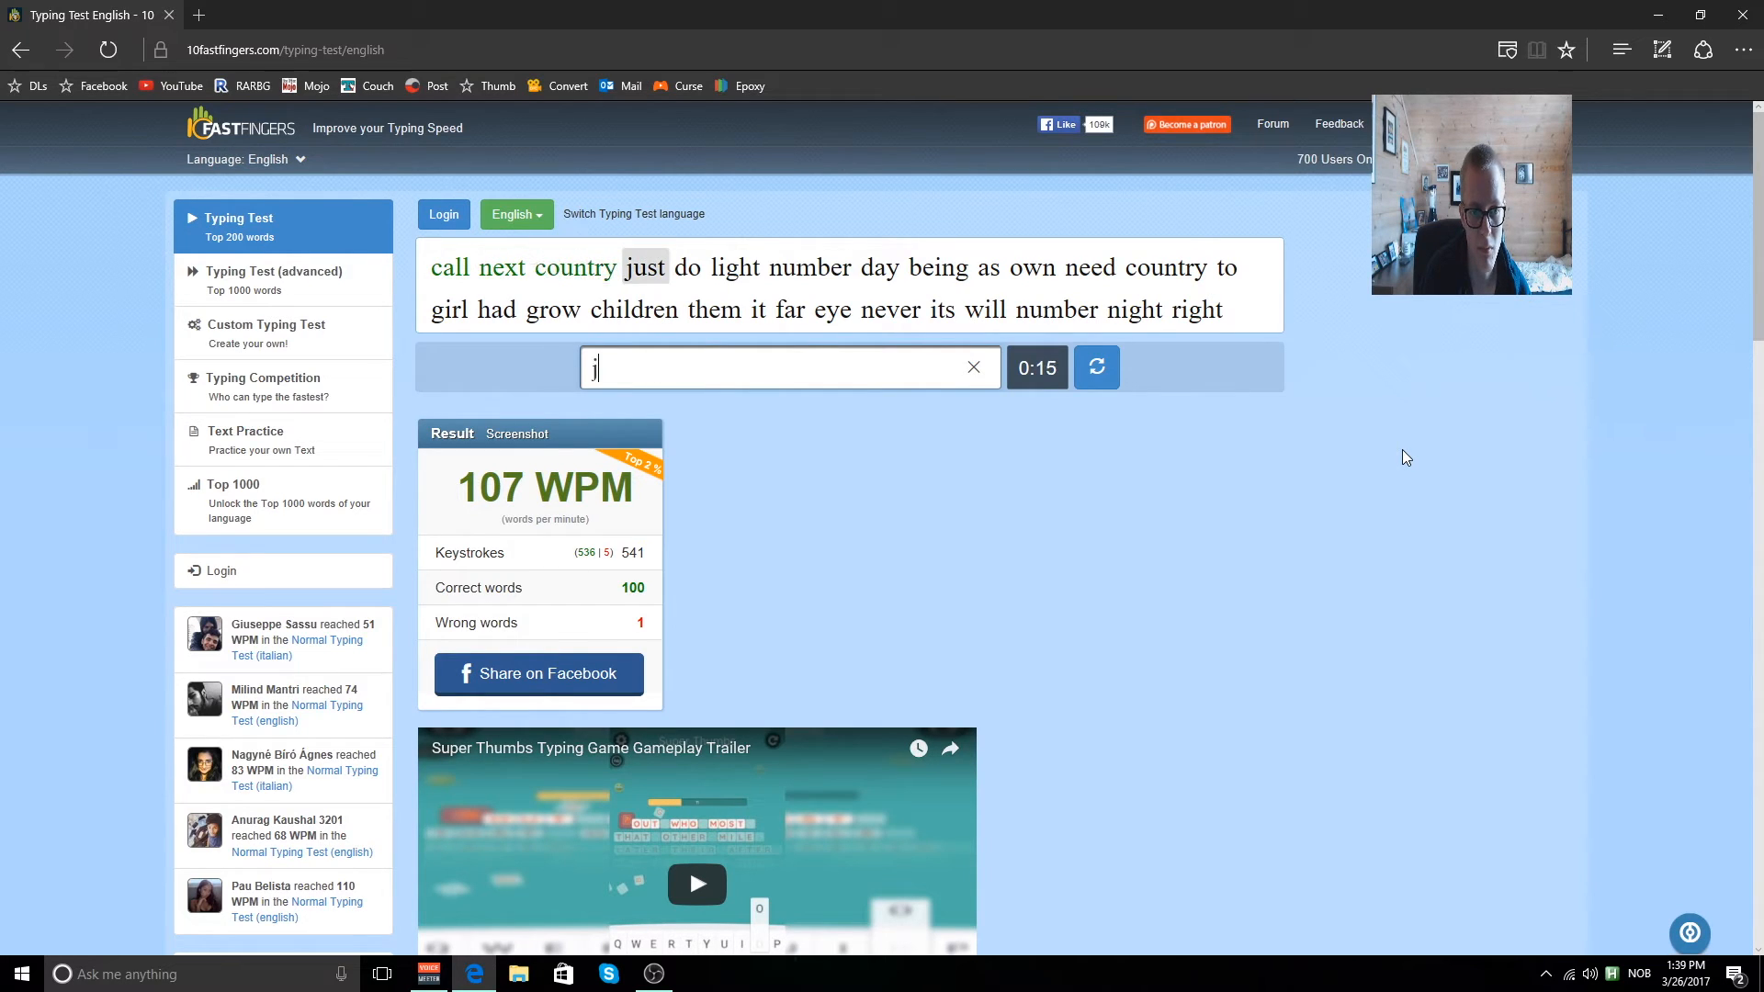
pyautogui.write('da')
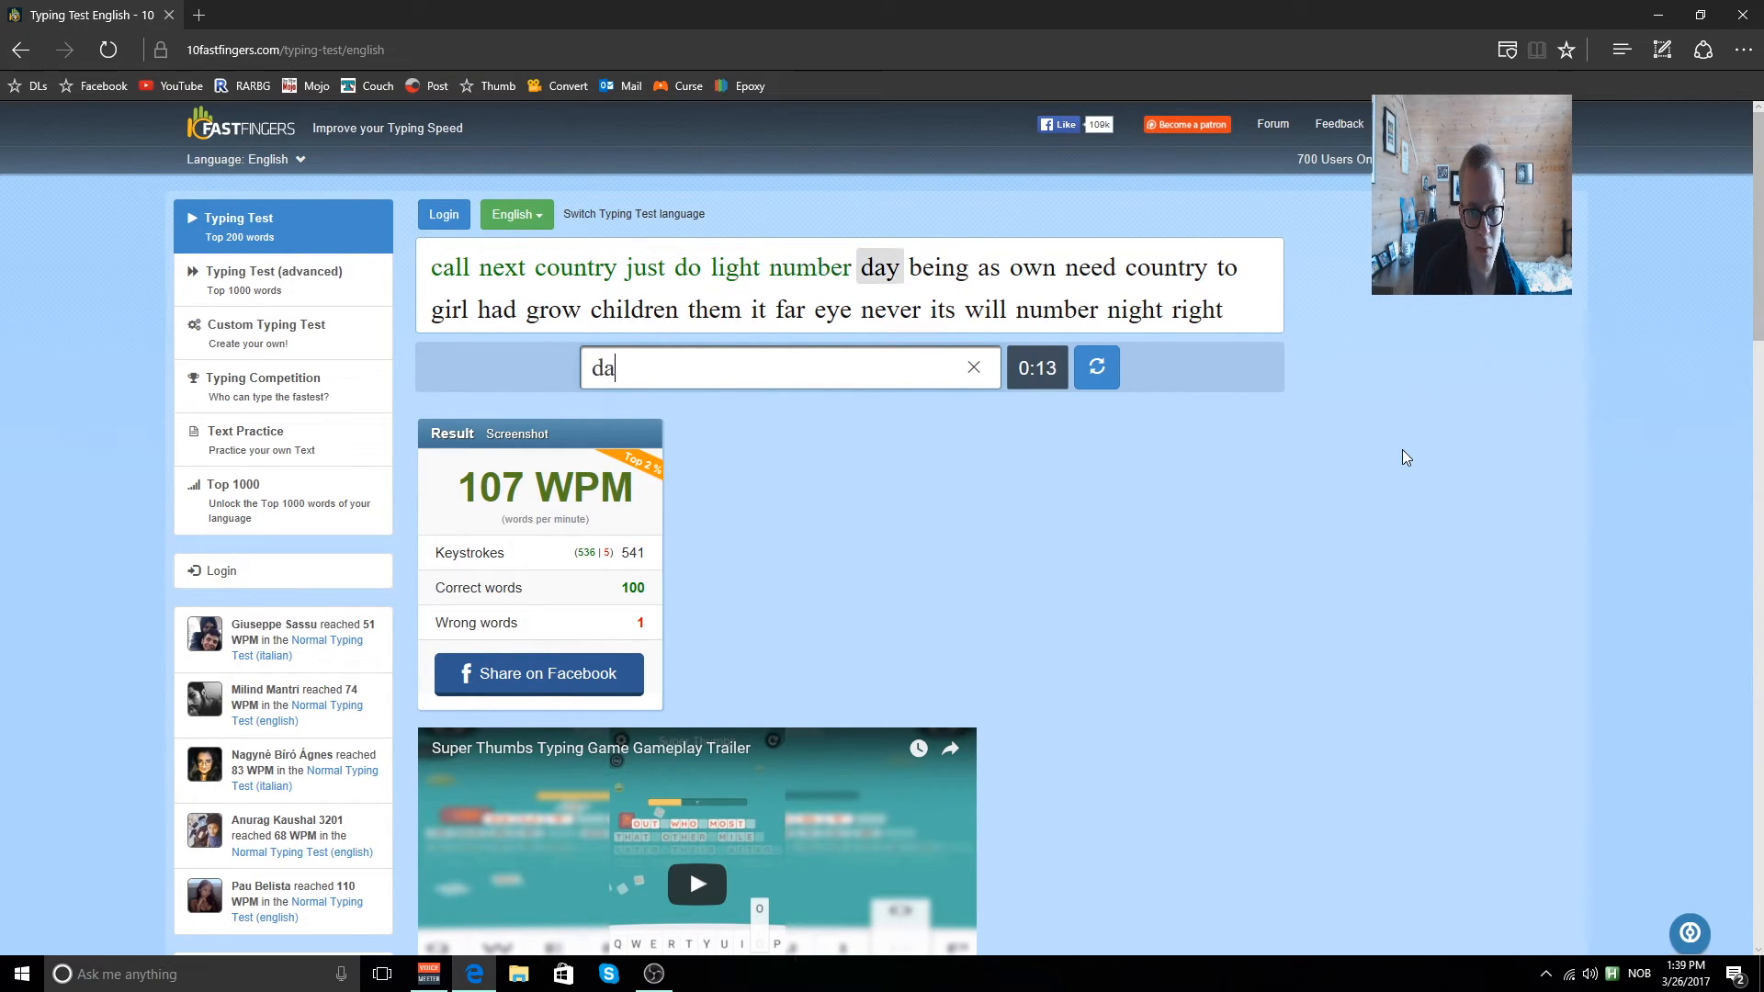
pyautogui.write('n')
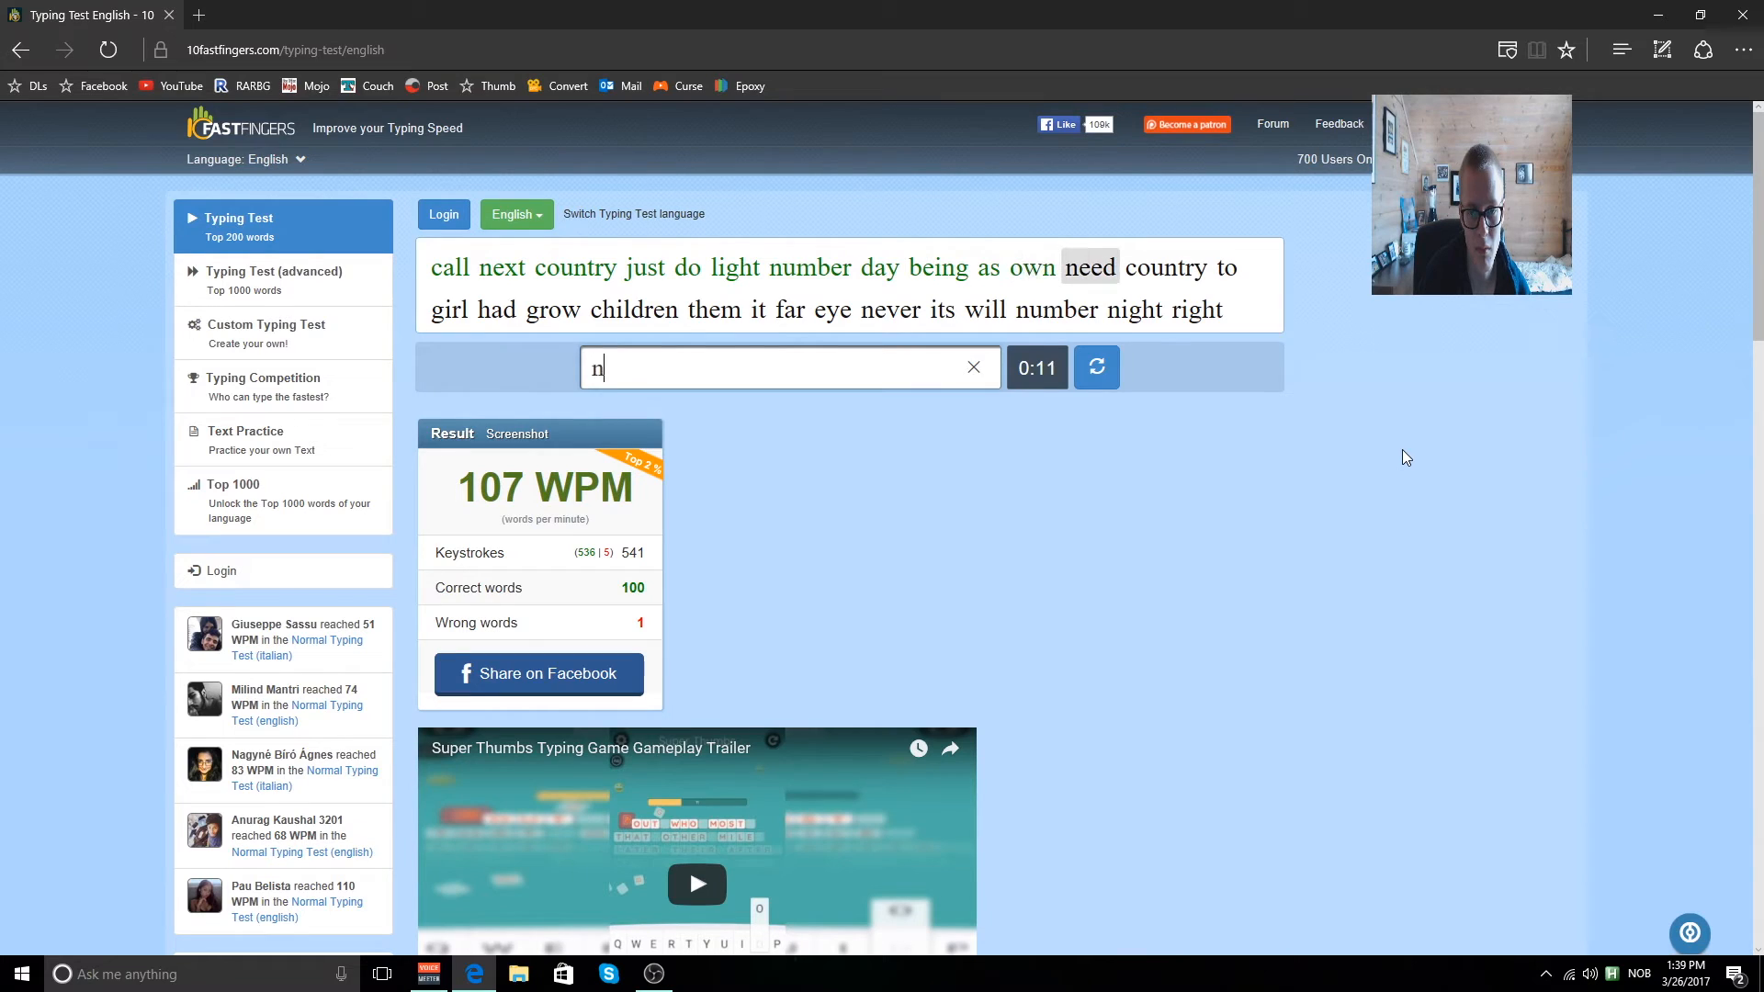
pyautogui.write('girl')
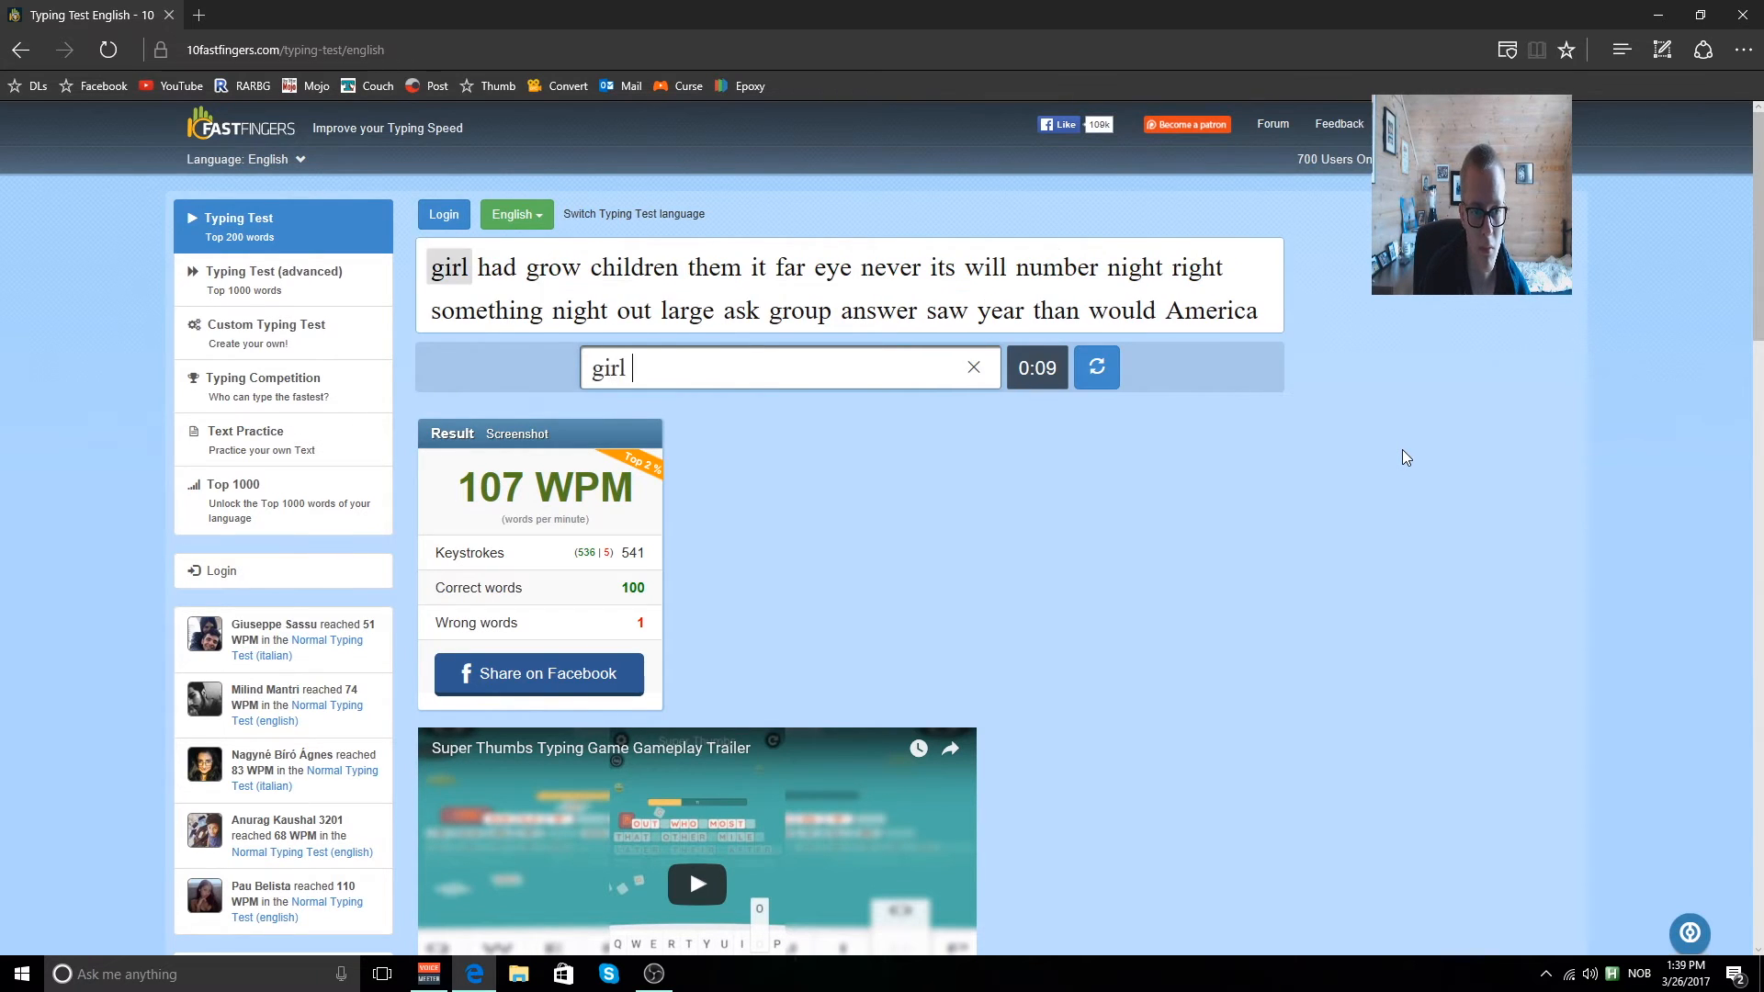
pyautogui.write('child')
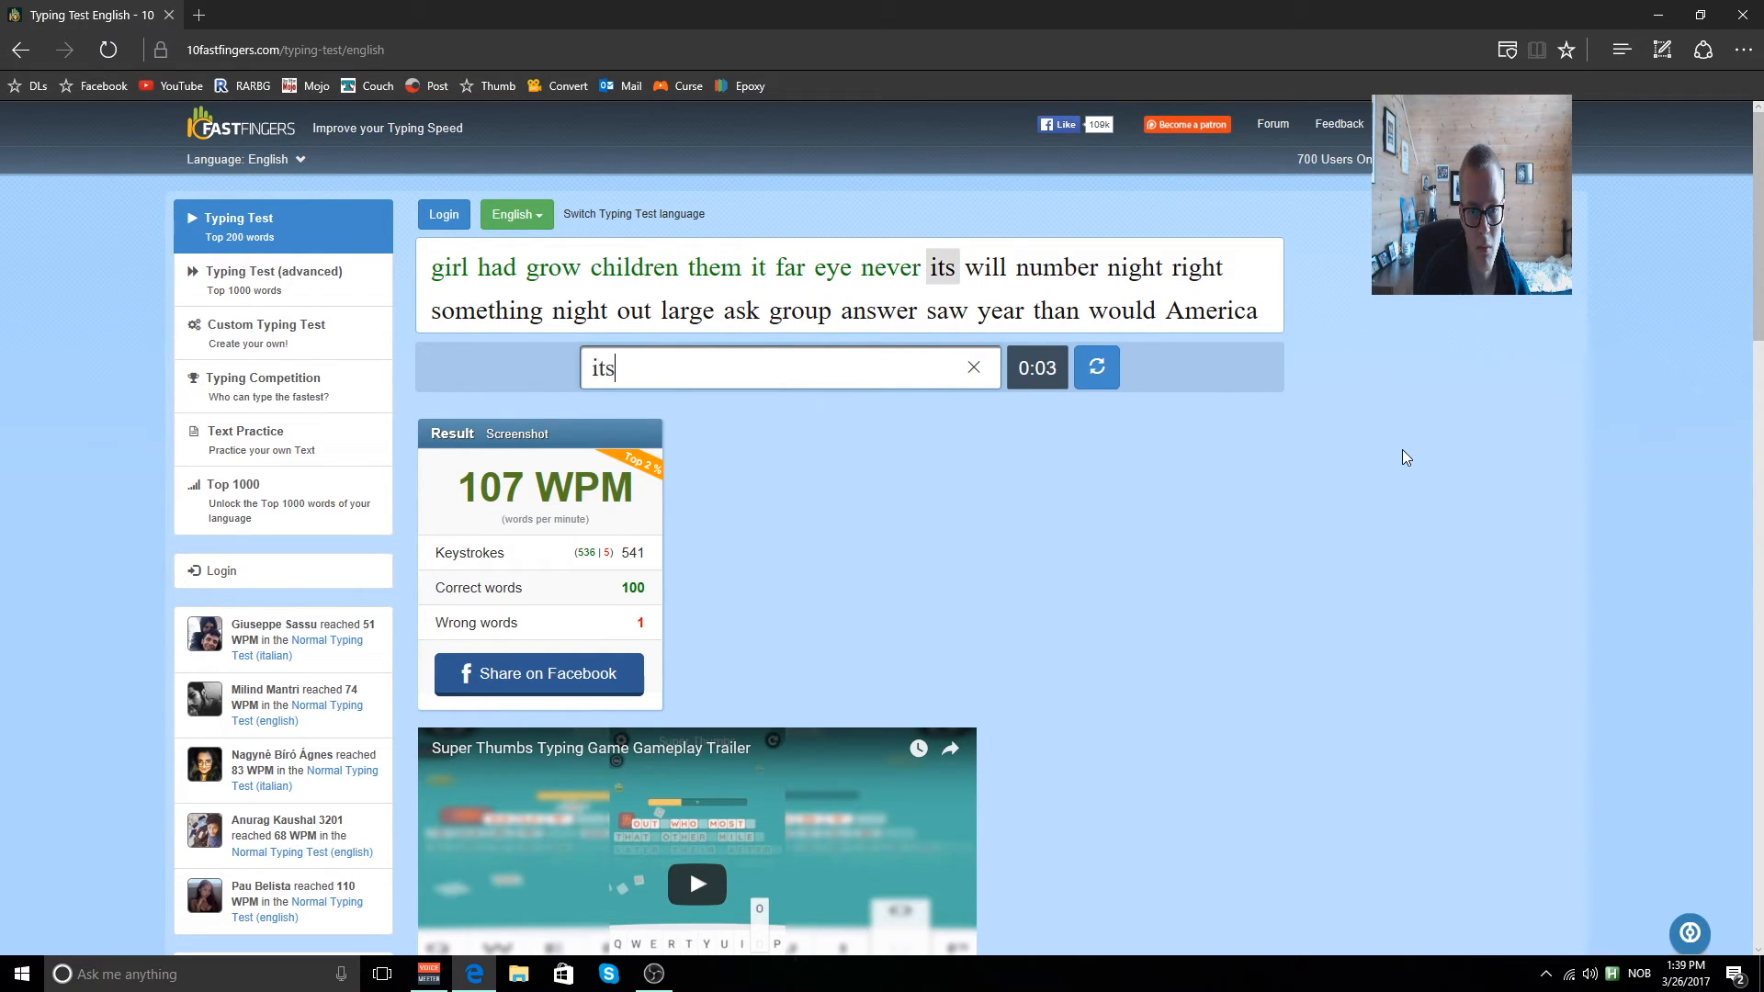
pyautogui.write('night')
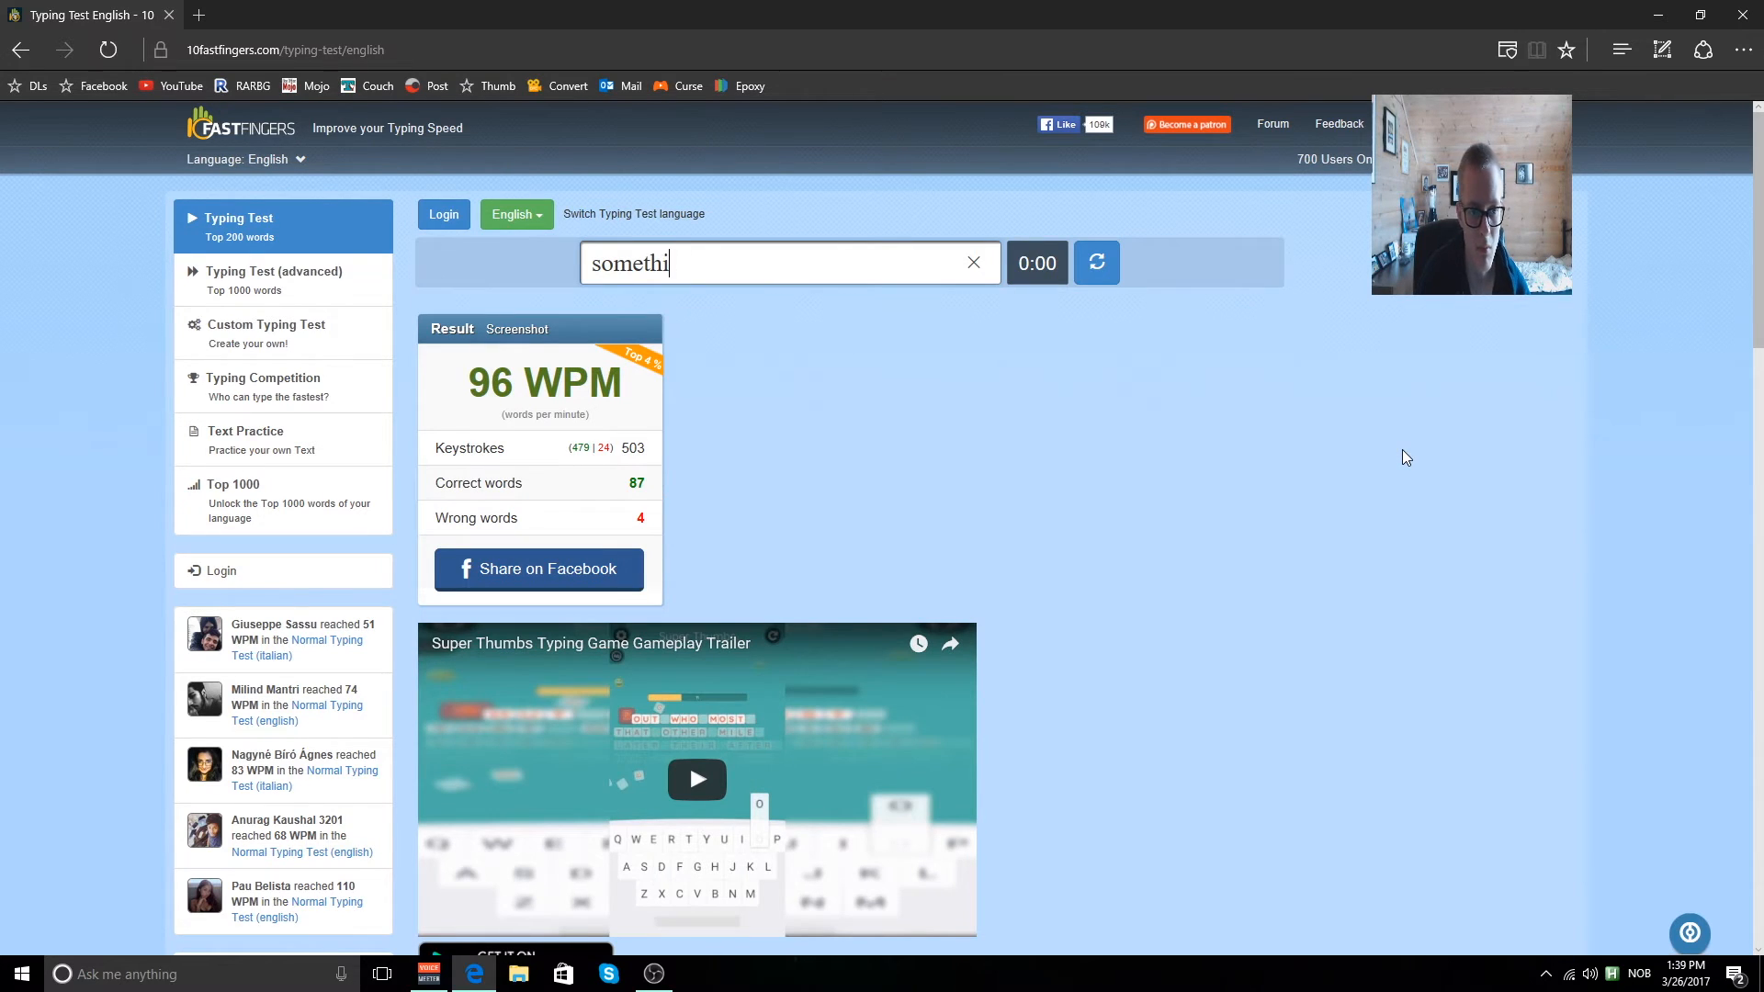
# Clear the unfinished entry and reload a new word set with the timer back at 1:00.
pyautogui.click(972, 263)
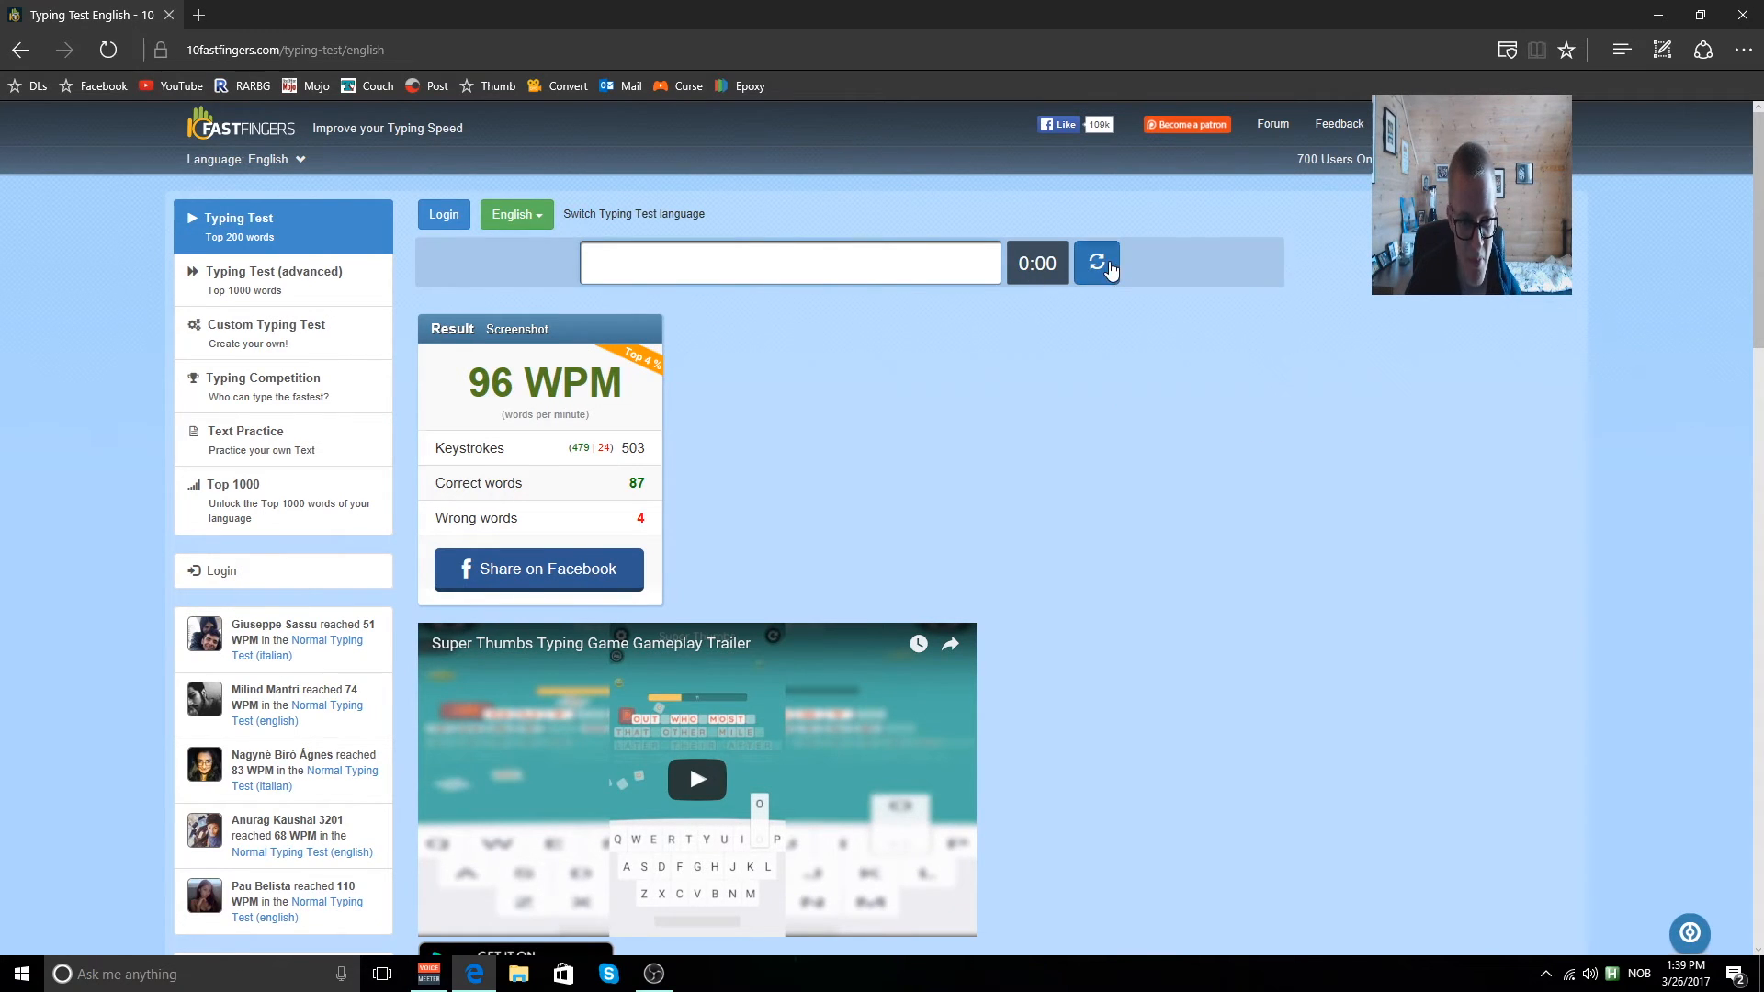
pyautogui.click(1095, 263)
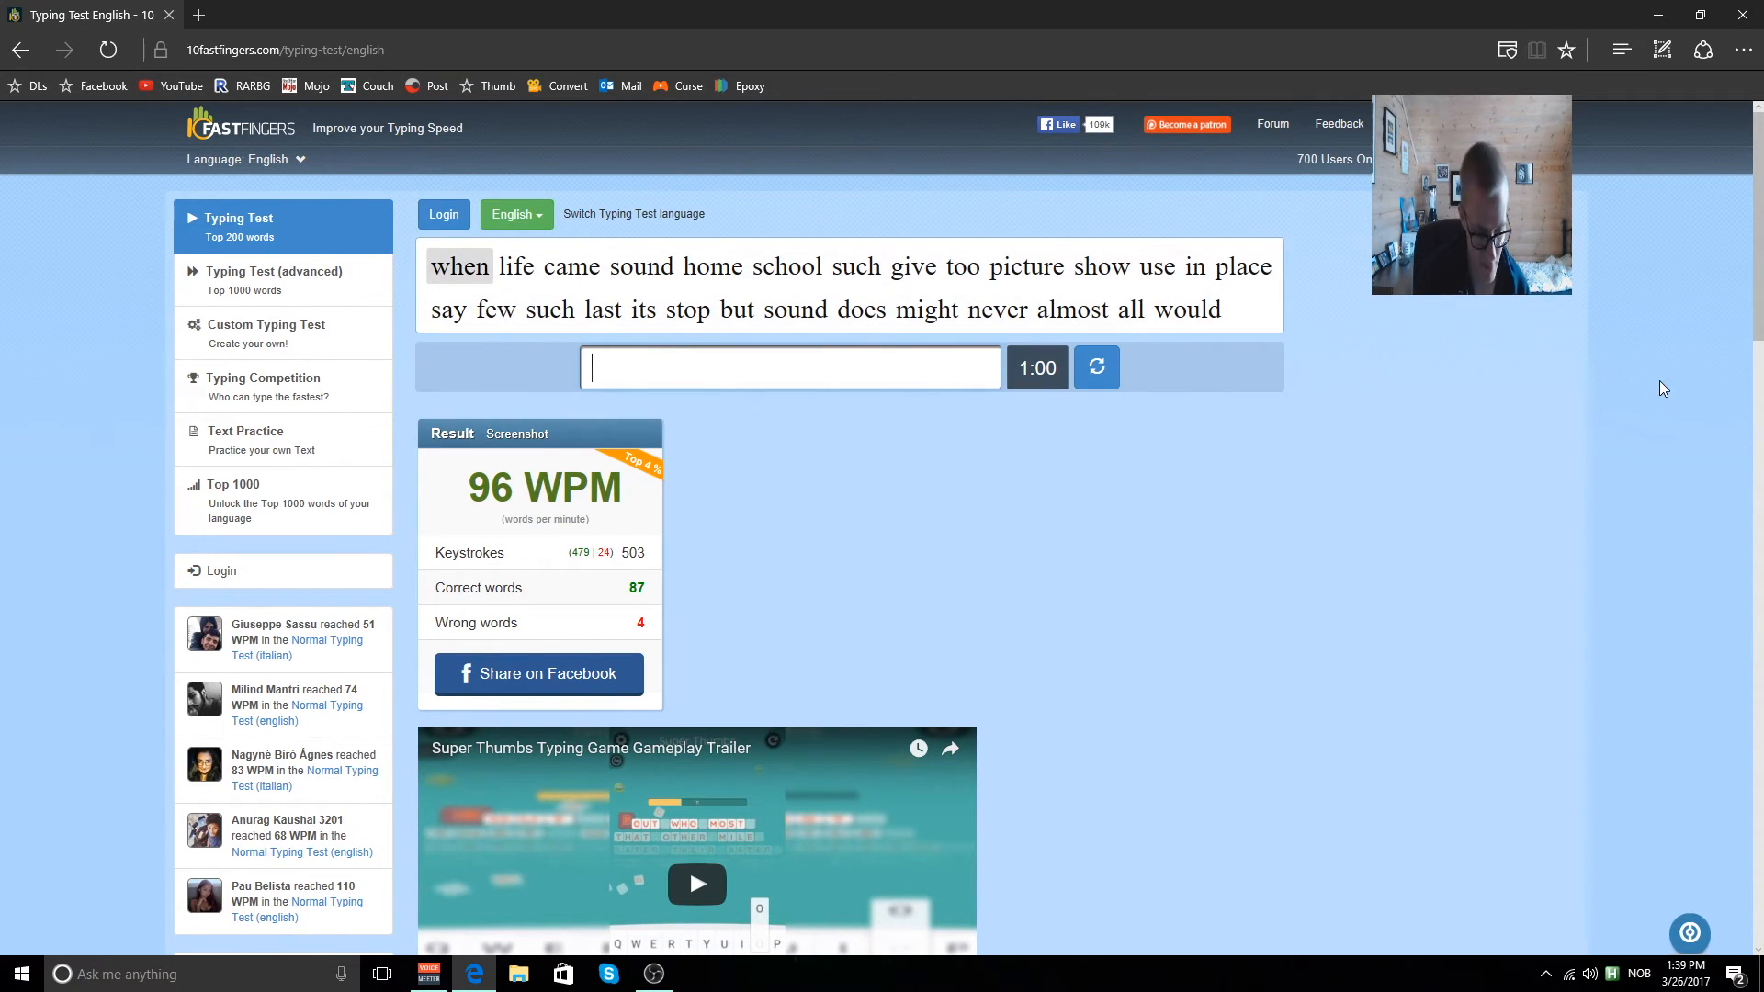
# Type the third test's opening words (its, sound, all, India, learn, still, take...).
pyautogui.write('h')
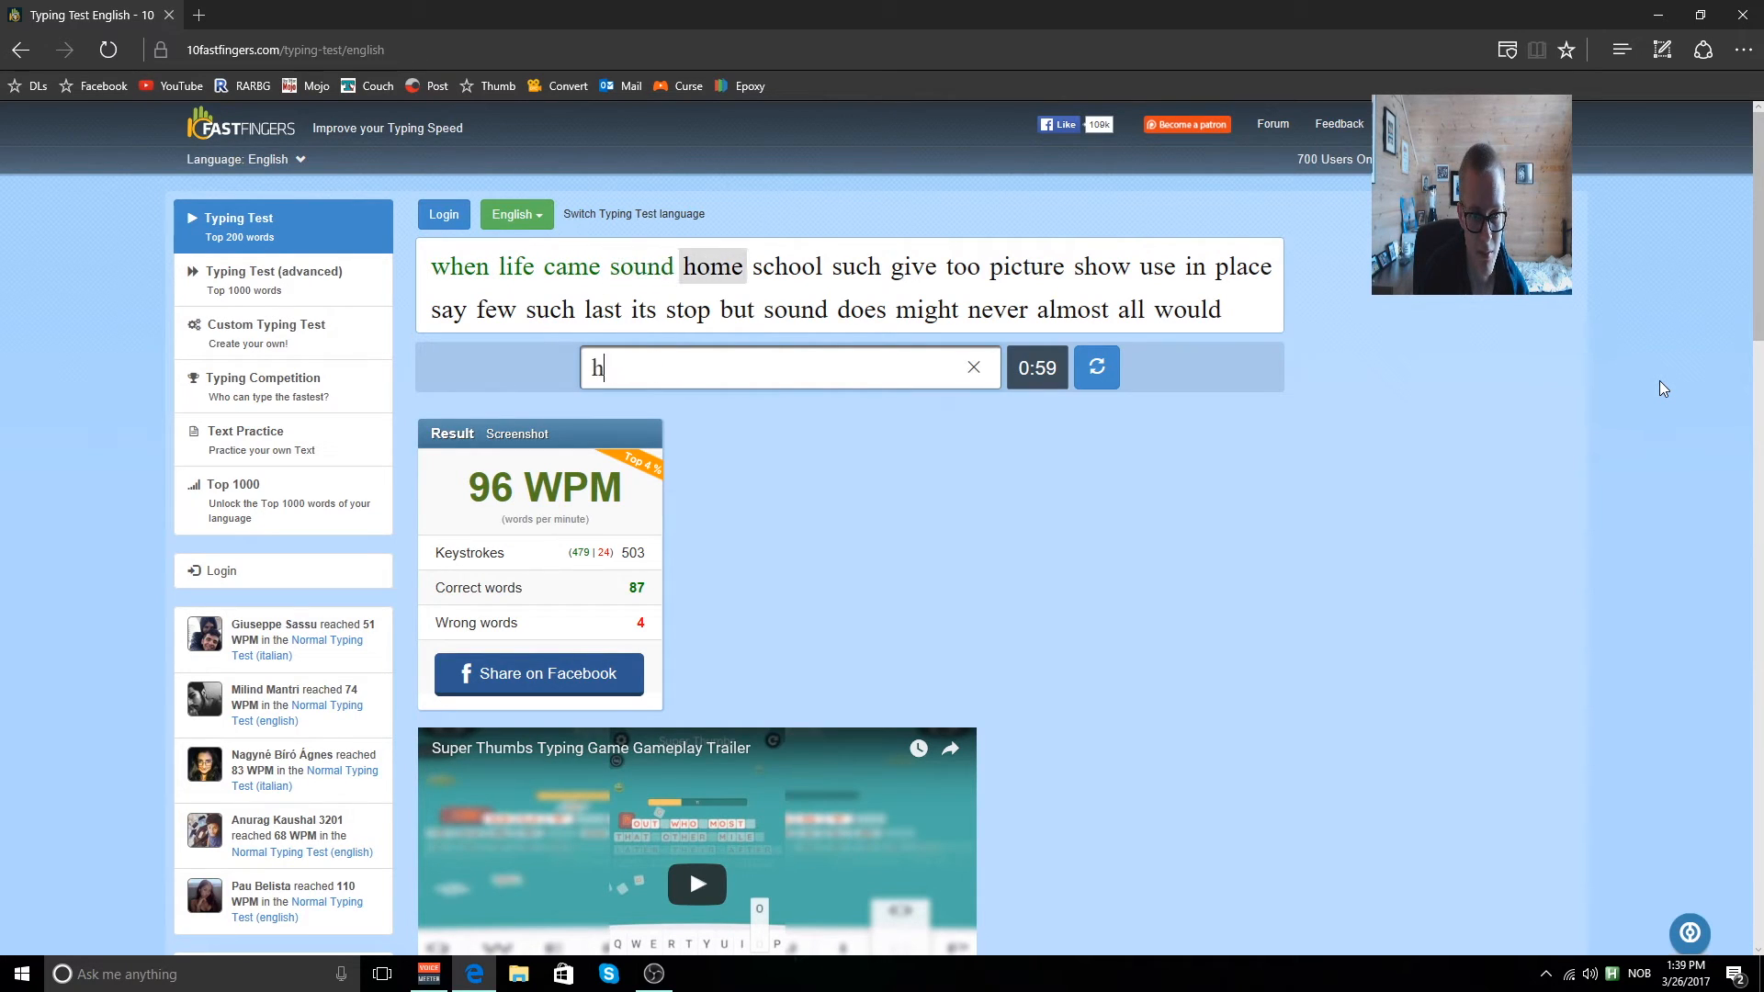
pyautogui.write('g')
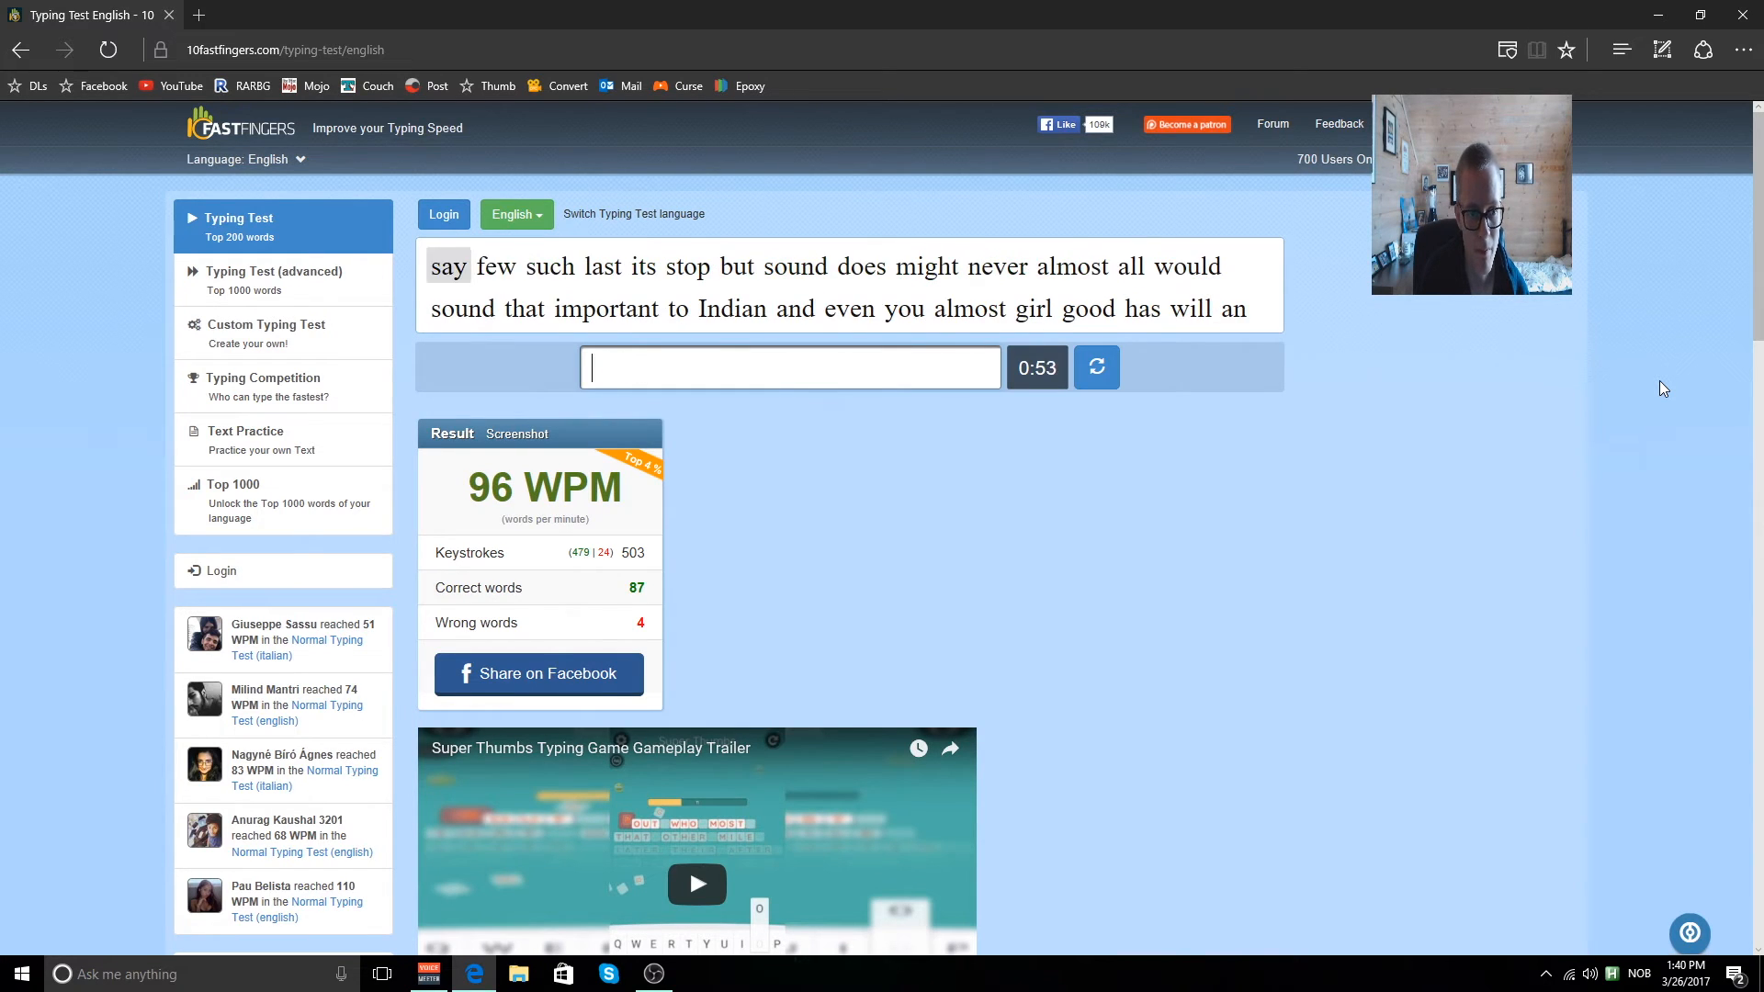
pyautogui.write('its')
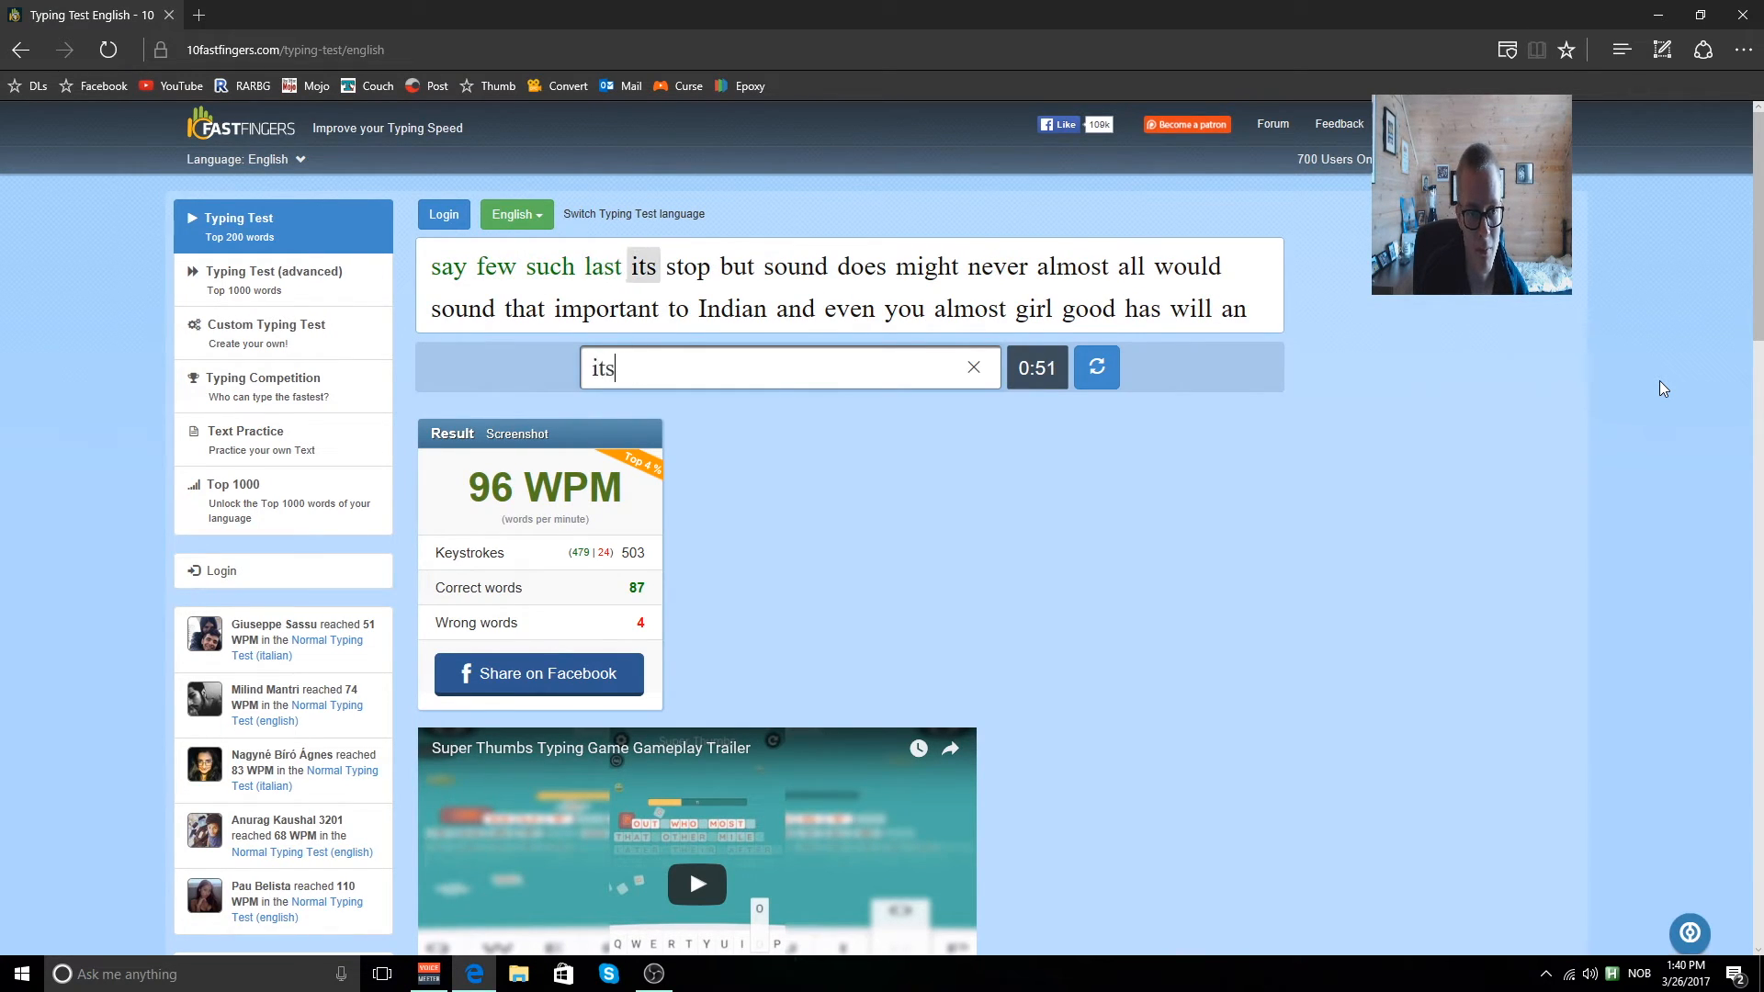
pyautogui.write('sou')
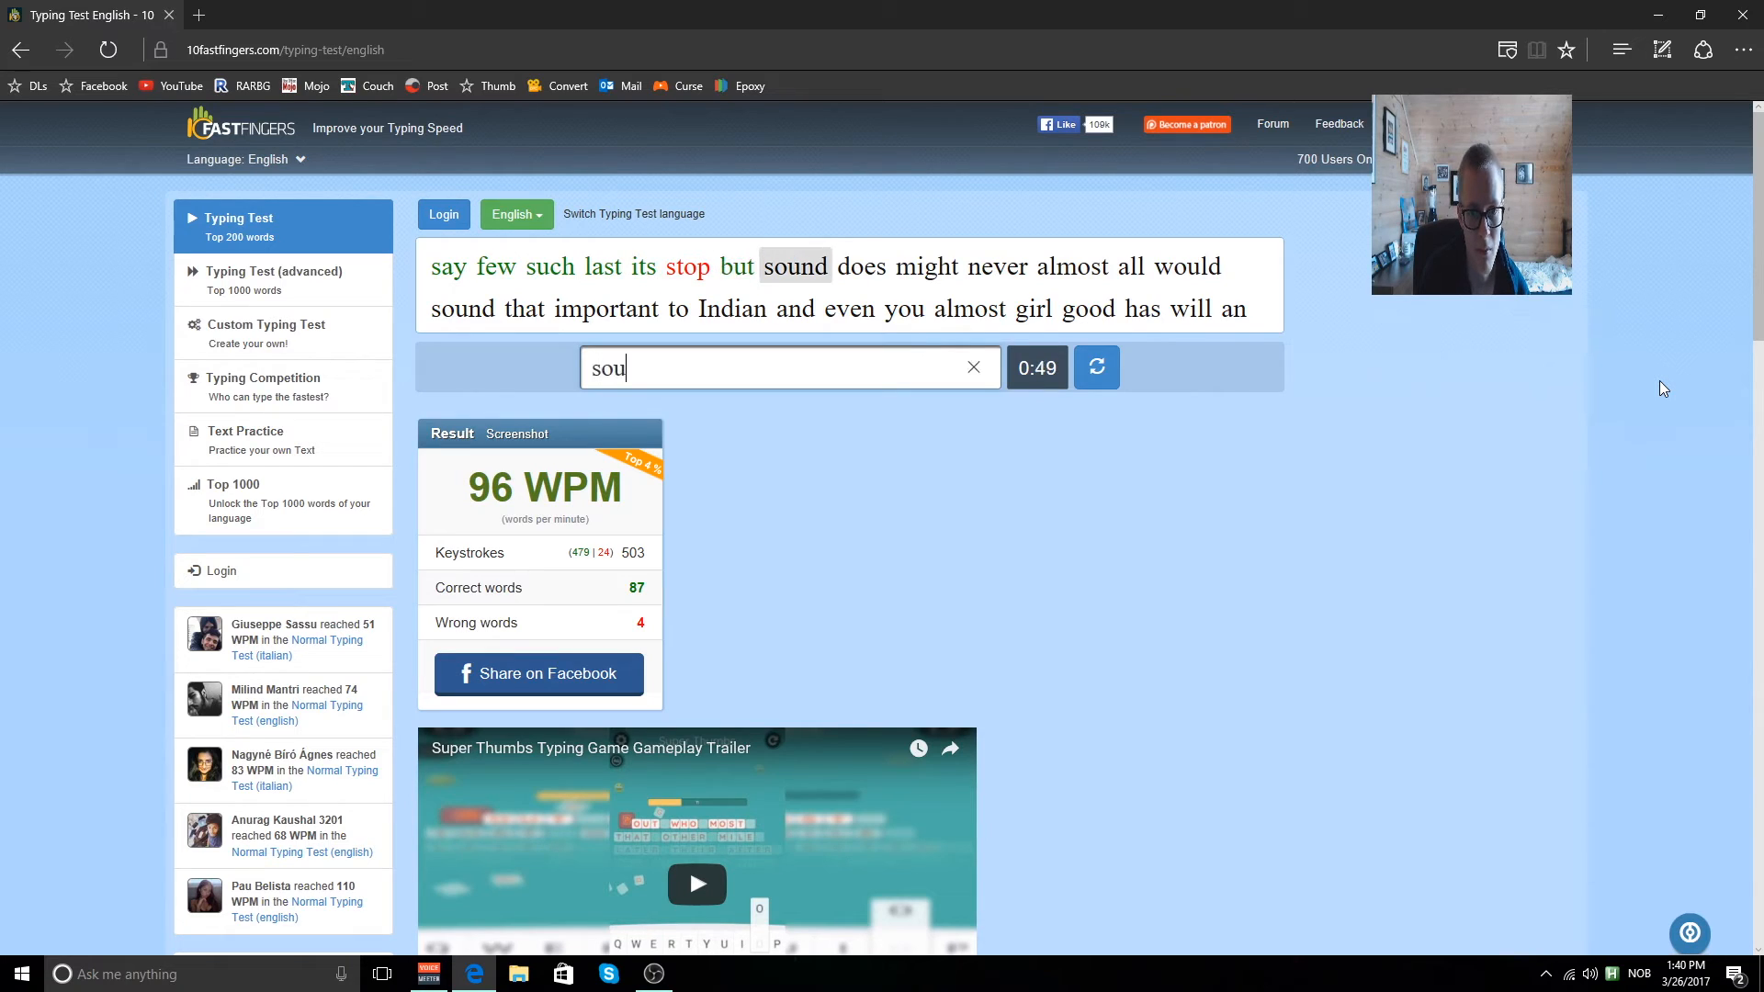
pyautogui.write('al')
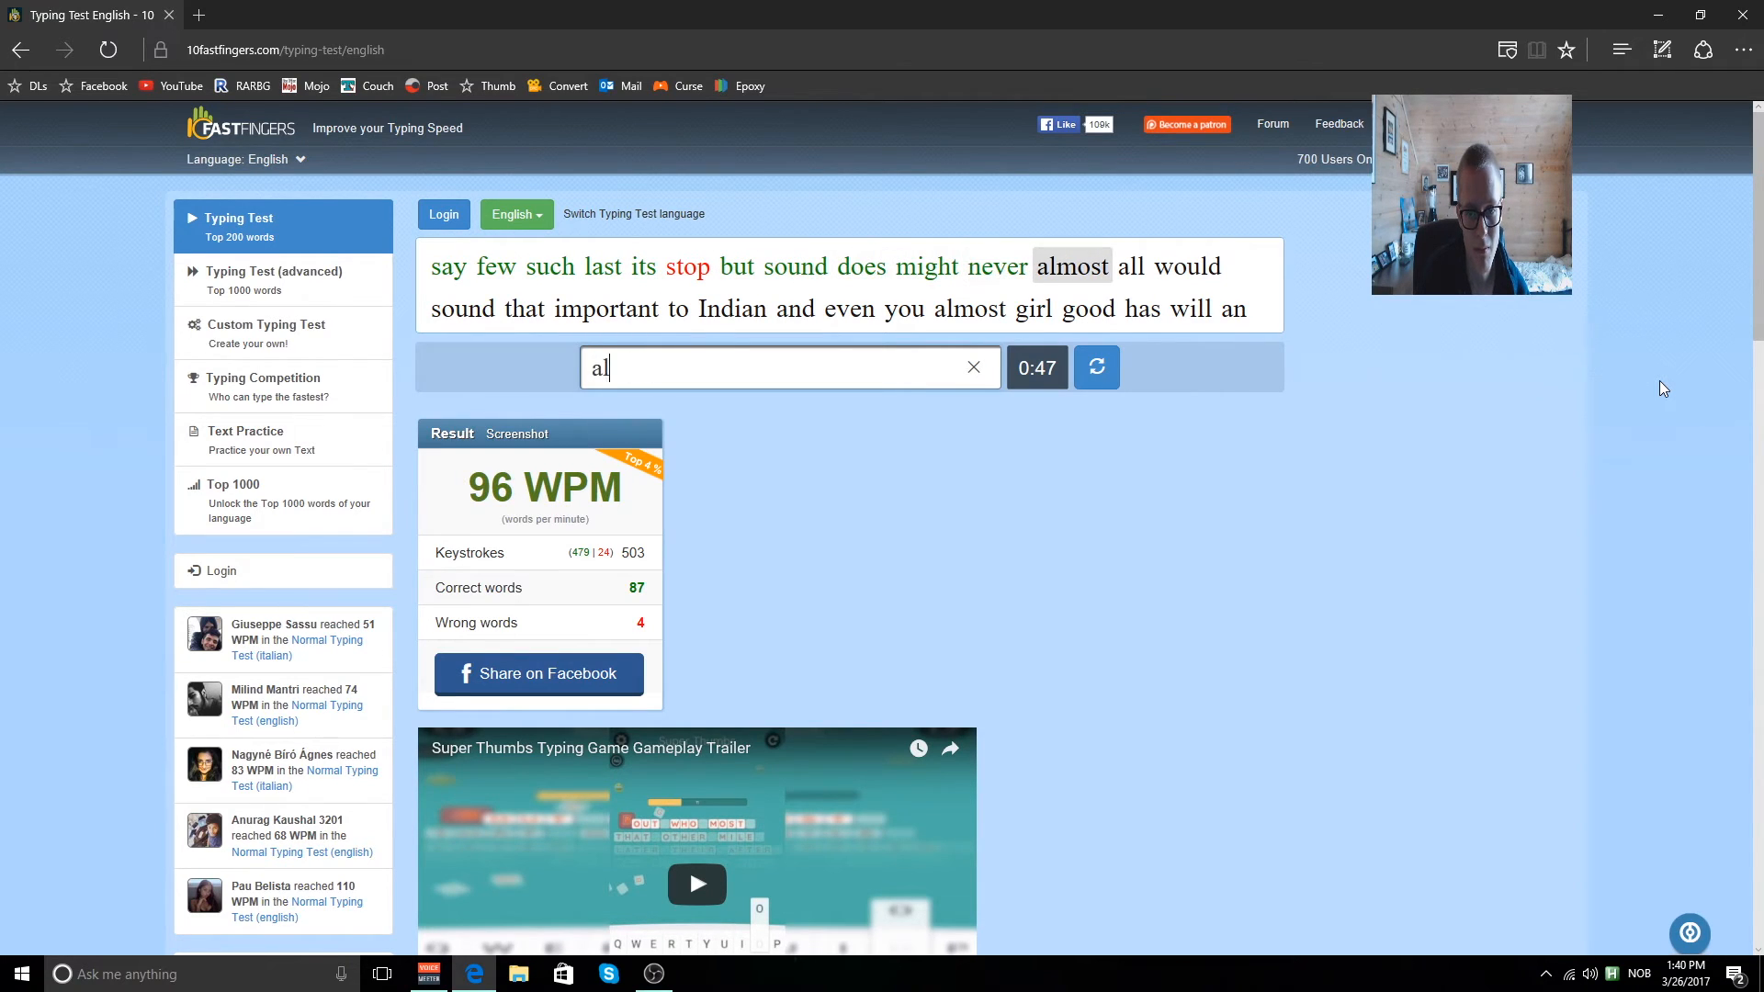
pyautogui.write('th')
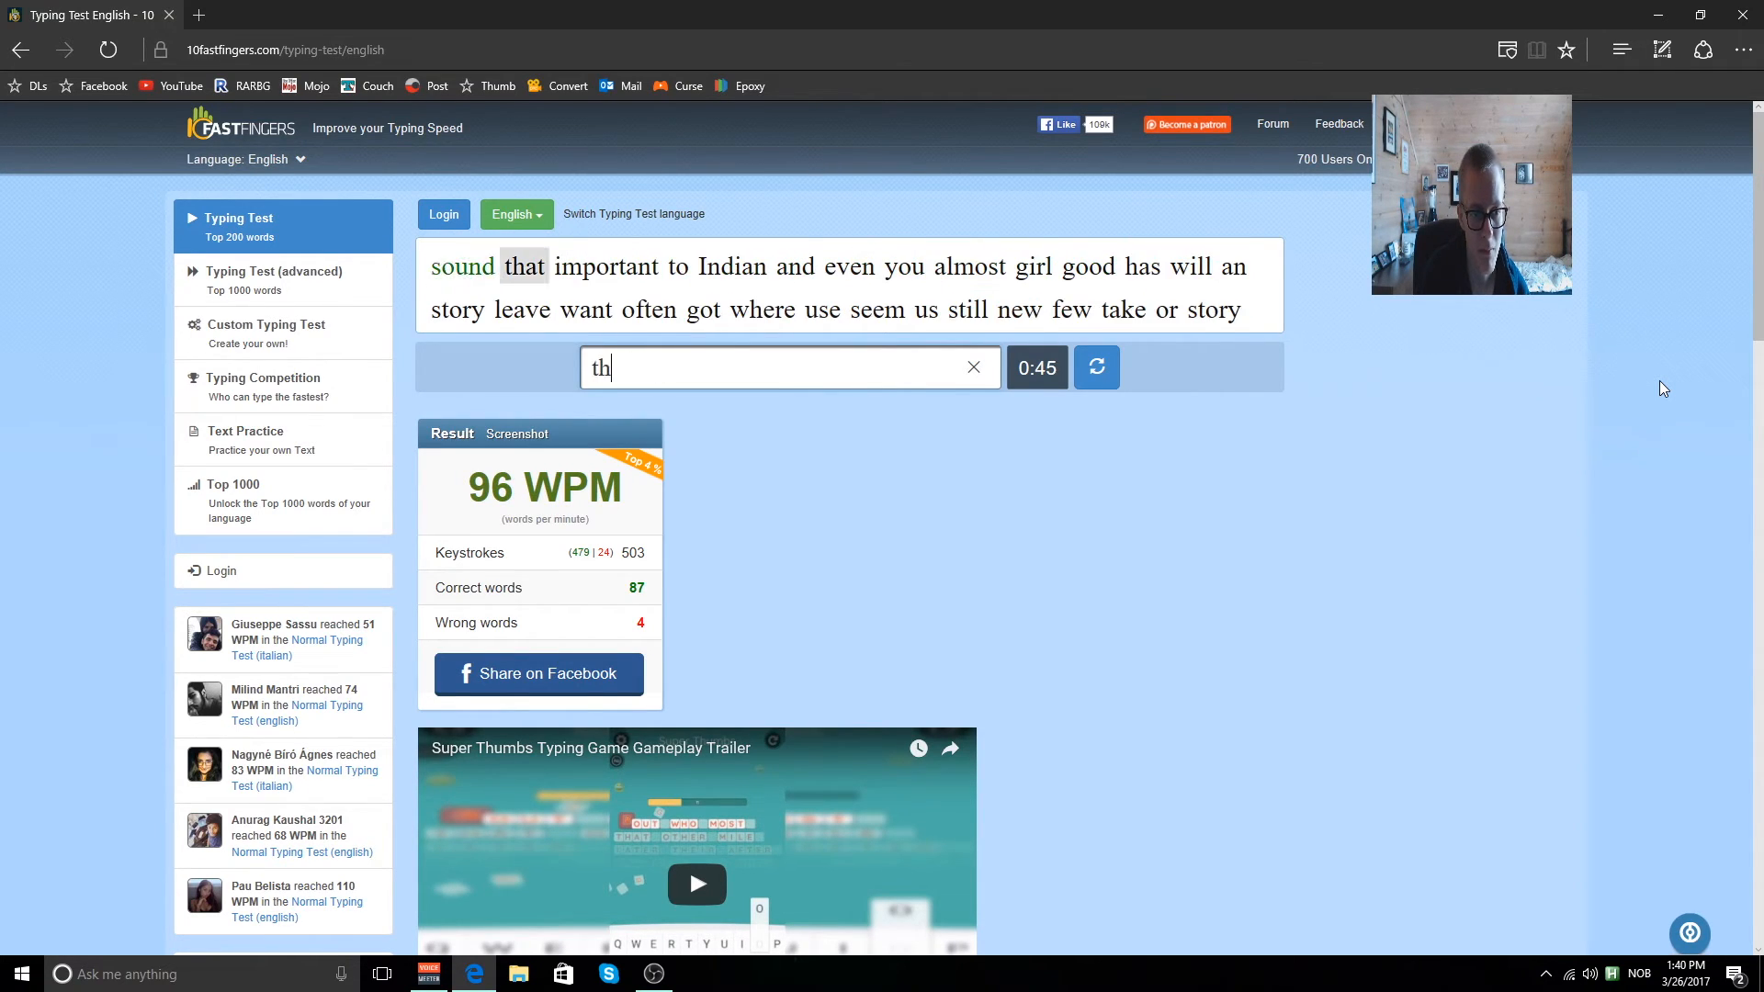
pyautogui.write('Indi')
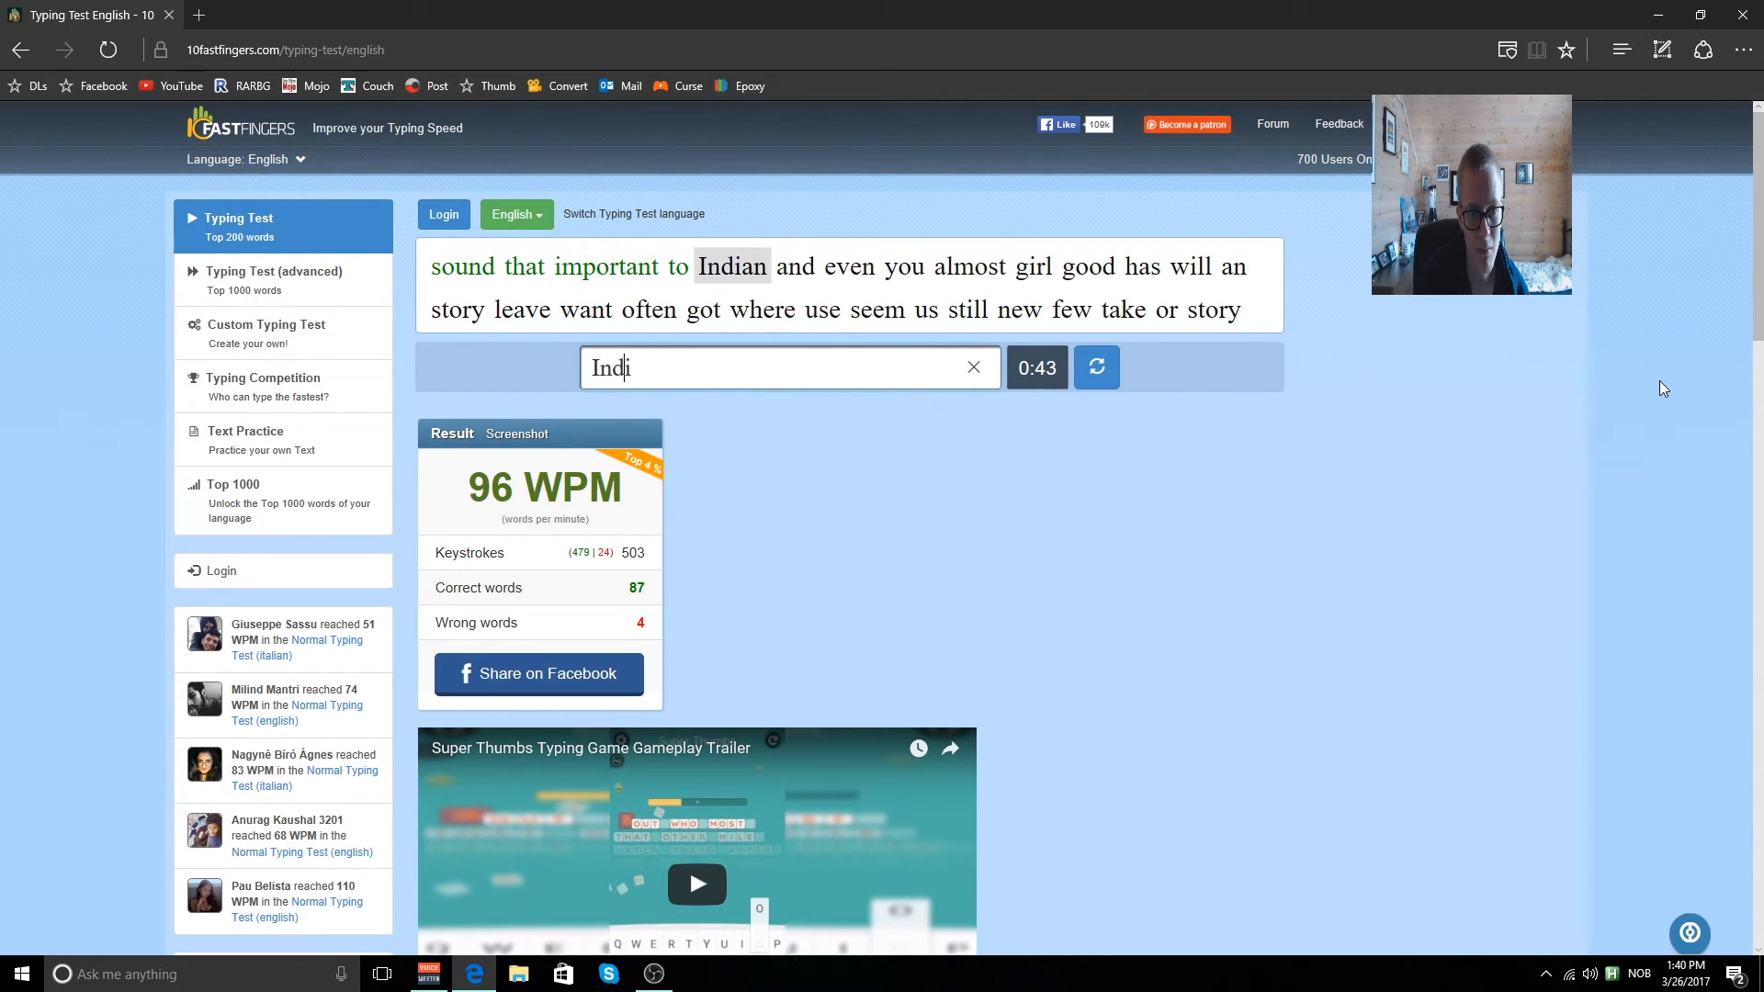
pyautogui.write('a')
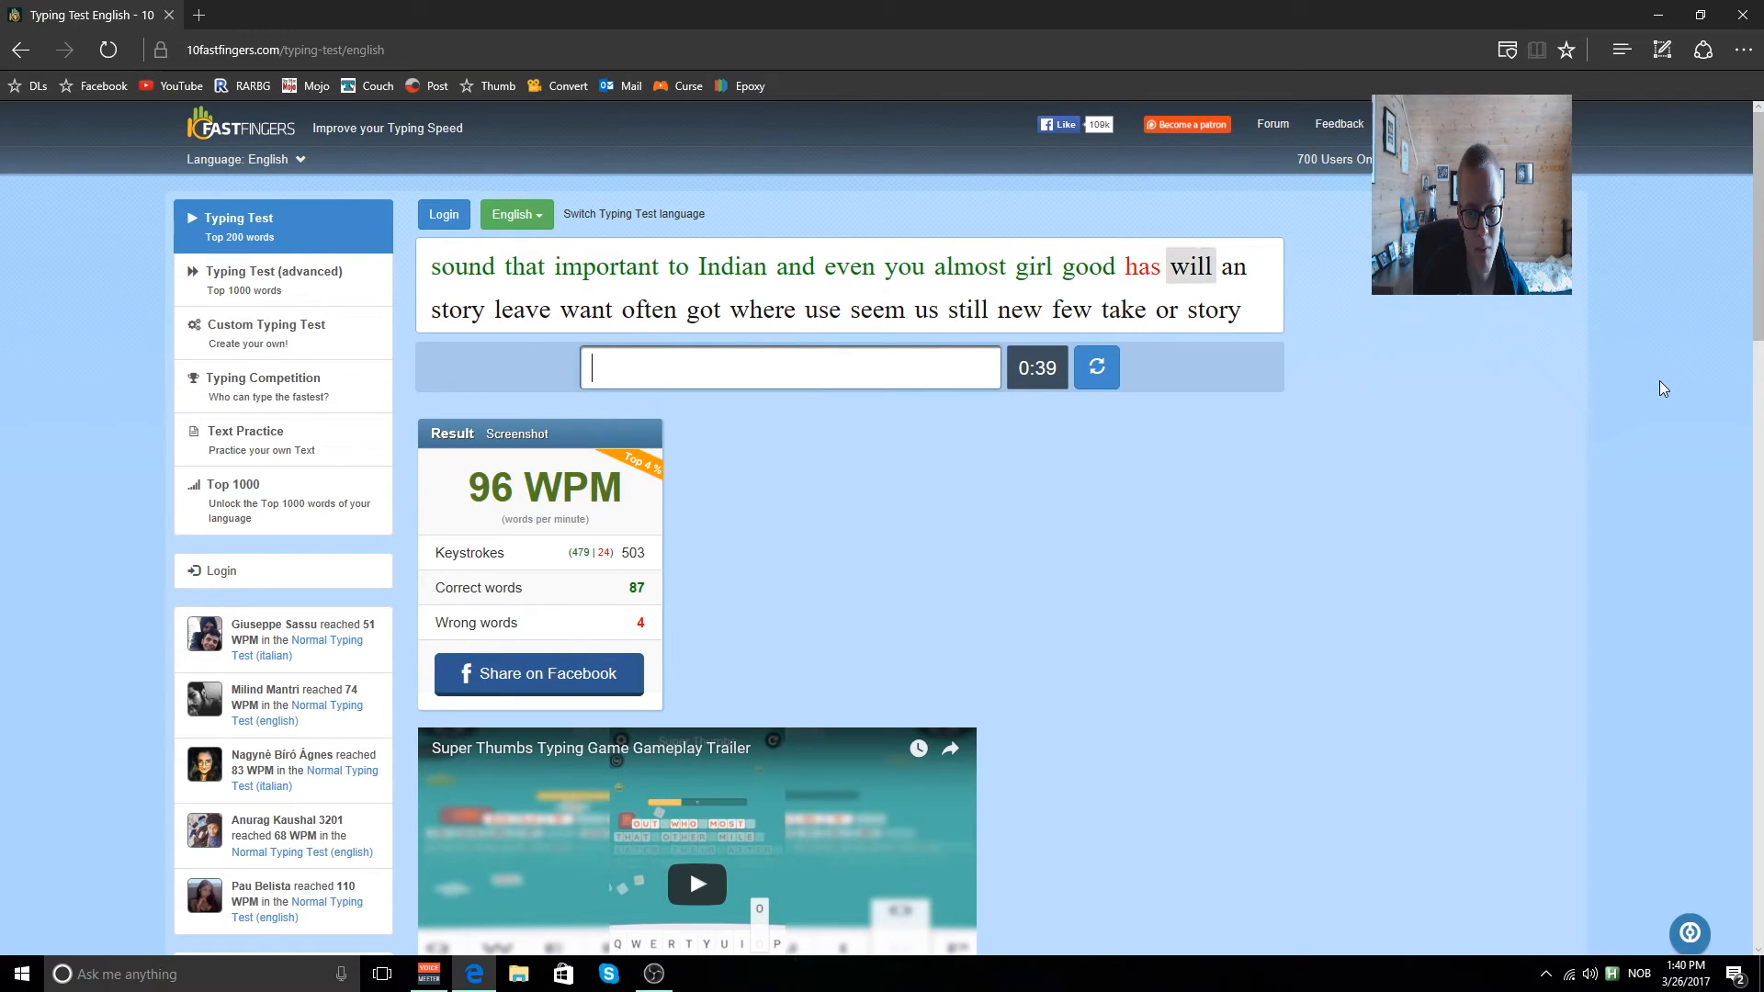
pyautogui.write('lea')
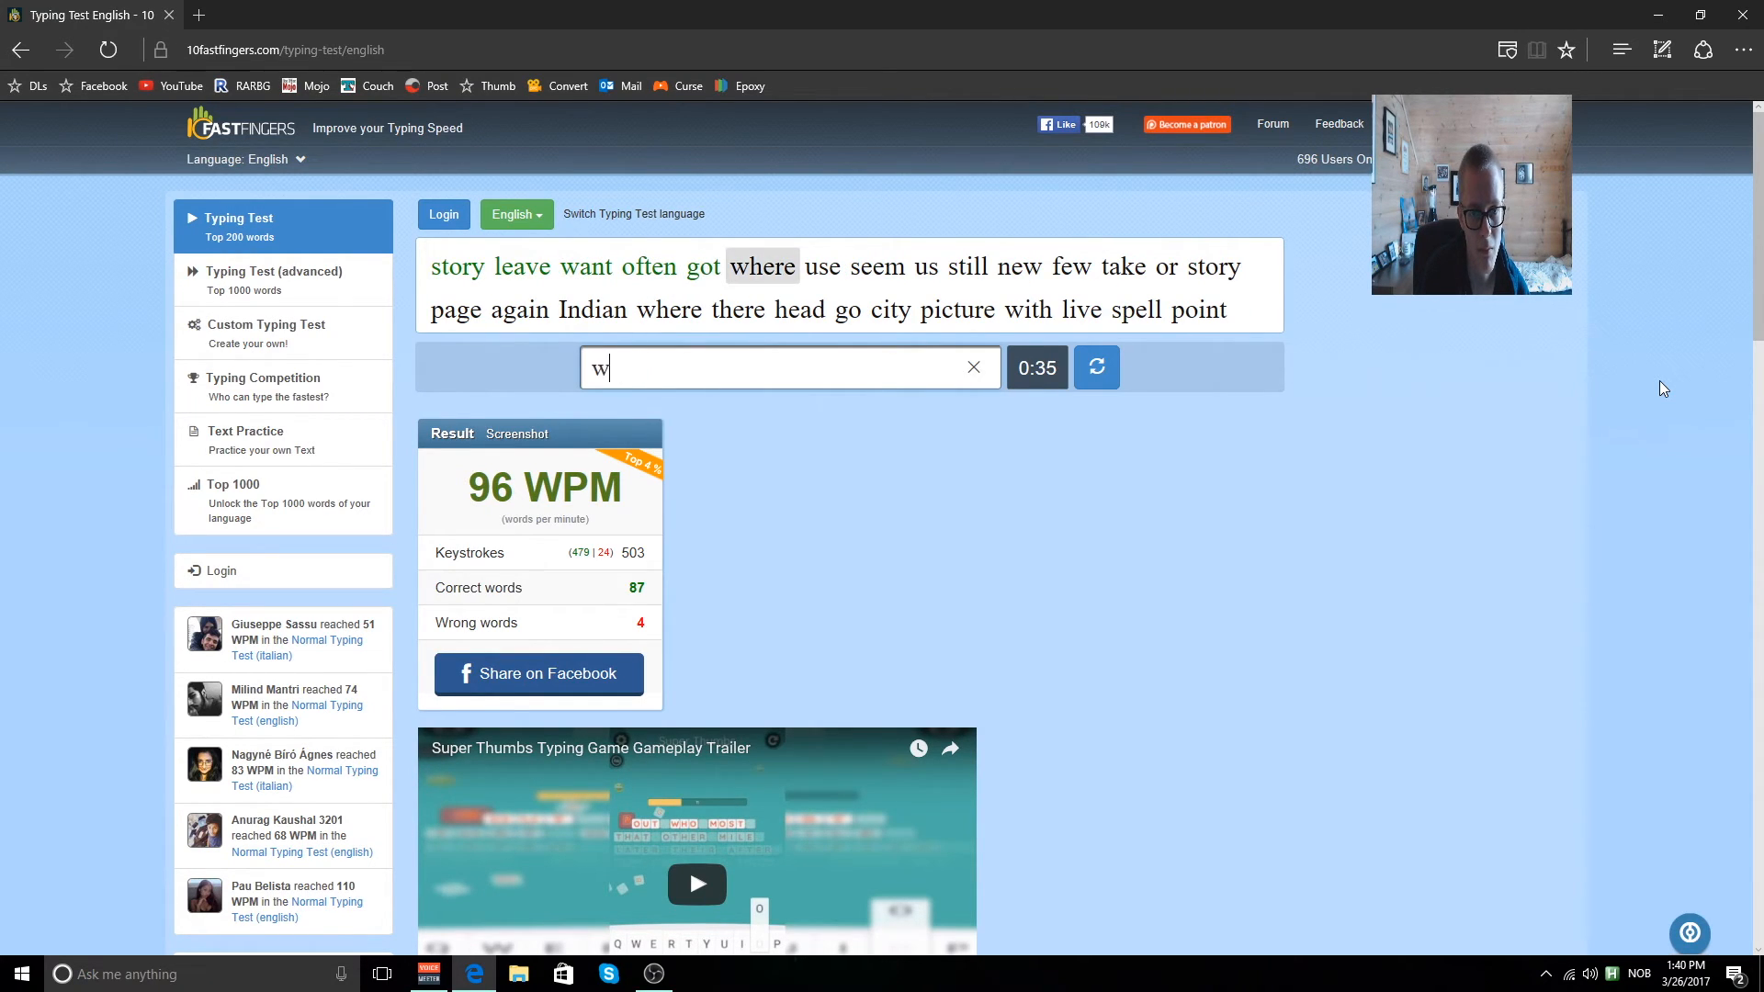
pyautogui.write('stil')
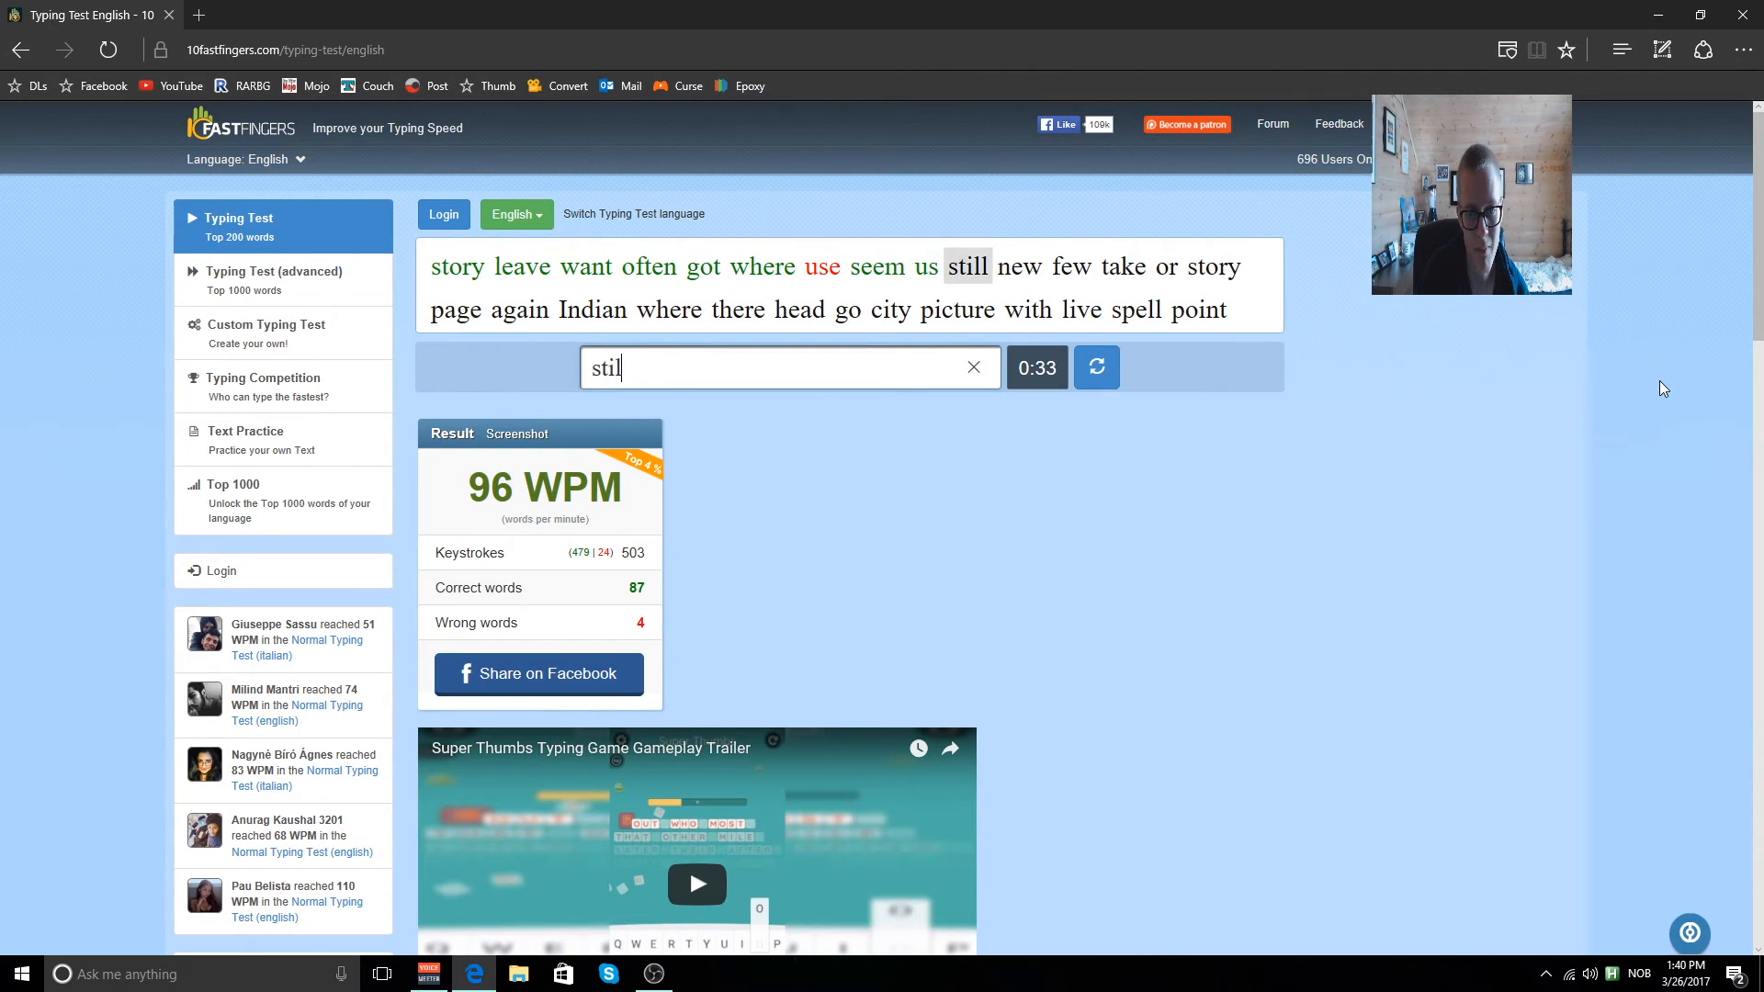
pyautogui.write('rtak')
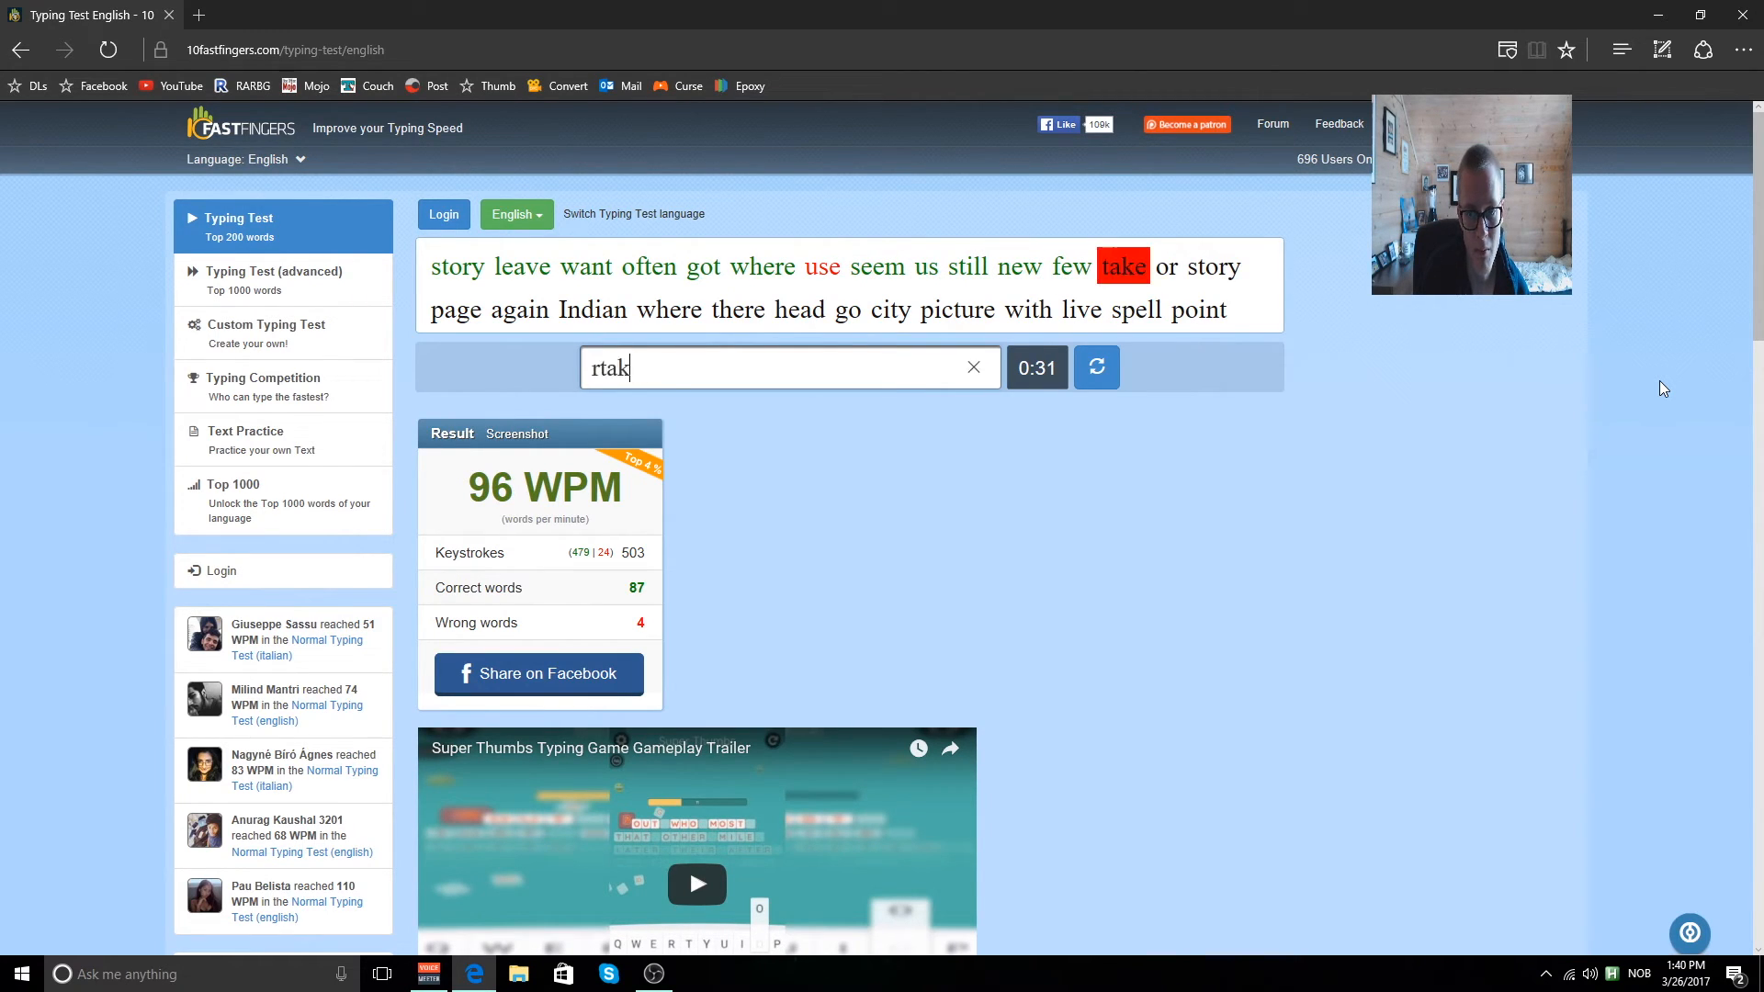
pyautogui.write('st')
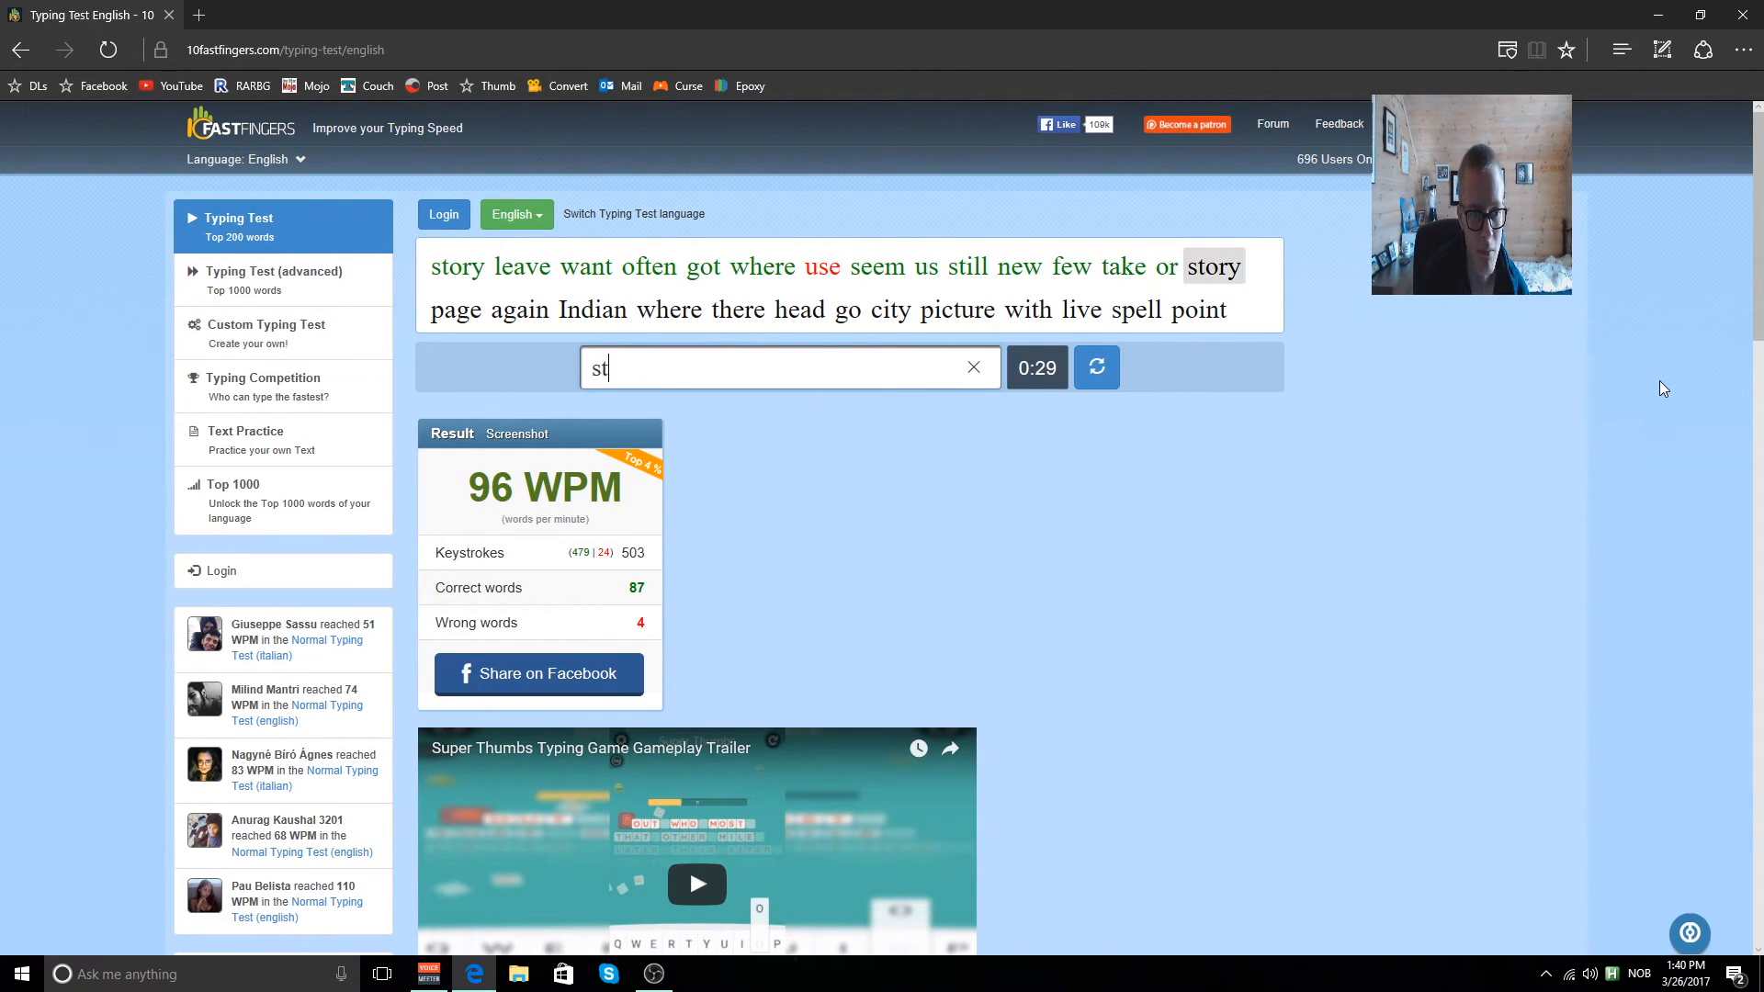
# Finish the word list at 96 WPM, 92 correct, 5 wrong, then reload and begin a fourth test with 'wit'.
pyautogui.write('In')
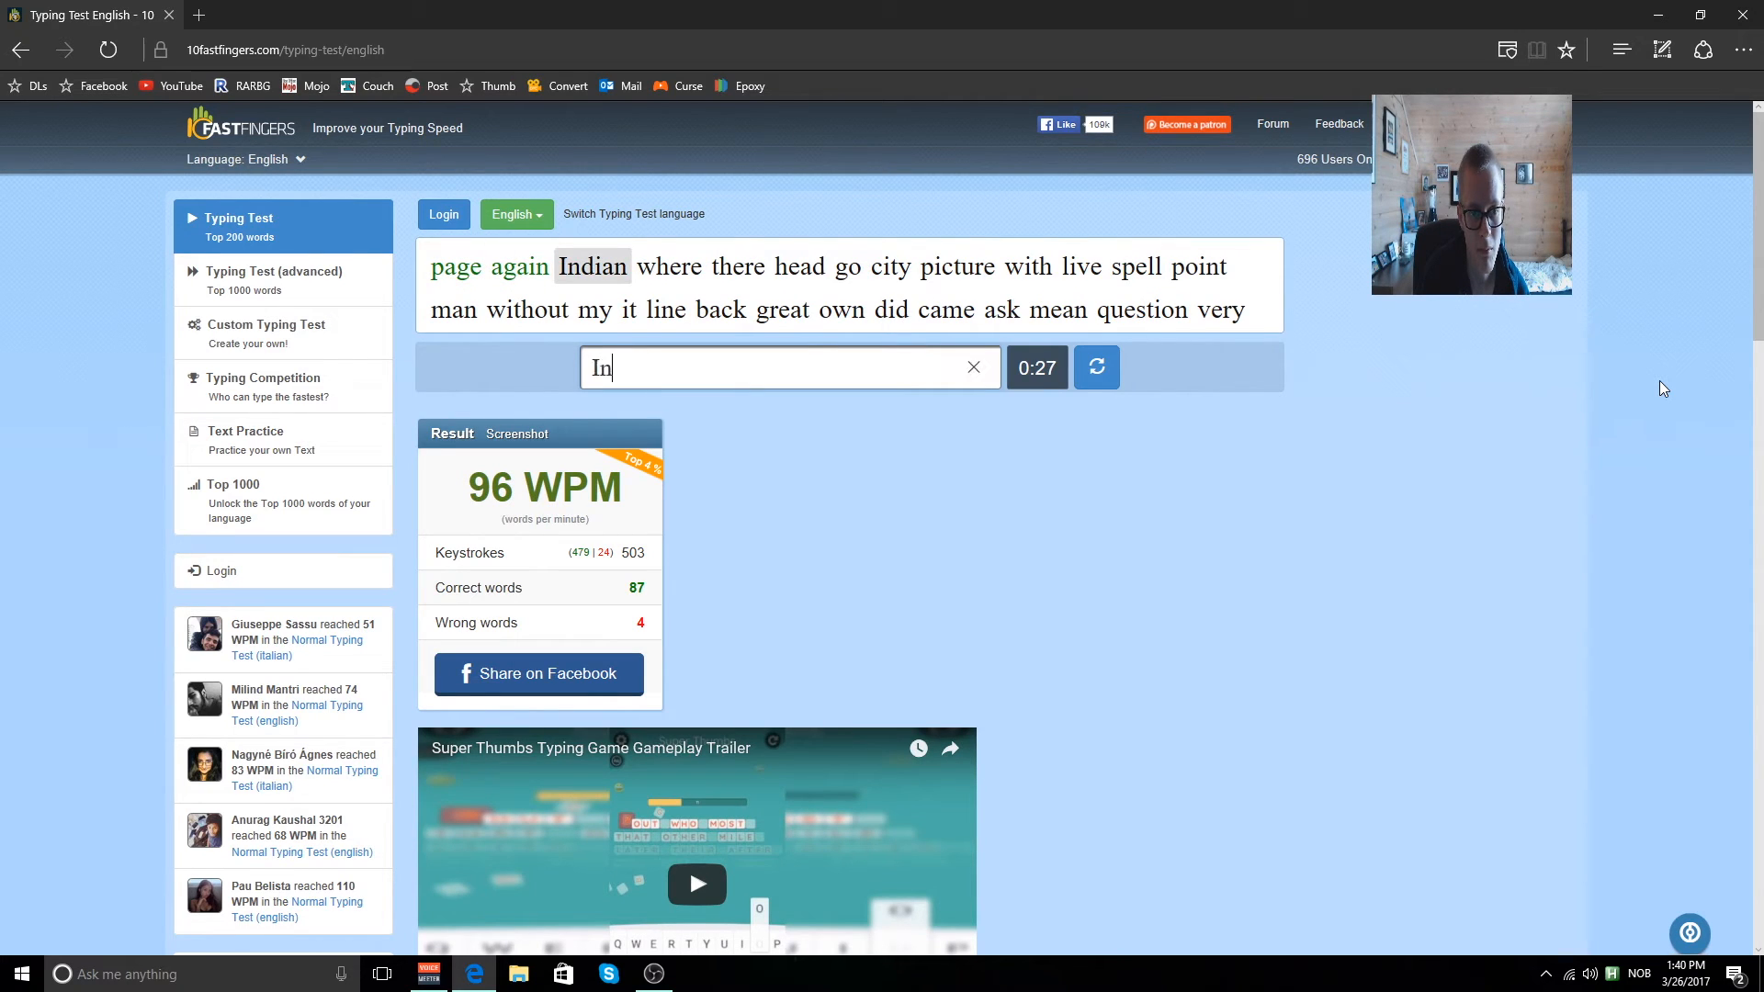
pyautogui.write('he')
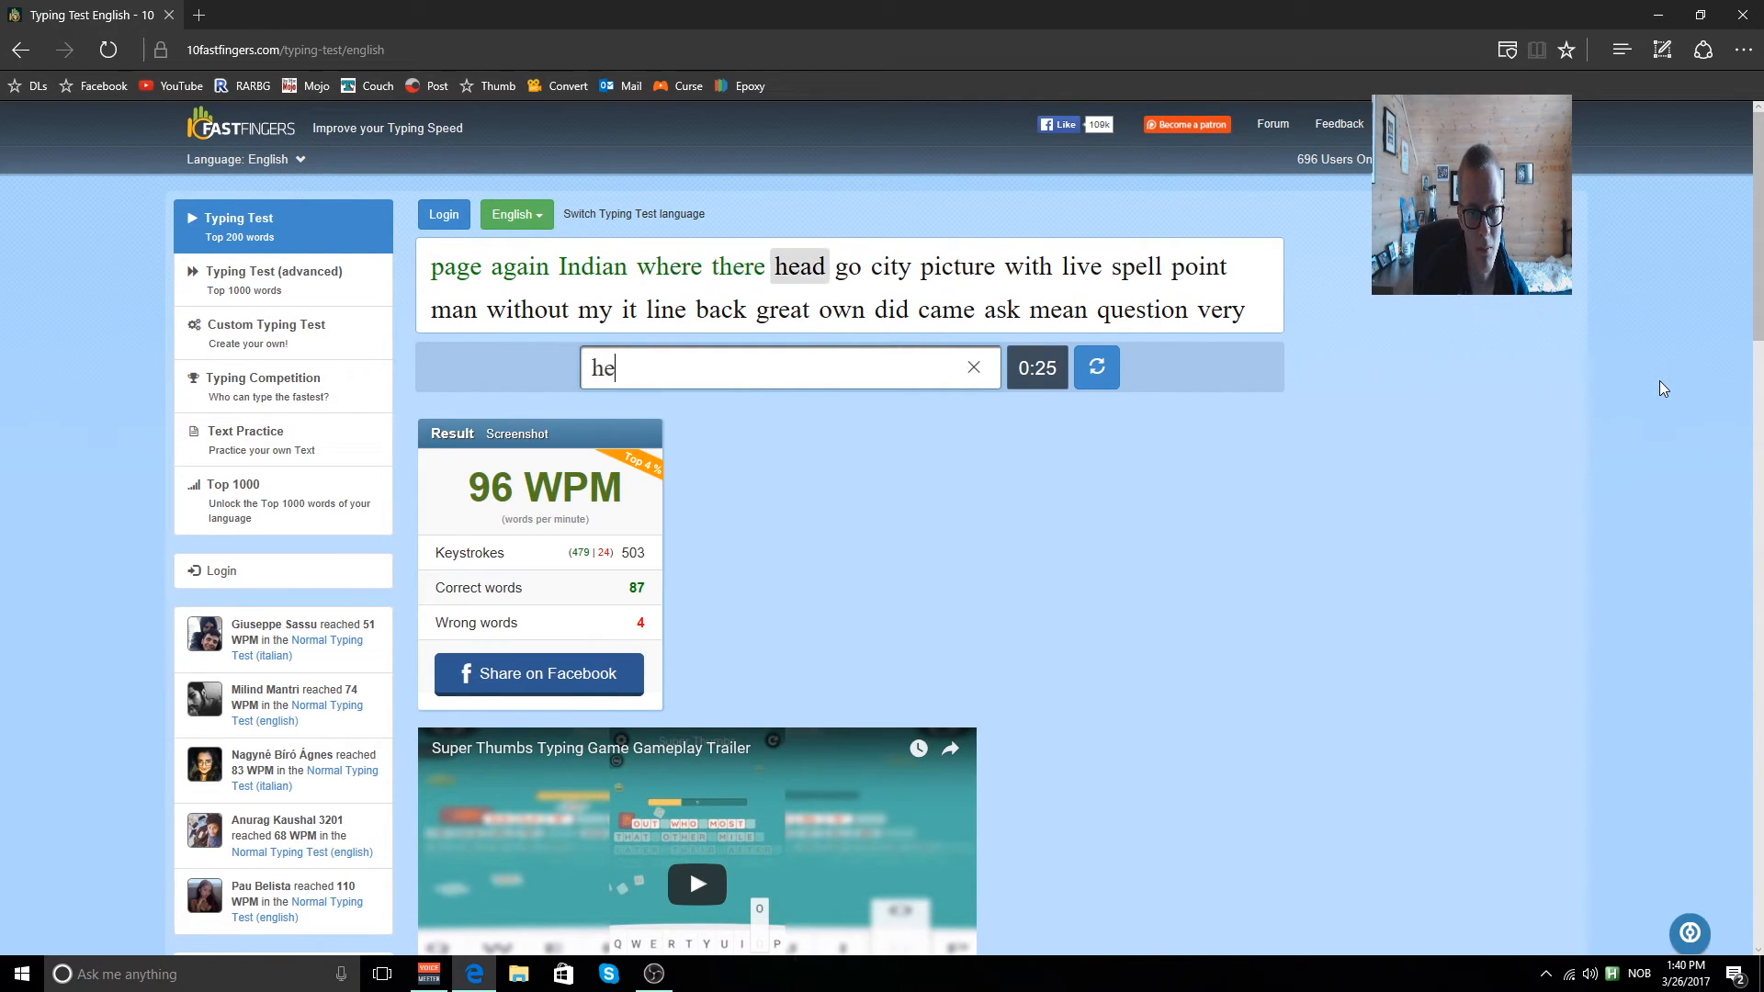
pyautogui.write('picture')
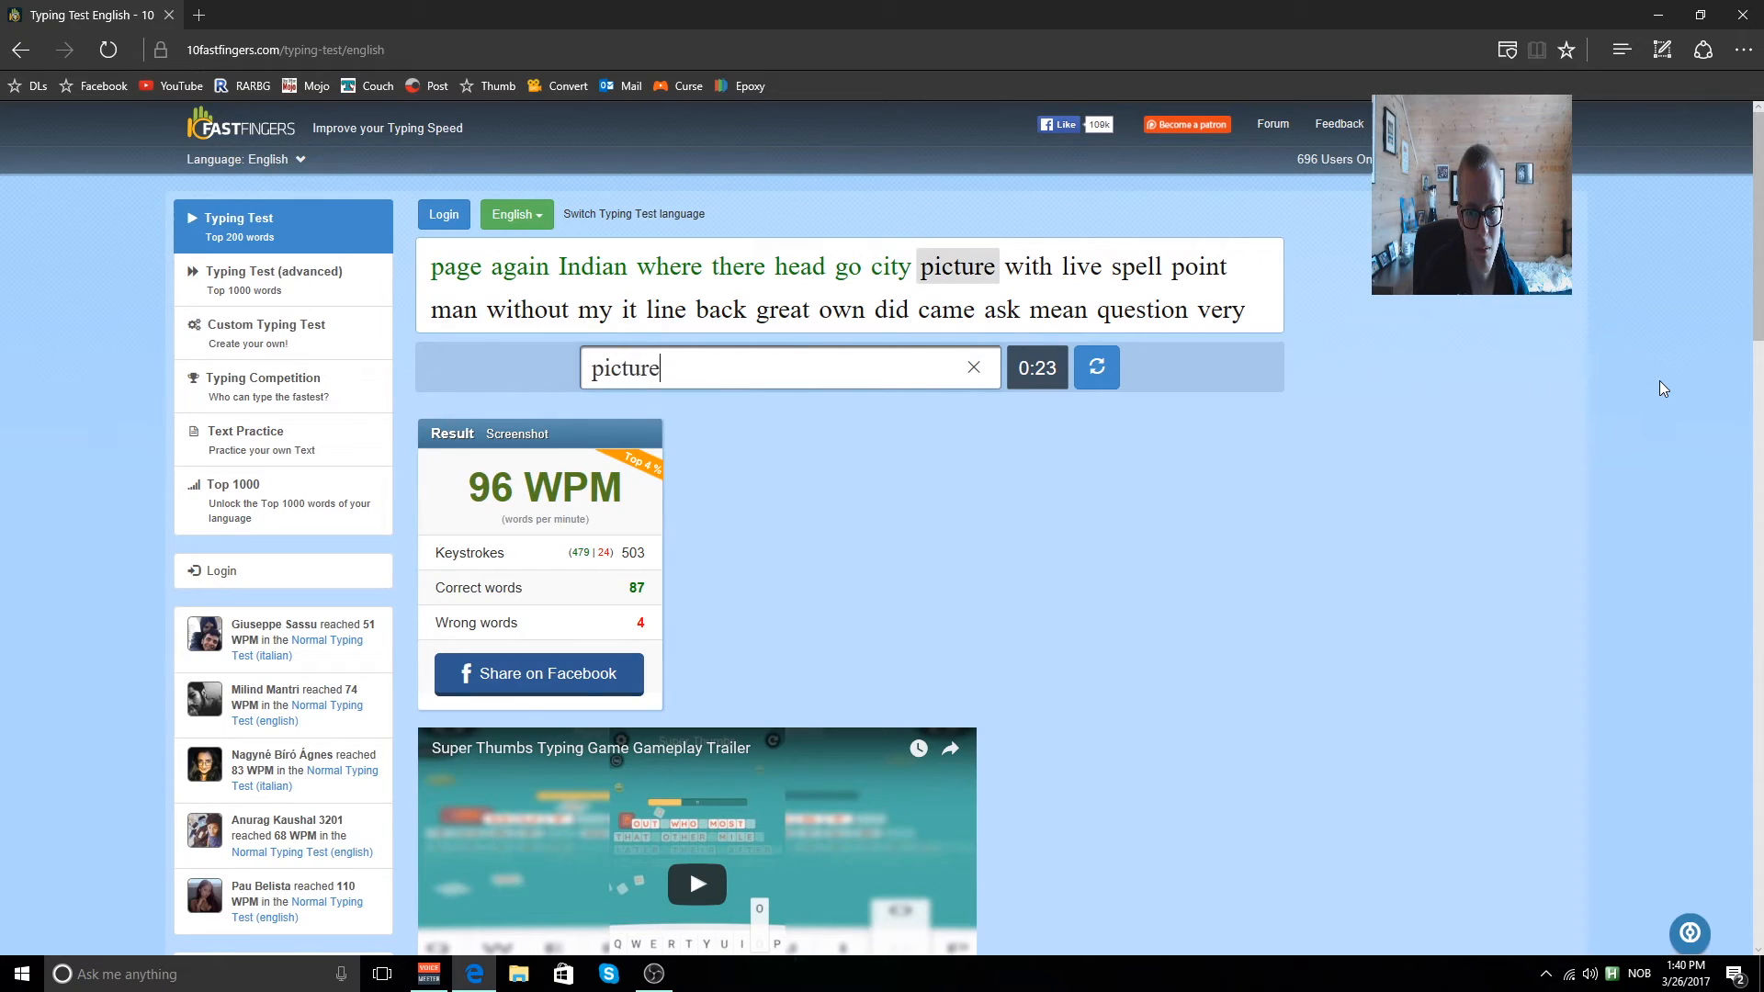
pyautogui.write('spell')
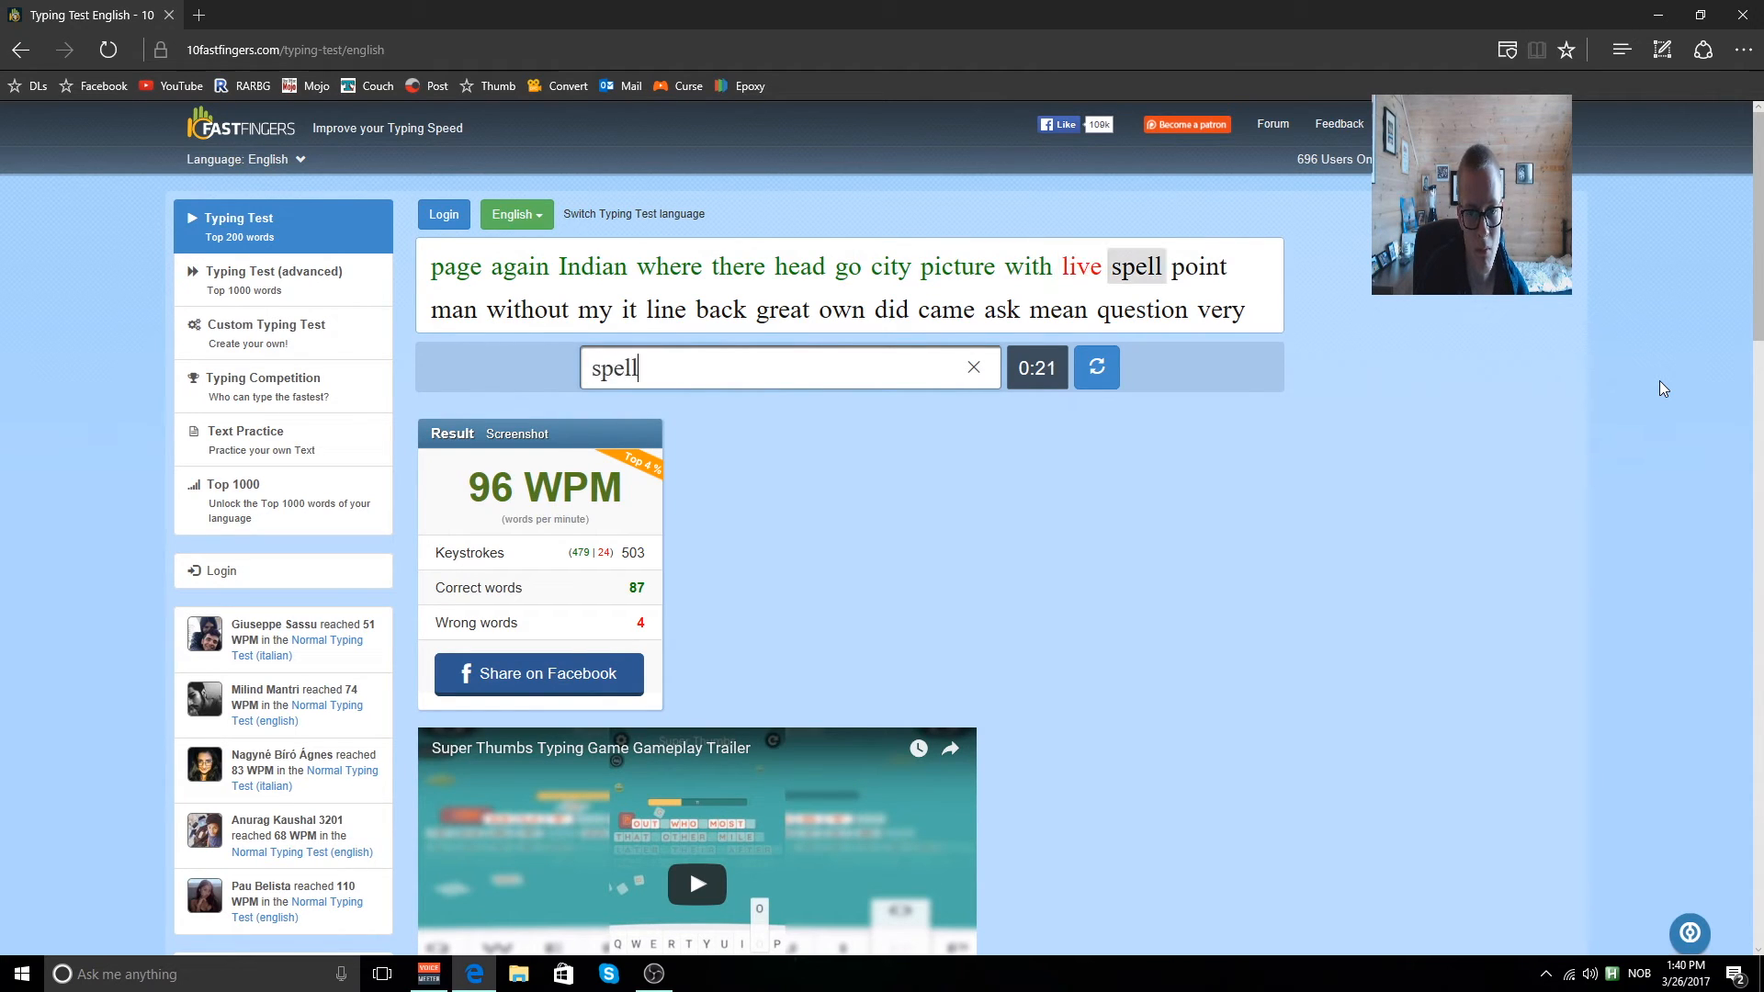
pyautogui.write('wi')
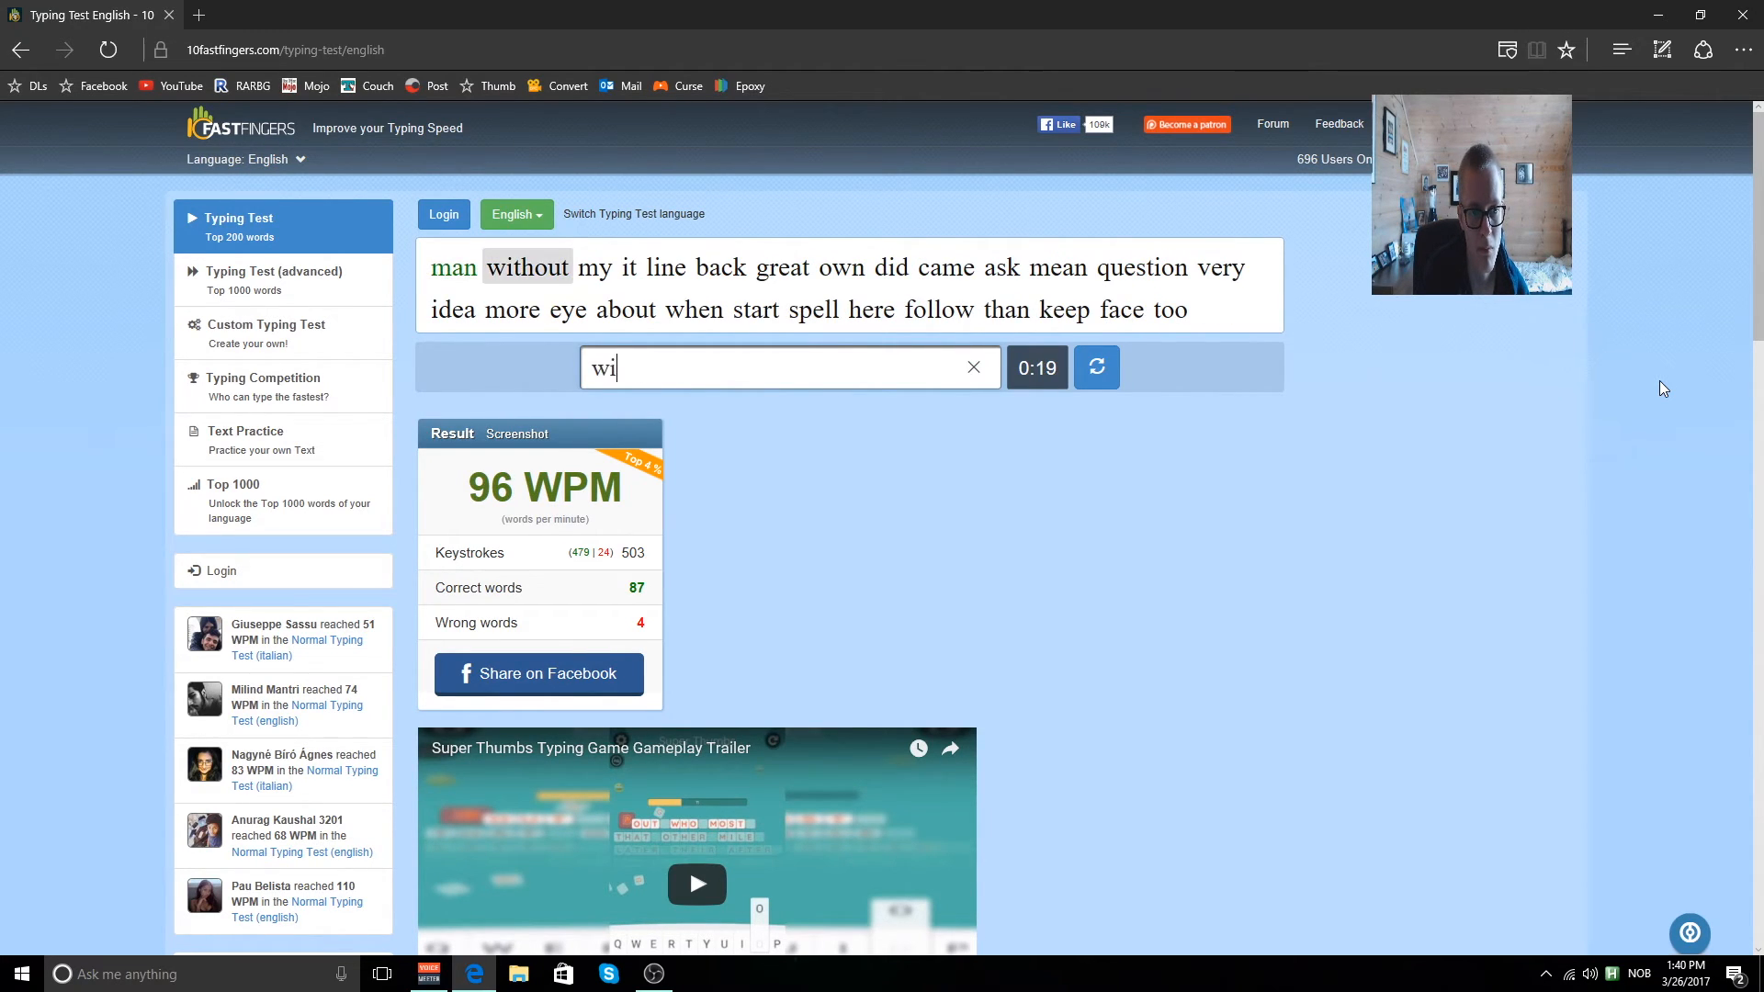
pyautogui.write('back')
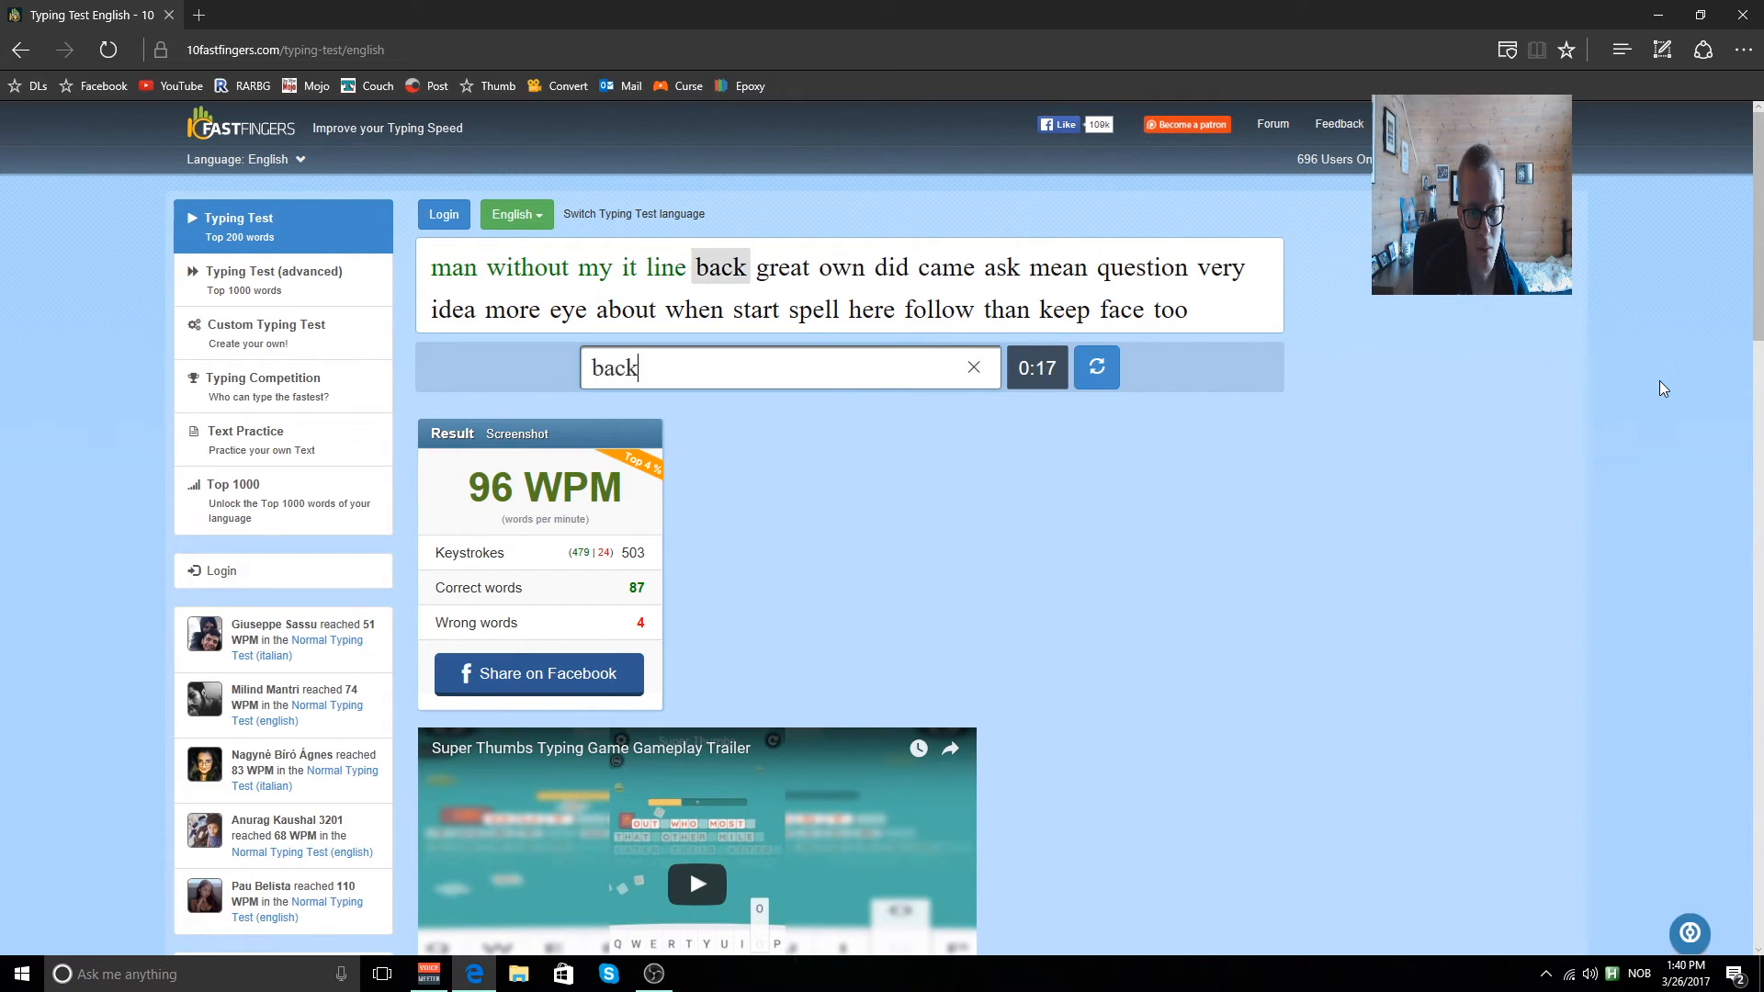
pyautogui.write('came')
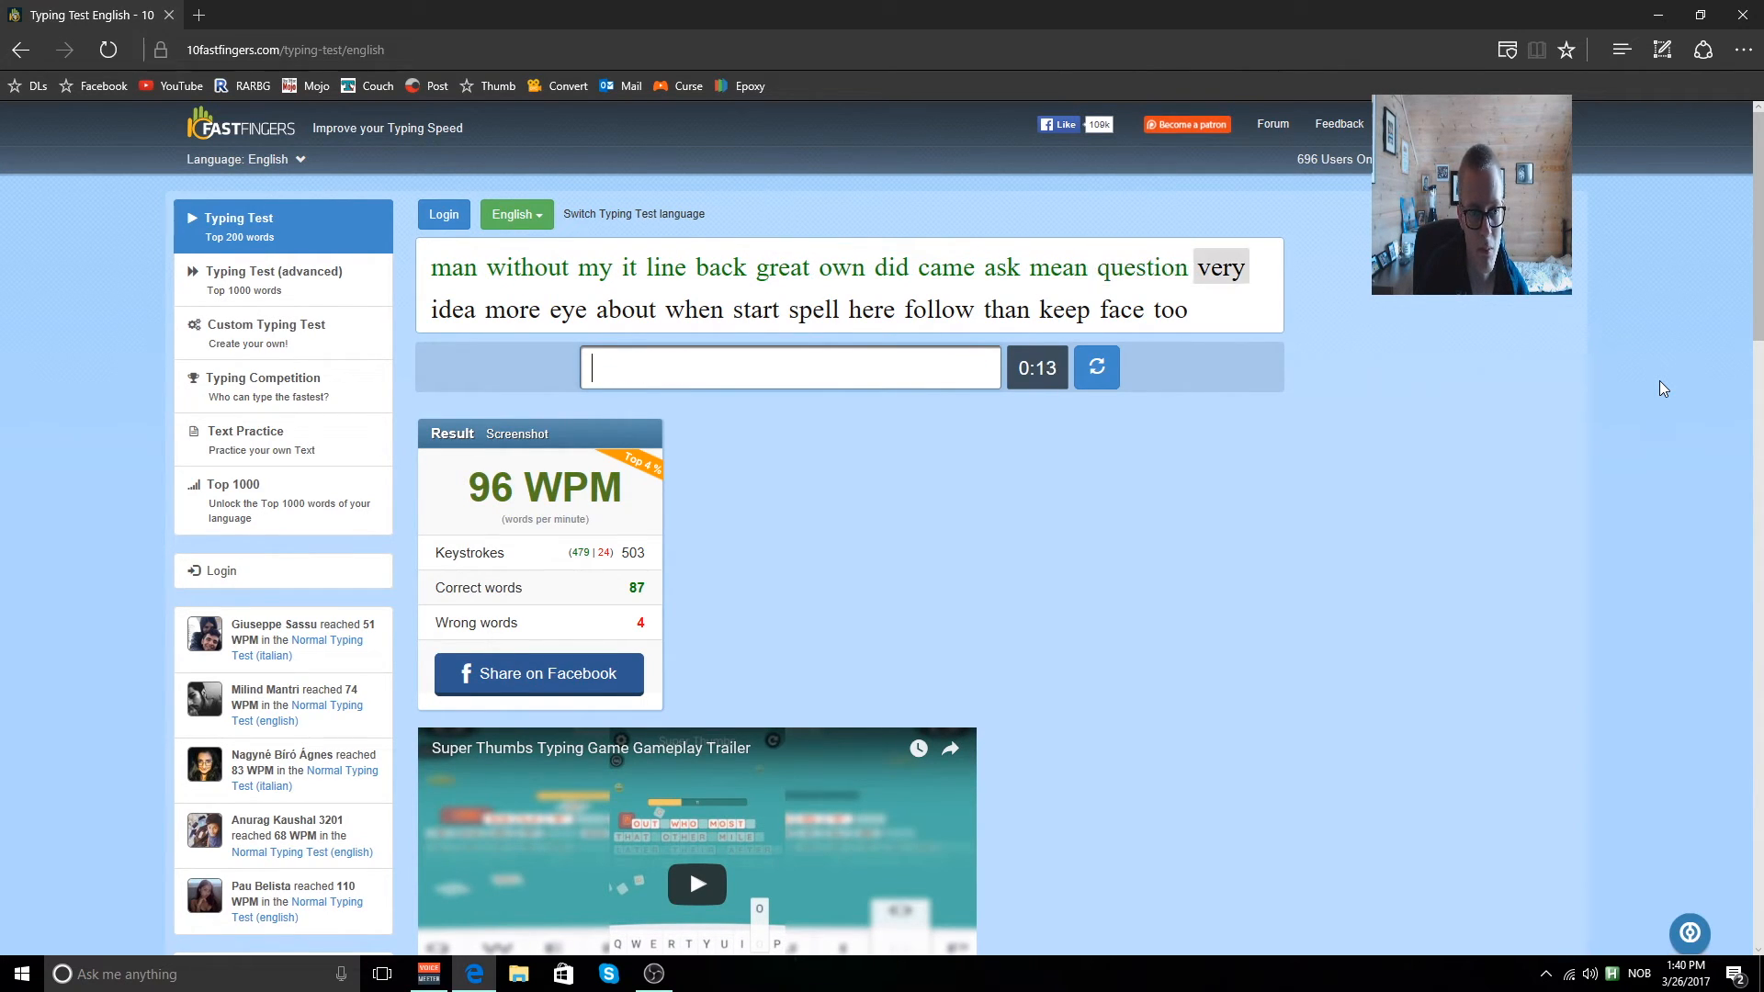
pyautogui.write('idea')
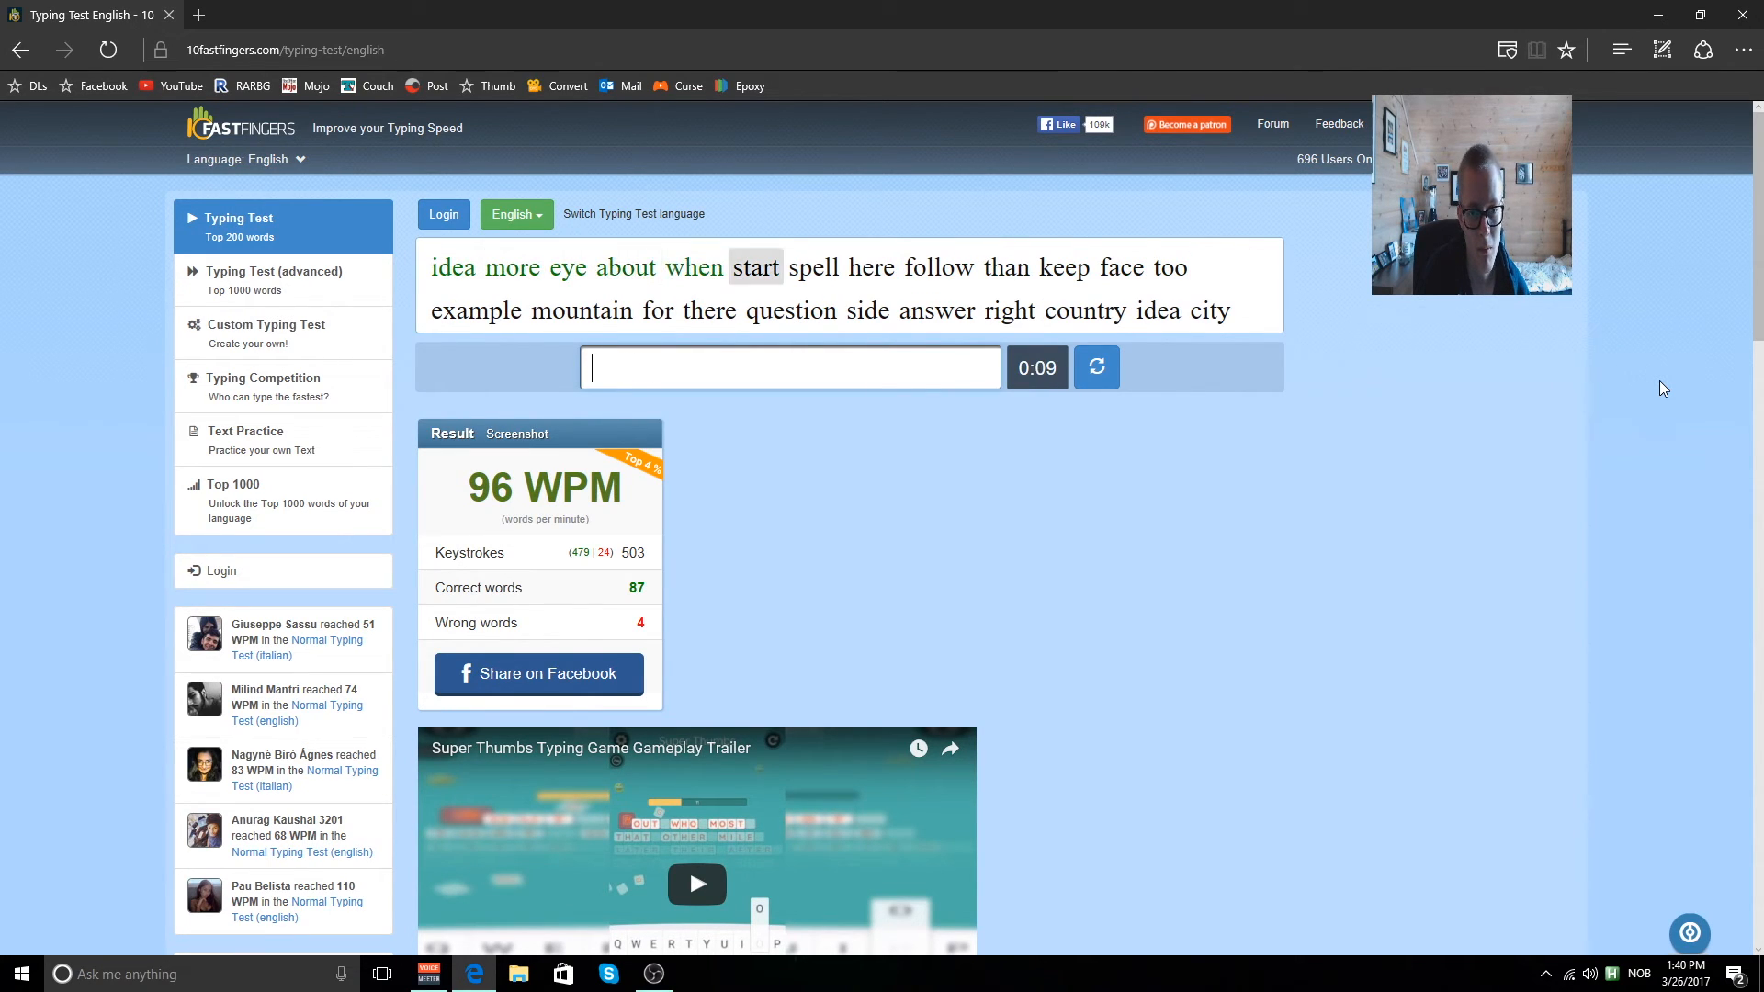
pyautogui.write('start')
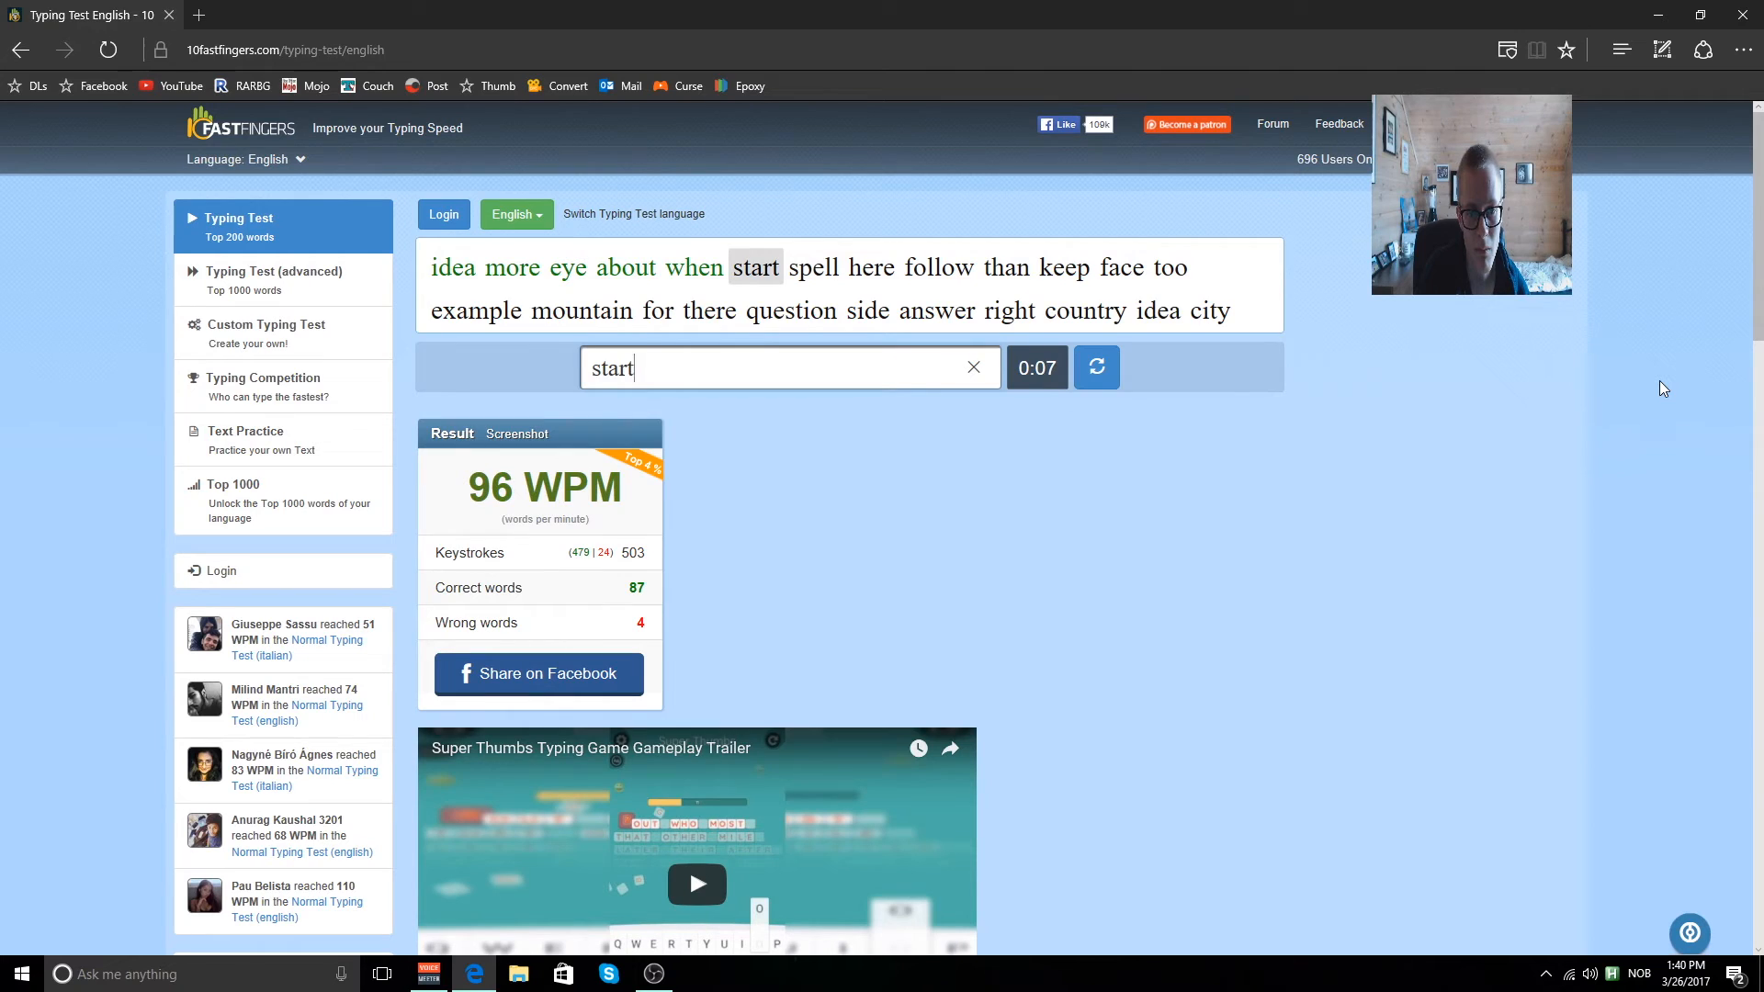
pyautogui.write('here')
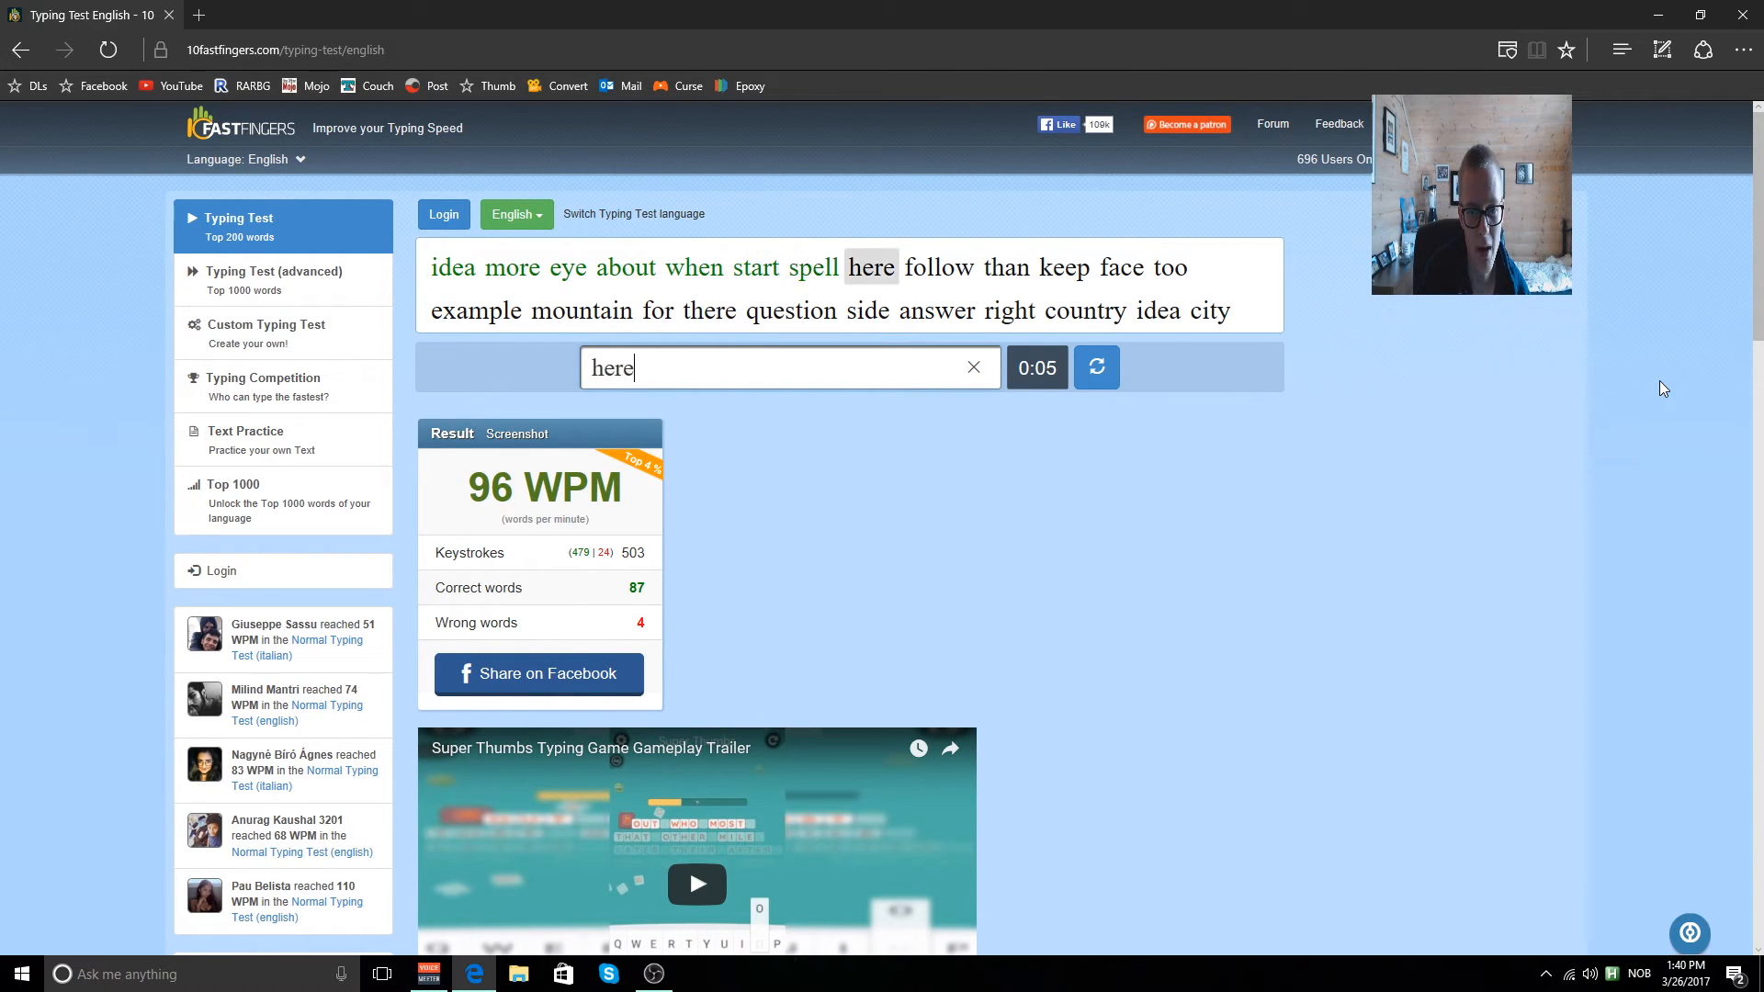
pyautogui.write('ke')
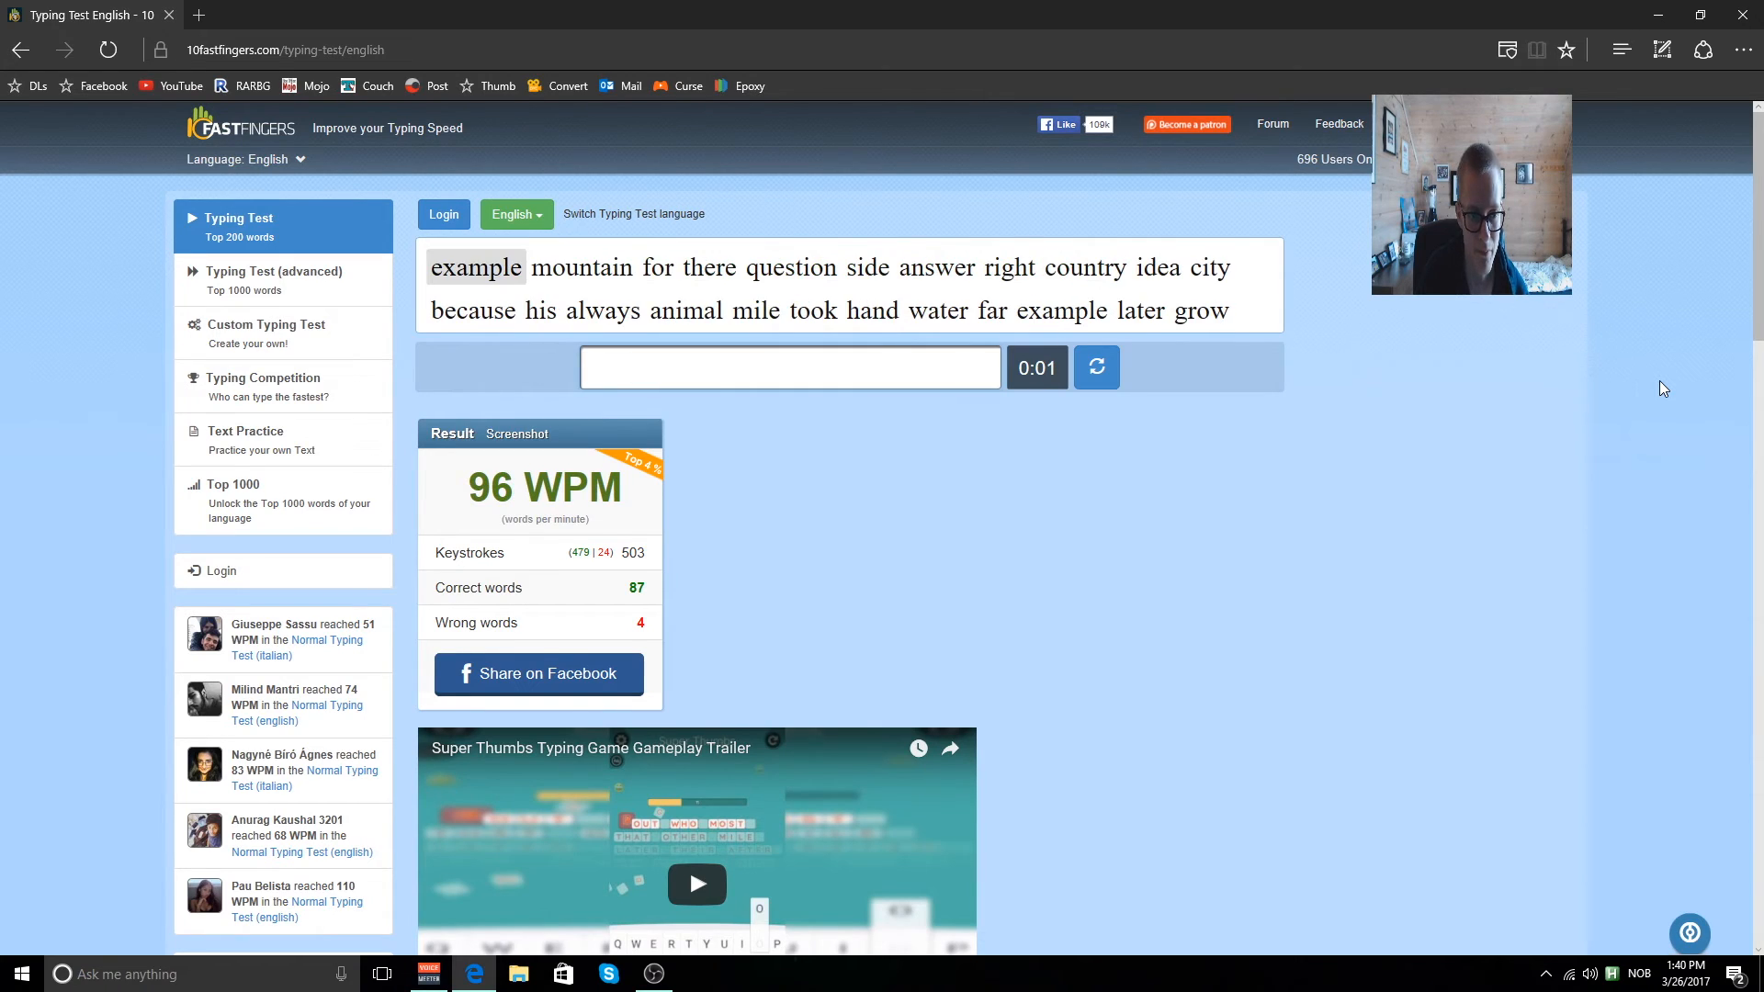
pyautogui.click(1095, 367)
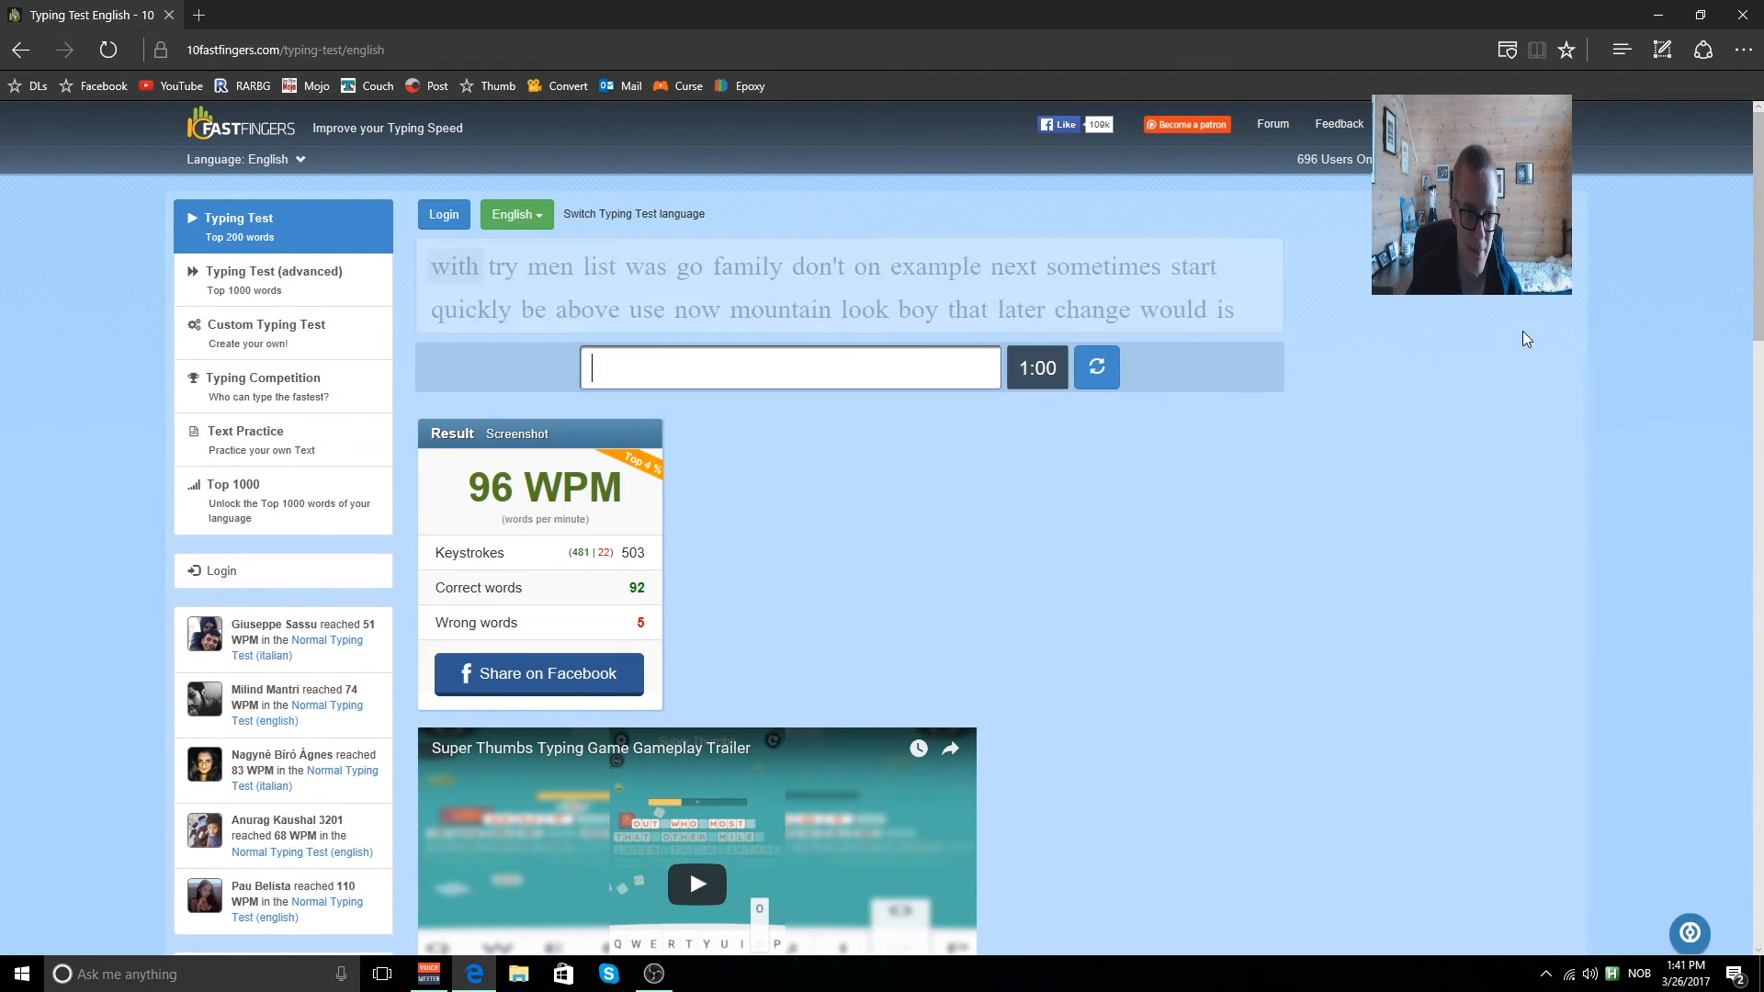
pyautogui.write('wit')
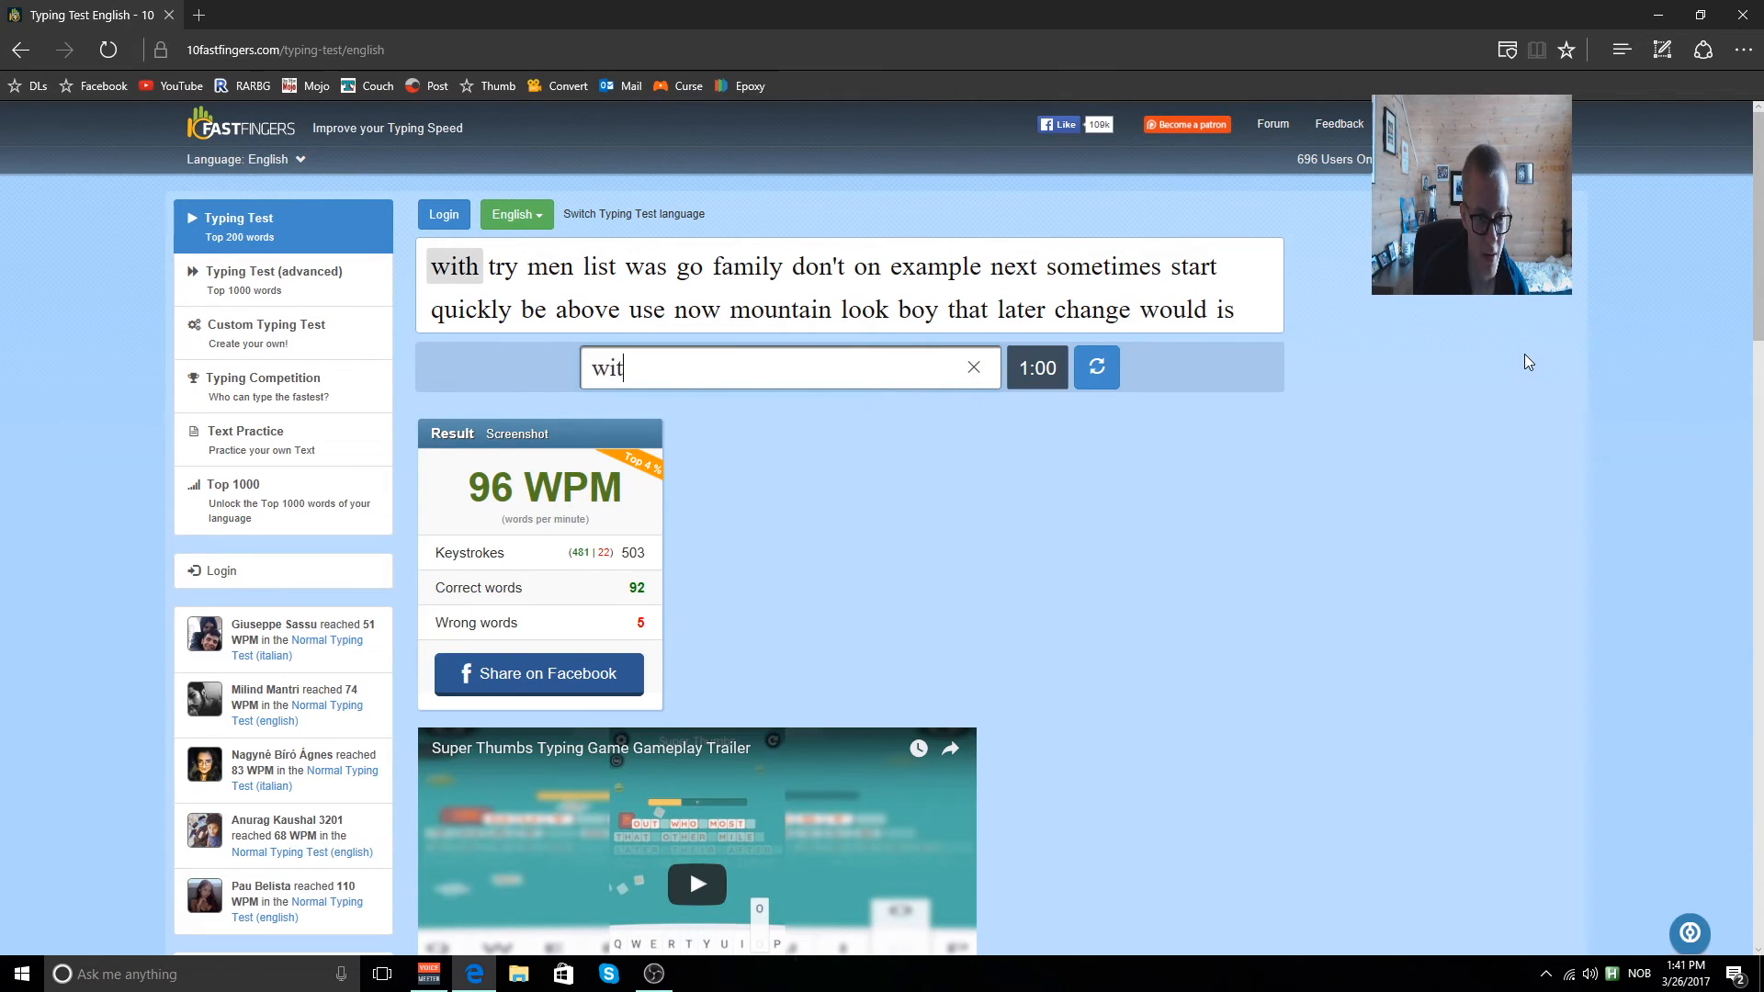
# Type the fourth test's first words (was, next, us, mountain, late, is, if, get...).
pyautogui.write('was')
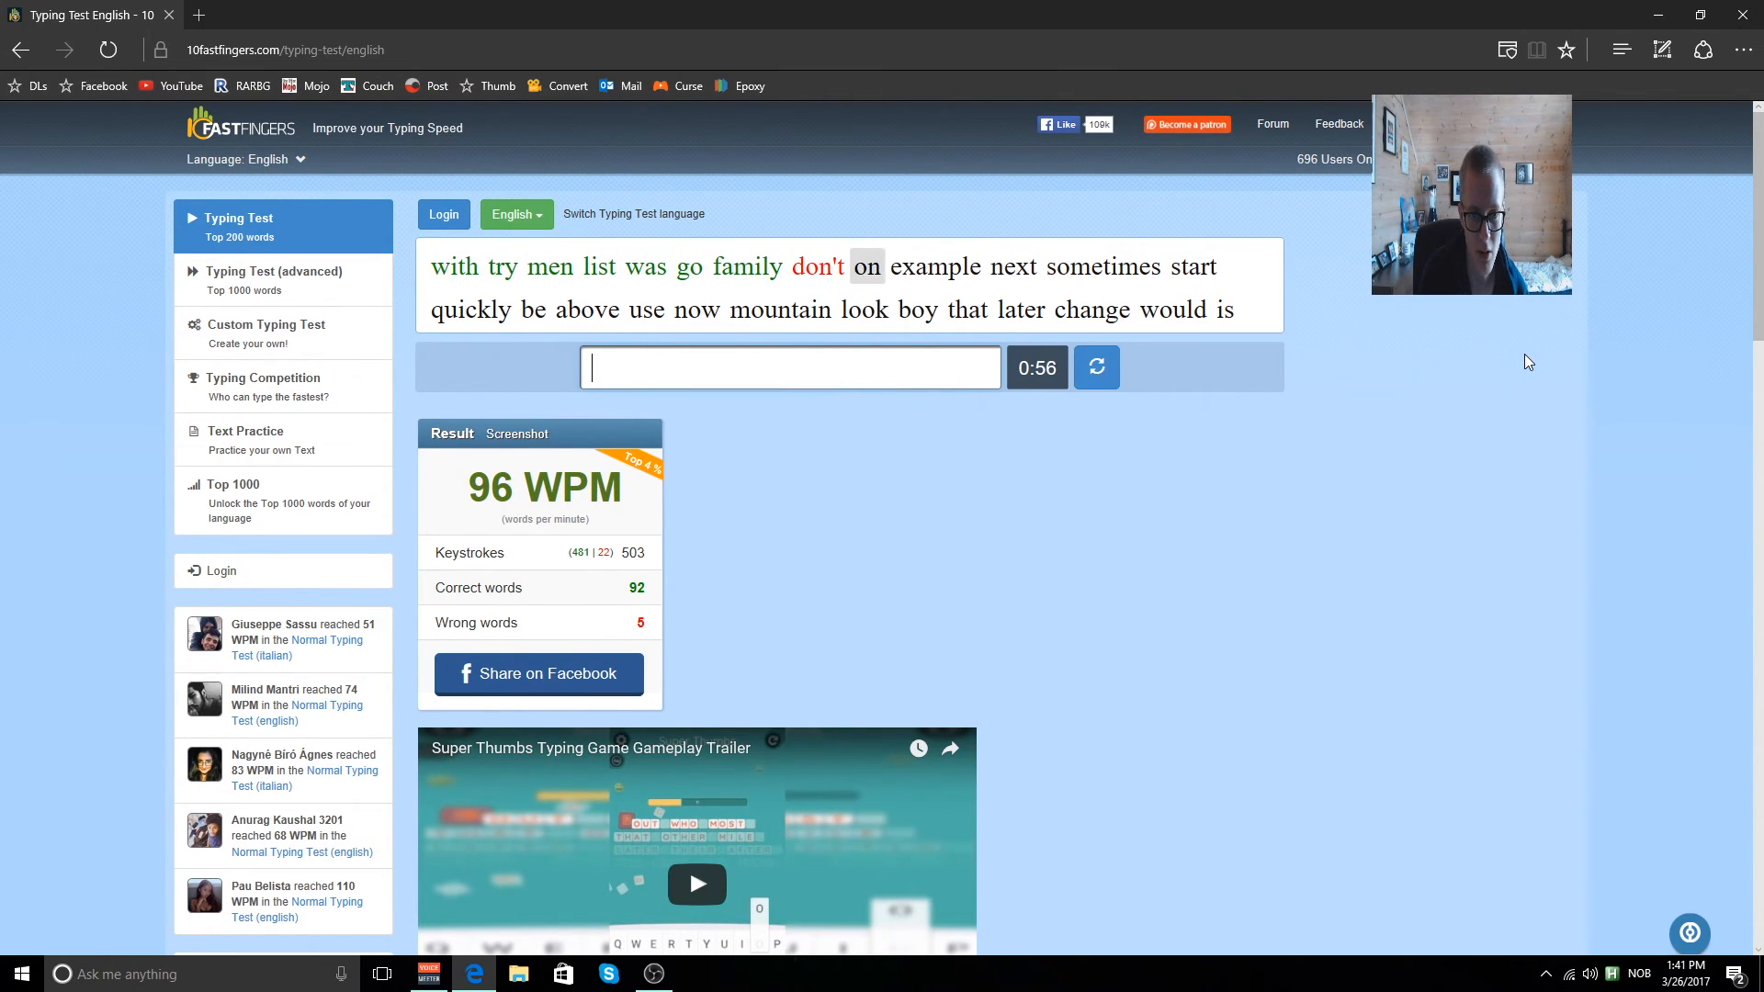
pyautogui.write('nex')
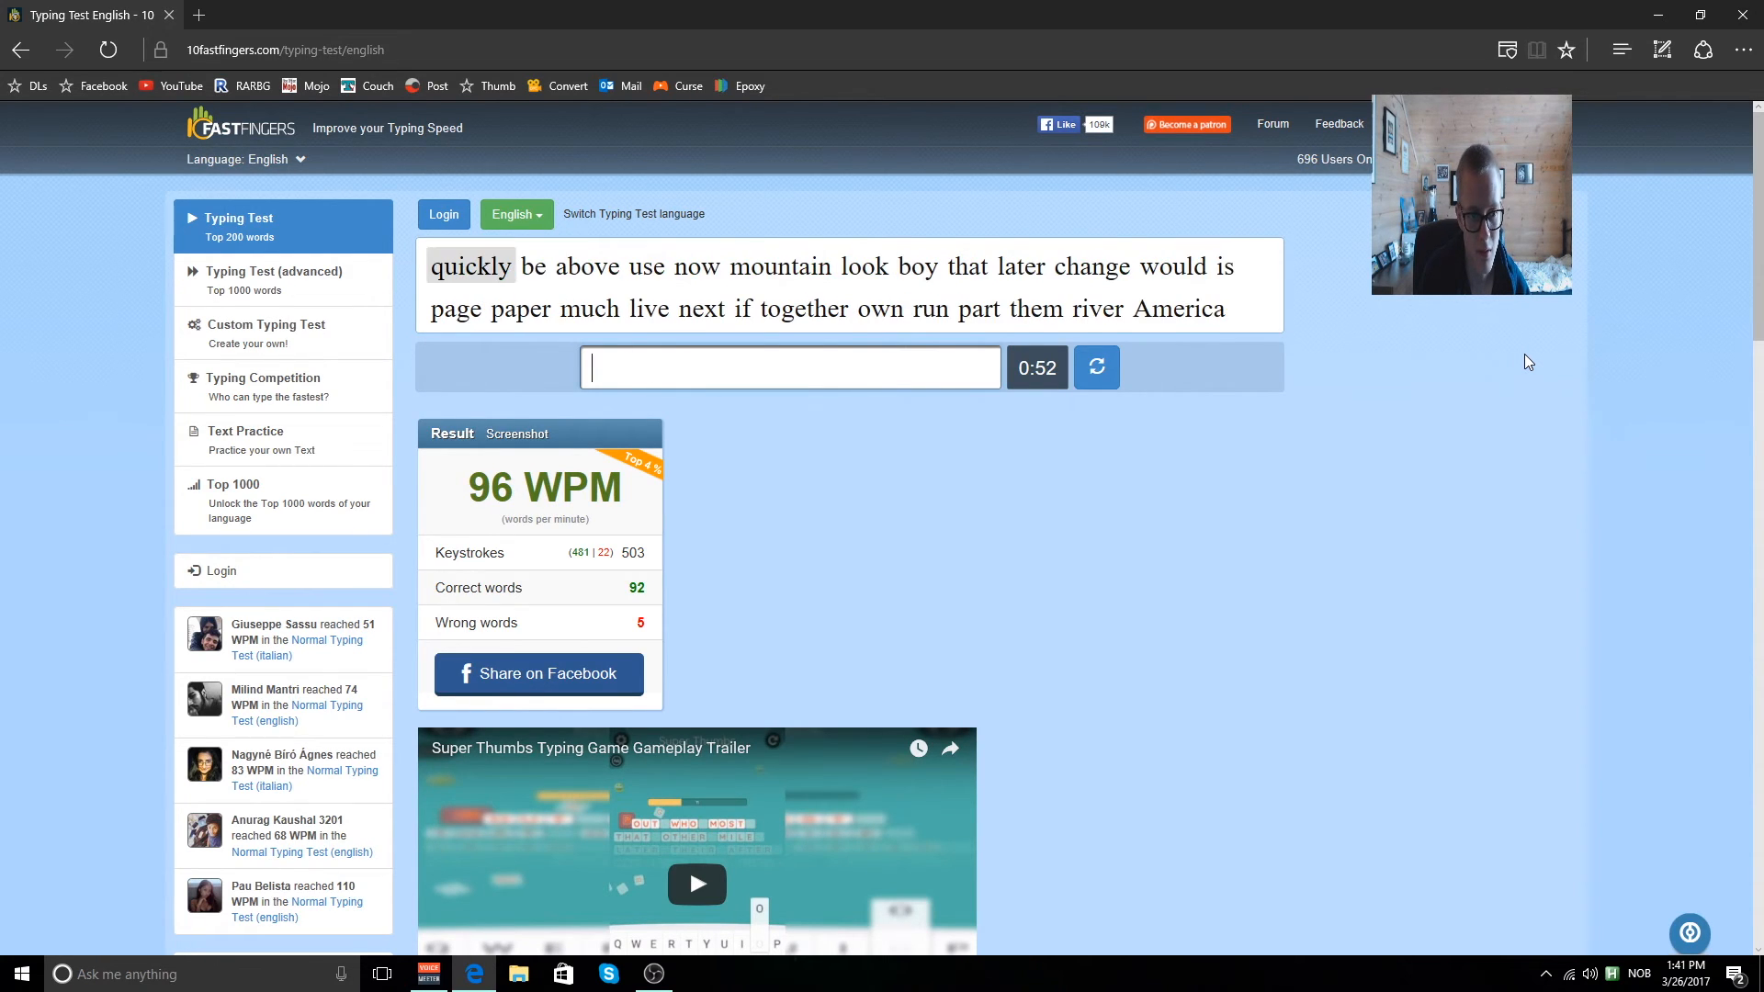
pyautogui.write('us')
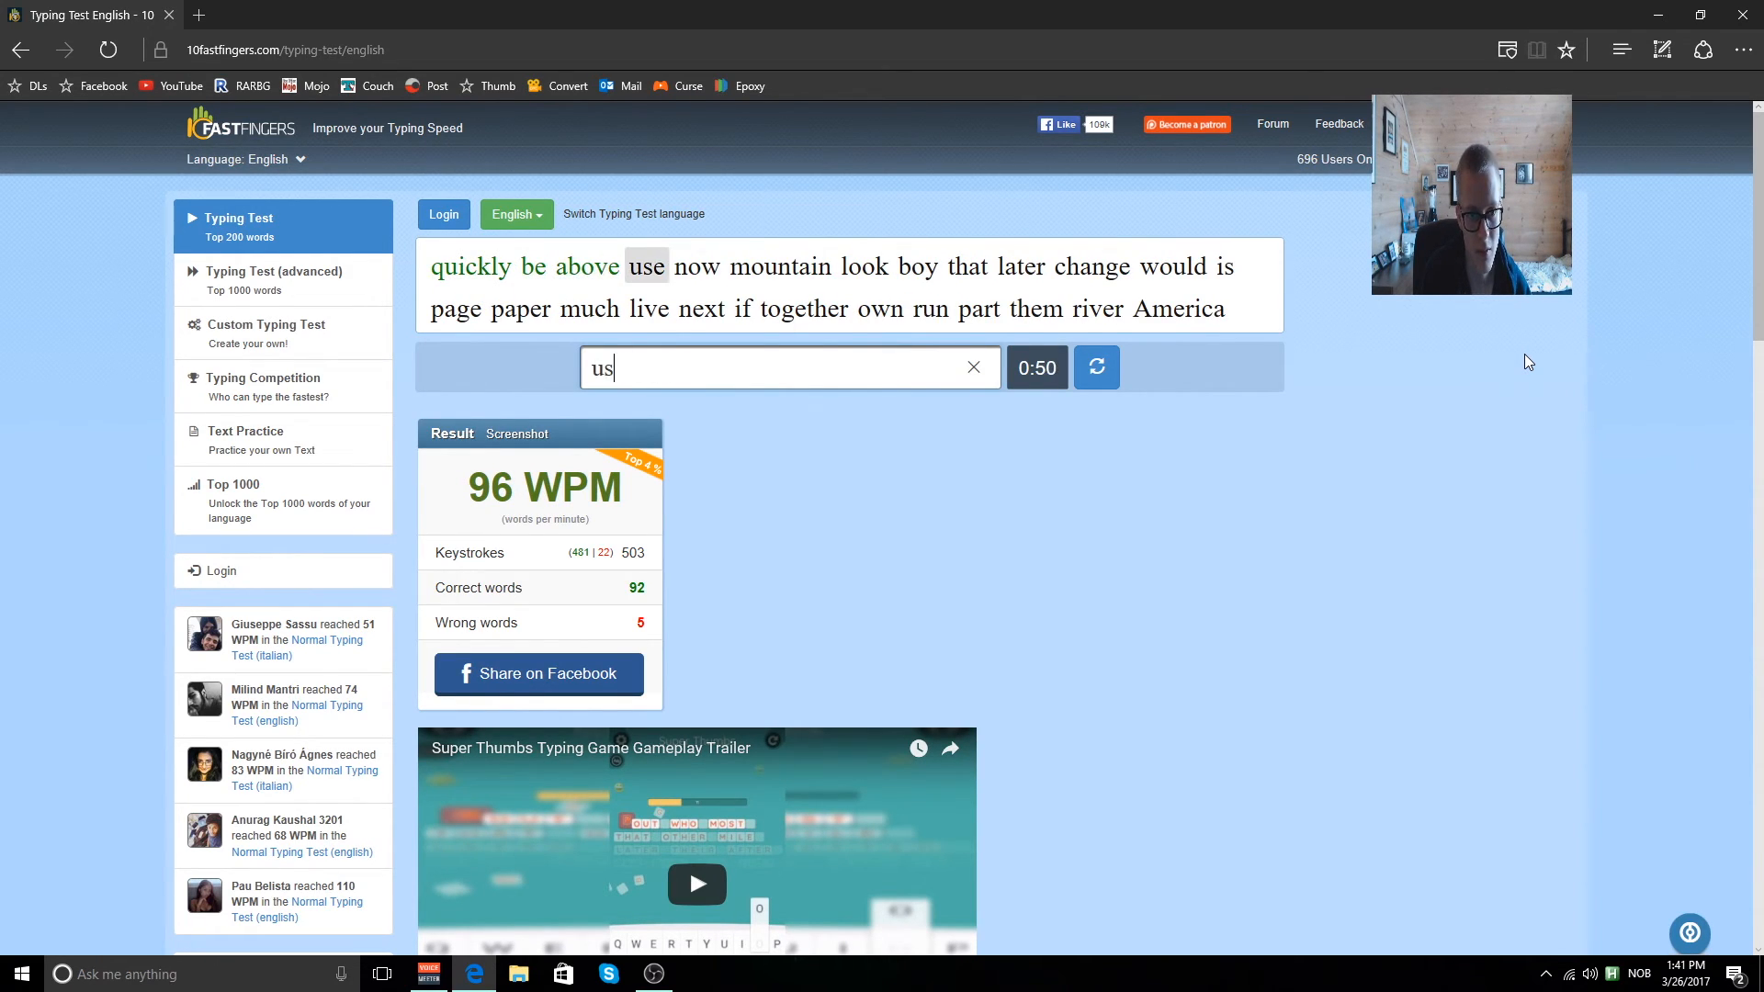
pyautogui.write('mountain')
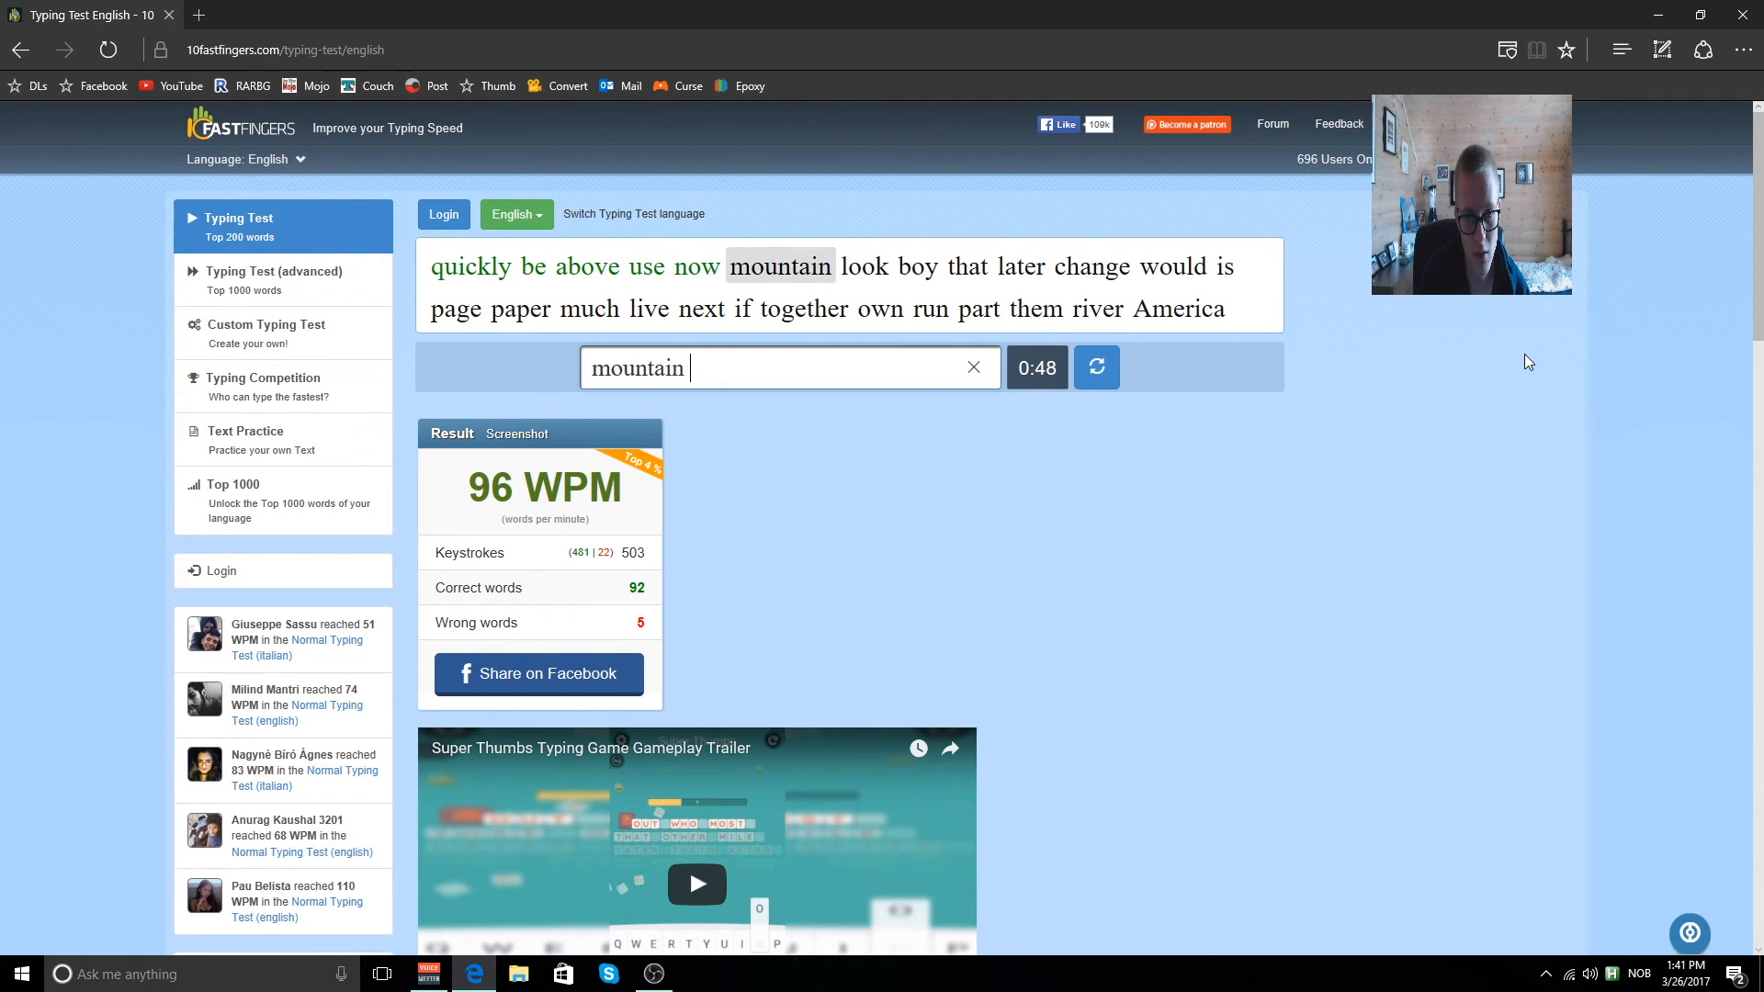
pyautogui.write('lat')
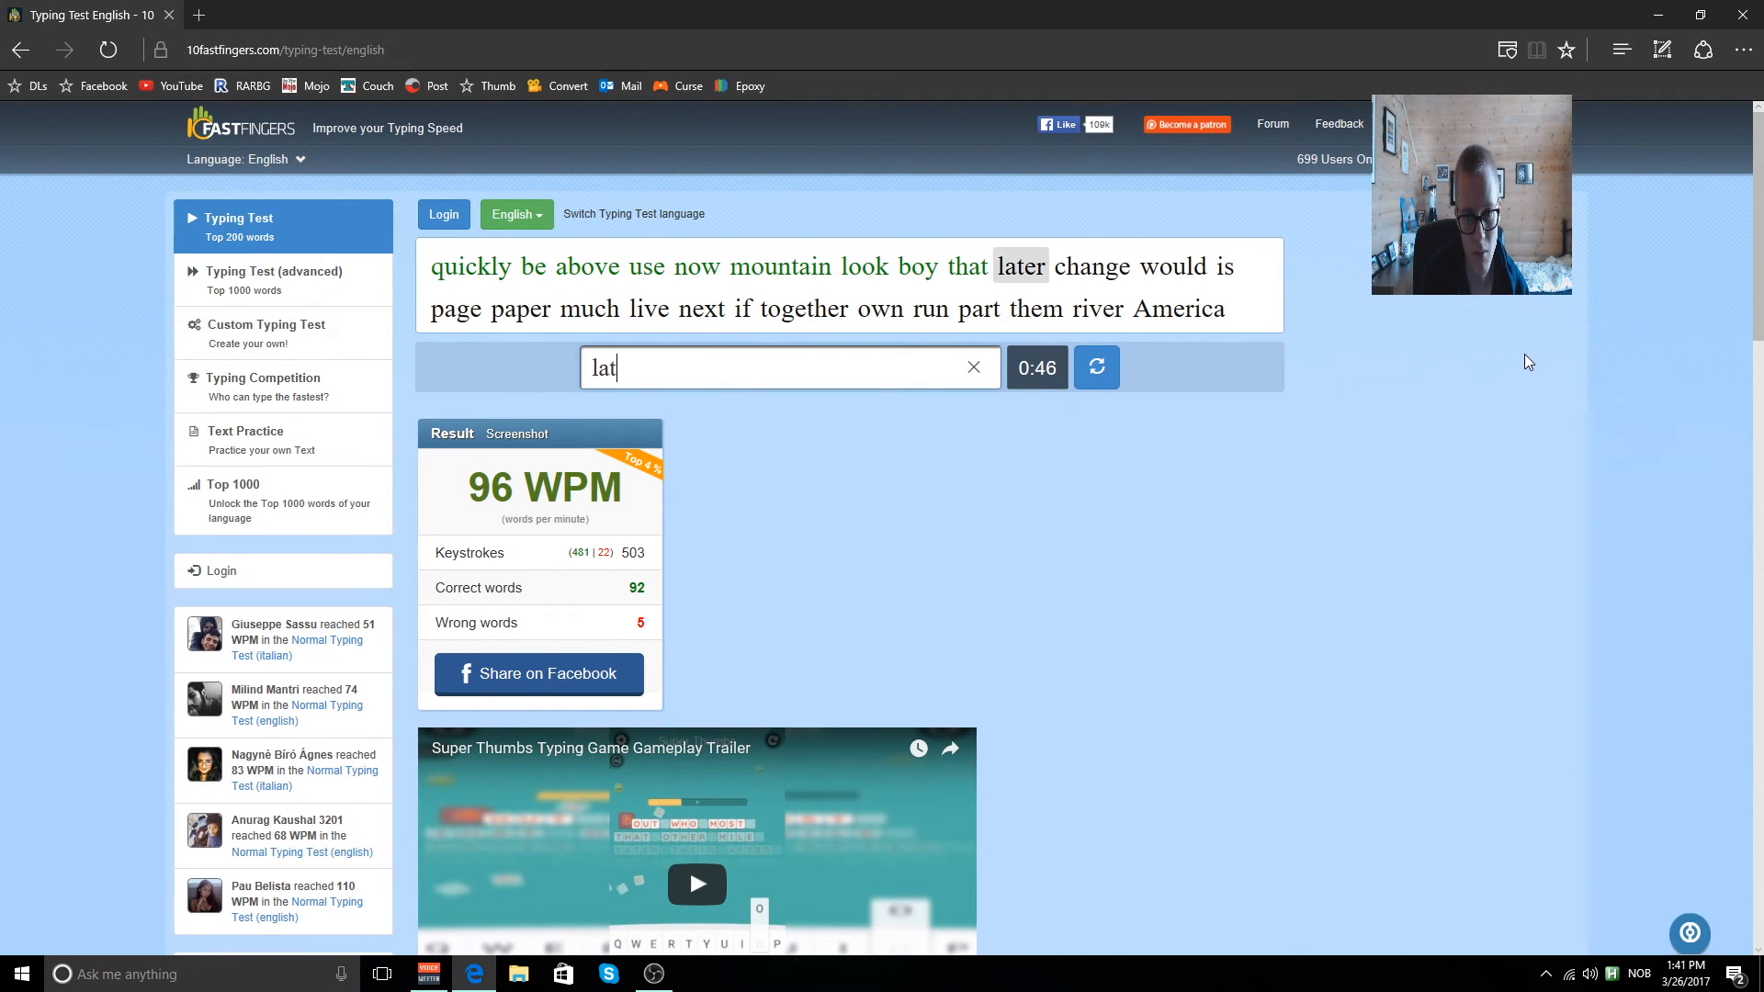
pyautogui.write('is')
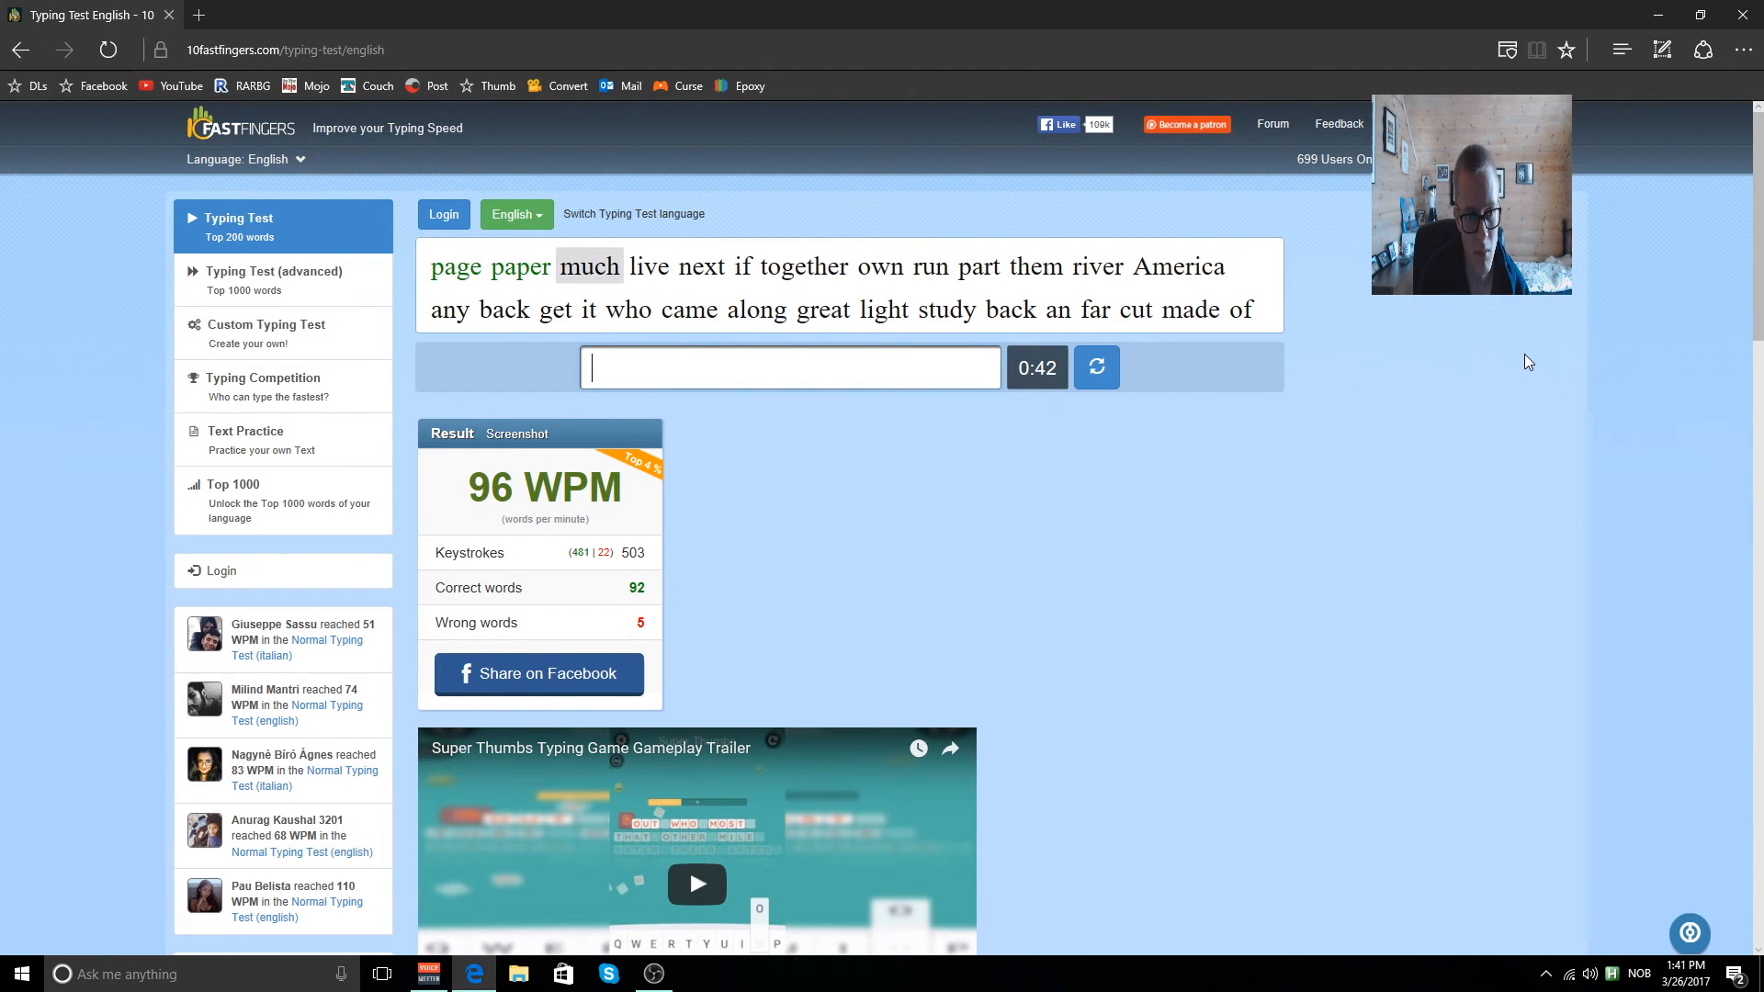
pyautogui.write('if')
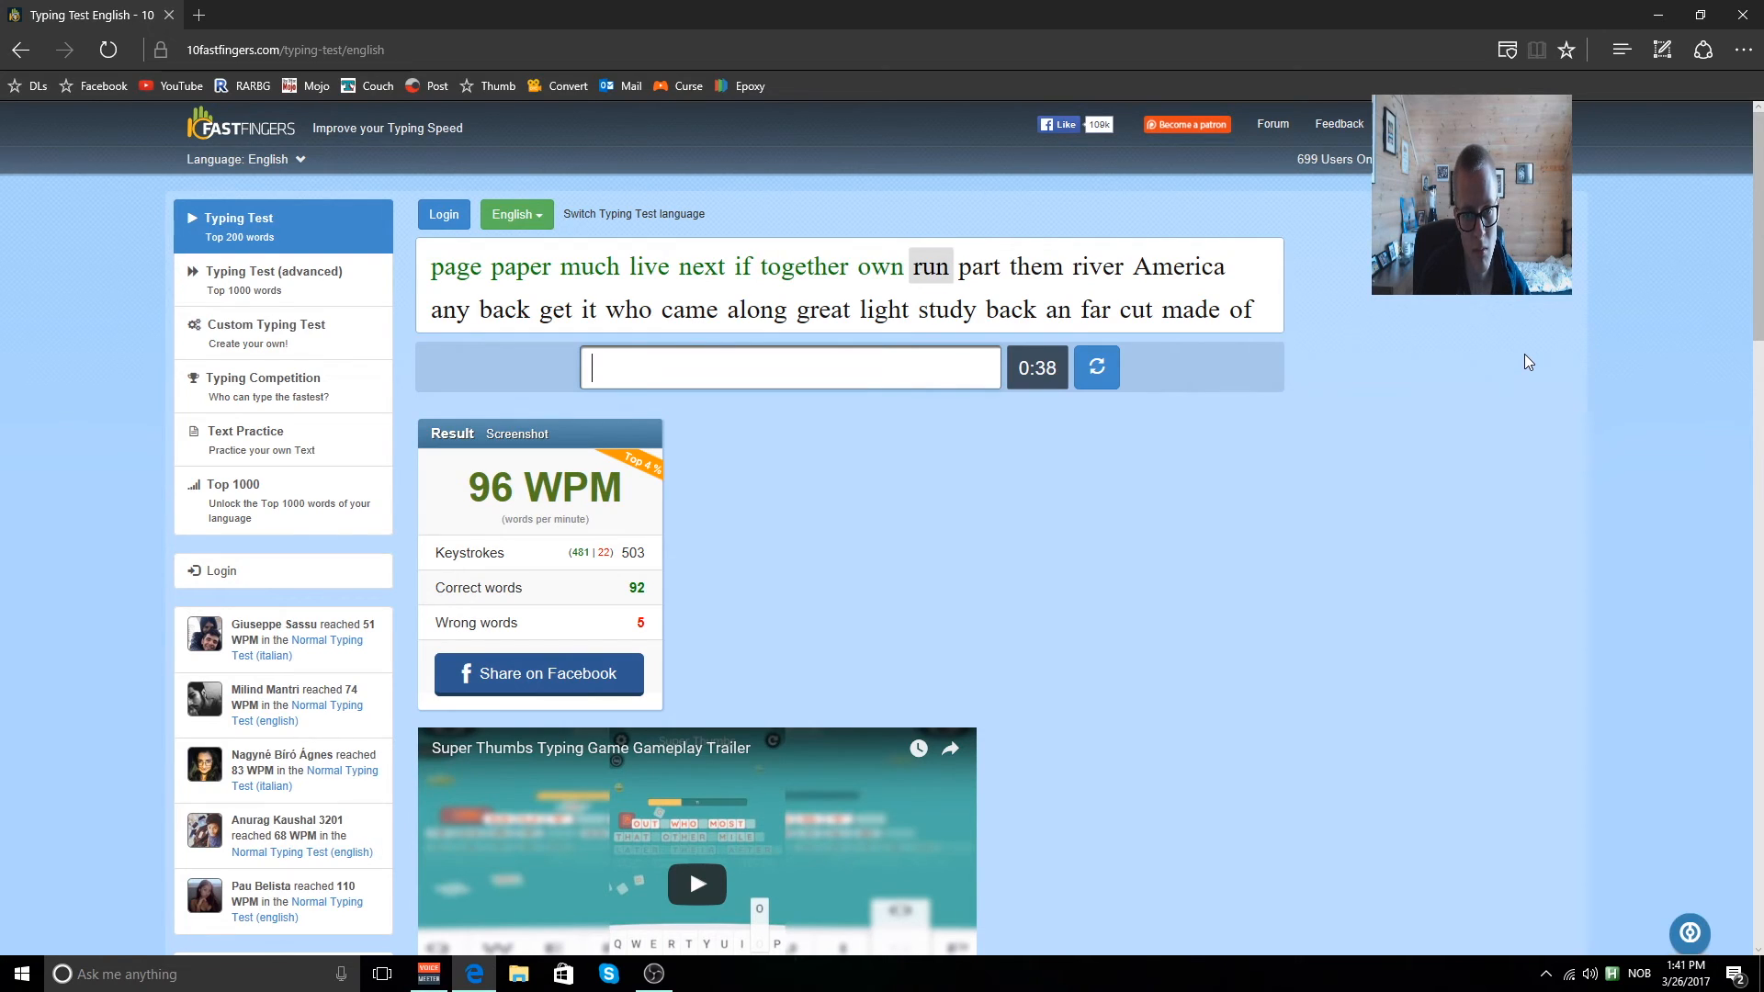
pyautogui.write('th')
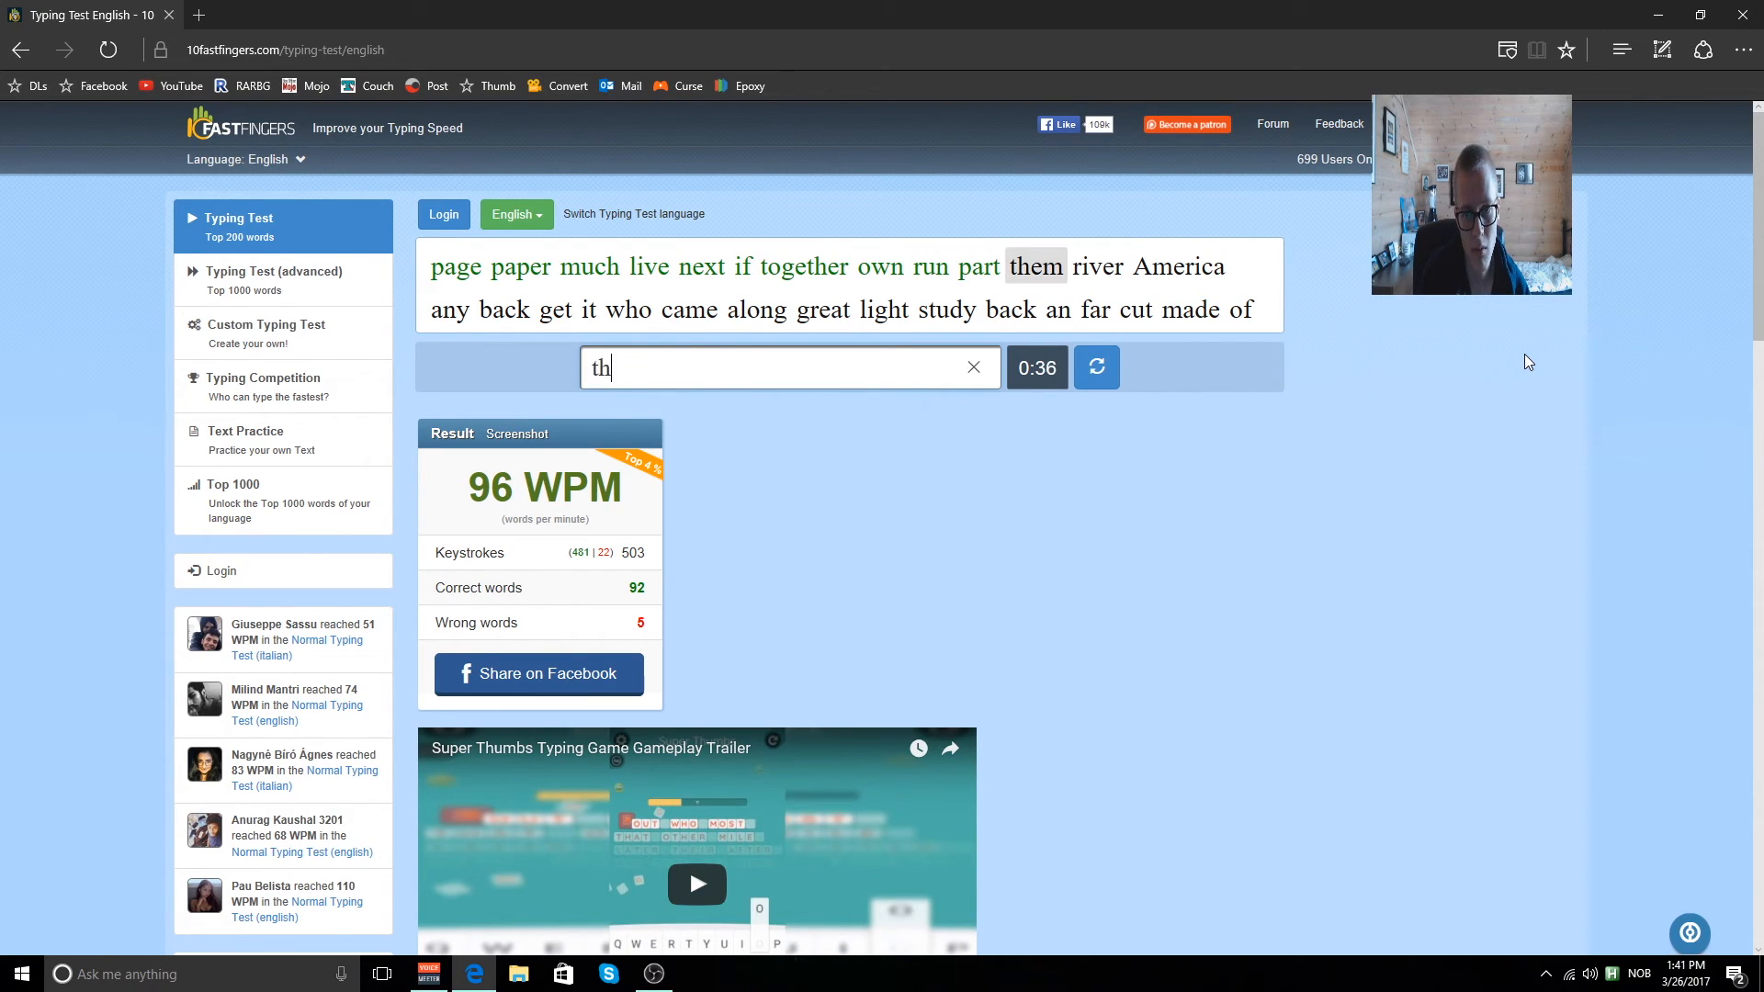
pyautogui.write('A')
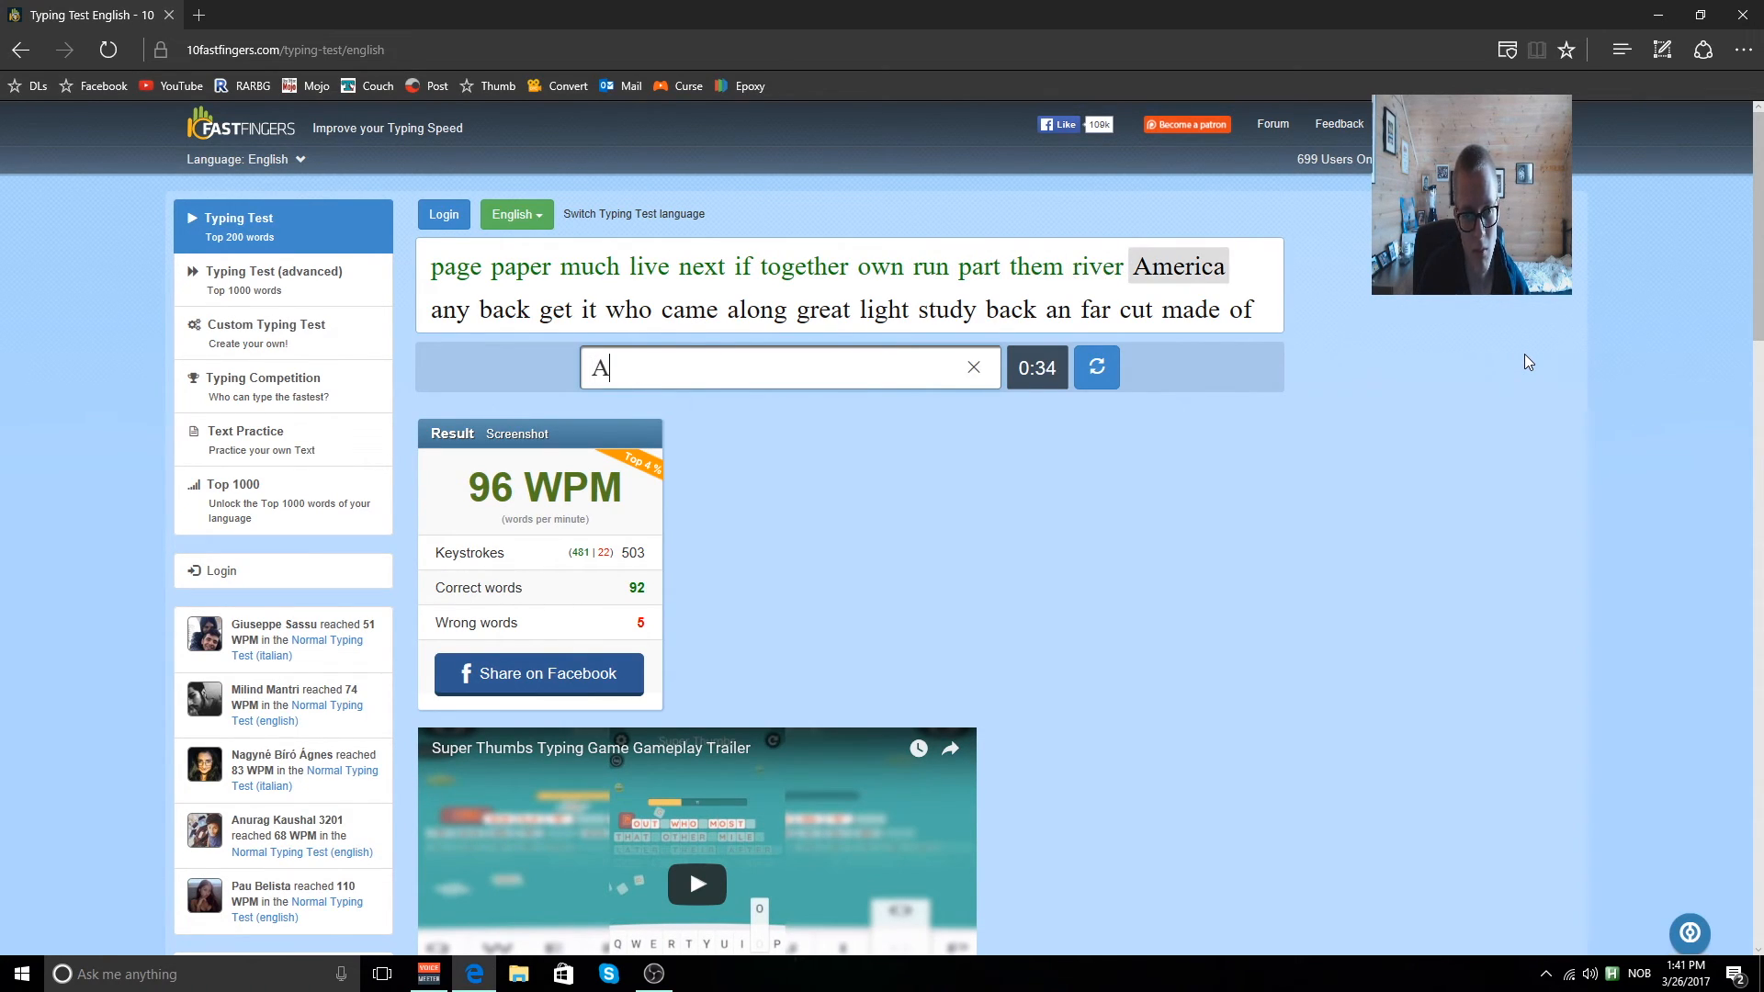
pyautogui.write('get')
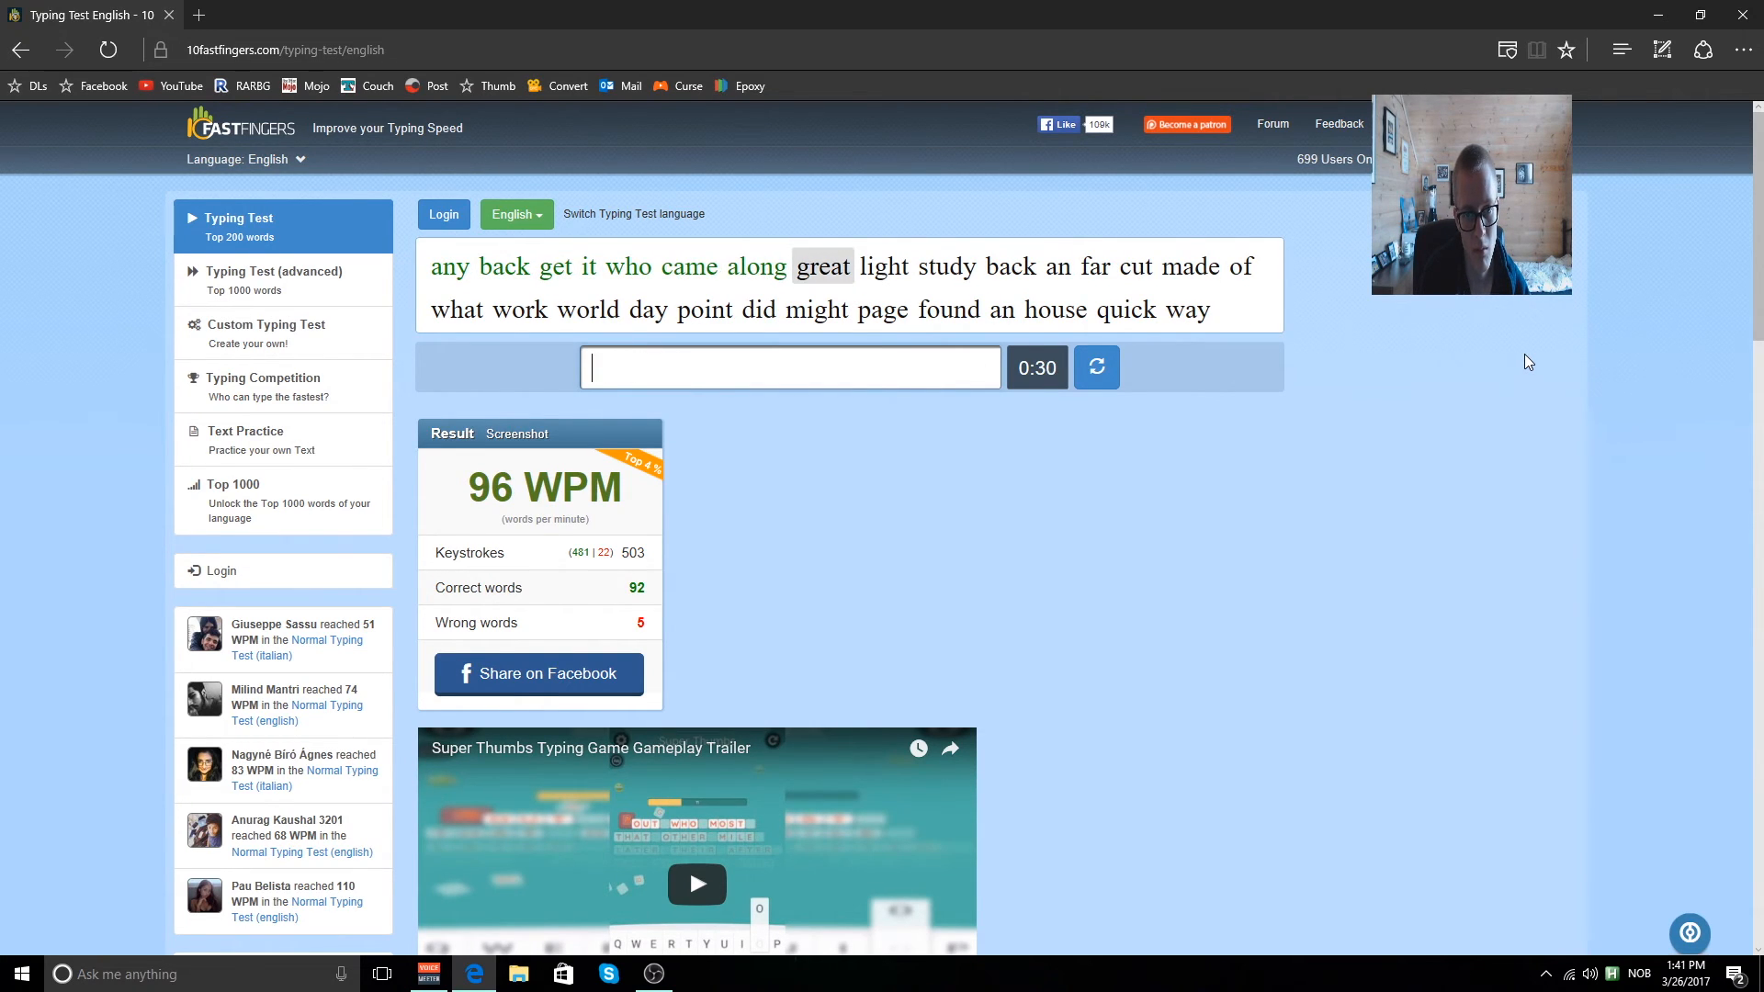
pyautogui.write('ba')
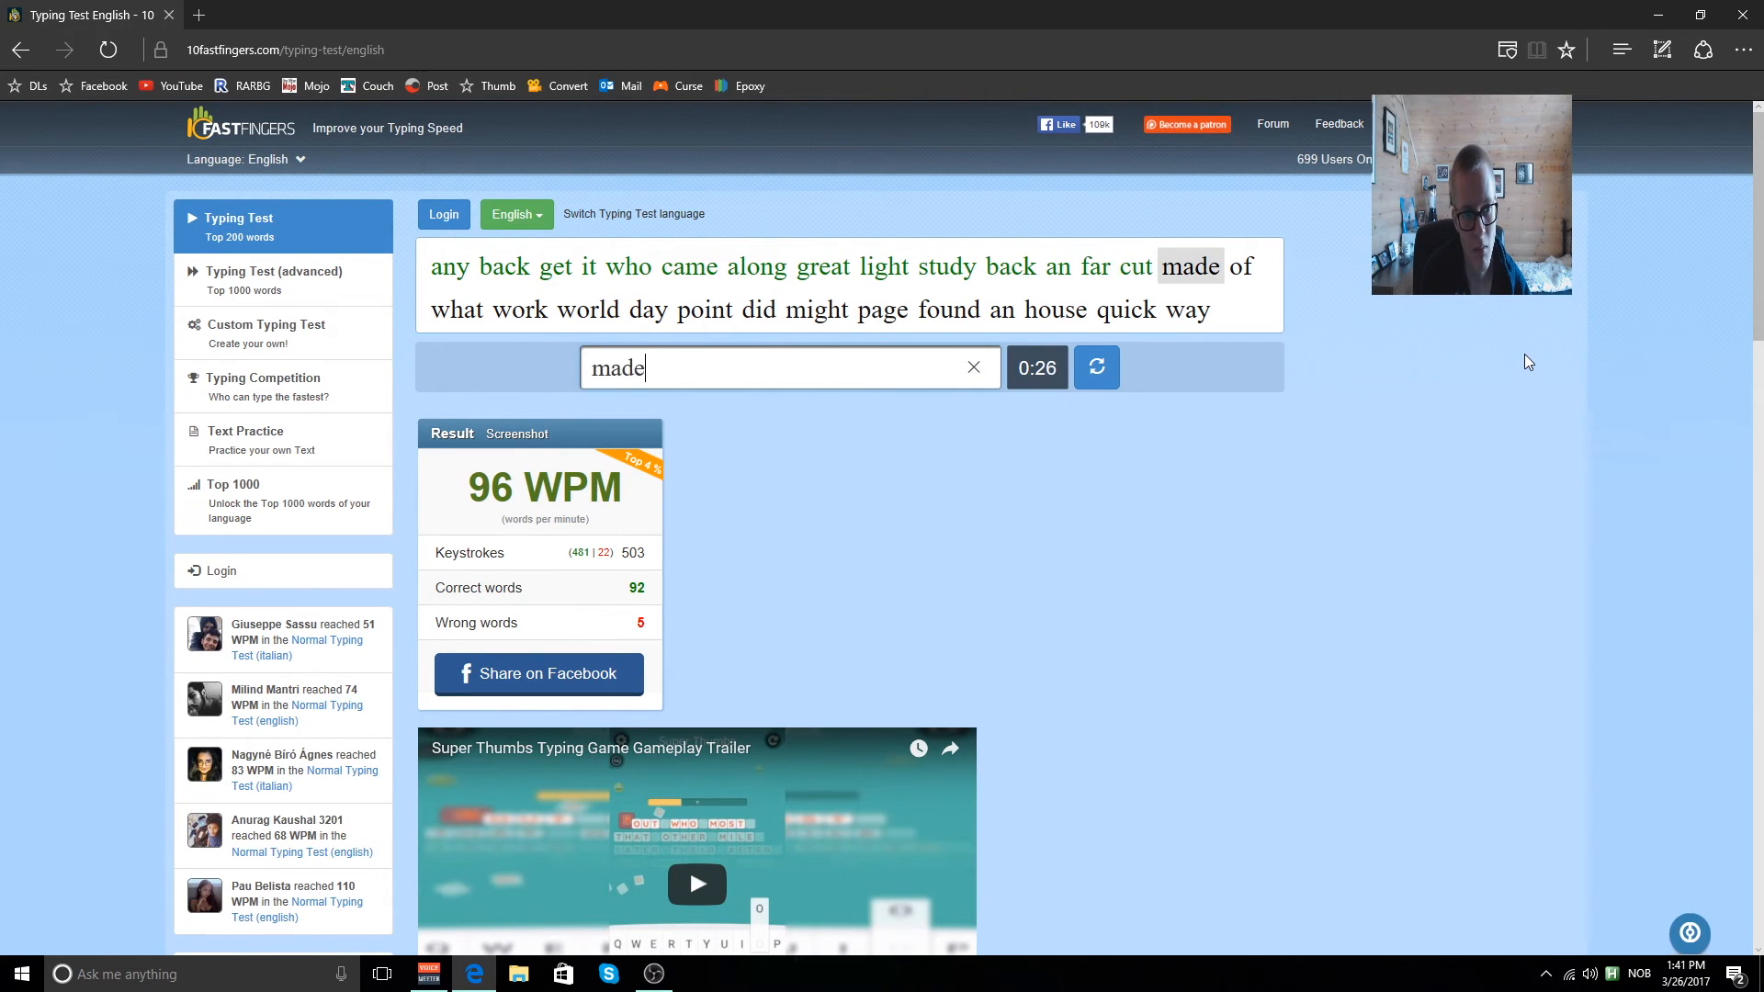
# Type the remaining words (would, point, page, quick, study, food...) to end at 94 WPM, 91 correct, 3 wrong.
pyautogui.write('wou')
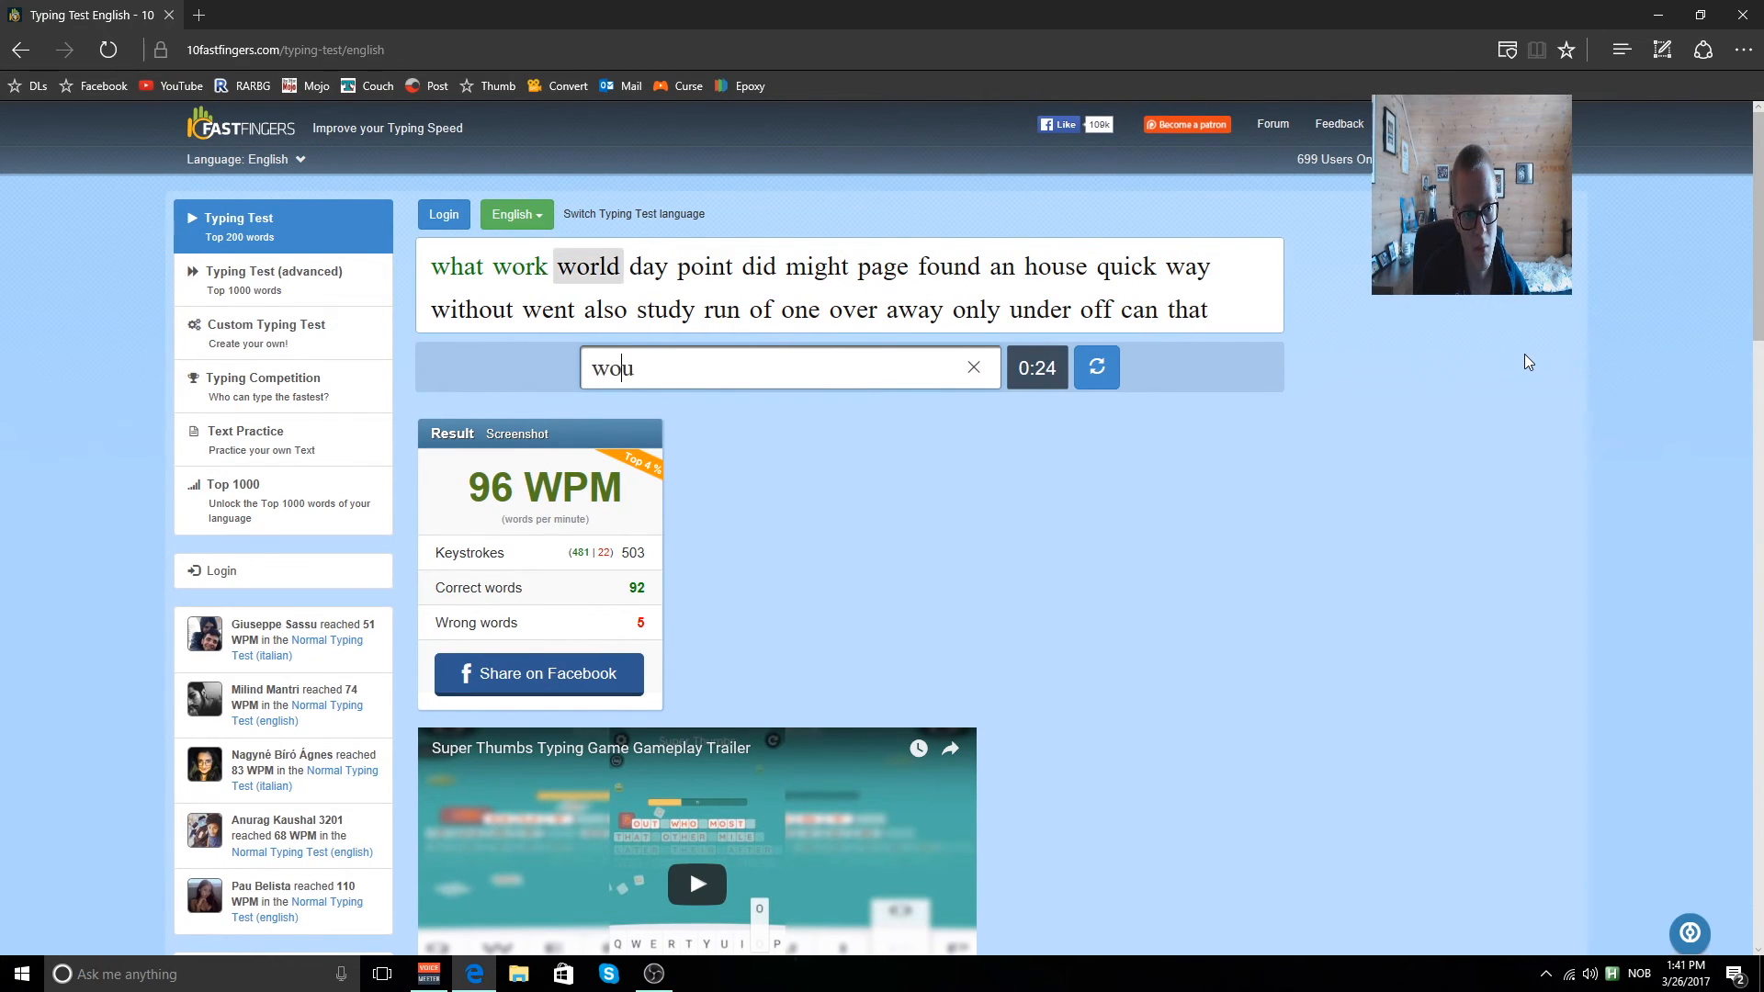
pyautogui.write('poi')
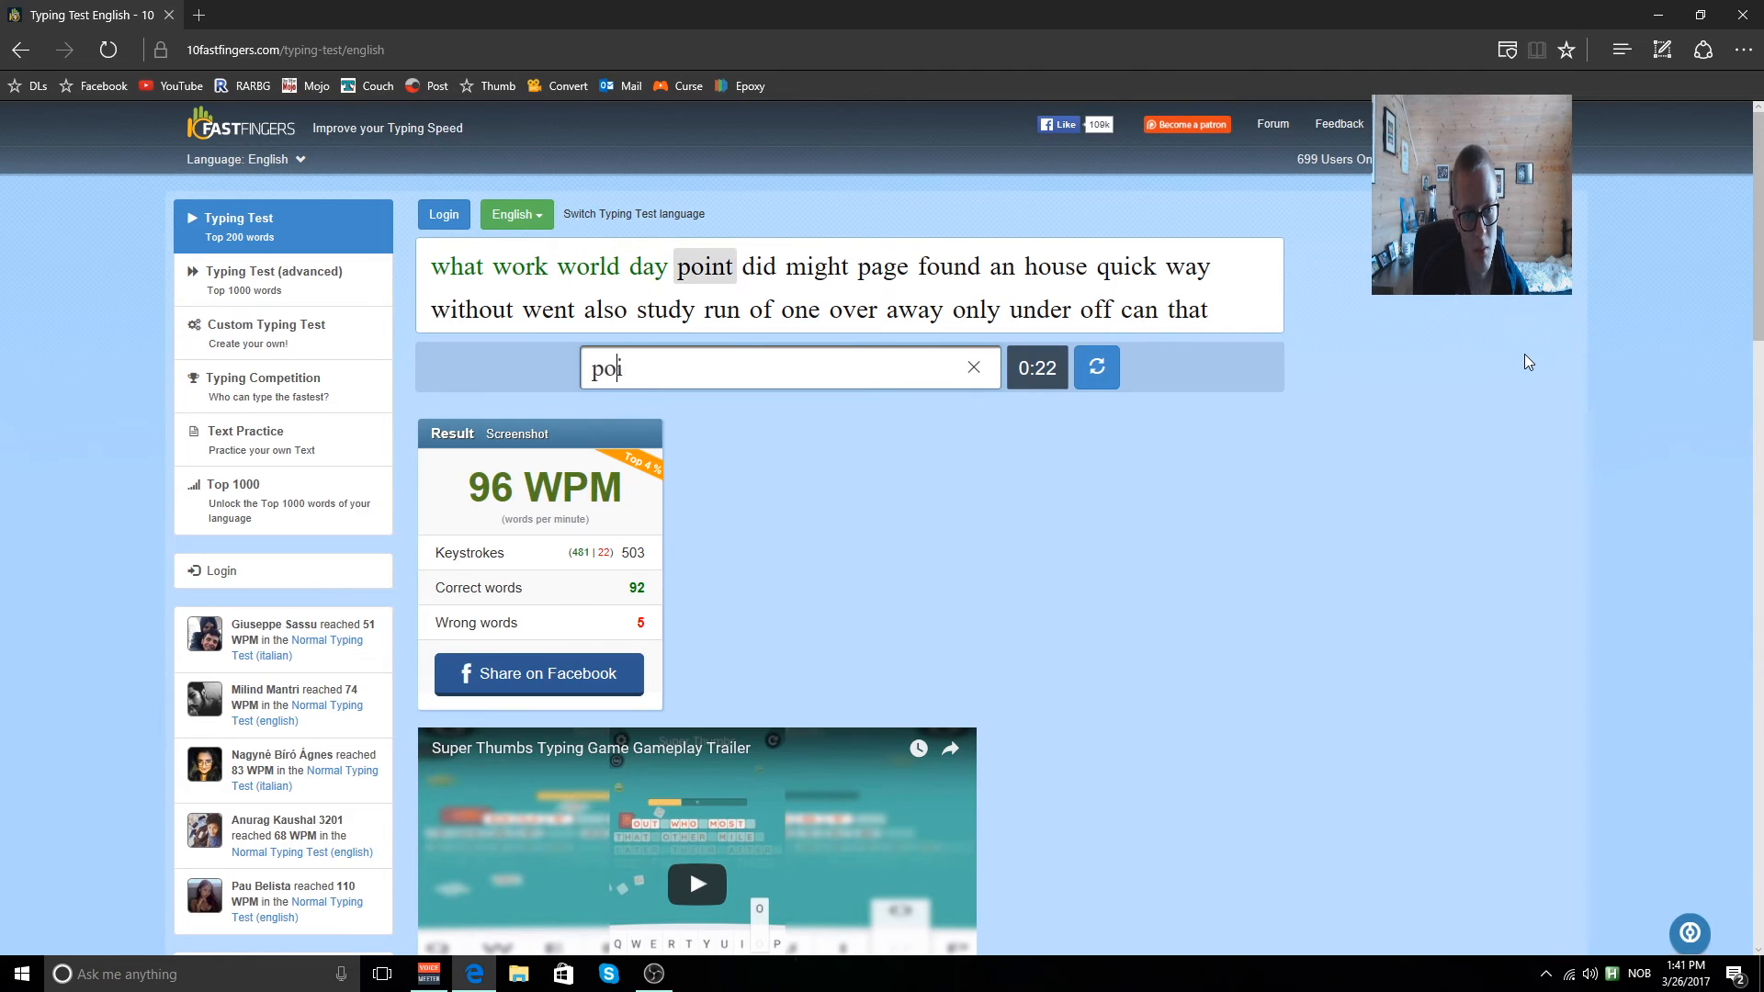
pyautogui.write('page')
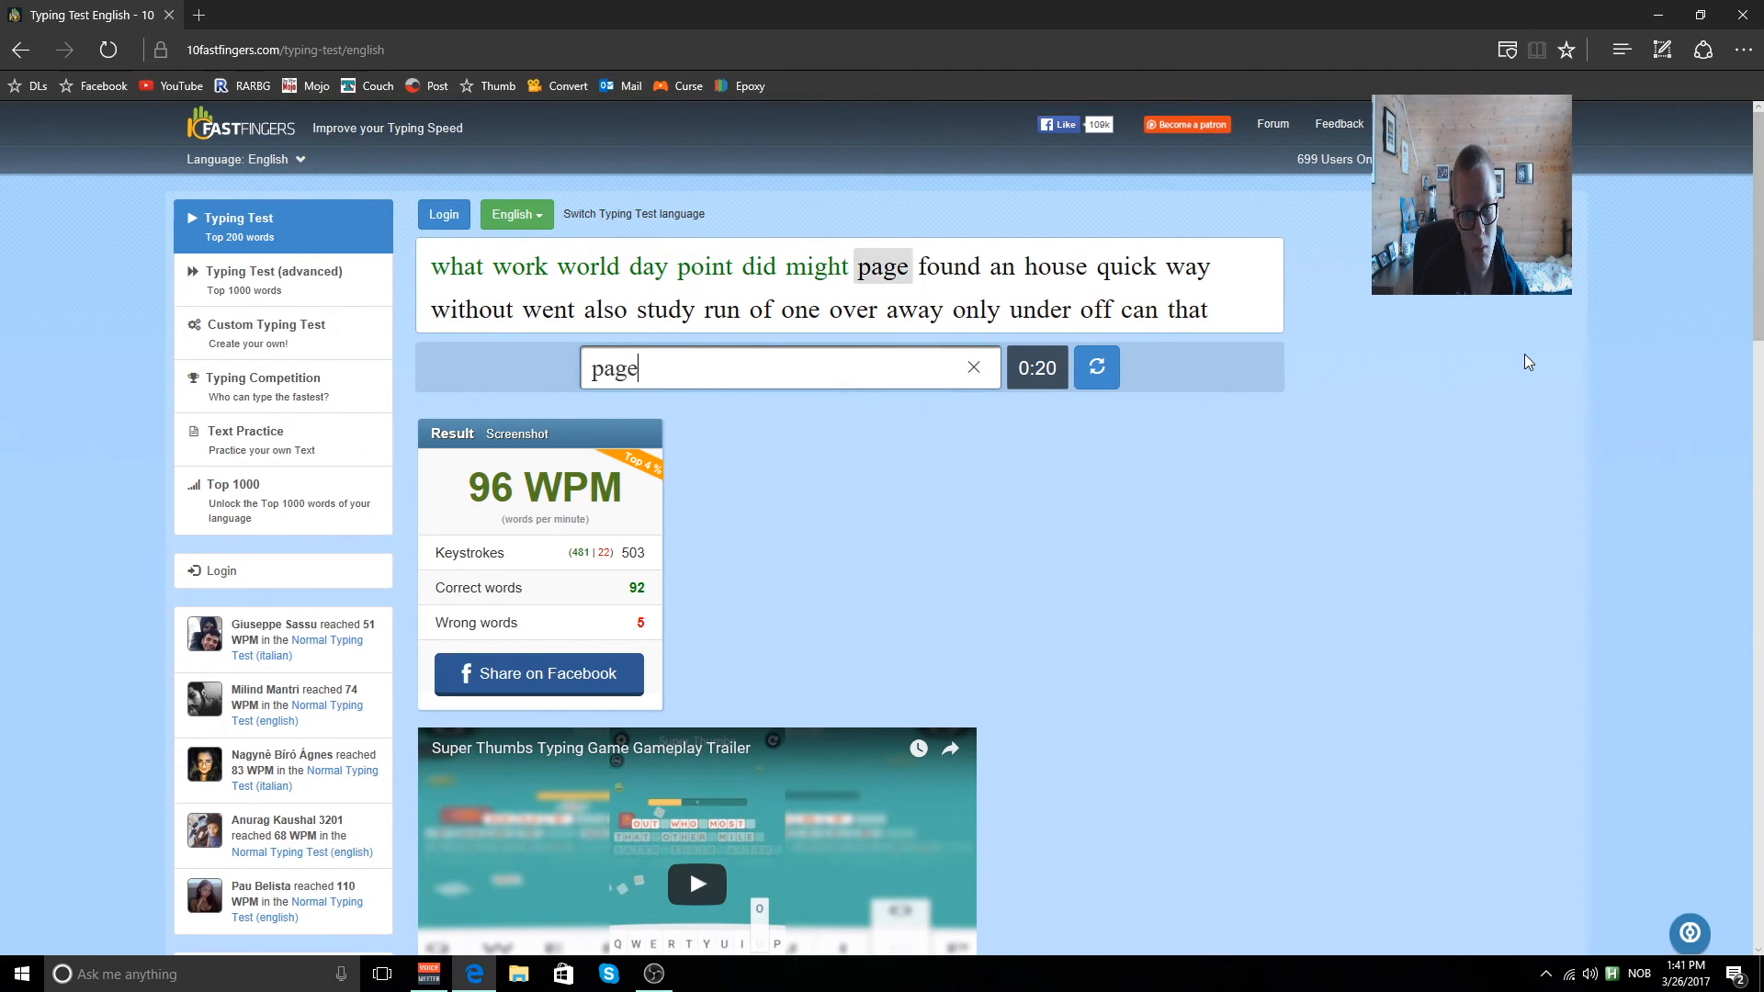
pyautogui.write('quick')
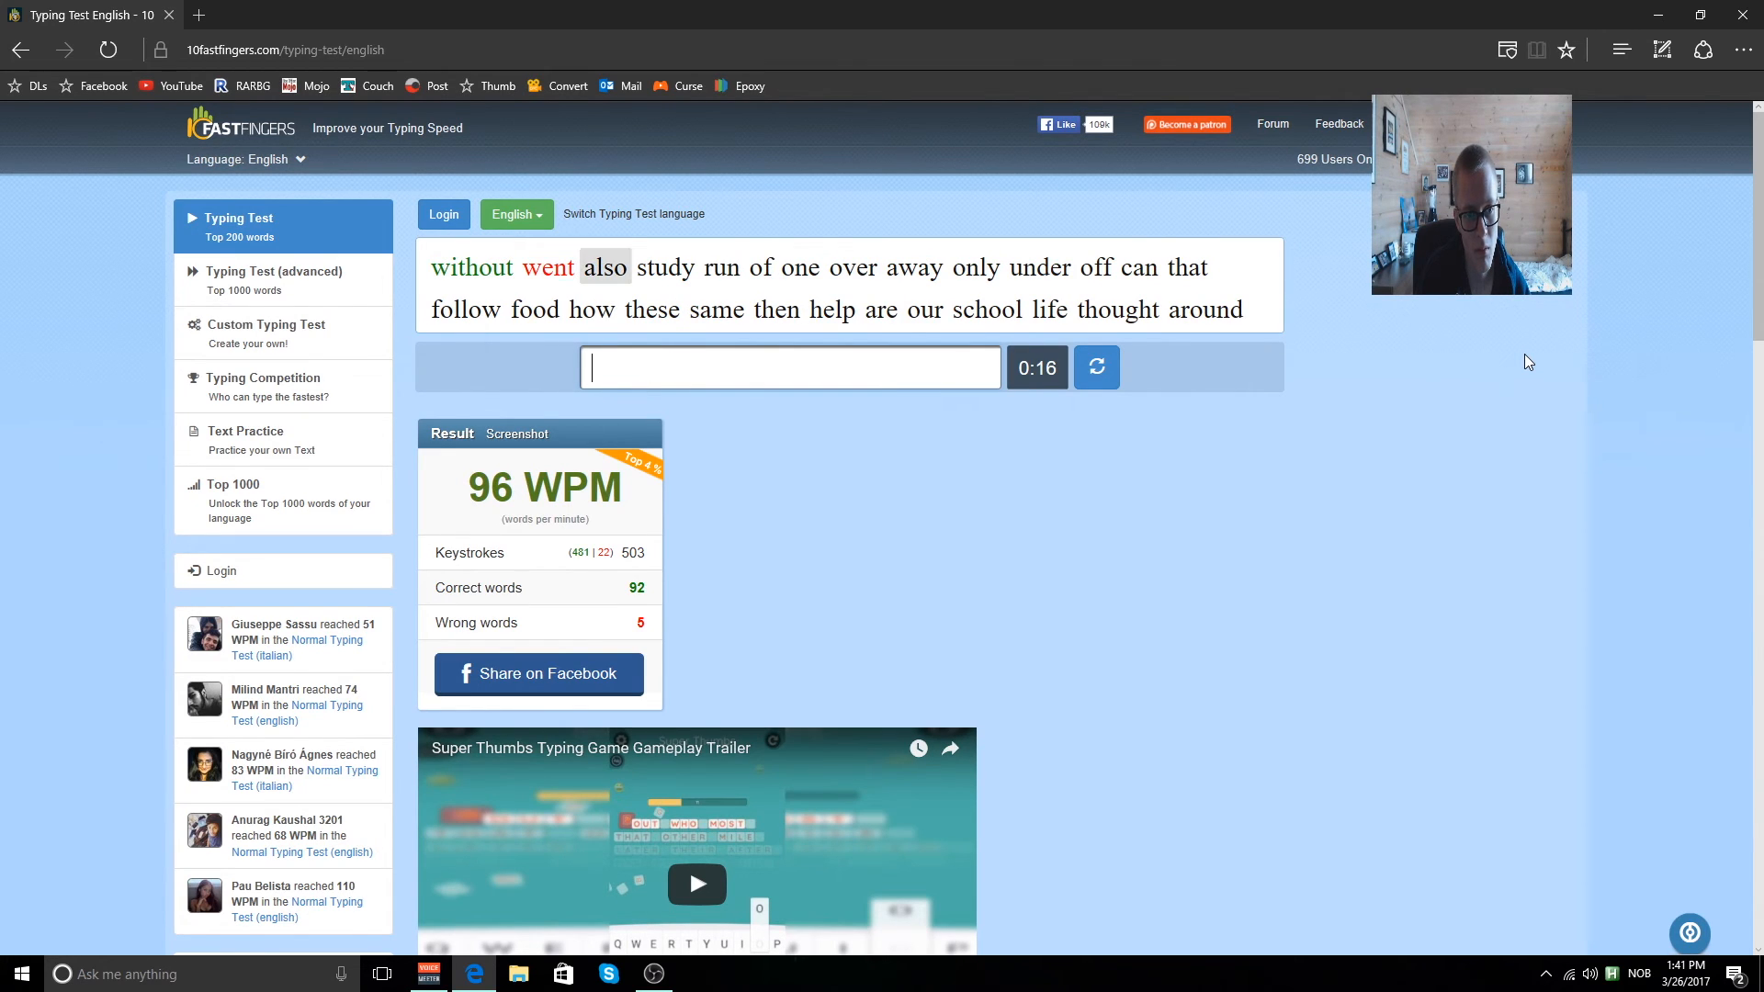
pyautogui.write('study')
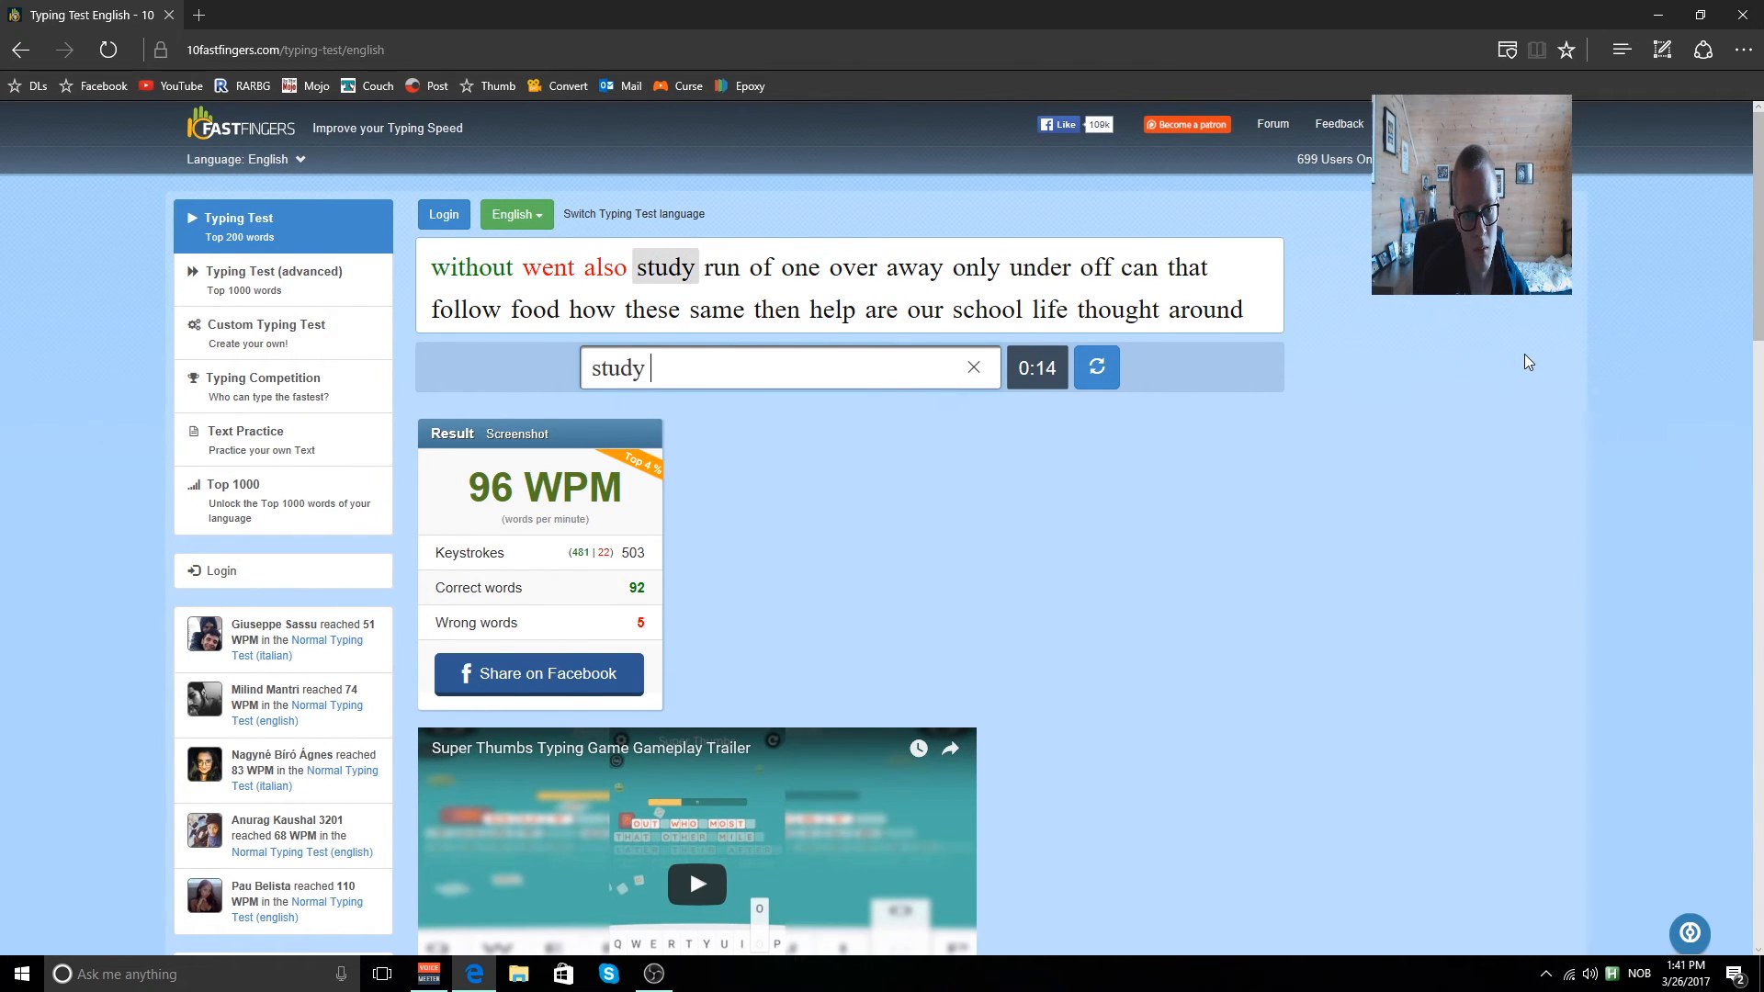
pyautogui.write('awa')
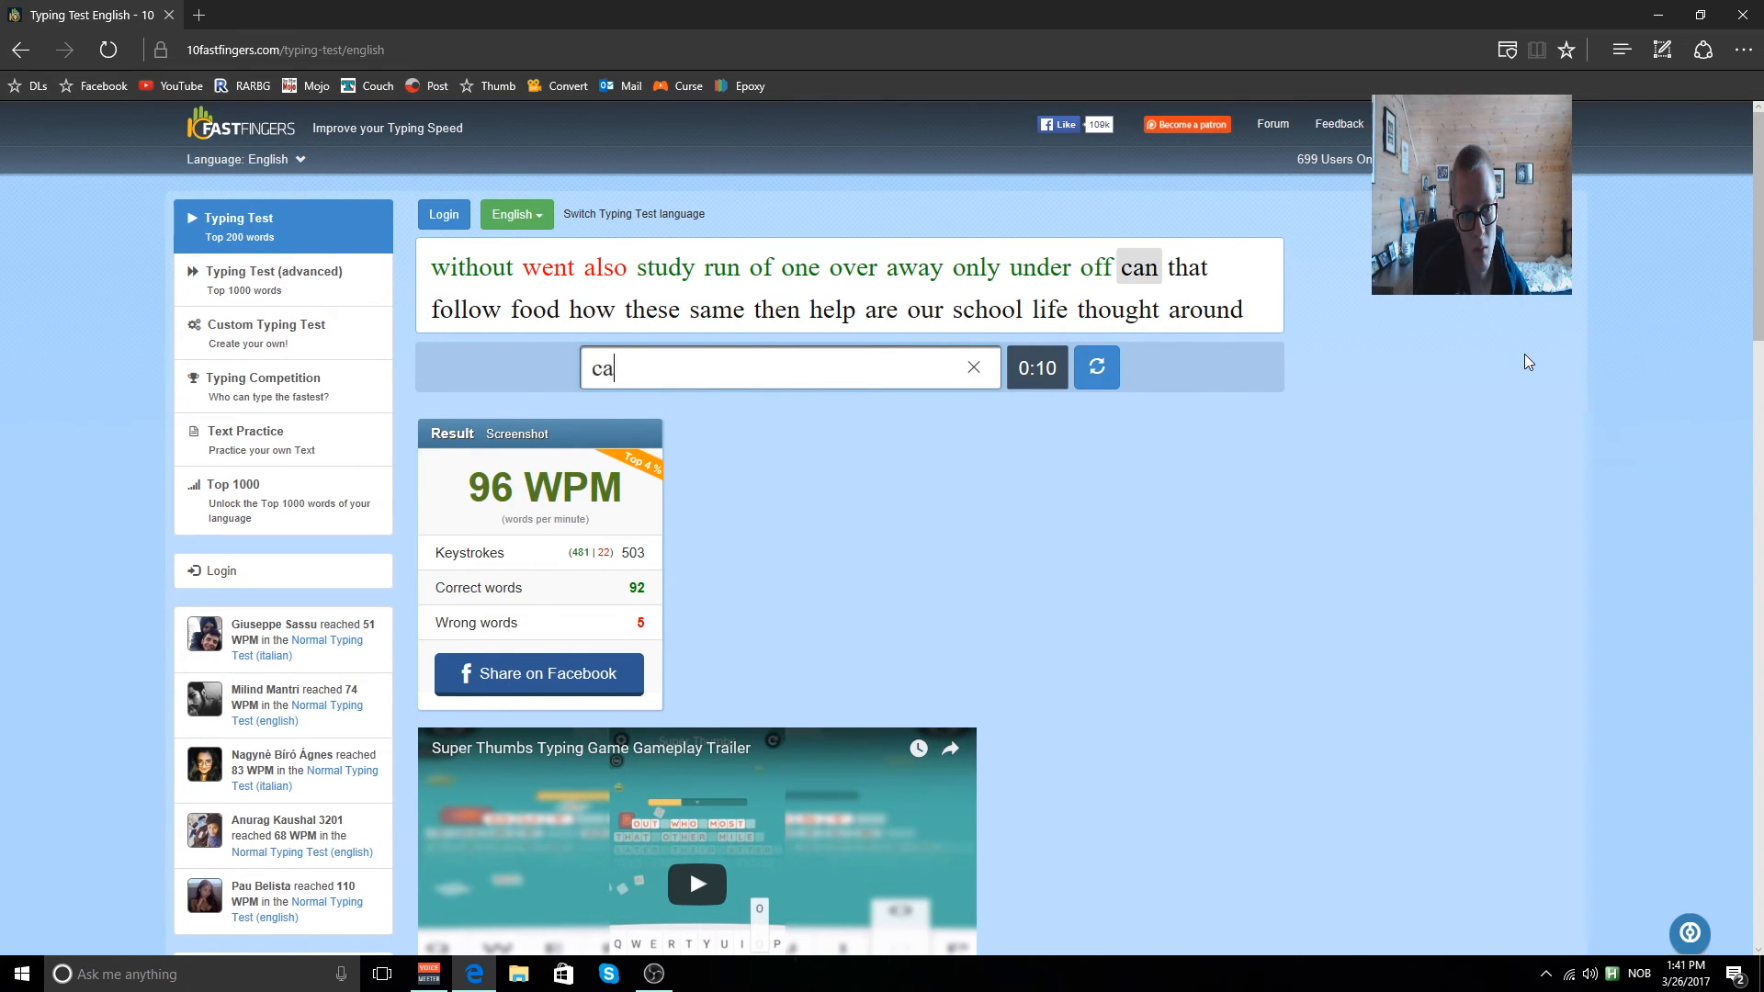
pyautogui.write('food')
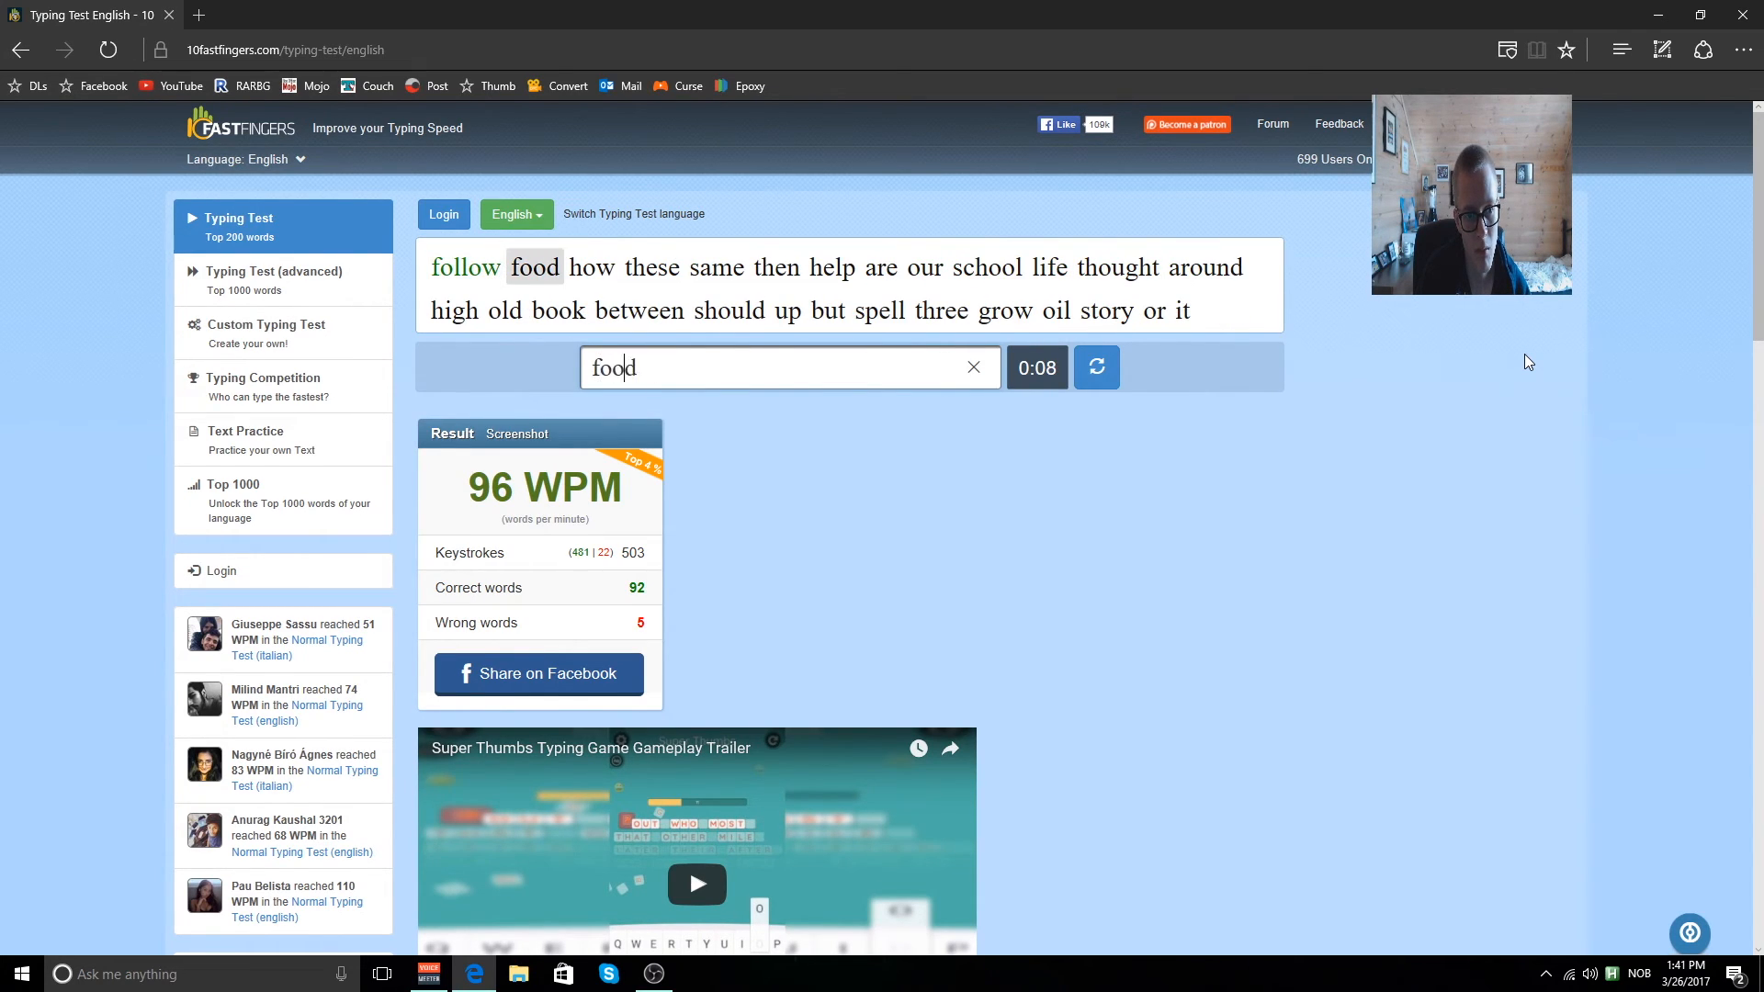
pyautogui.write('sam')
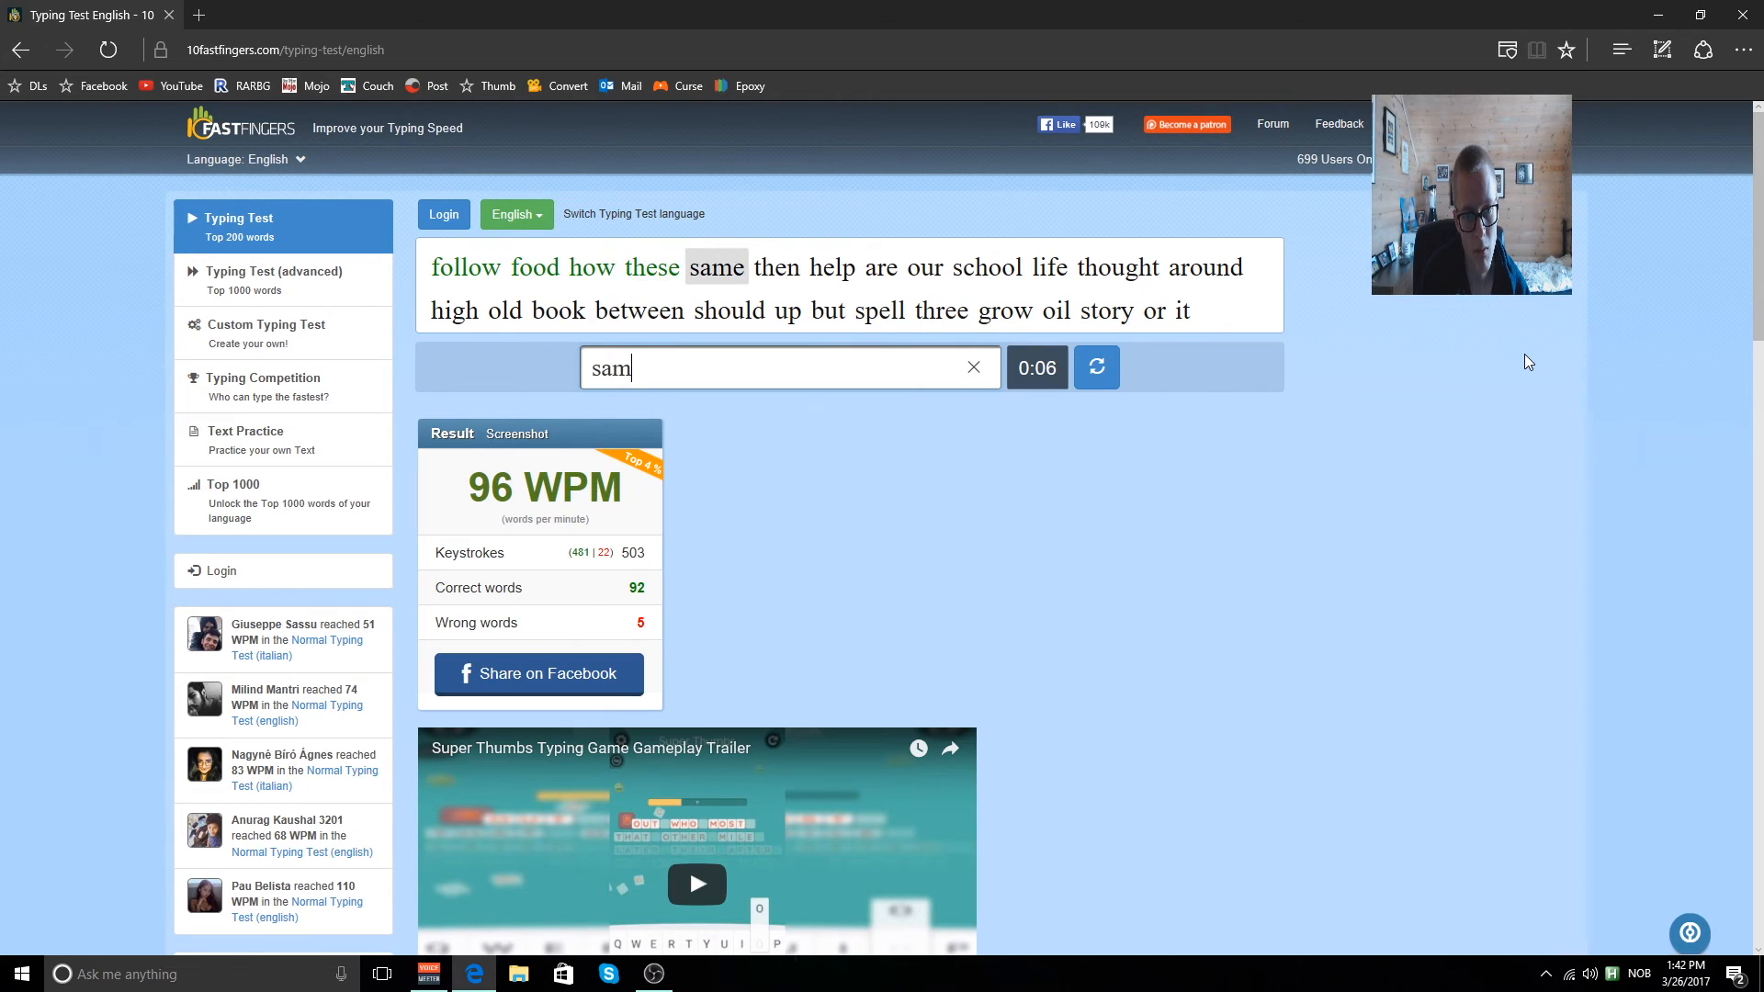
pyautogui.write('sch')
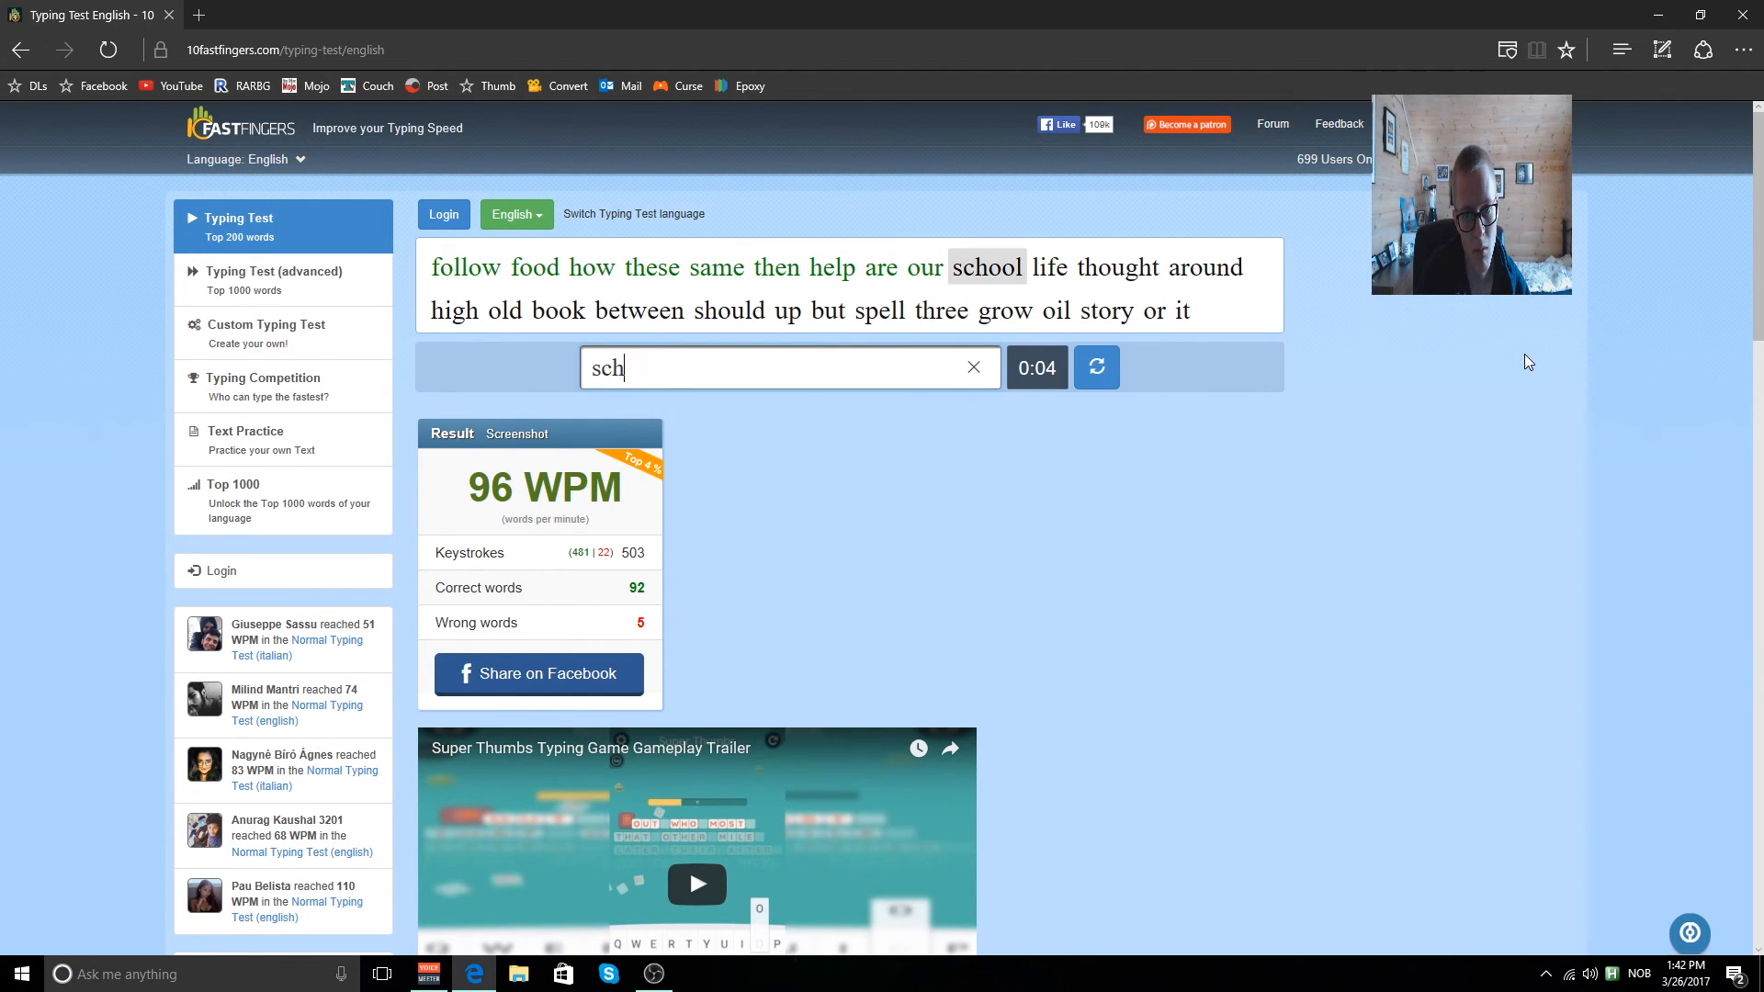
pyautogui.write('thourg')
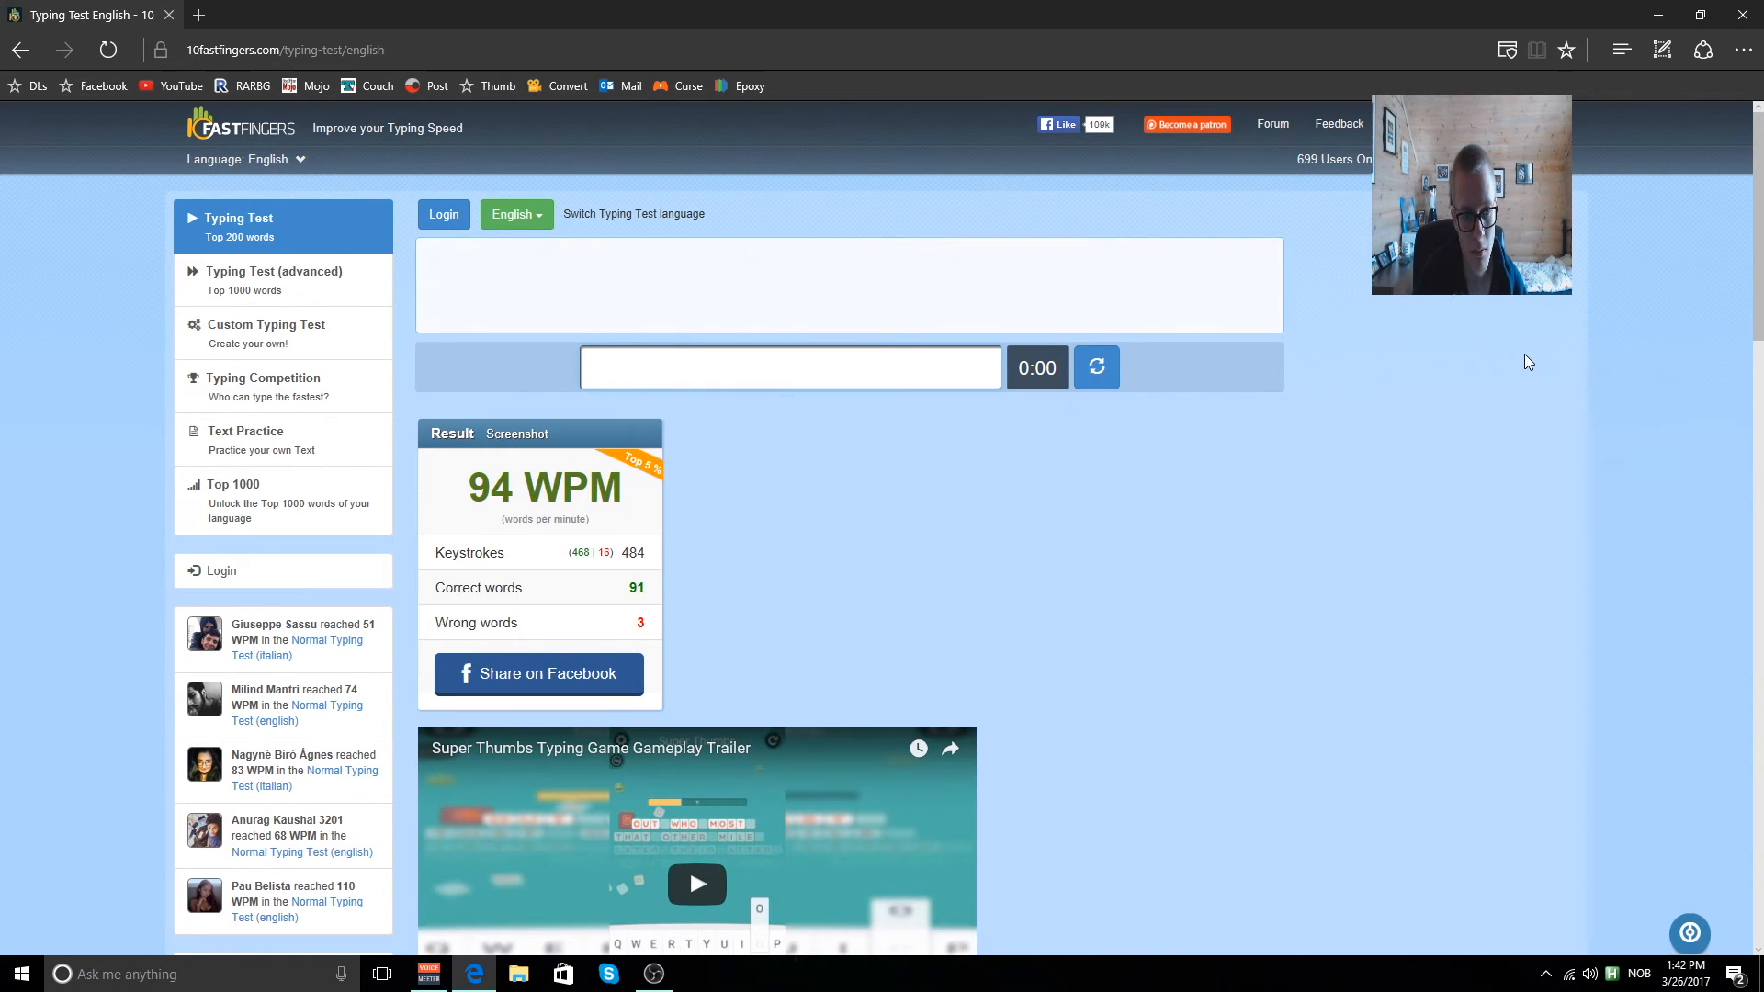
pyautogui.scroll(-3)
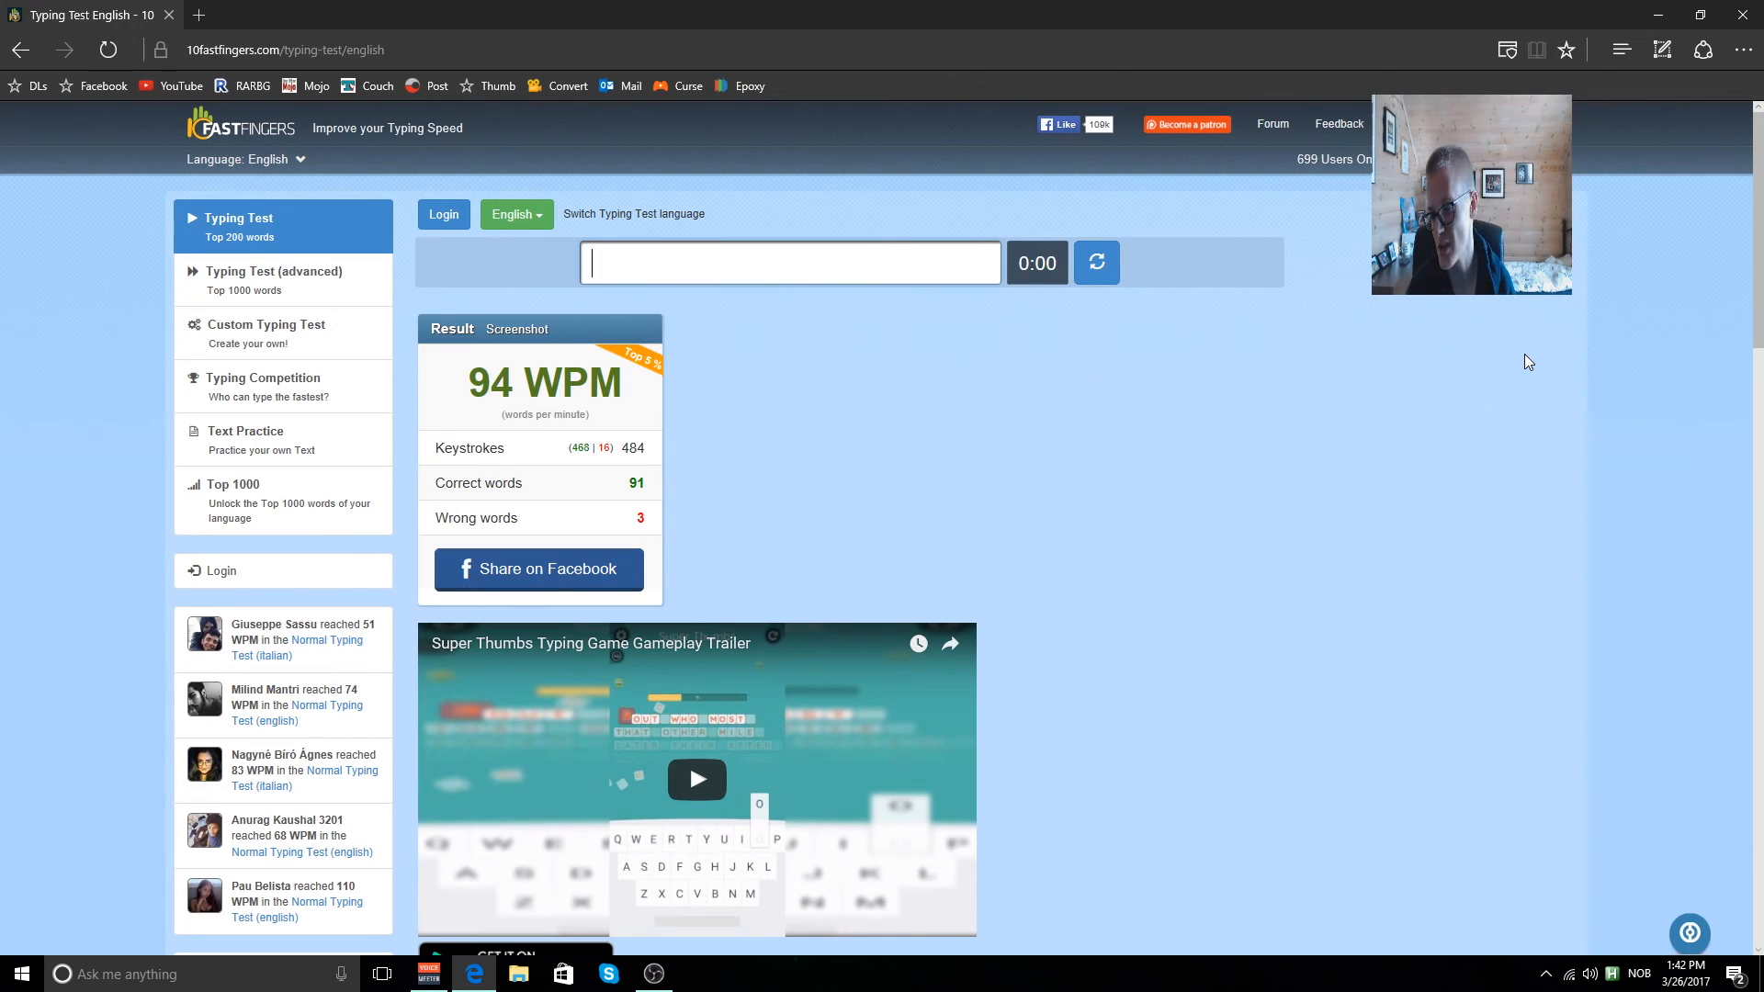
# Load a fresh word set and type its first words, mistyping write as 'wti'.
pyautogui.click(1095, 263)
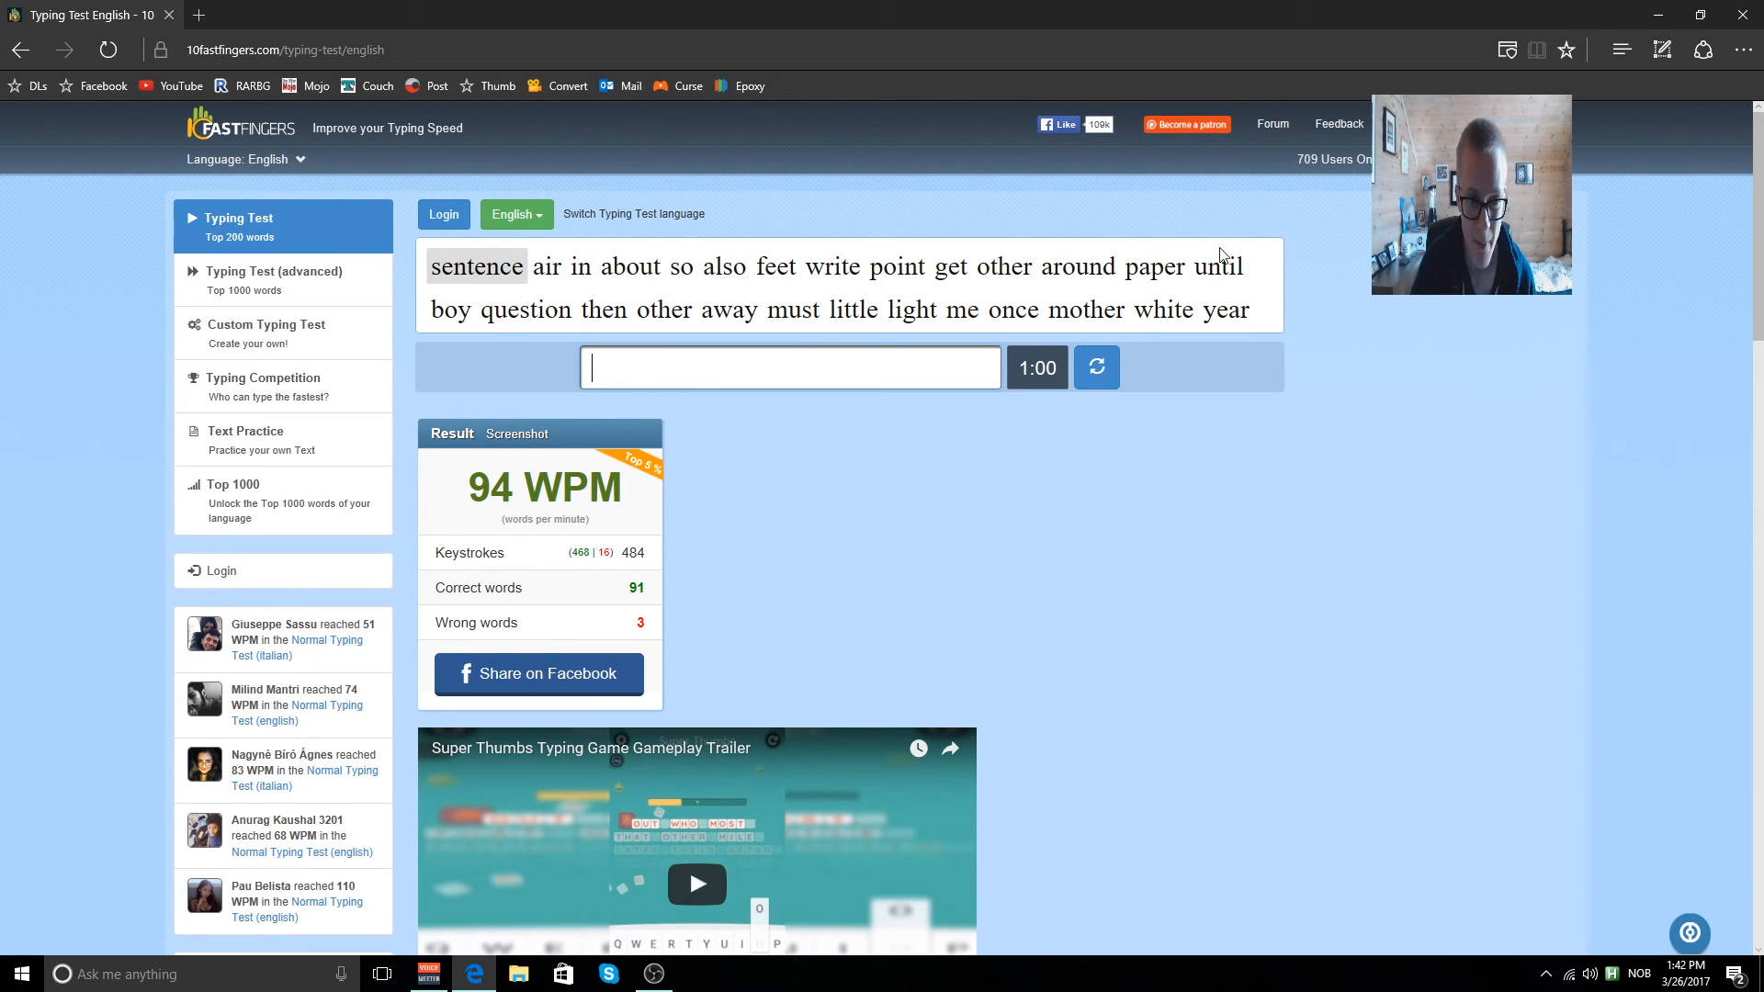
pyautogui.write('a')
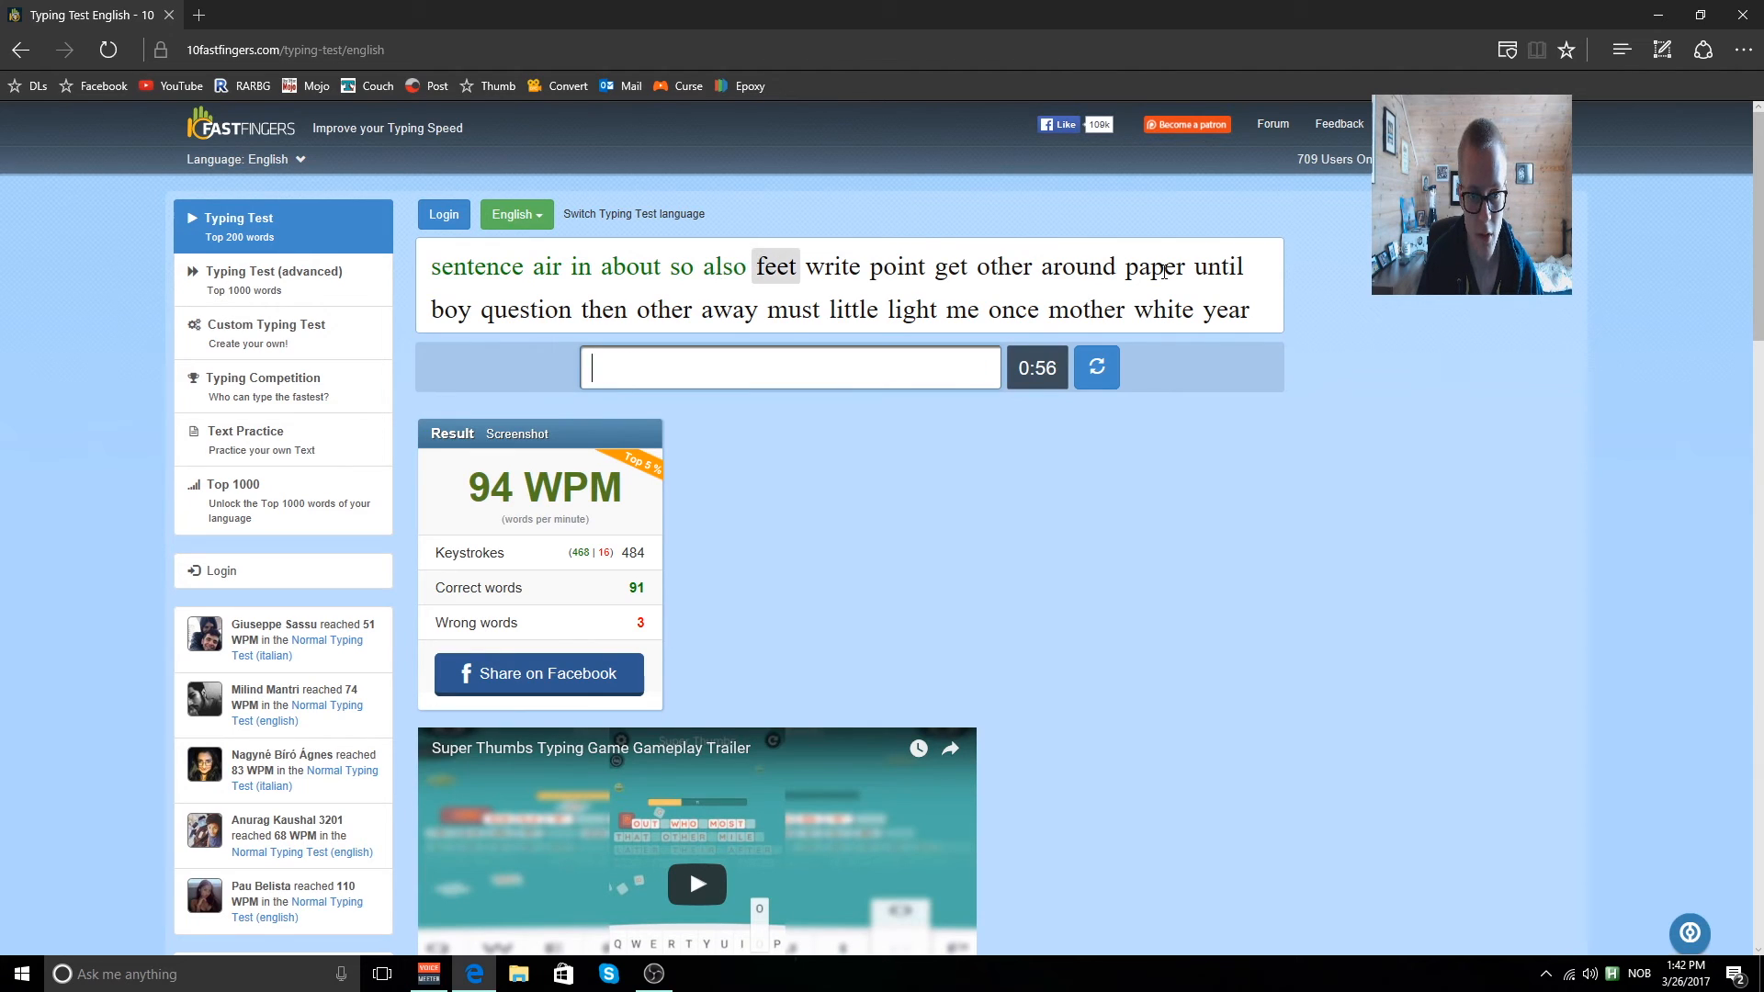
pyautogui.write('wti')
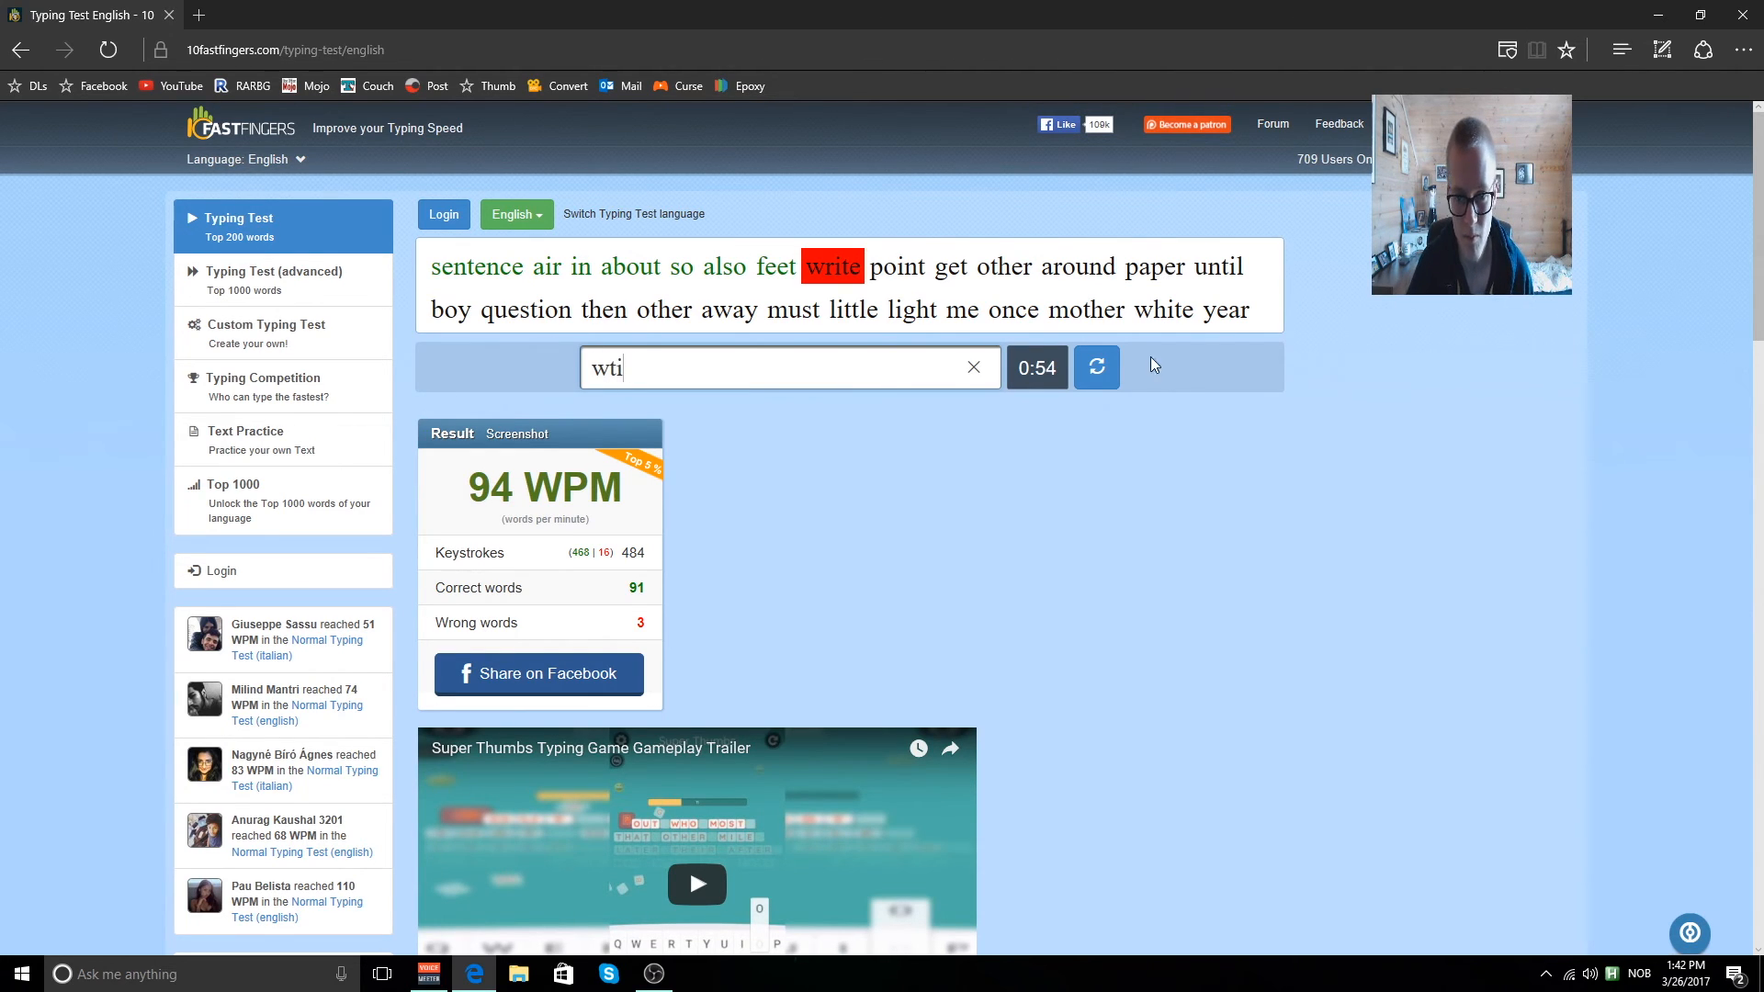
# Restart with new words and type the opening ones (the, soon, group, there, most, say...).
pyautogui.click(1095, 368)
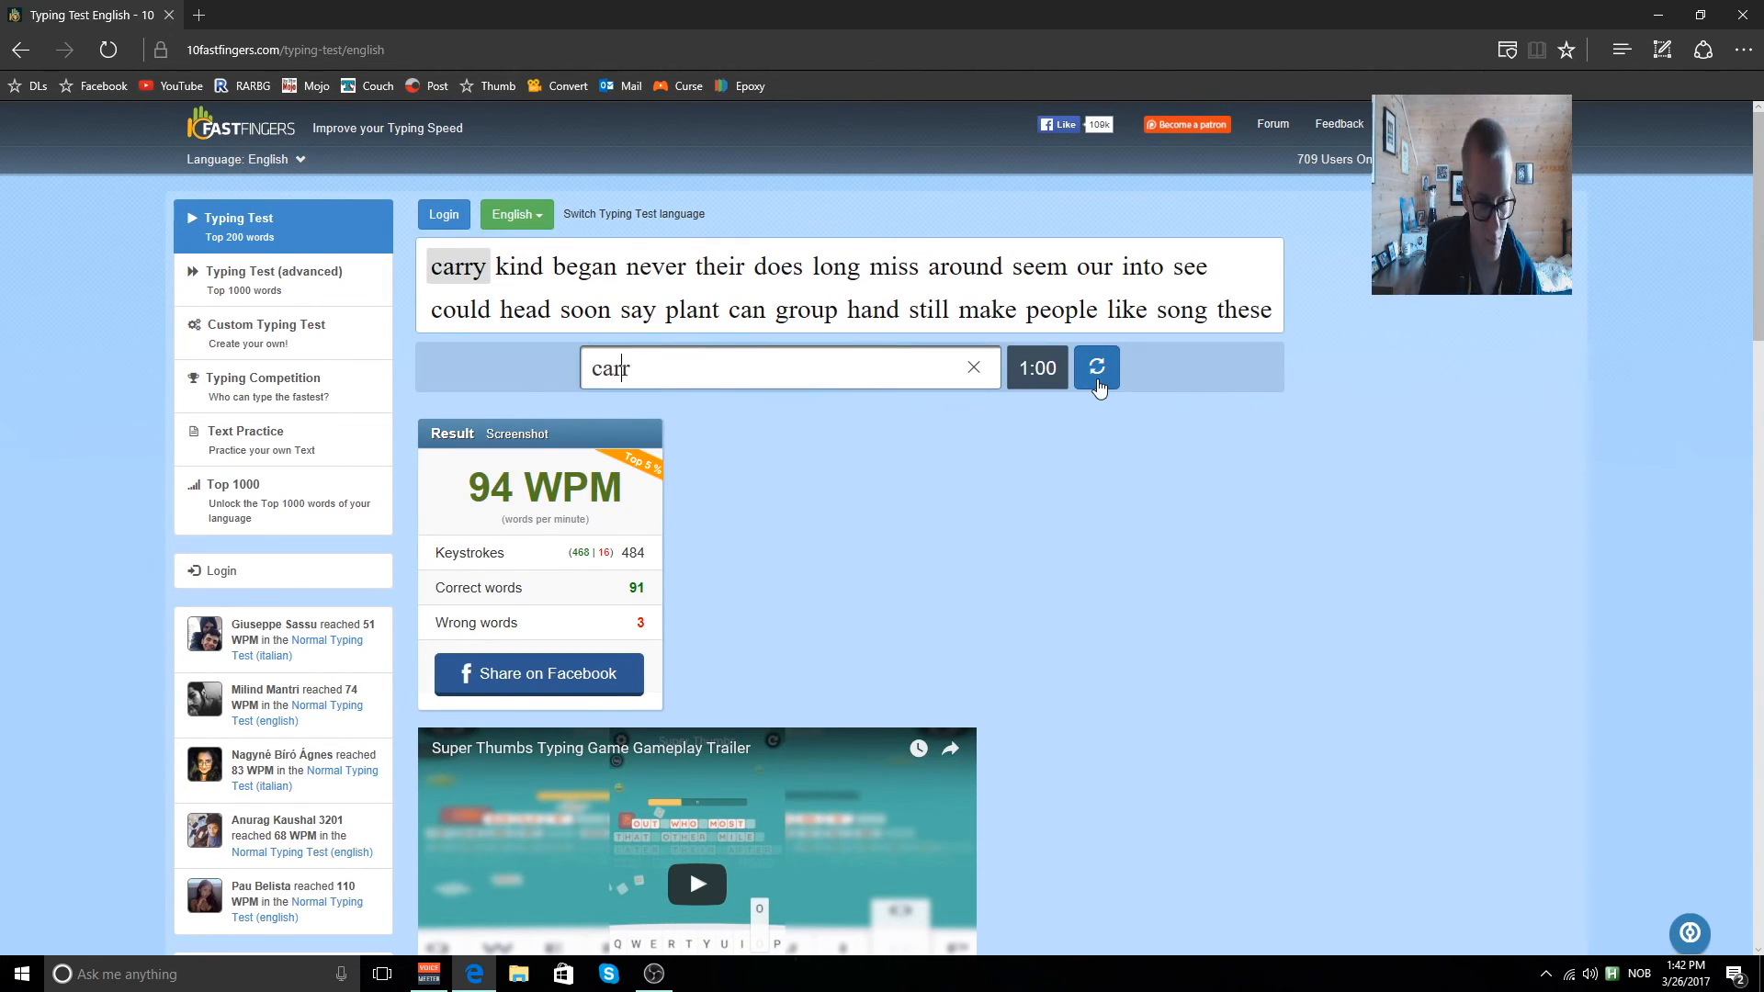
pyautogui.write('th')
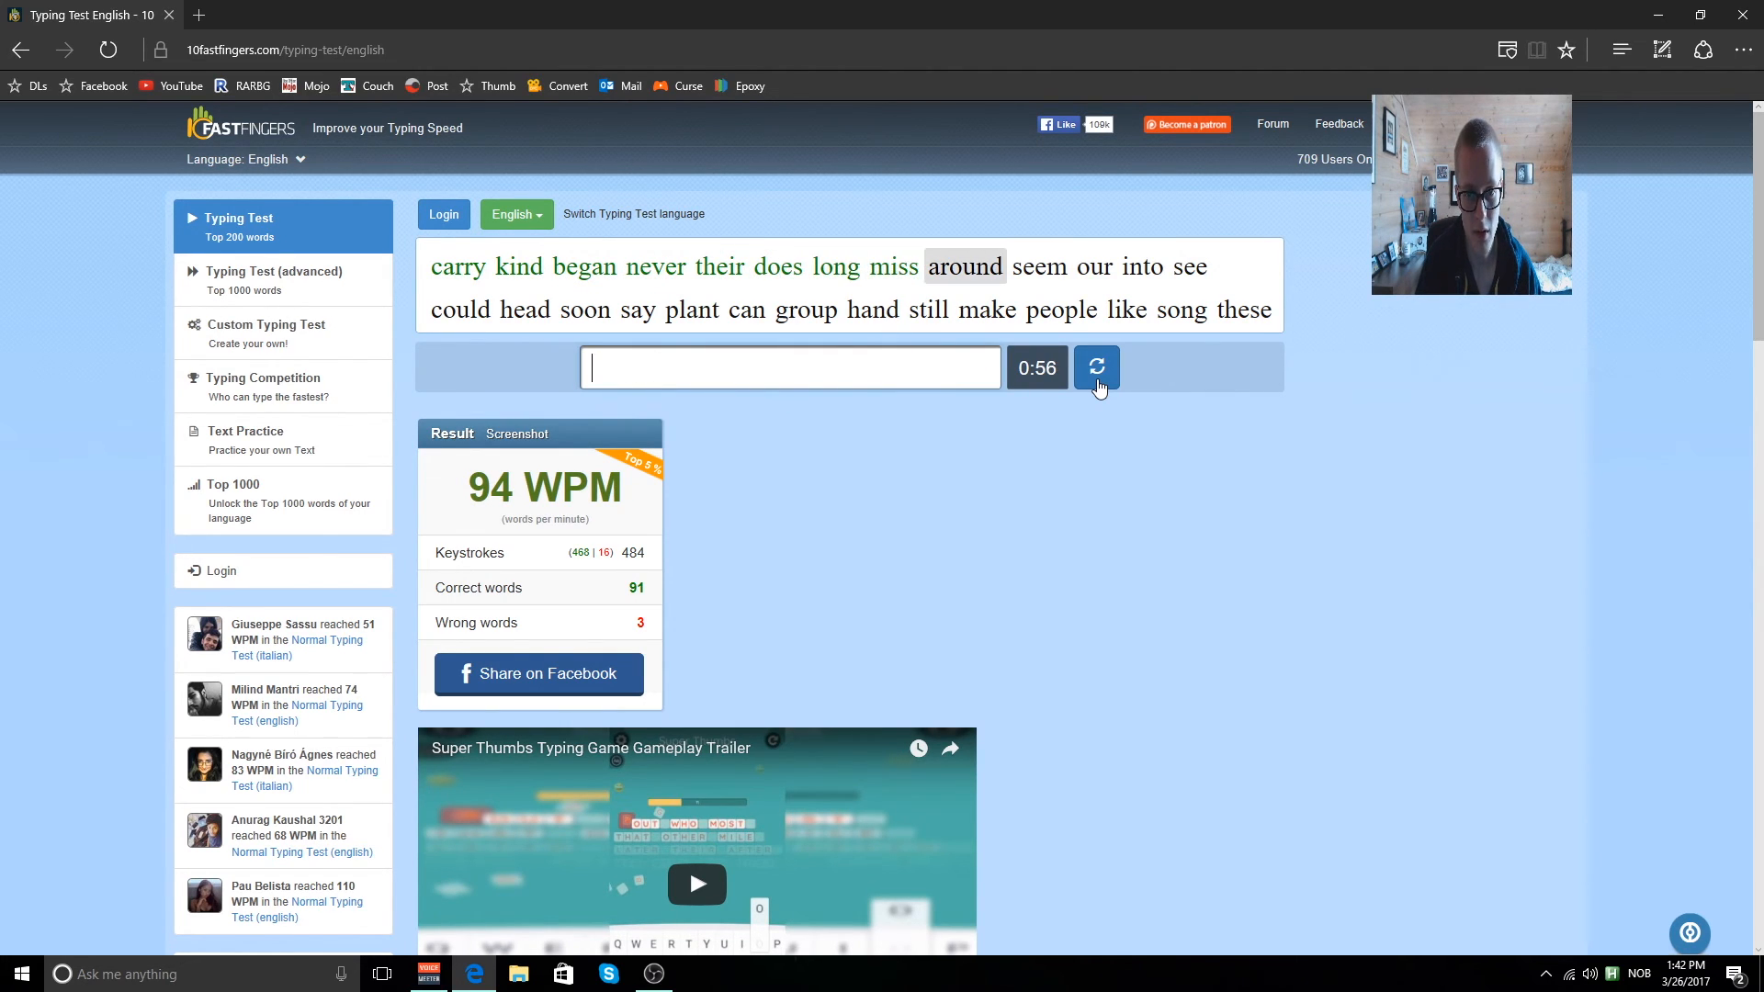
pyautogui.write('s')
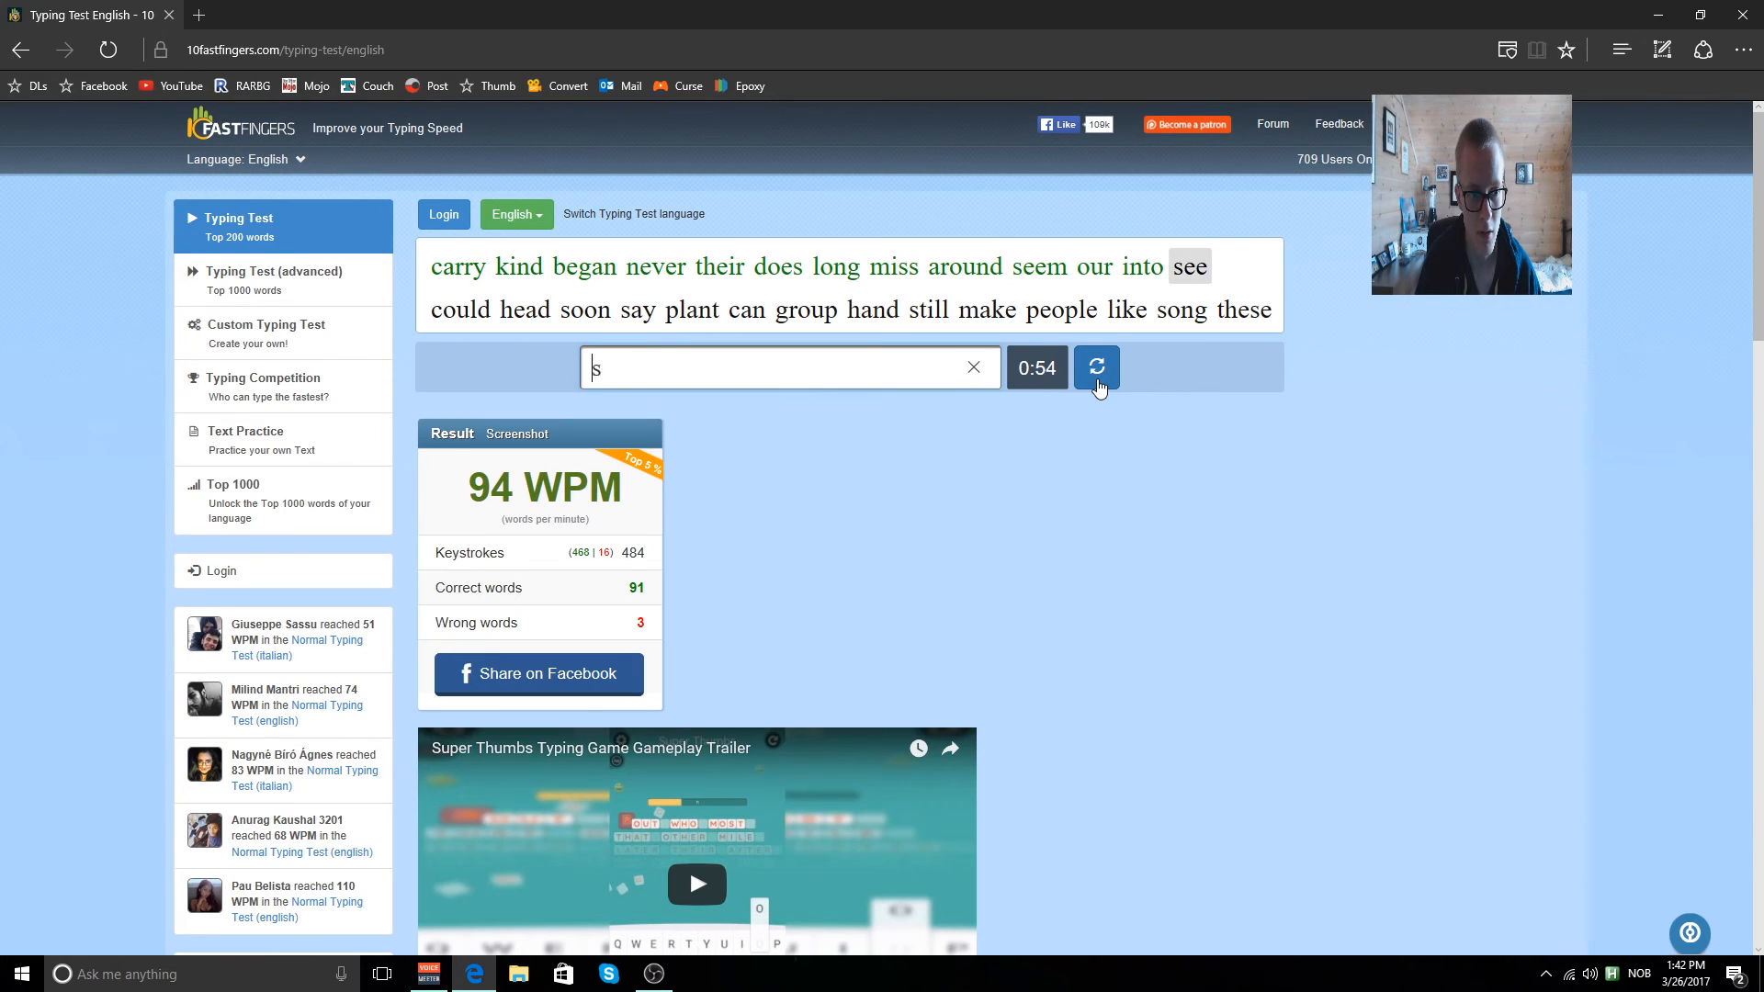
pyautogui.write('oon')
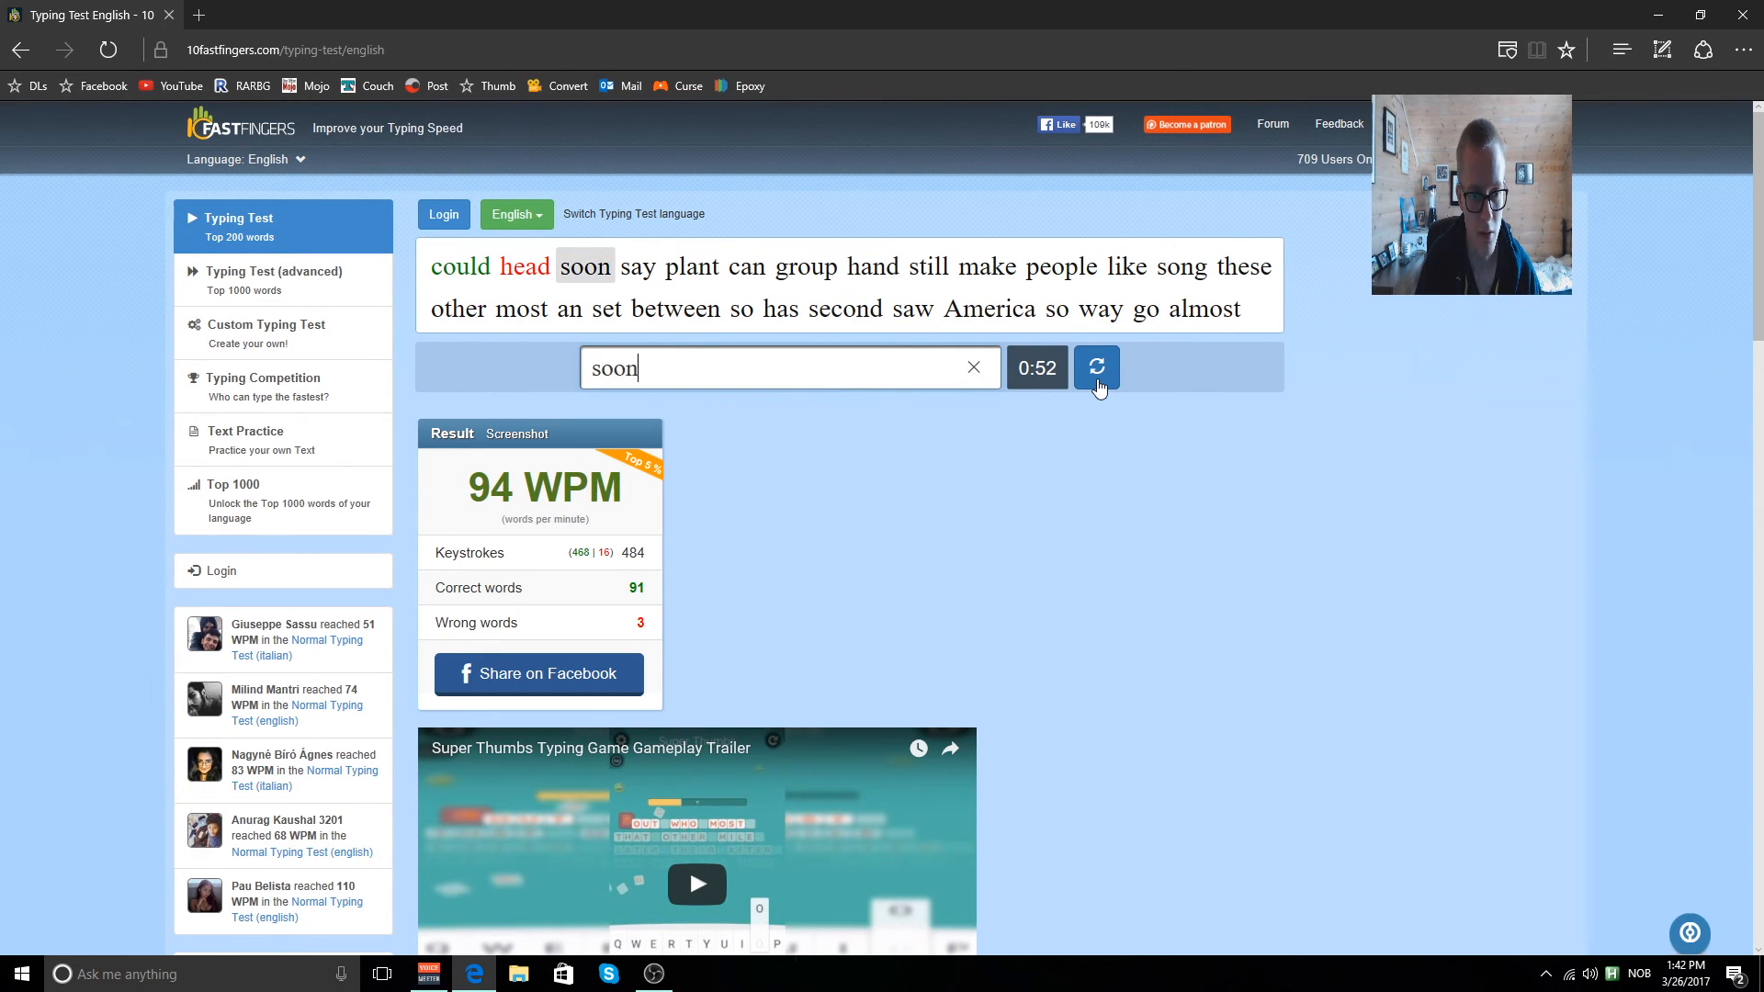
pyautogui.write('gro')
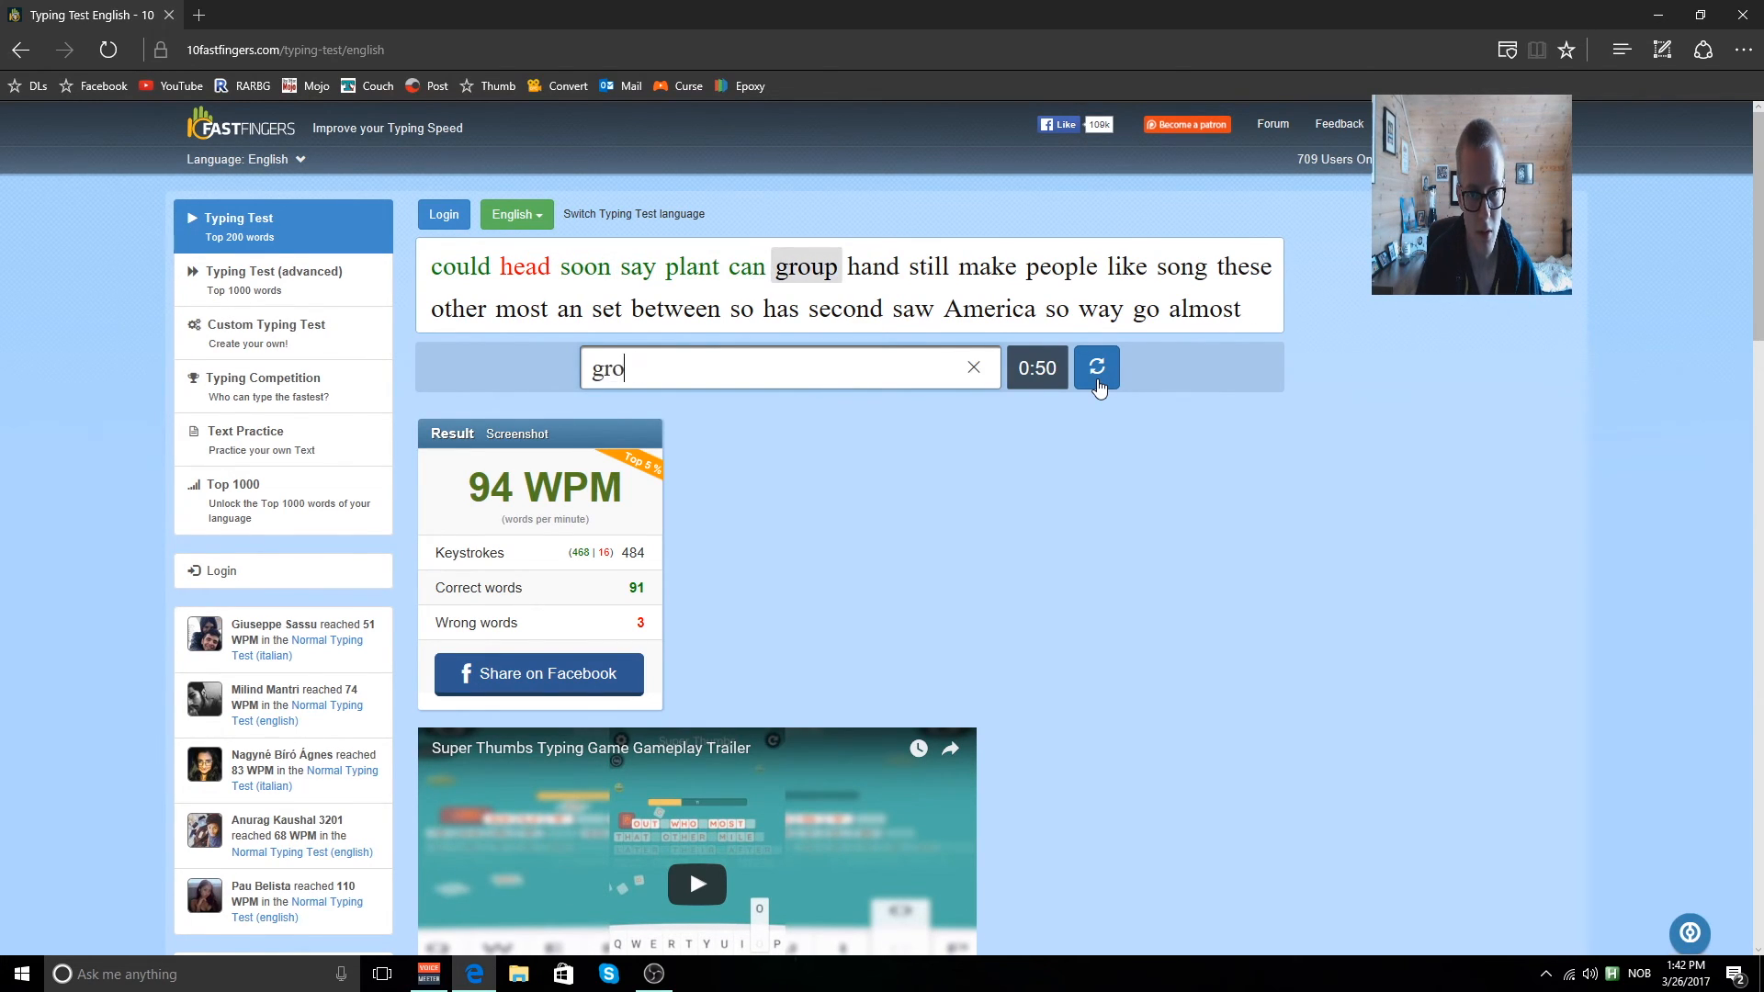
pyautogui.write('p')
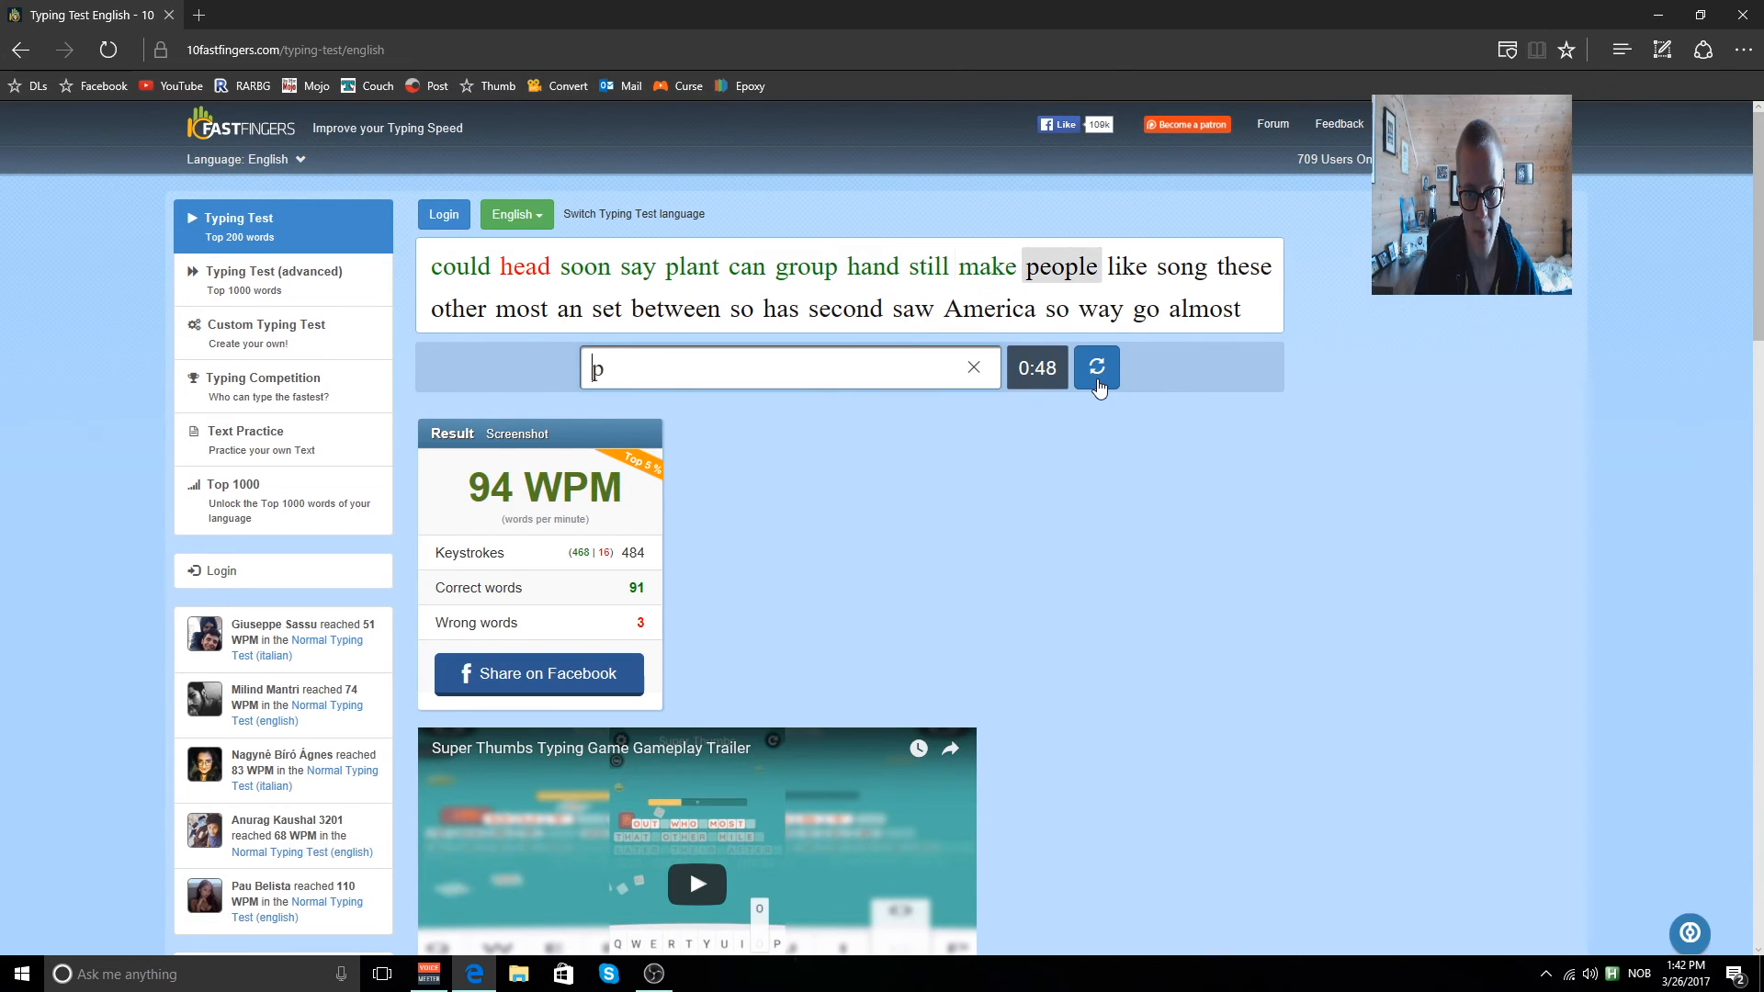
pyautogui.write('there')
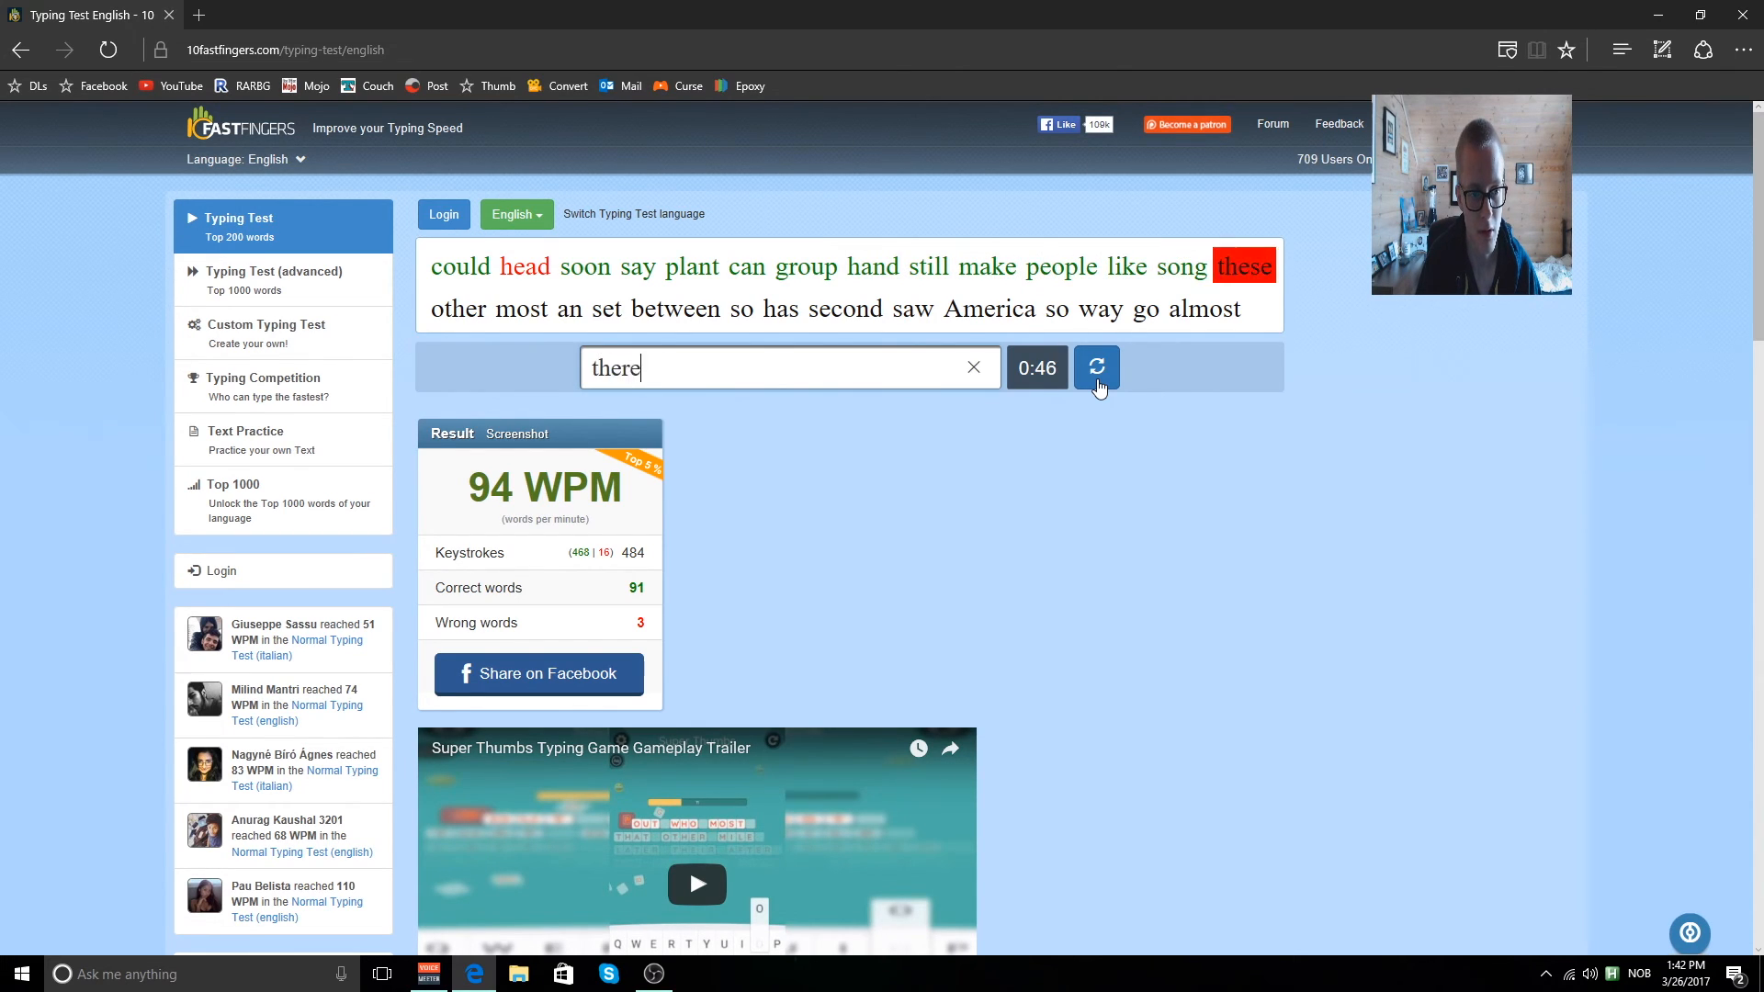
pyautogui.write('most')
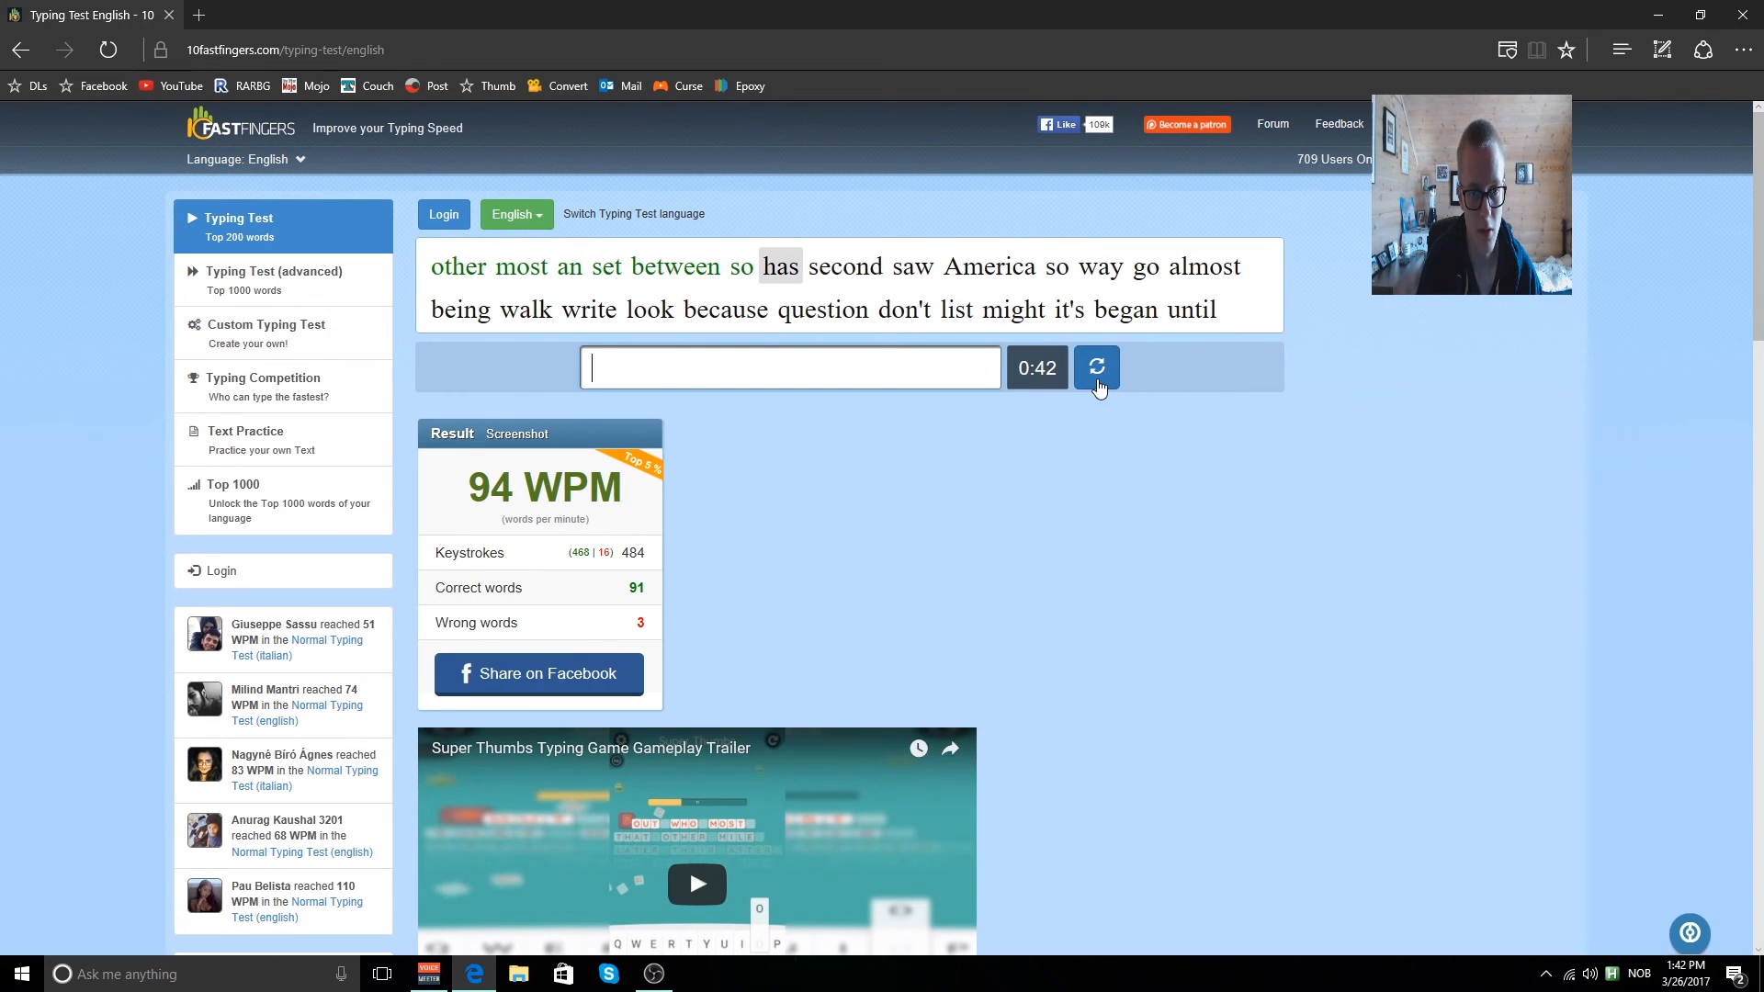
pyautogui.write('sa')
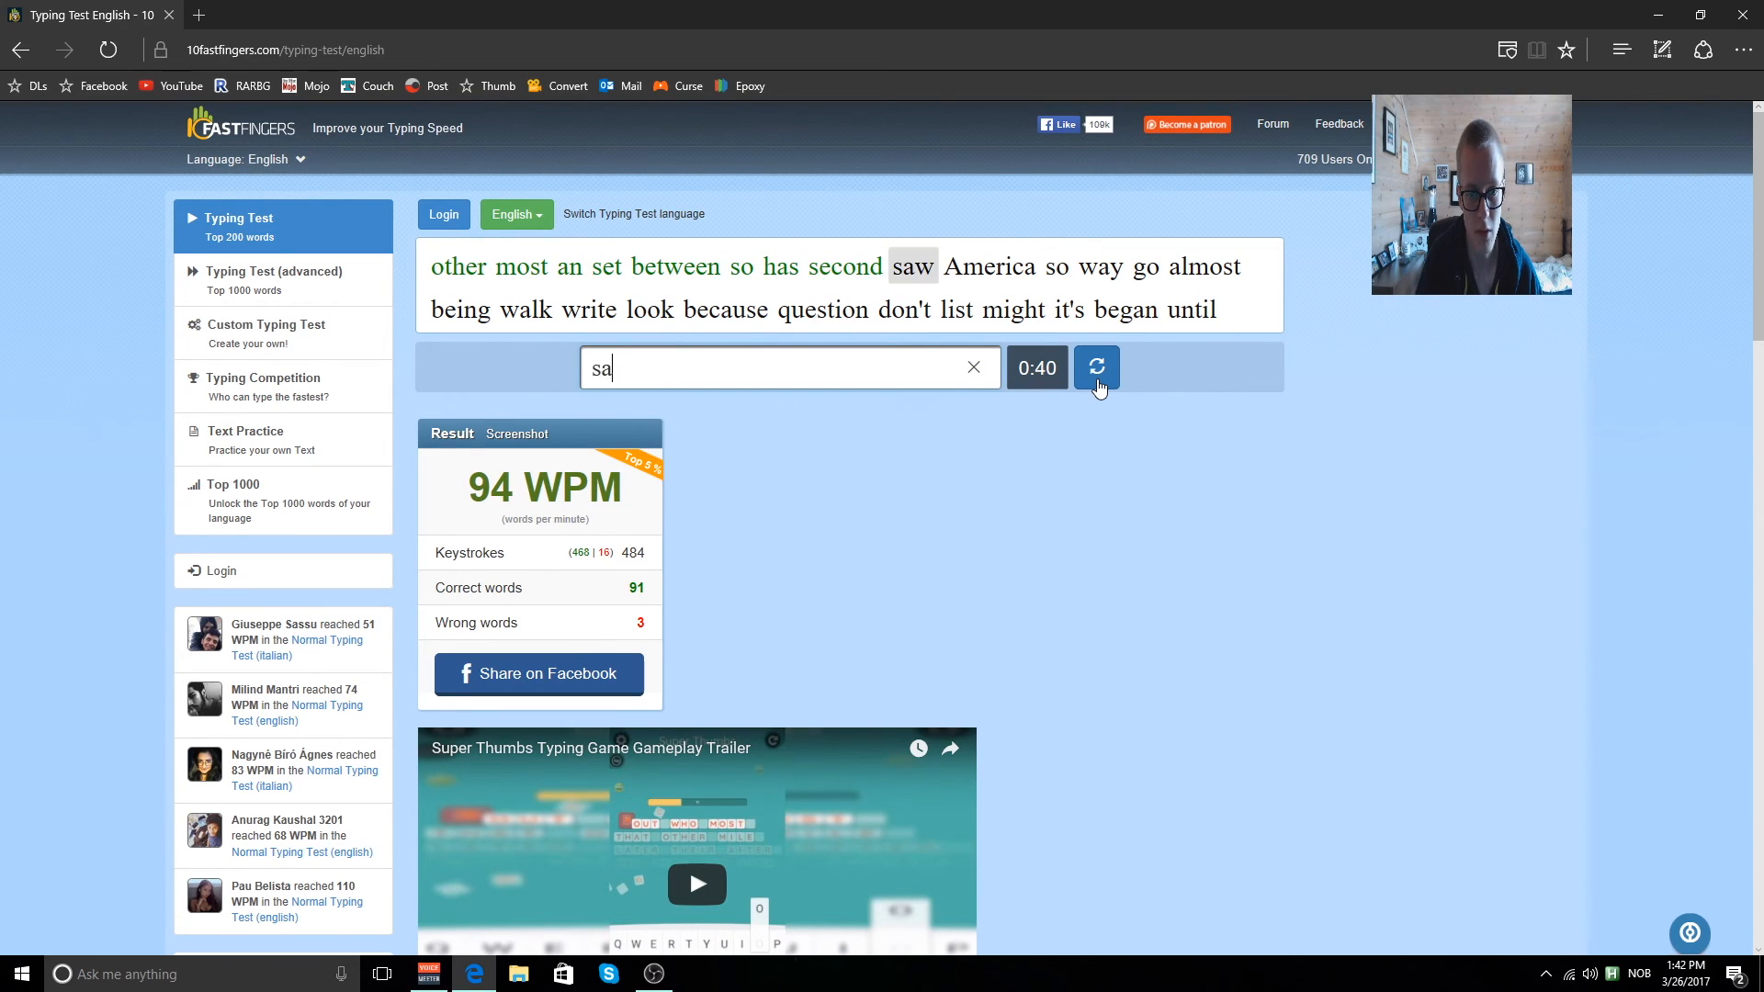
pyautogui.write('g')
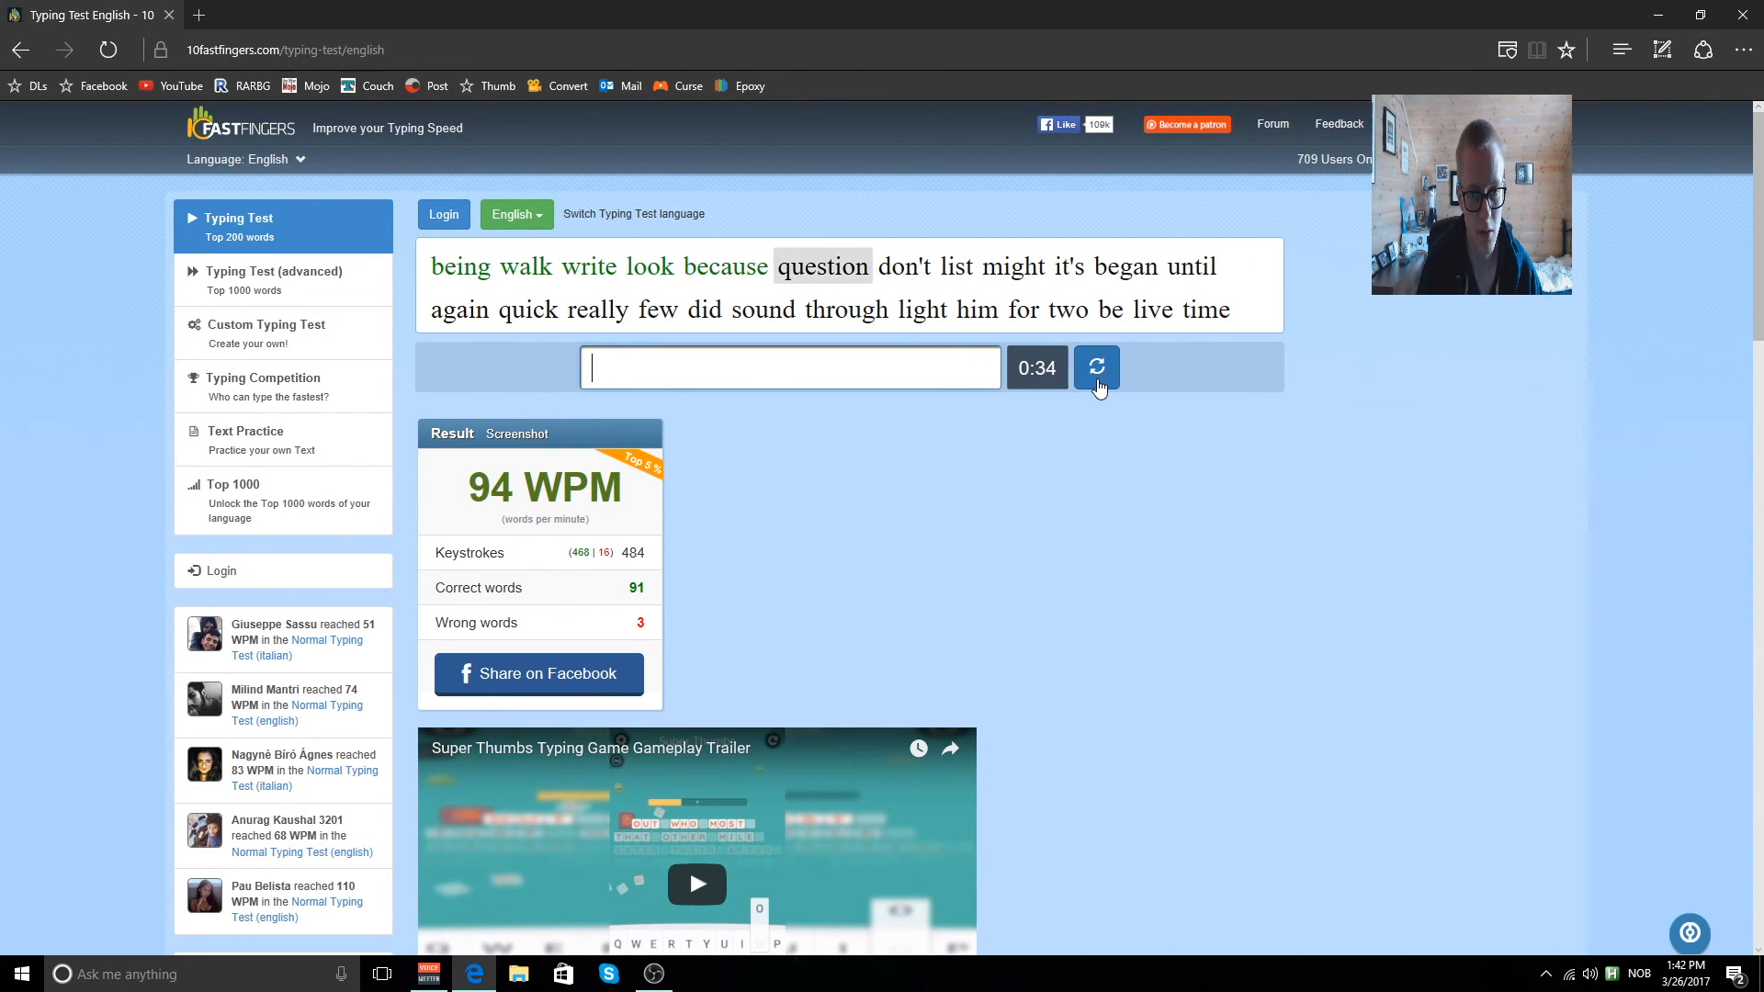
pyautogui.write('l')
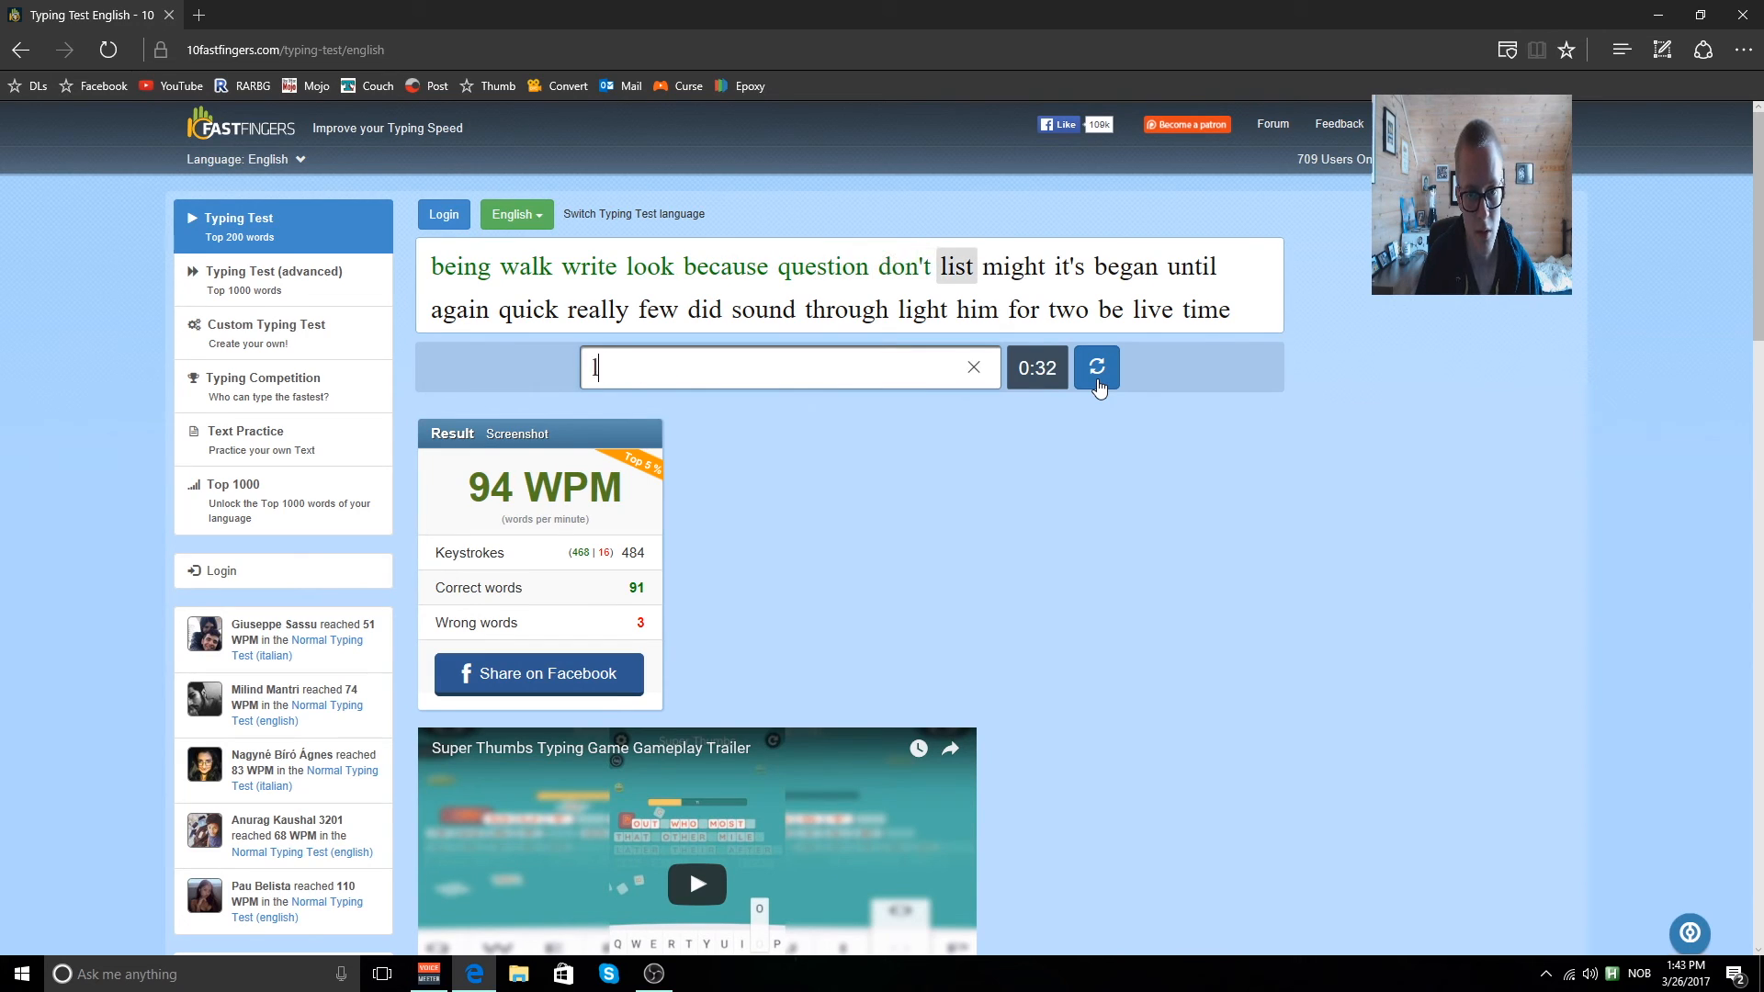
# Continue typing (it, until, through, two, important, below, new, work, read) as the timer nears 0:00.
pyautogui.write('it')
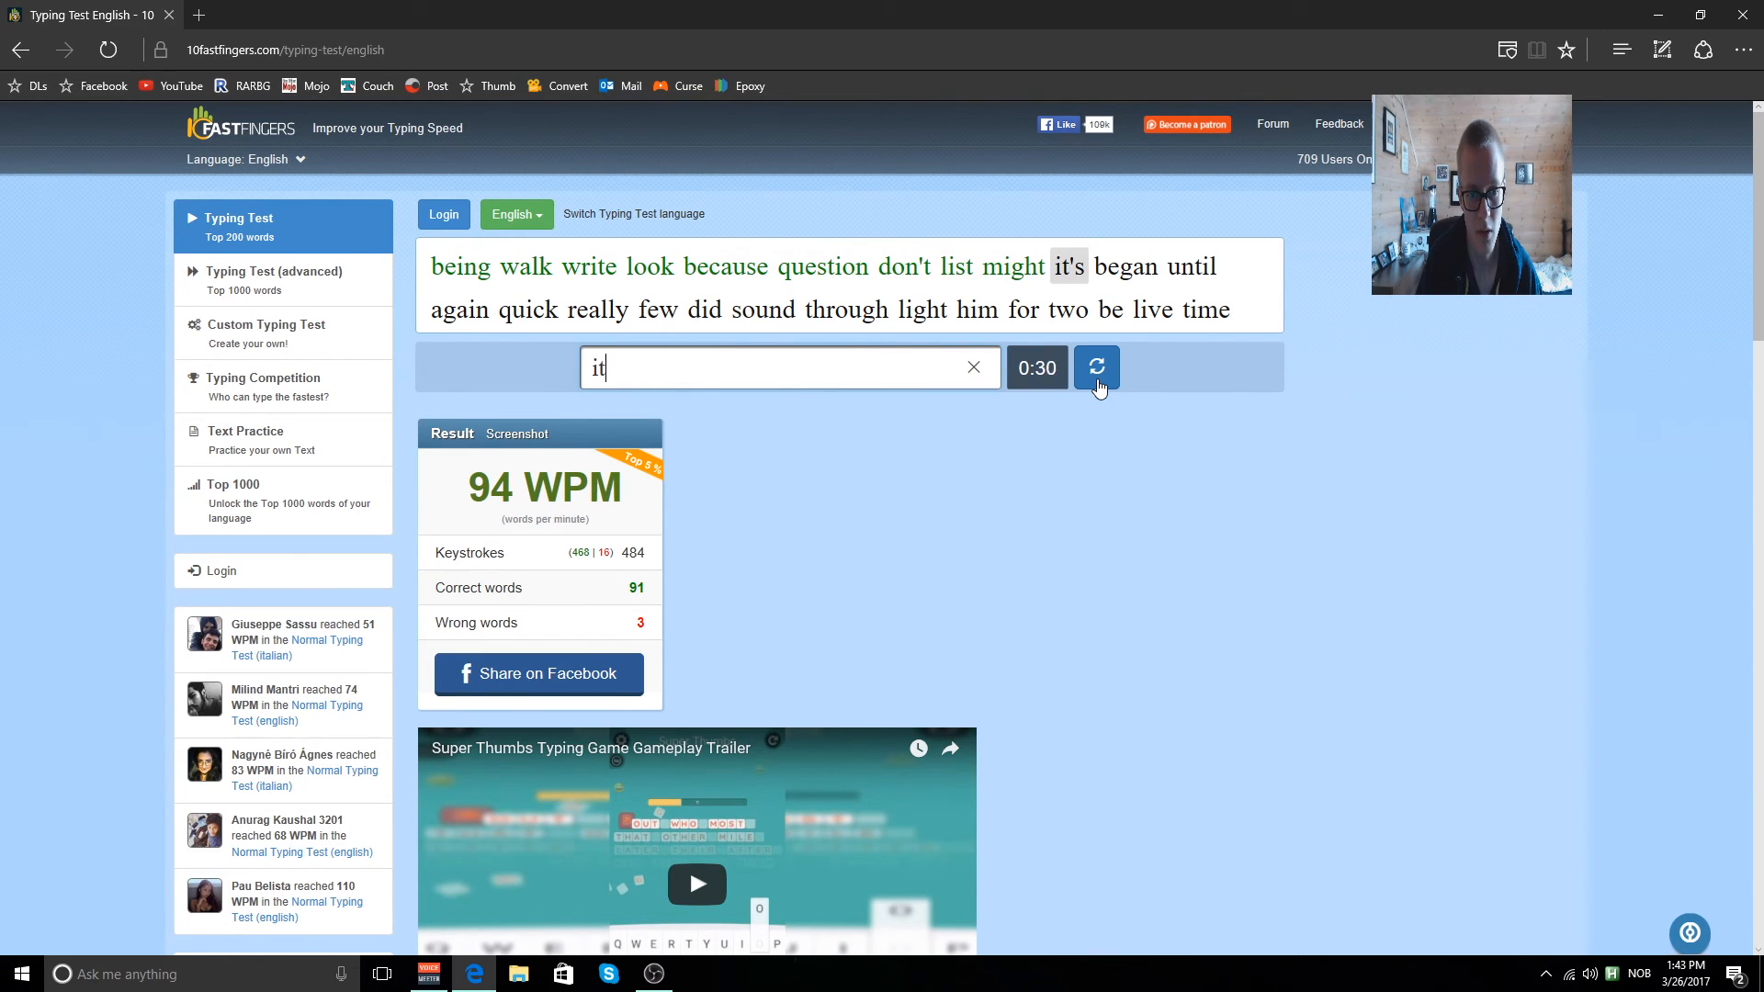
pyautogui.write('unti')
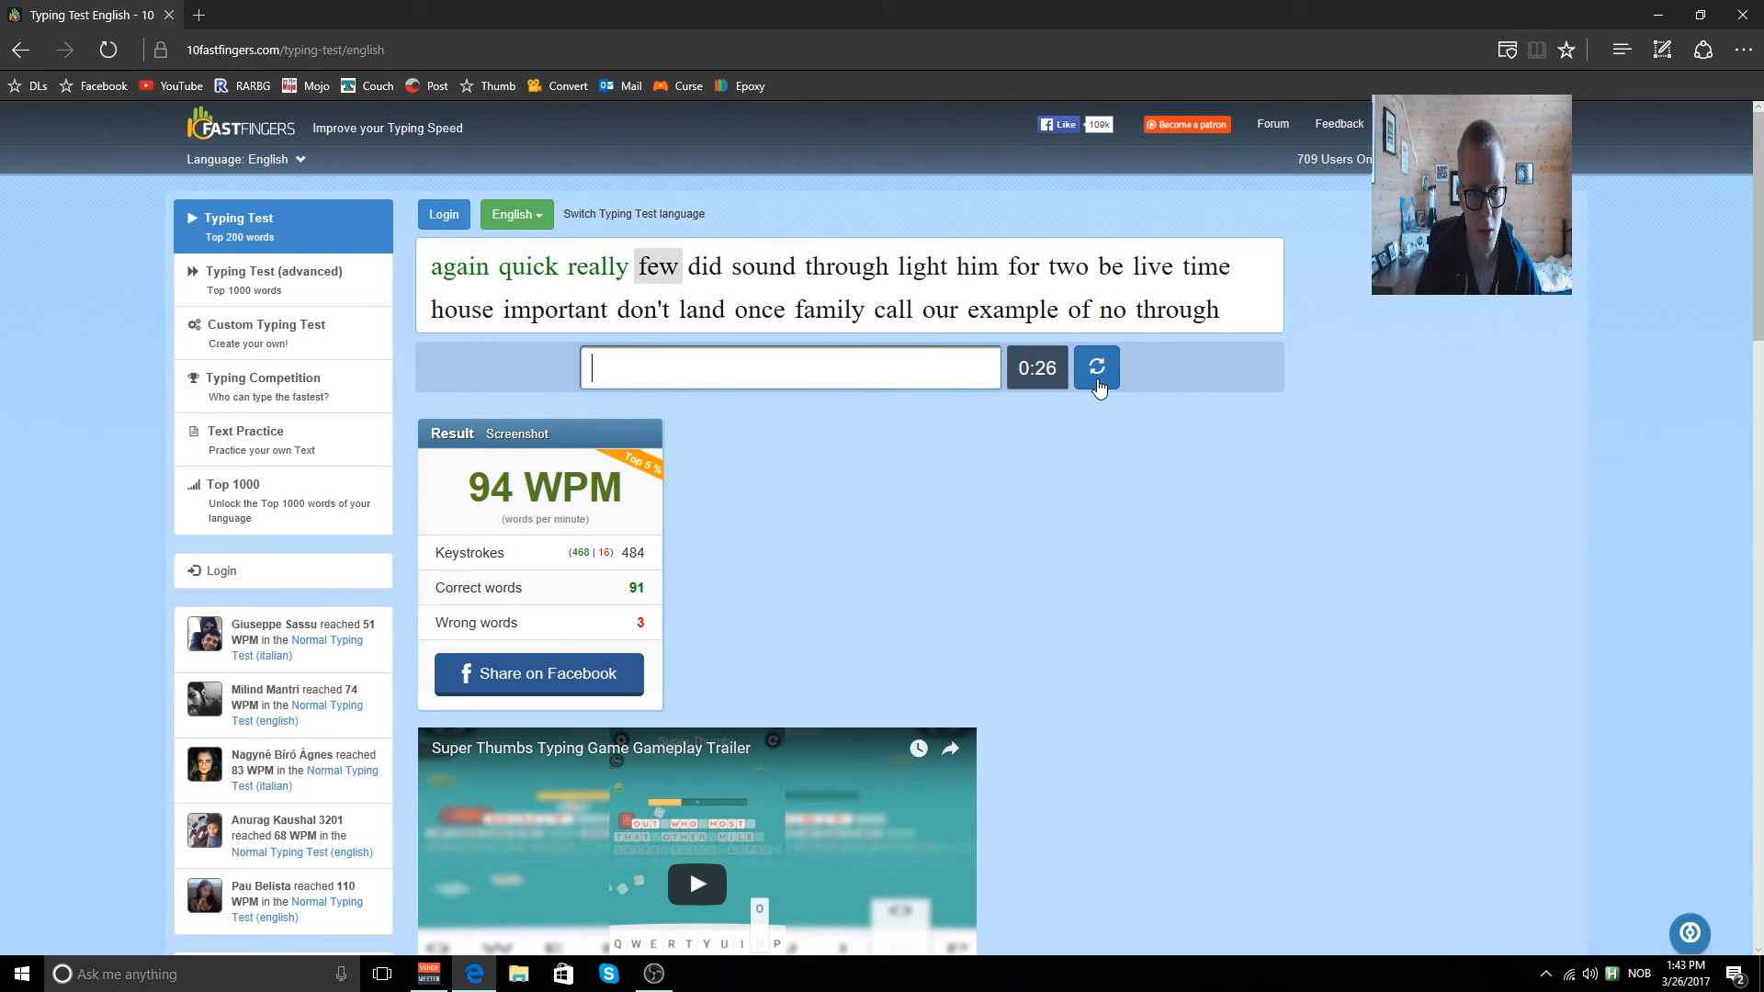
pyautogui.write('through')
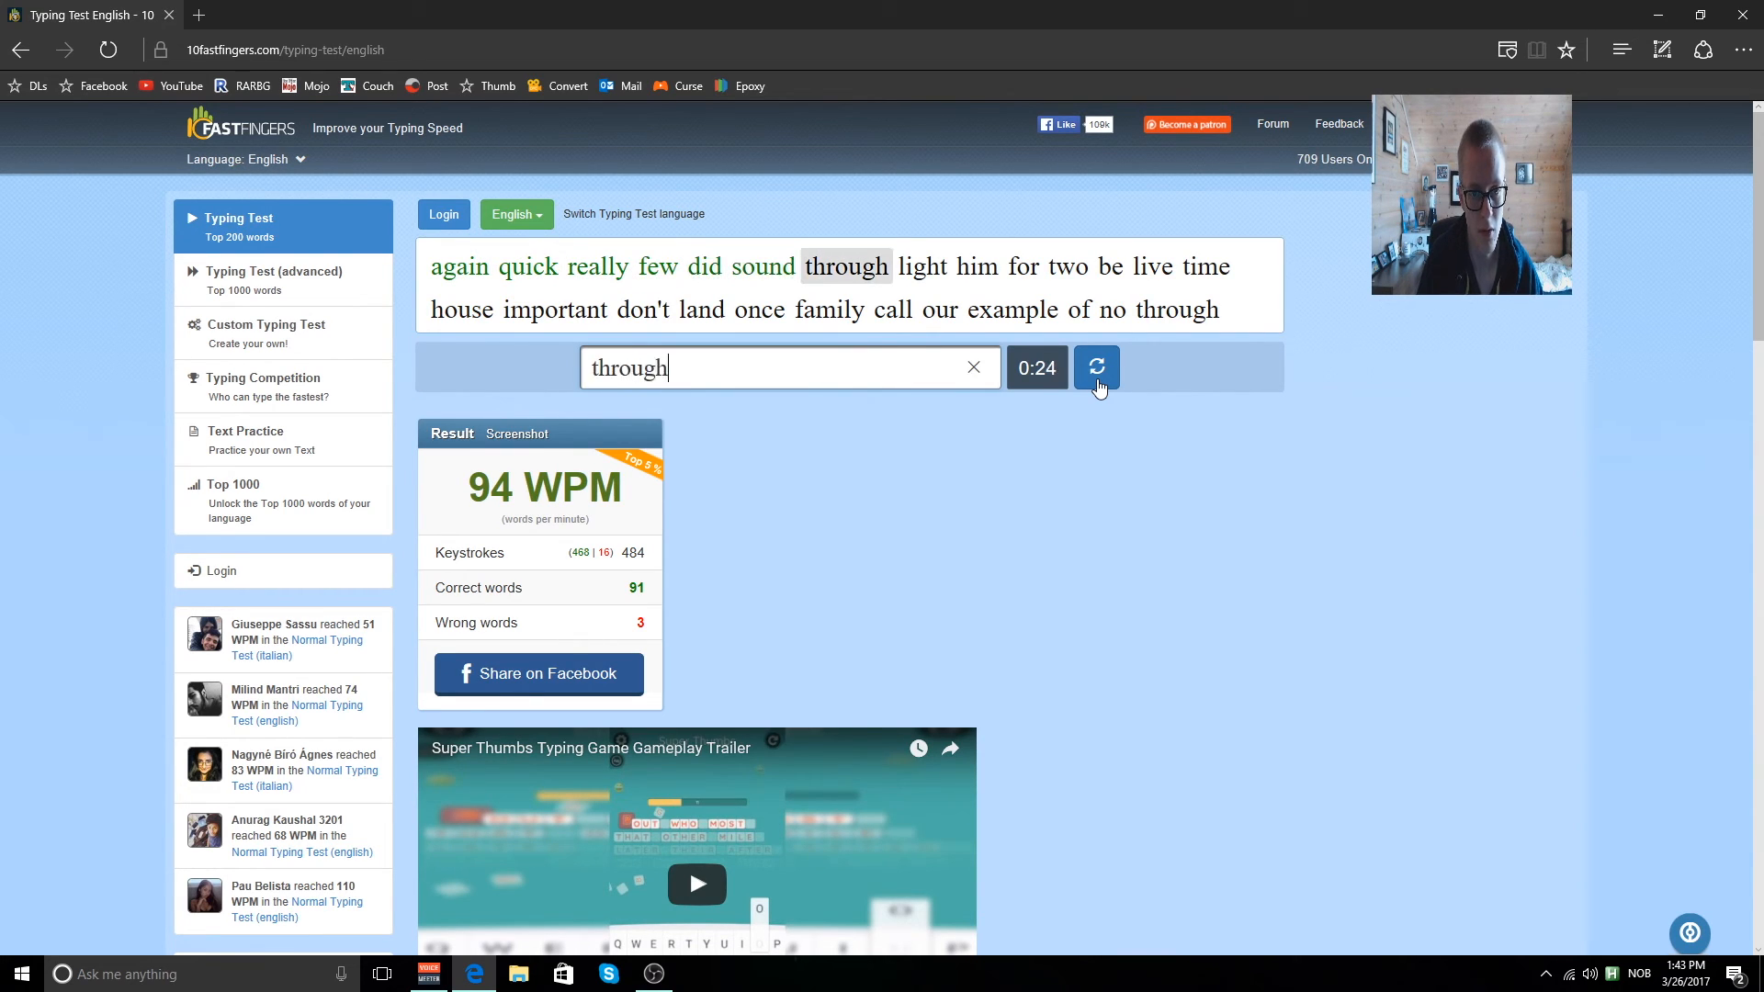
pyautogui.write('tw')
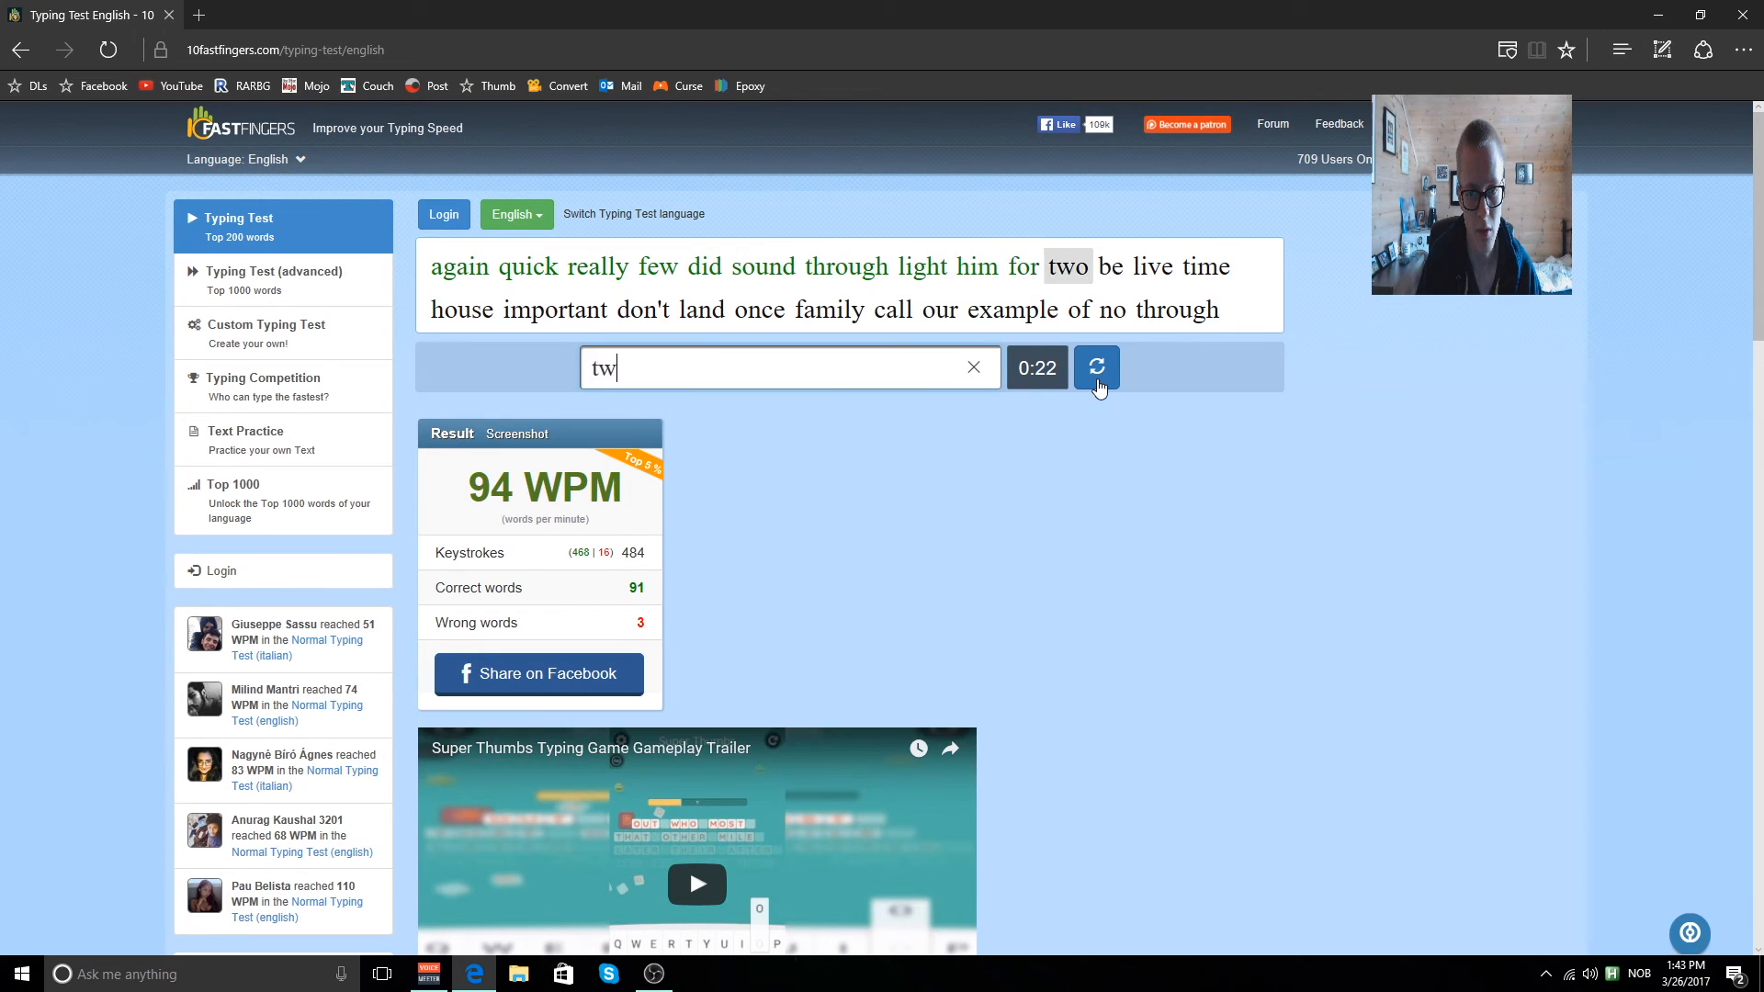
pyautogui.write('li')
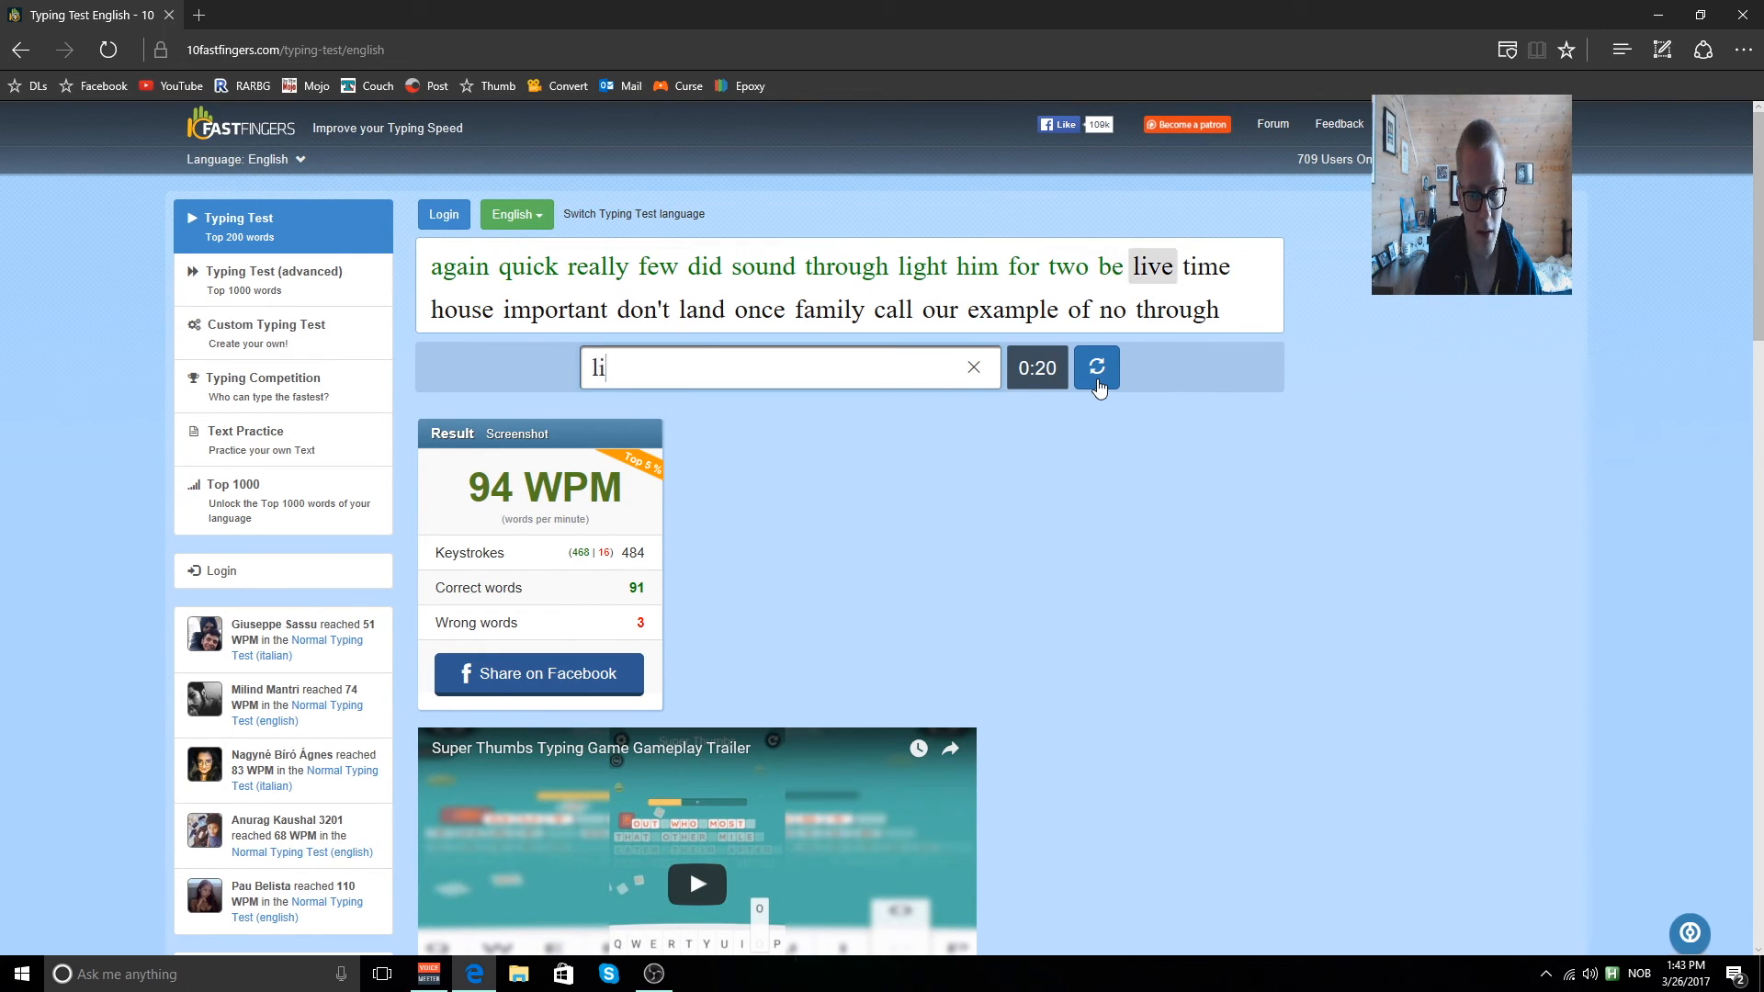
pyautogui.write('import')
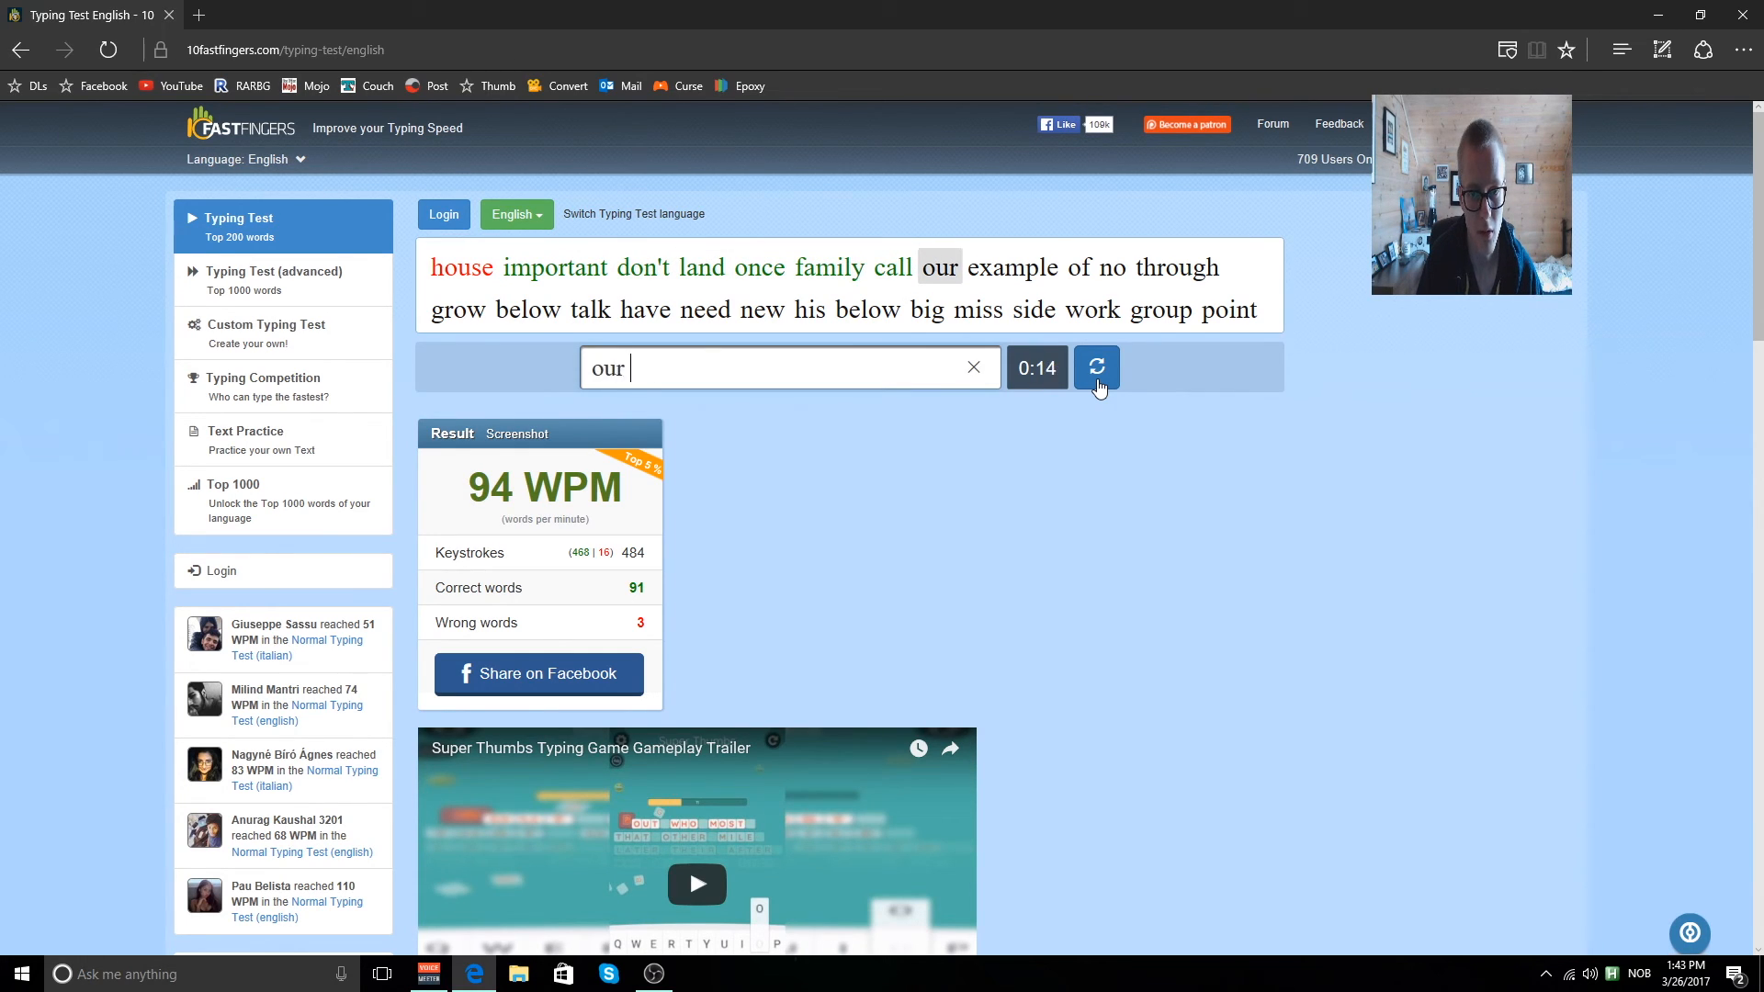
pyautogui.write('th')
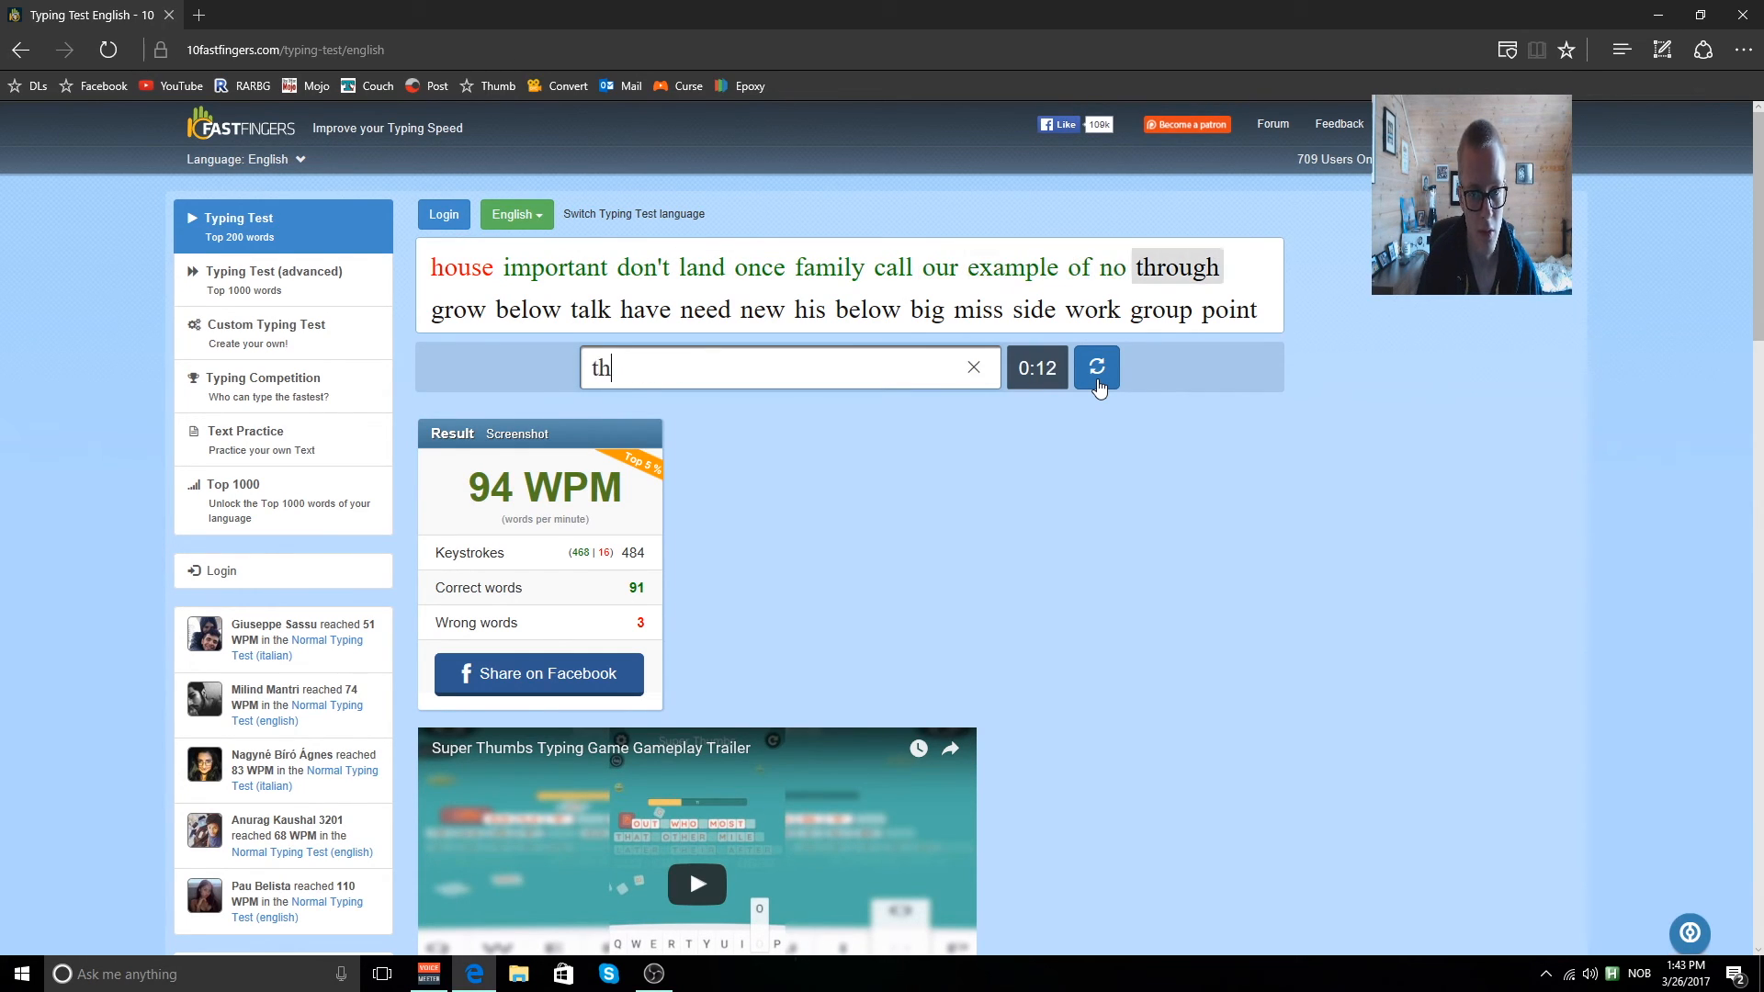
pyautogui.write('below')
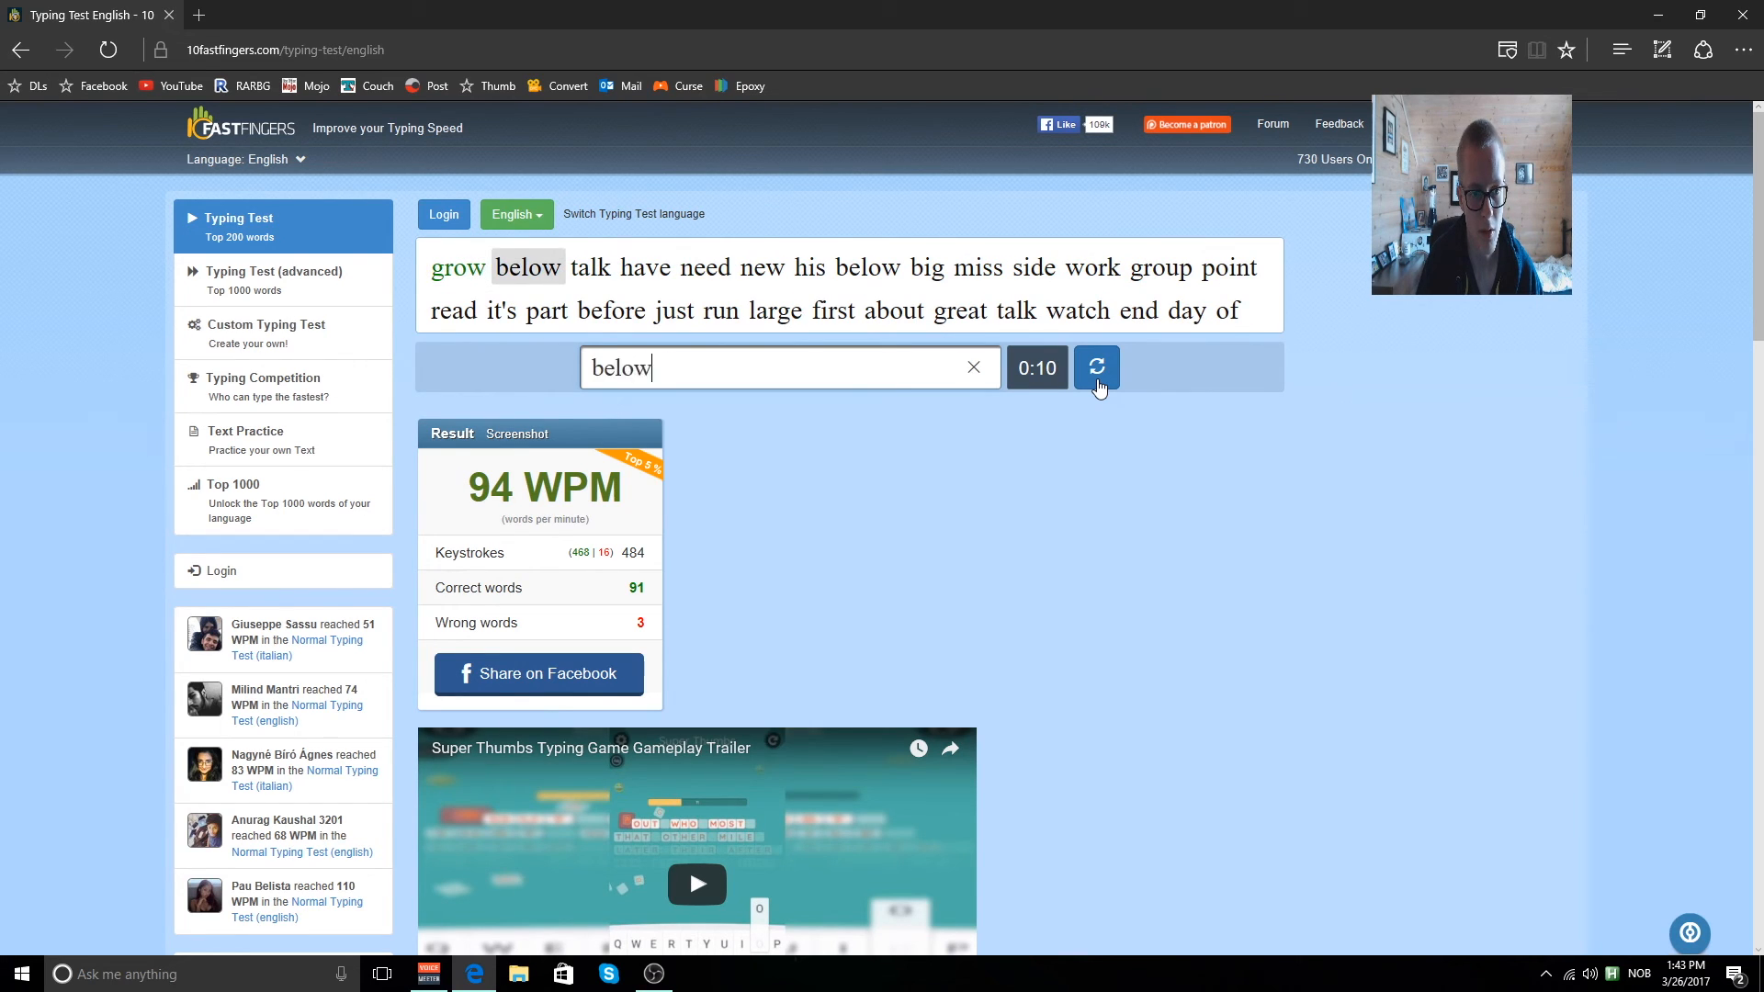
pyautogui.write('new')
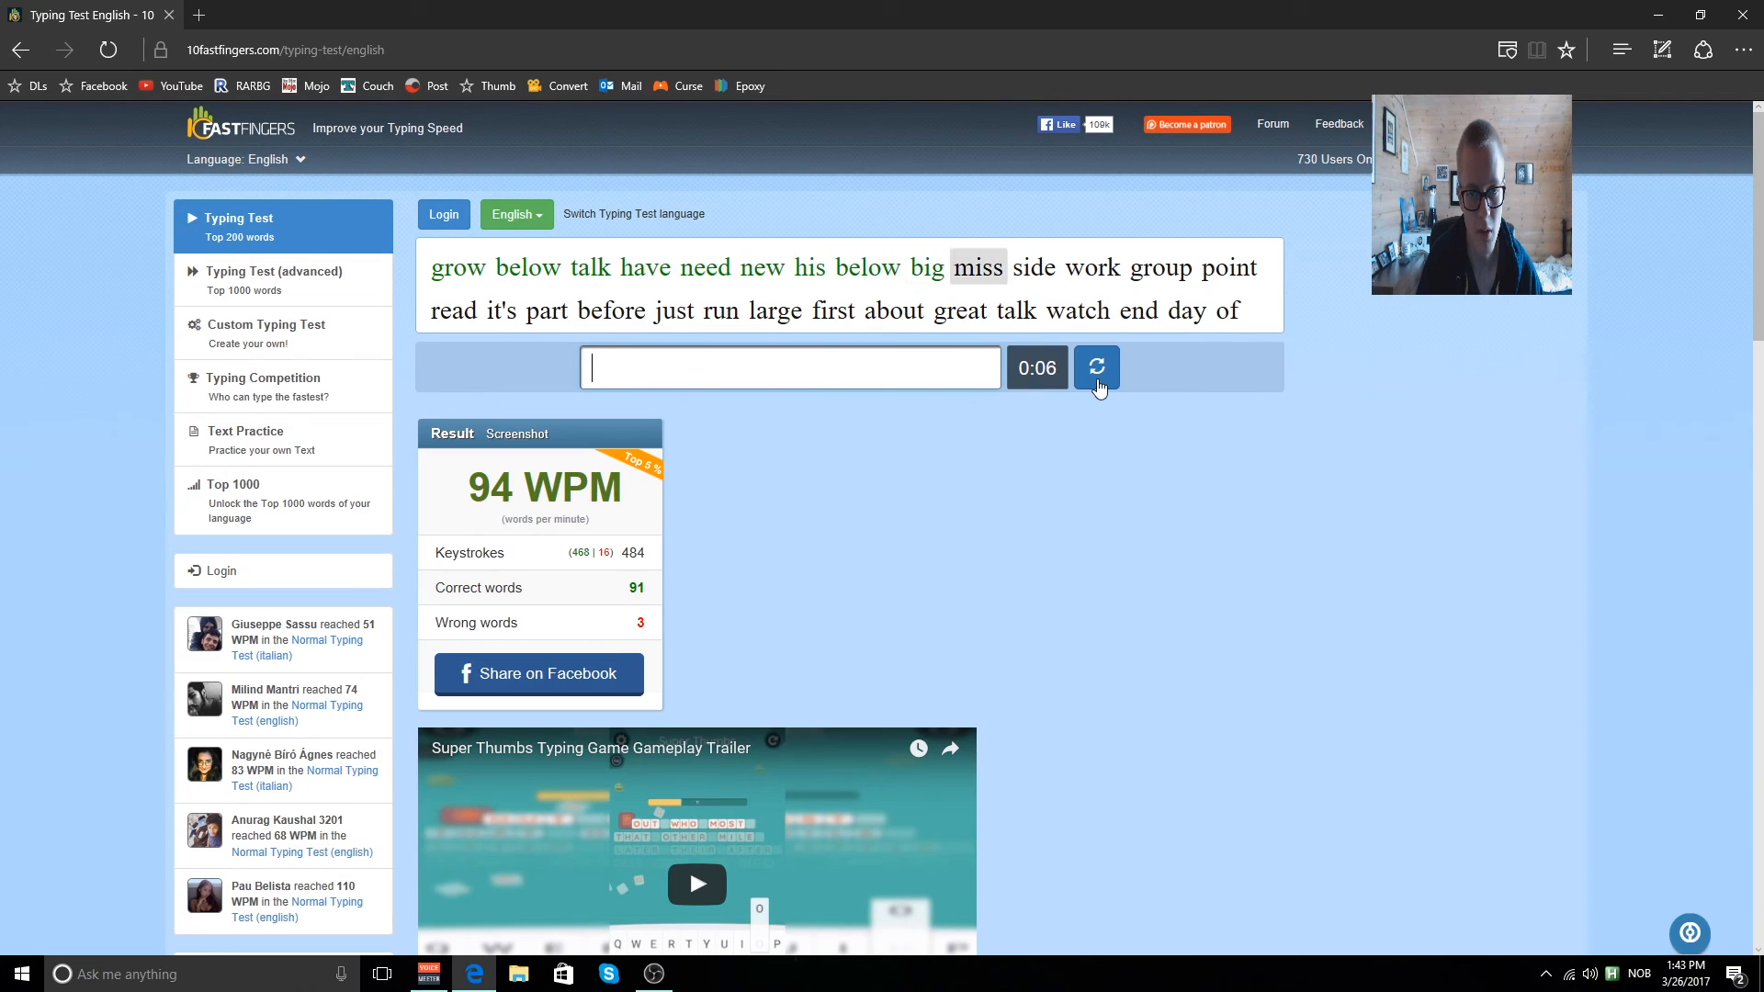
pyautogui.write('work')
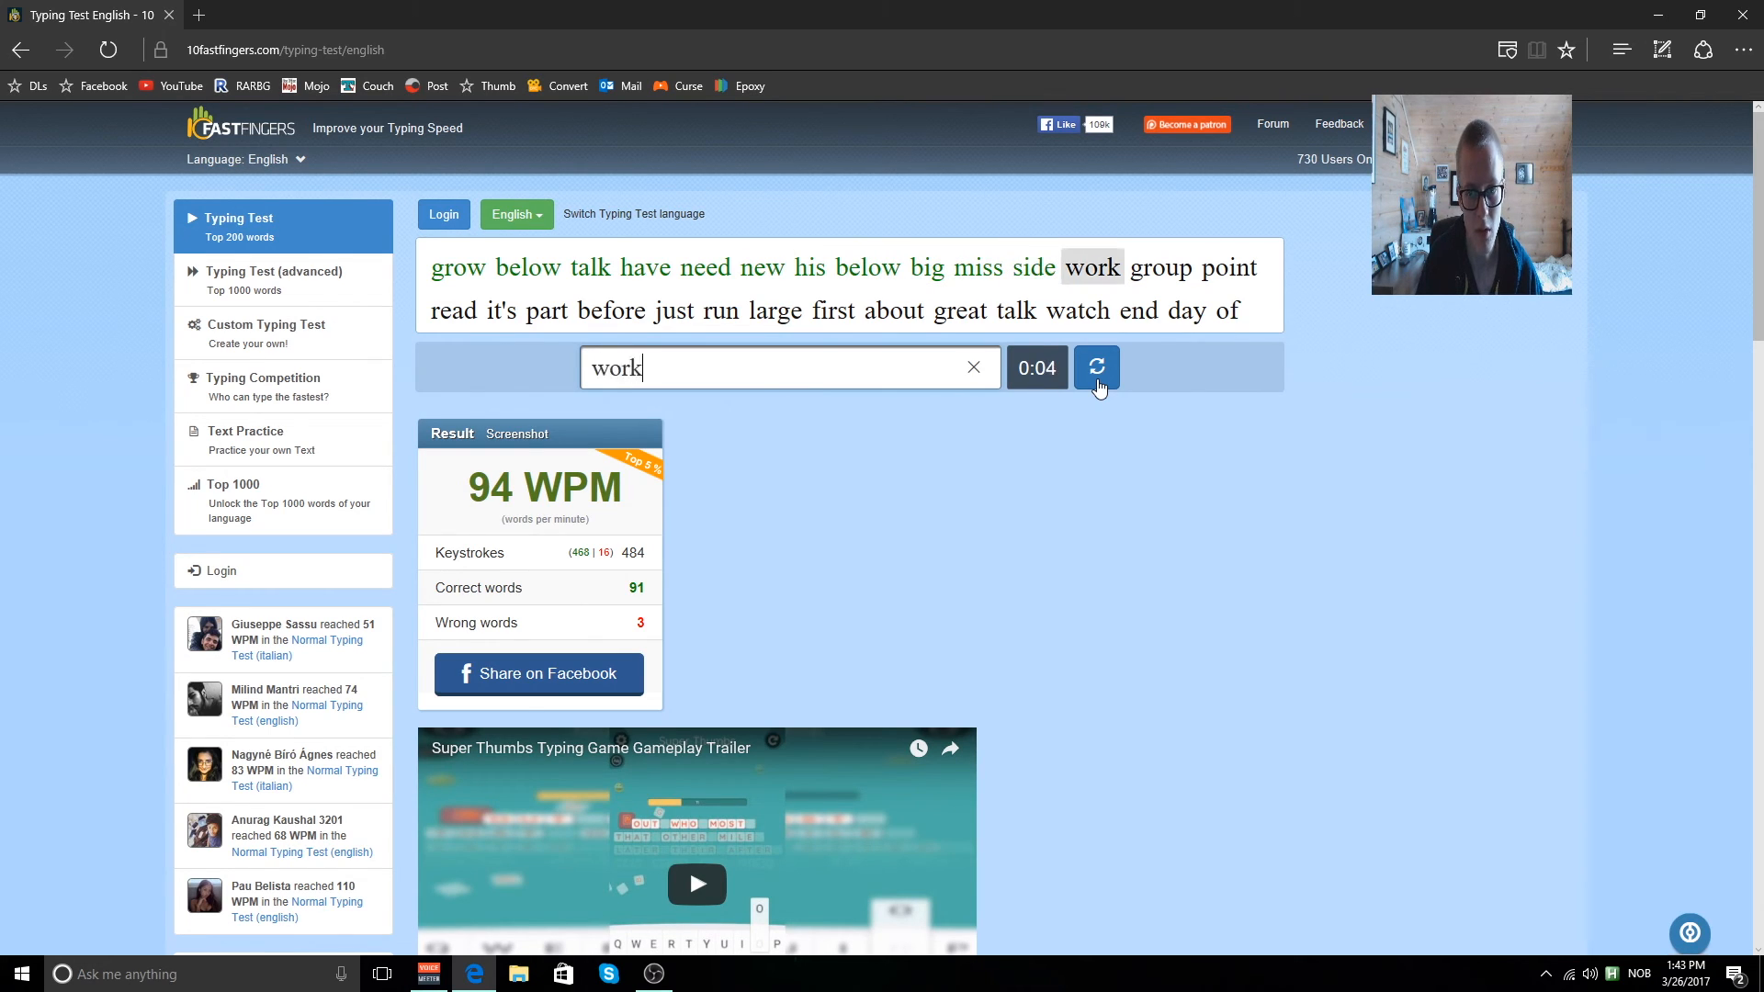
pyautogui.write('read')
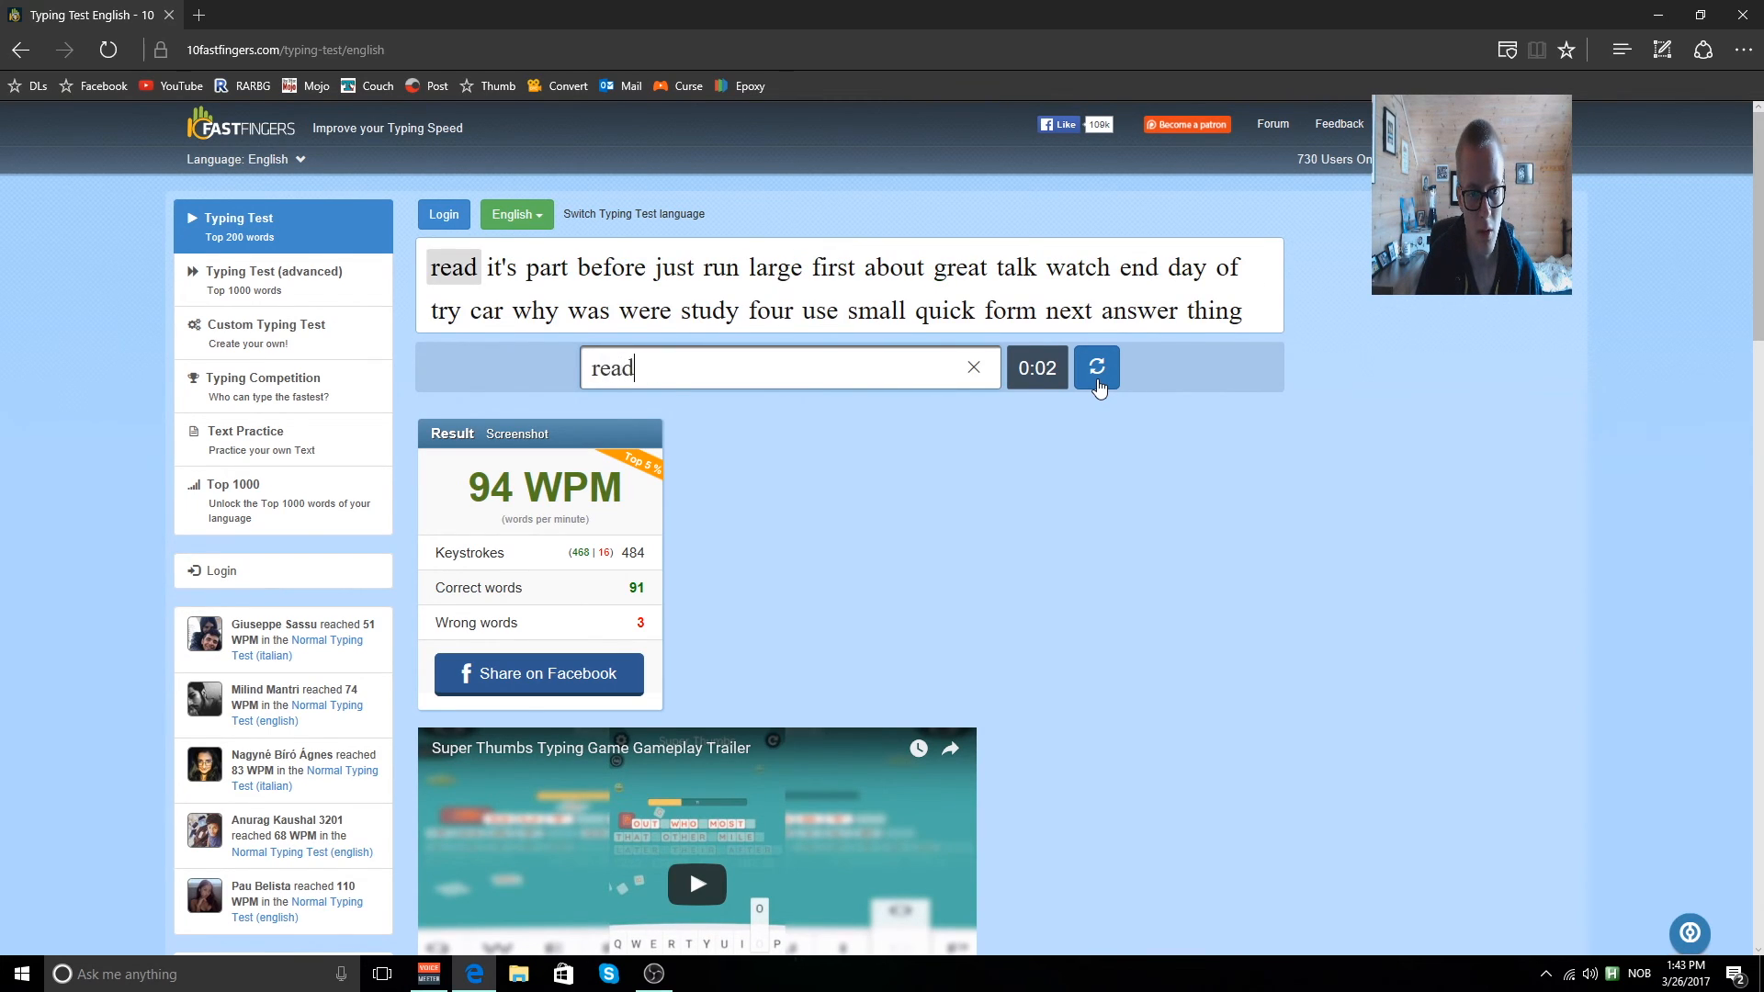
# Let the fifth test end, showing 99 WPM with 92 correct and 3 wrong words.
pyautogui.click(1096, 368)
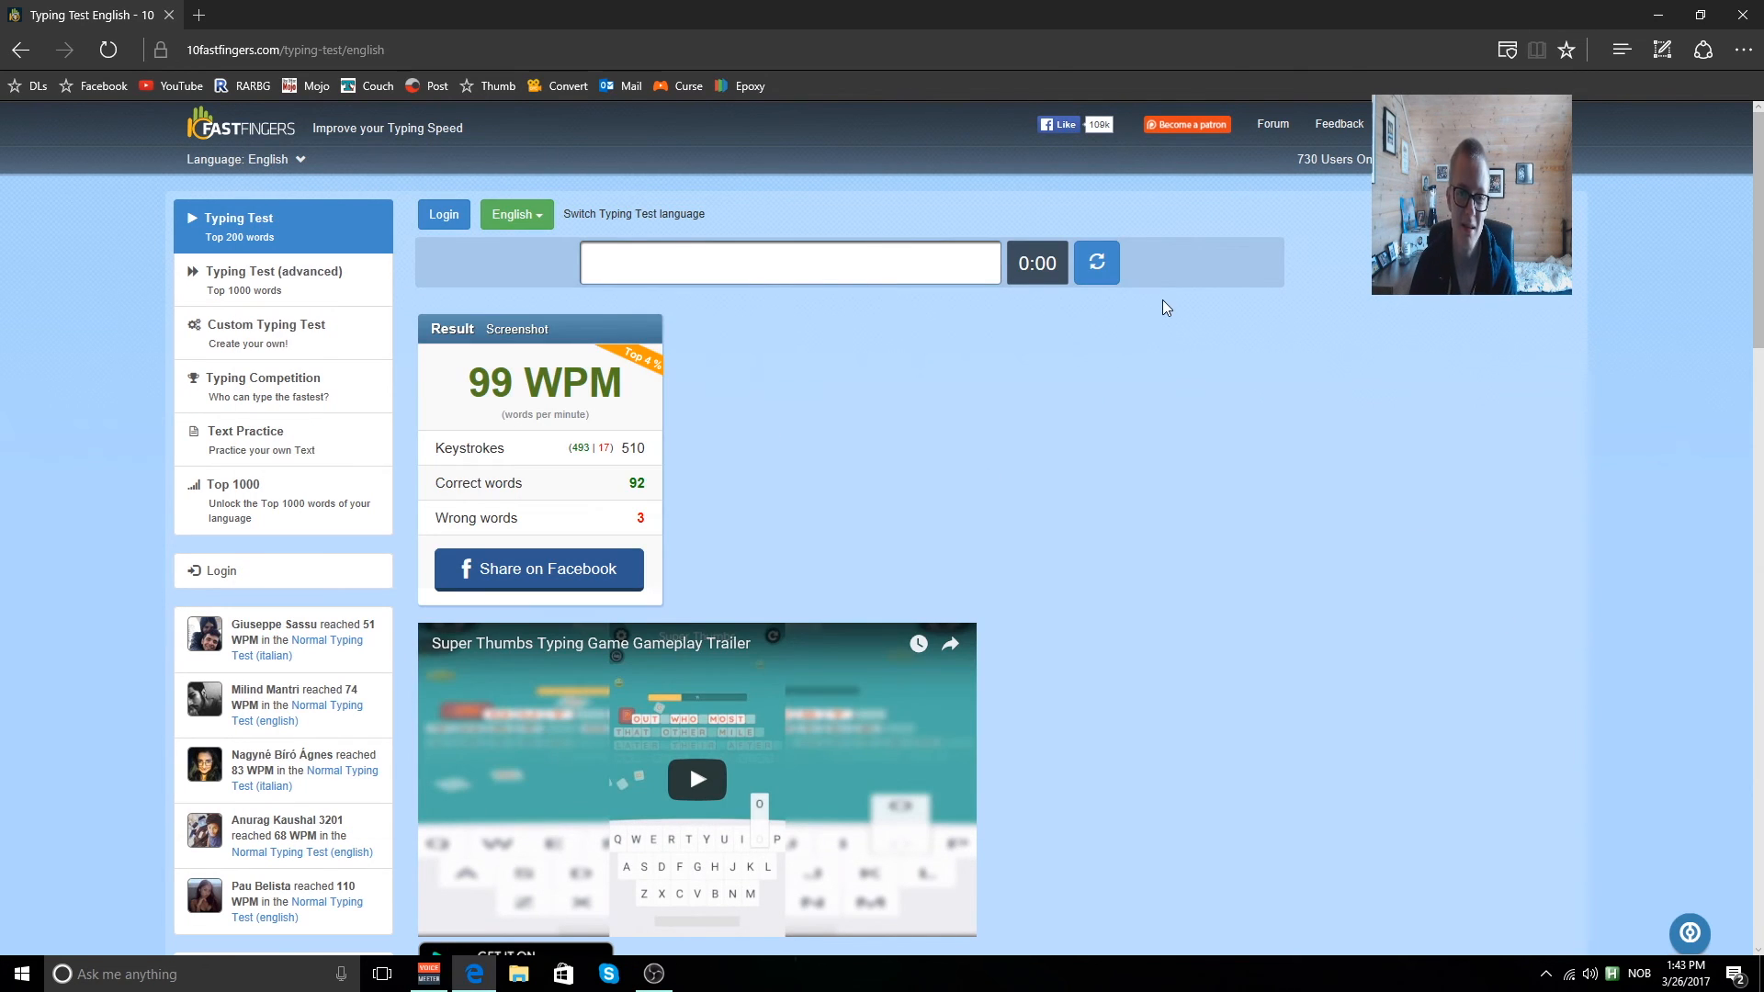
# Reload a fresh test and type the first highlighted words (or, his, girl, thing, back...).
pyautogui.click(1095, 262)
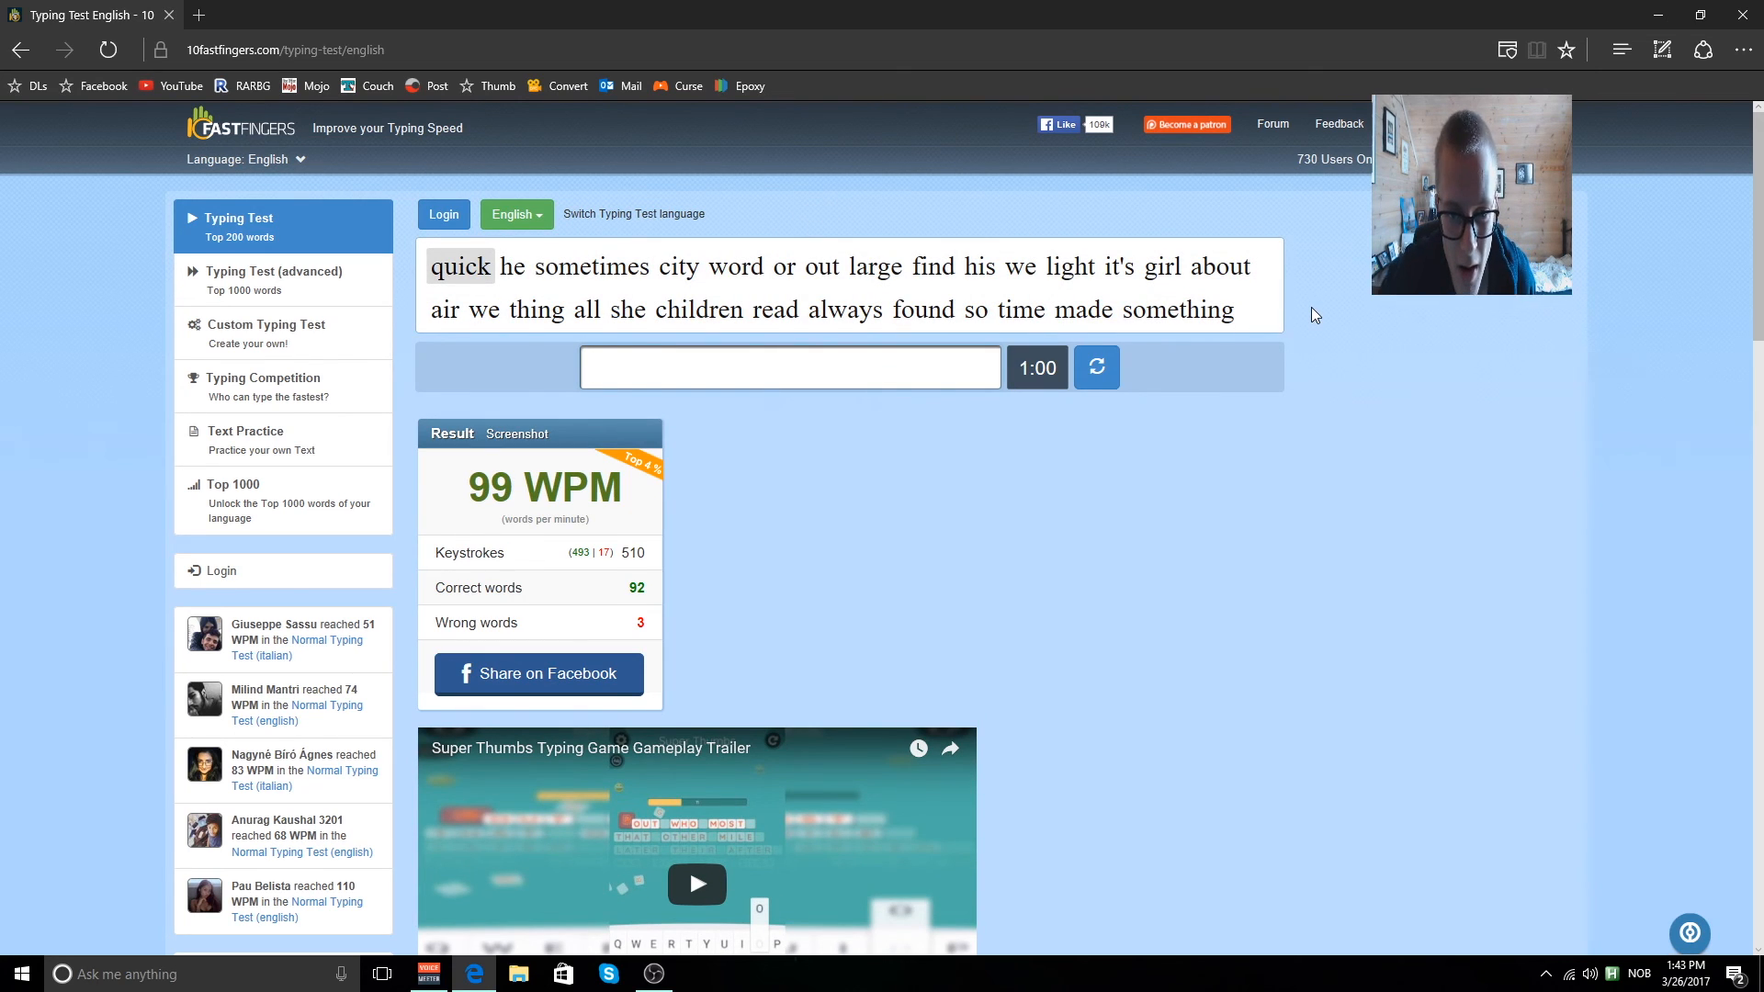
pyautogui.write('q')
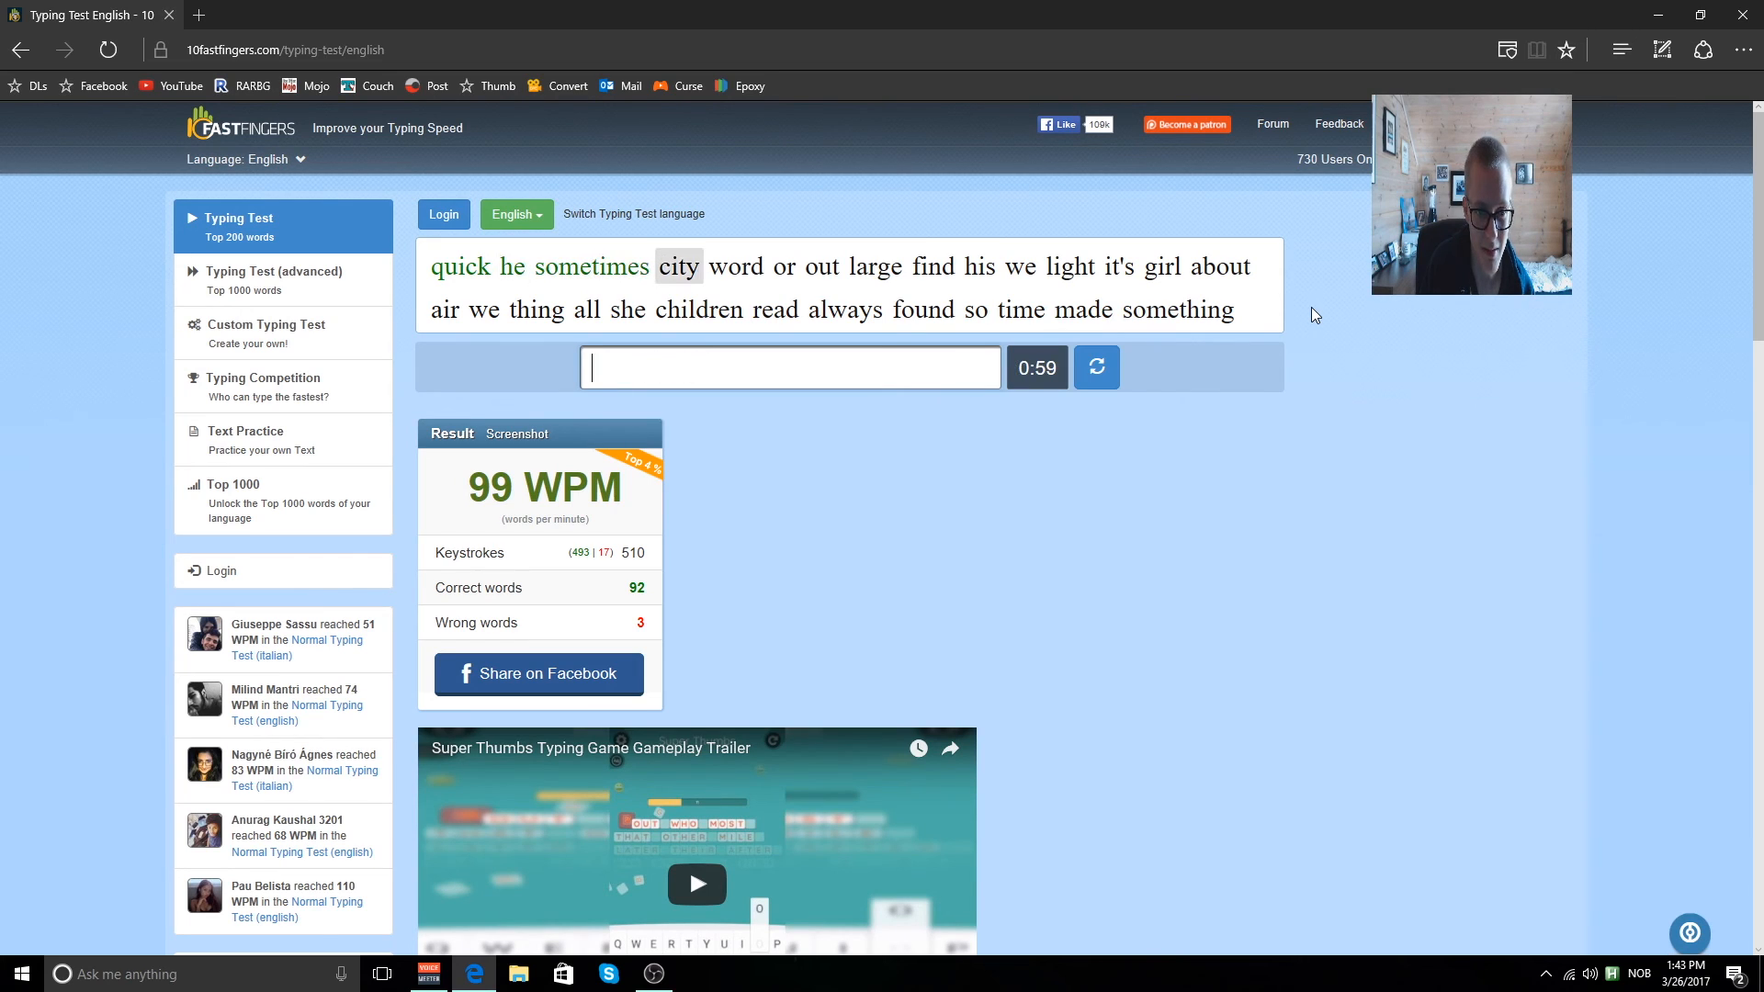
pyautogui.write('or')
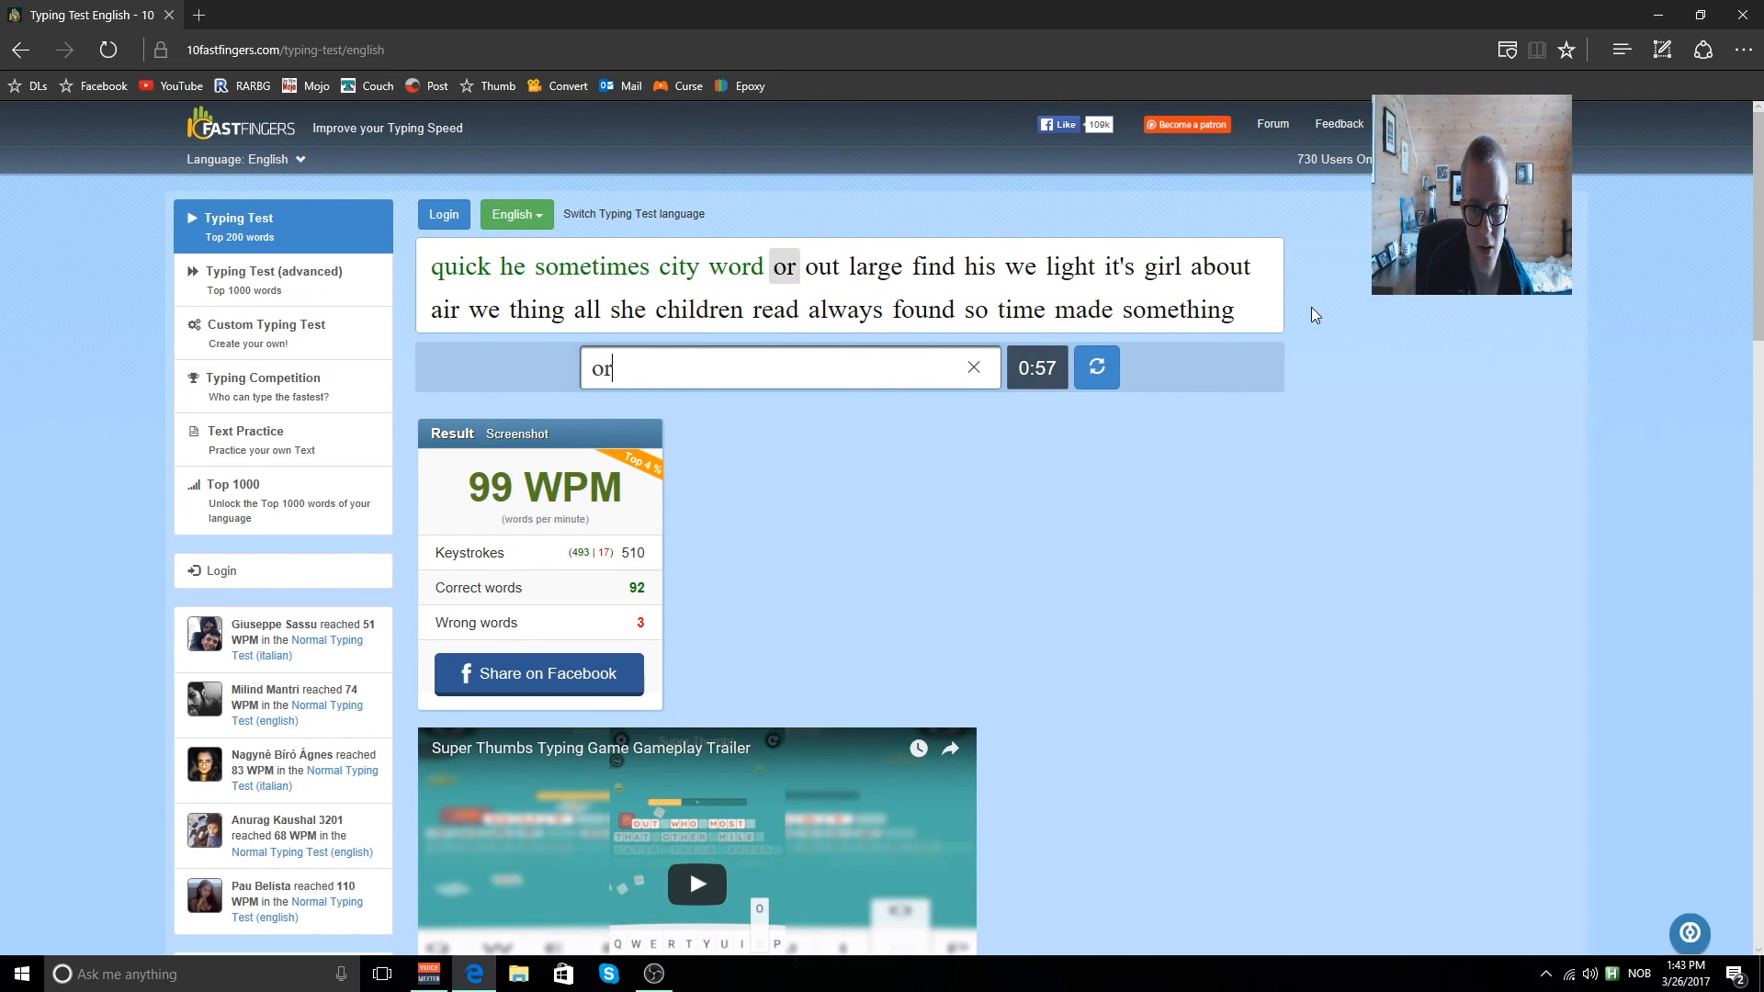
pyautogui.write('his')
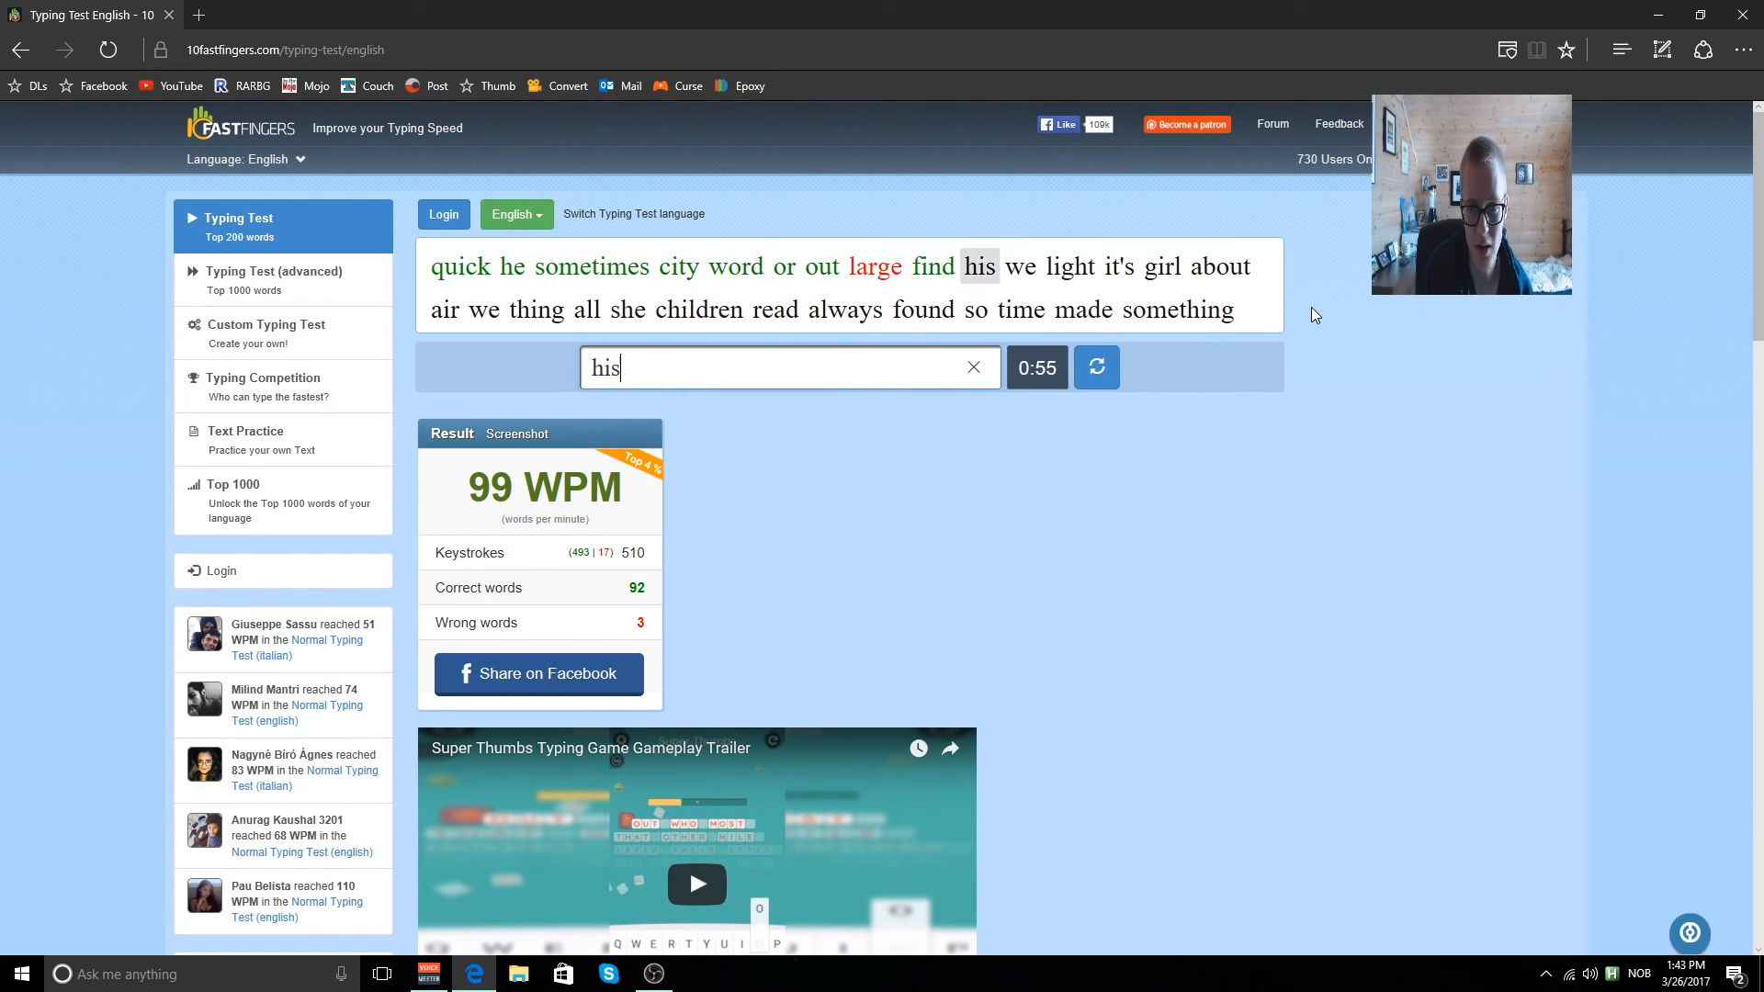
pyautogui.write('girl')
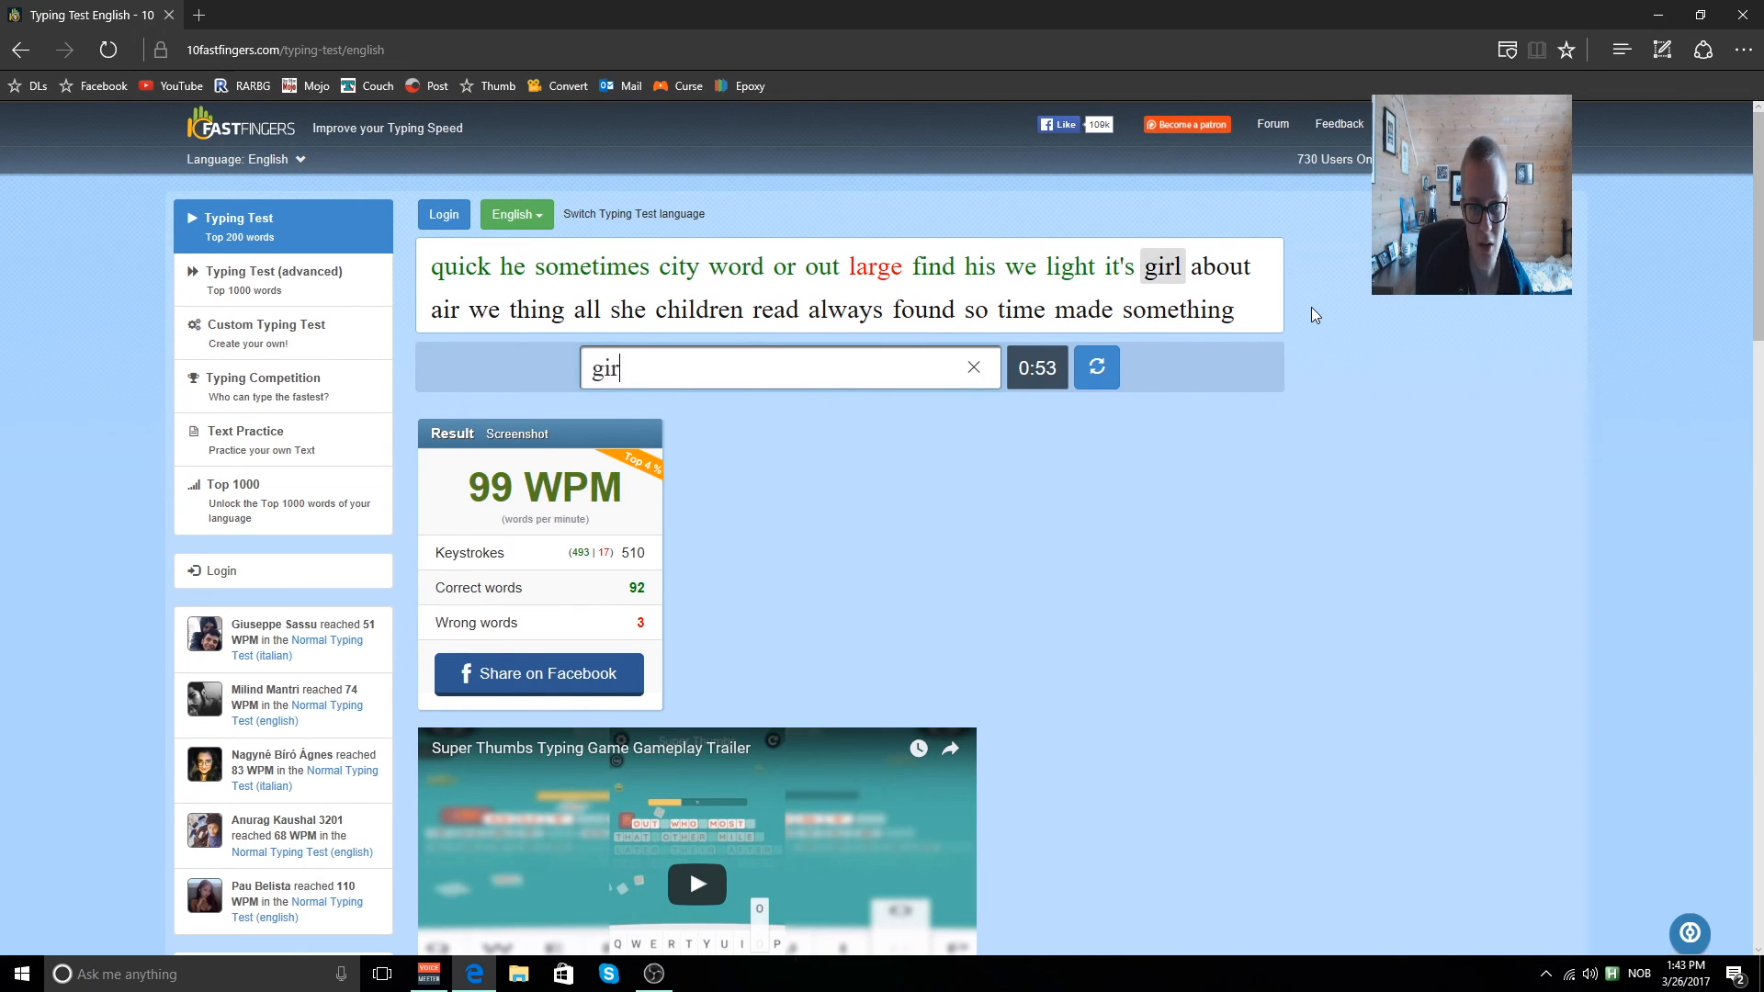
pyautogui.write('thing')
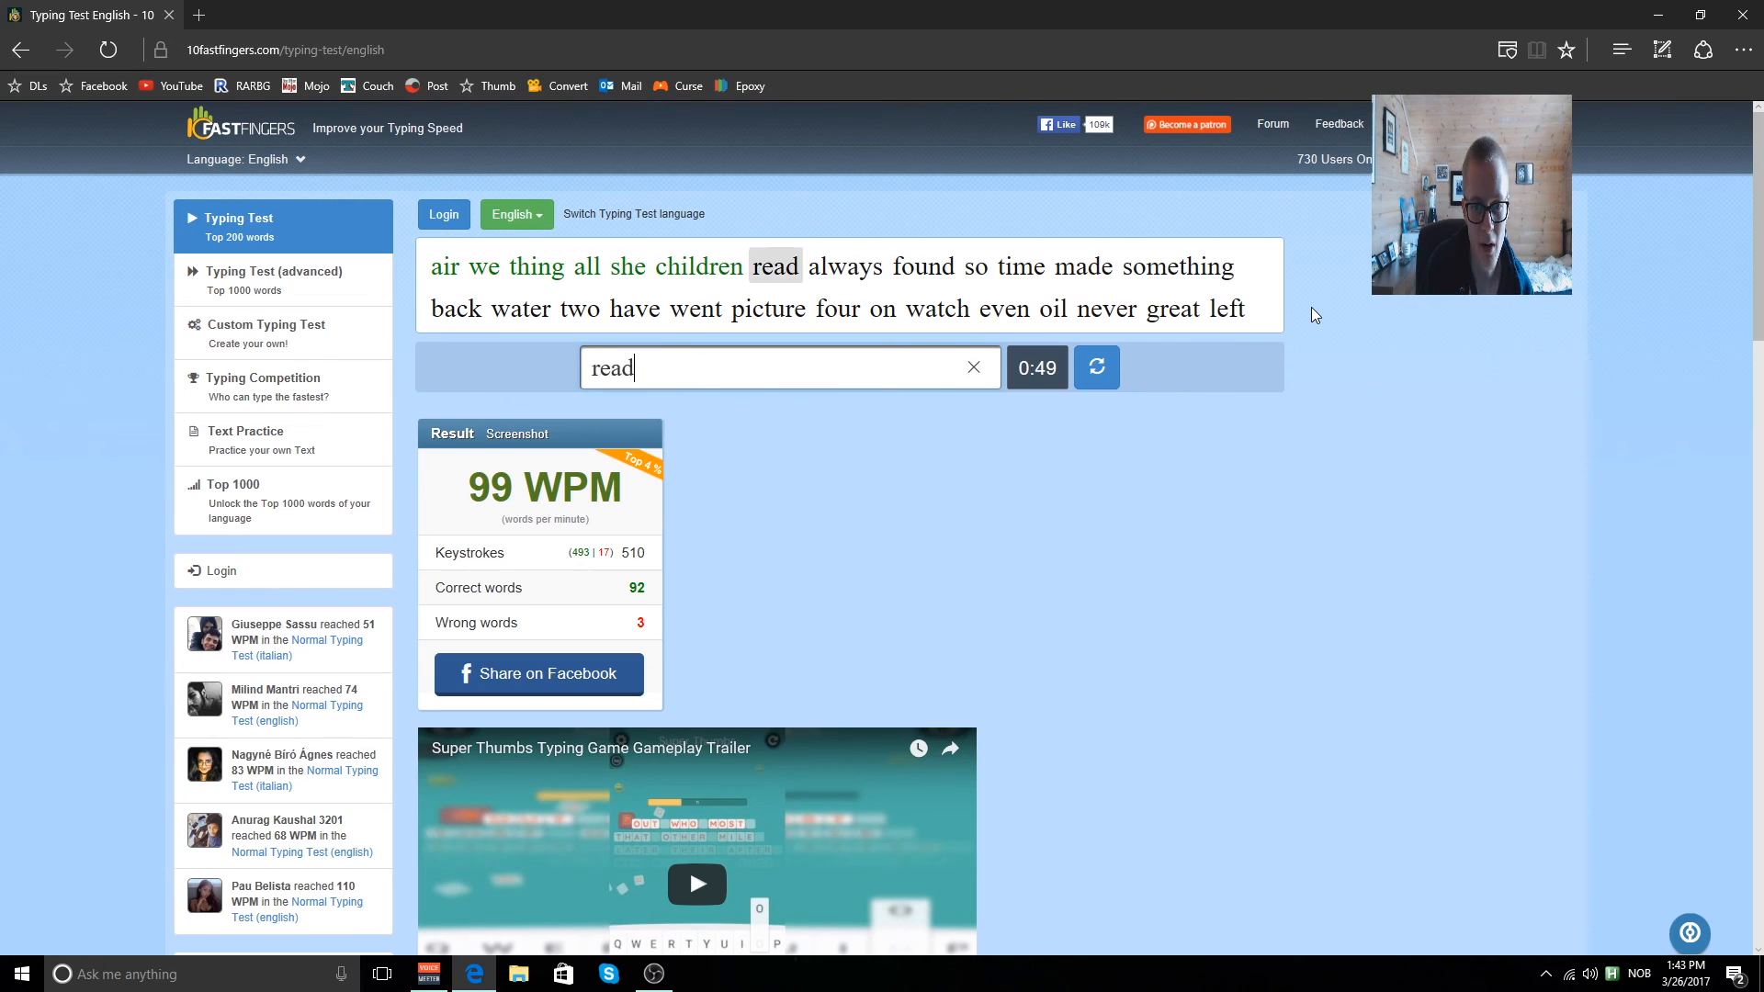
pyautogui.write('tim')
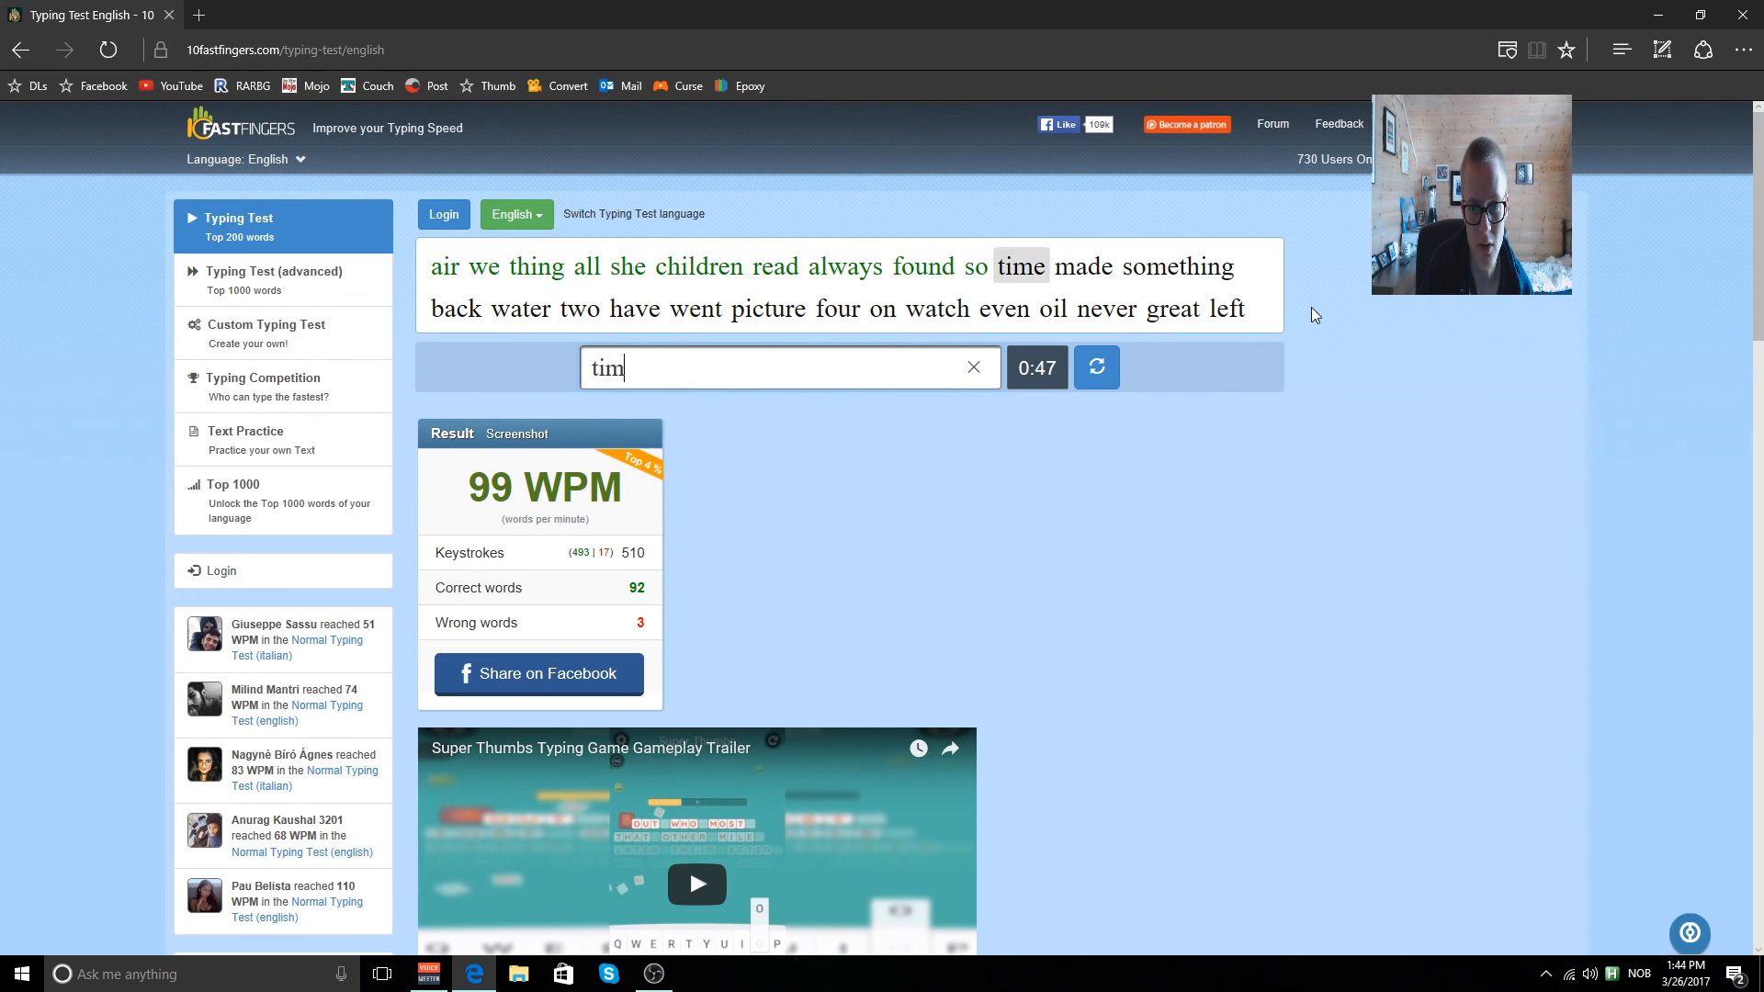
pyautogui.write('back')
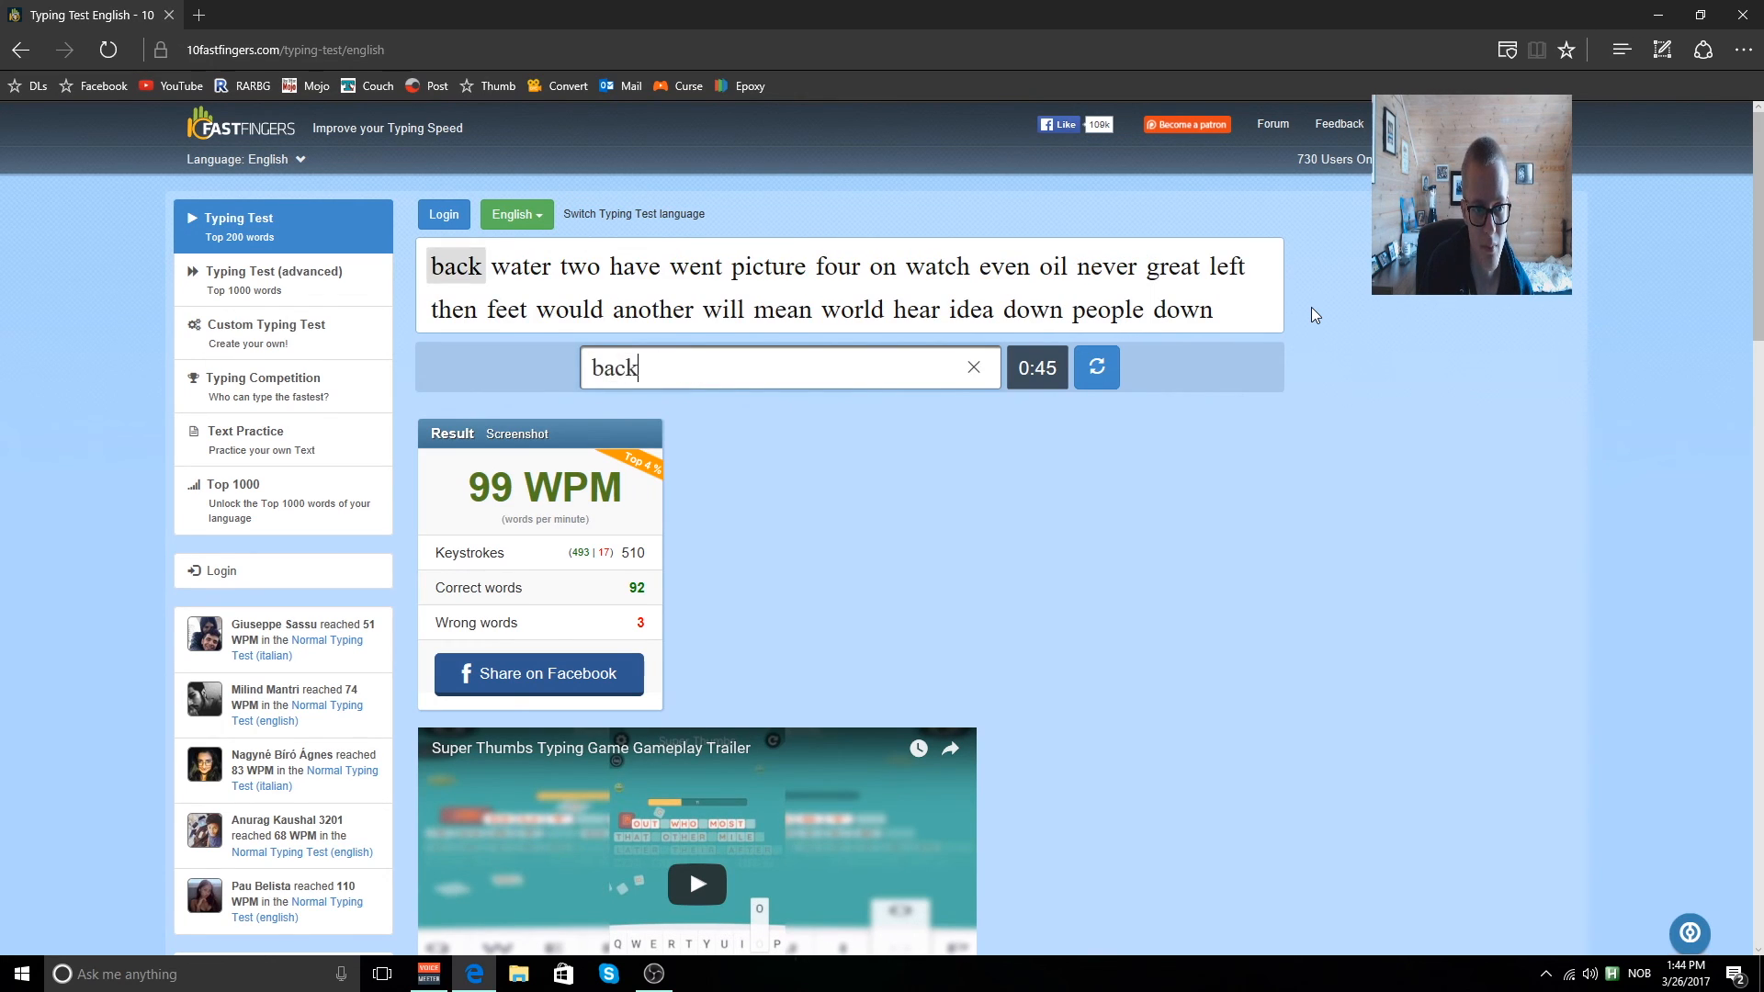
pyautogui.write('back')
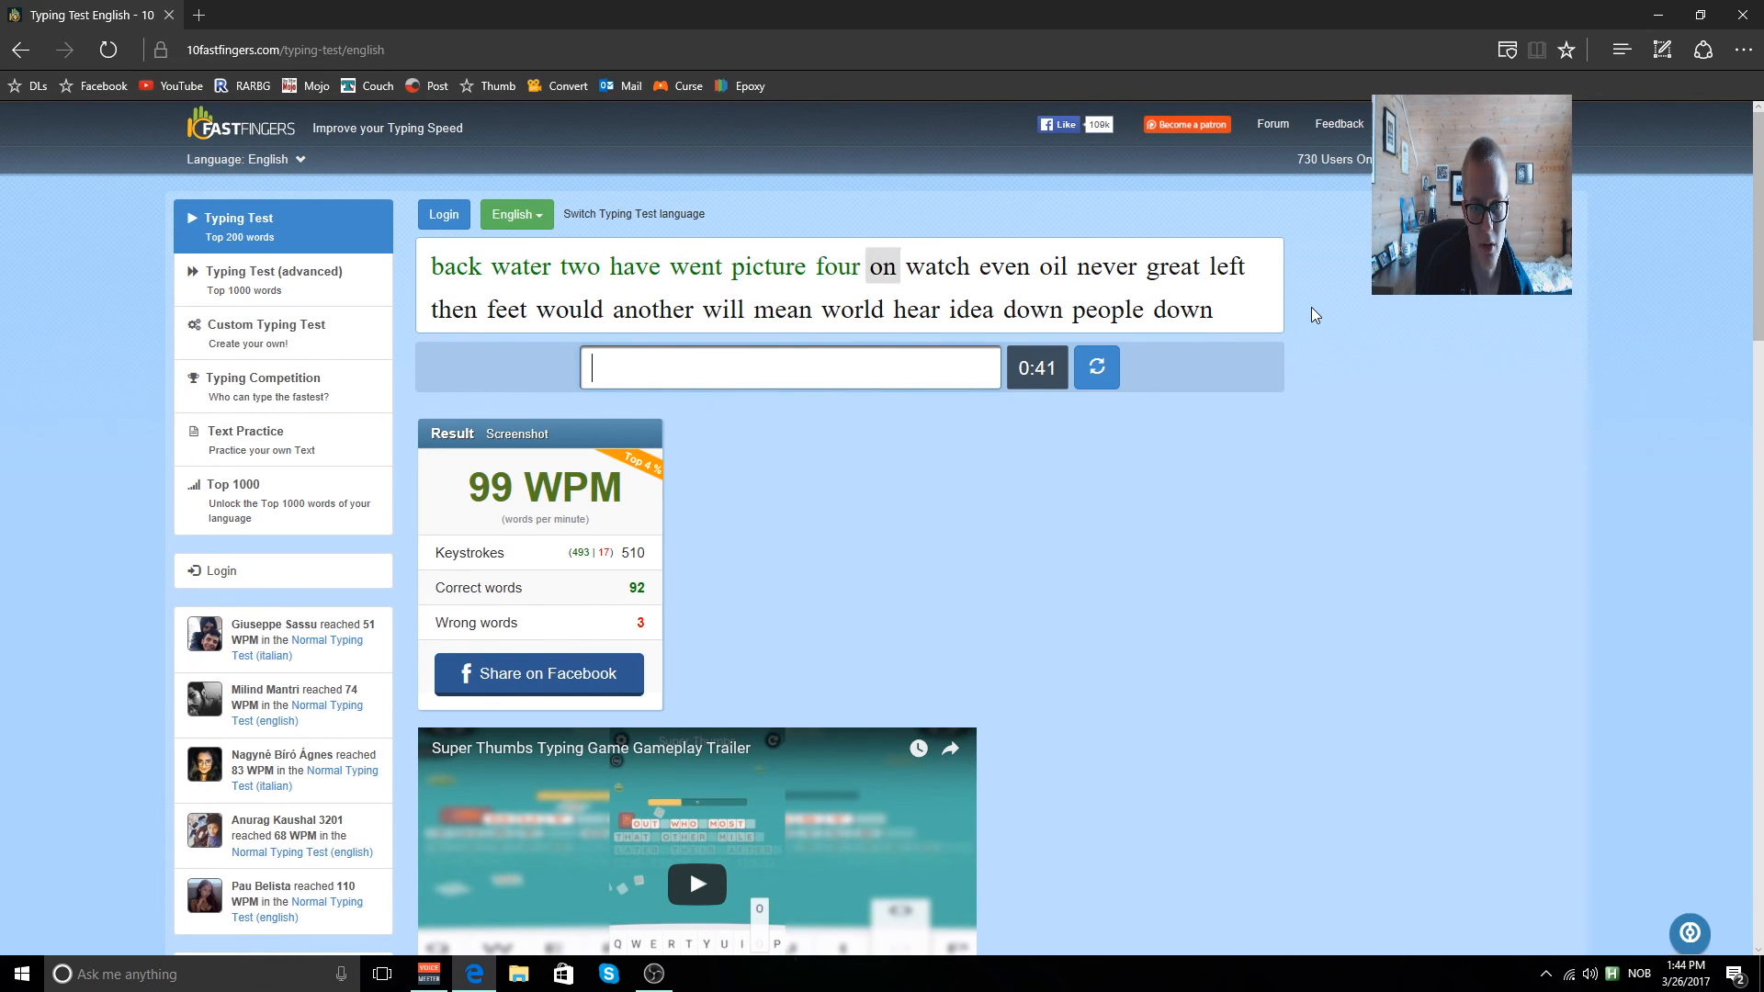
pyautogui.write('n')
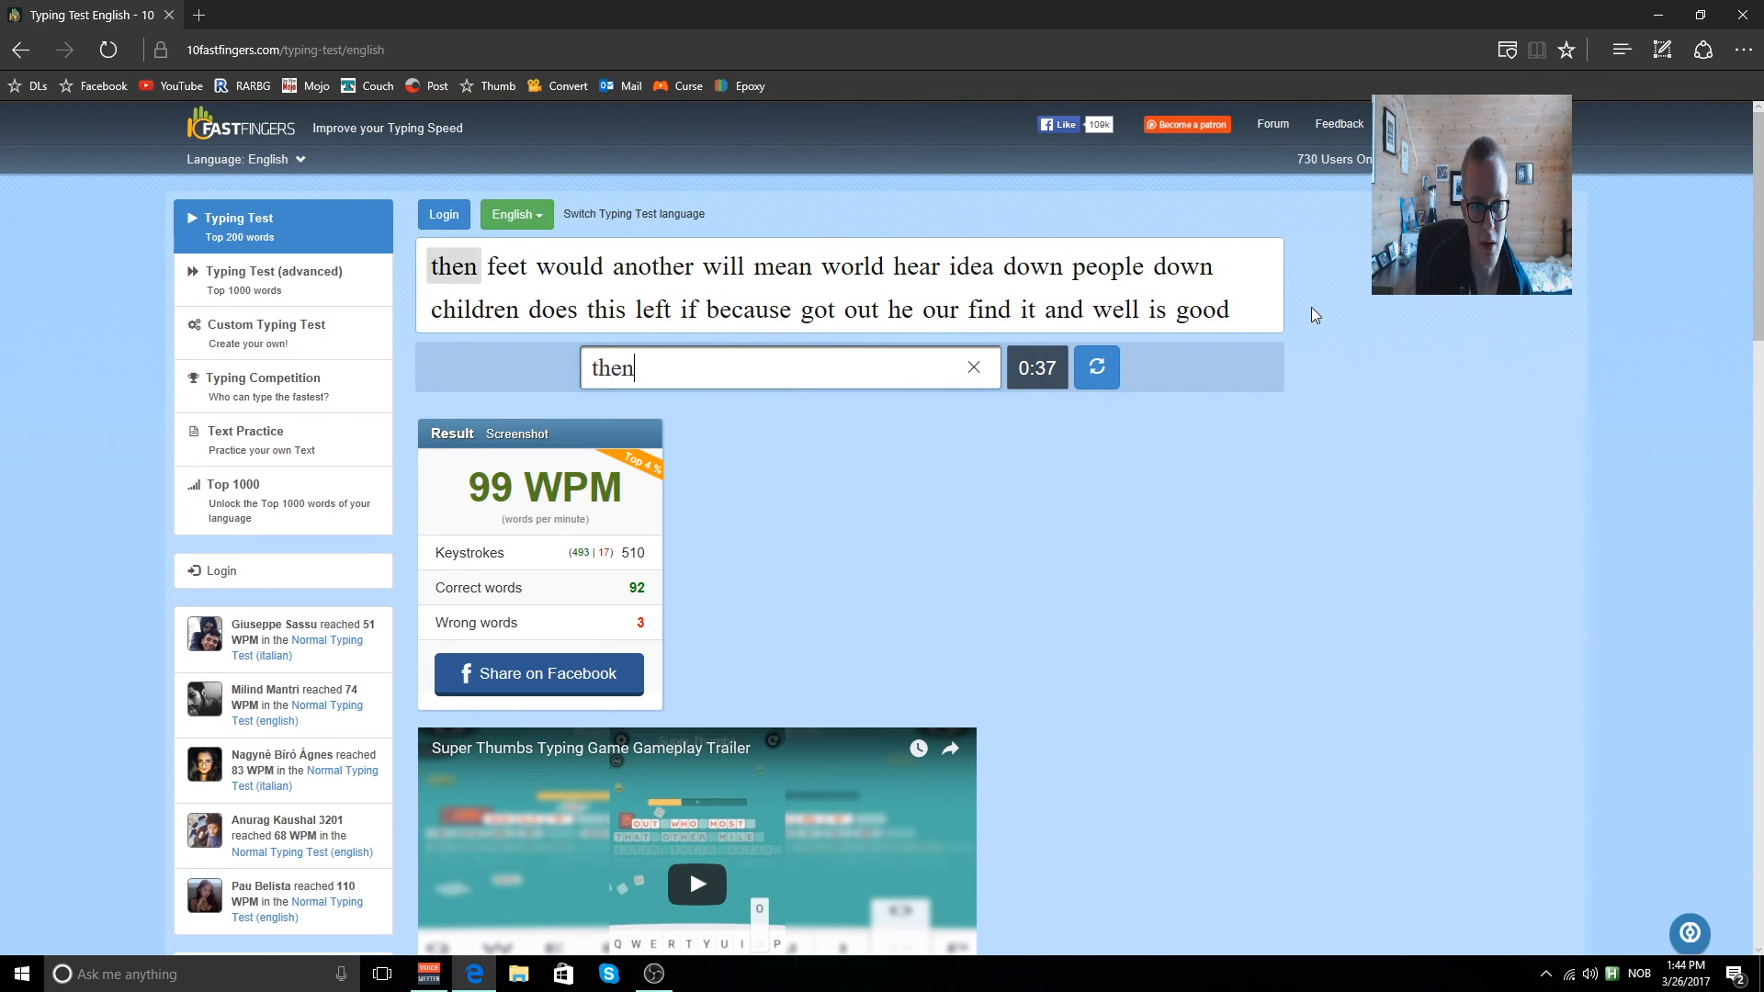
pyautogui.write('a')
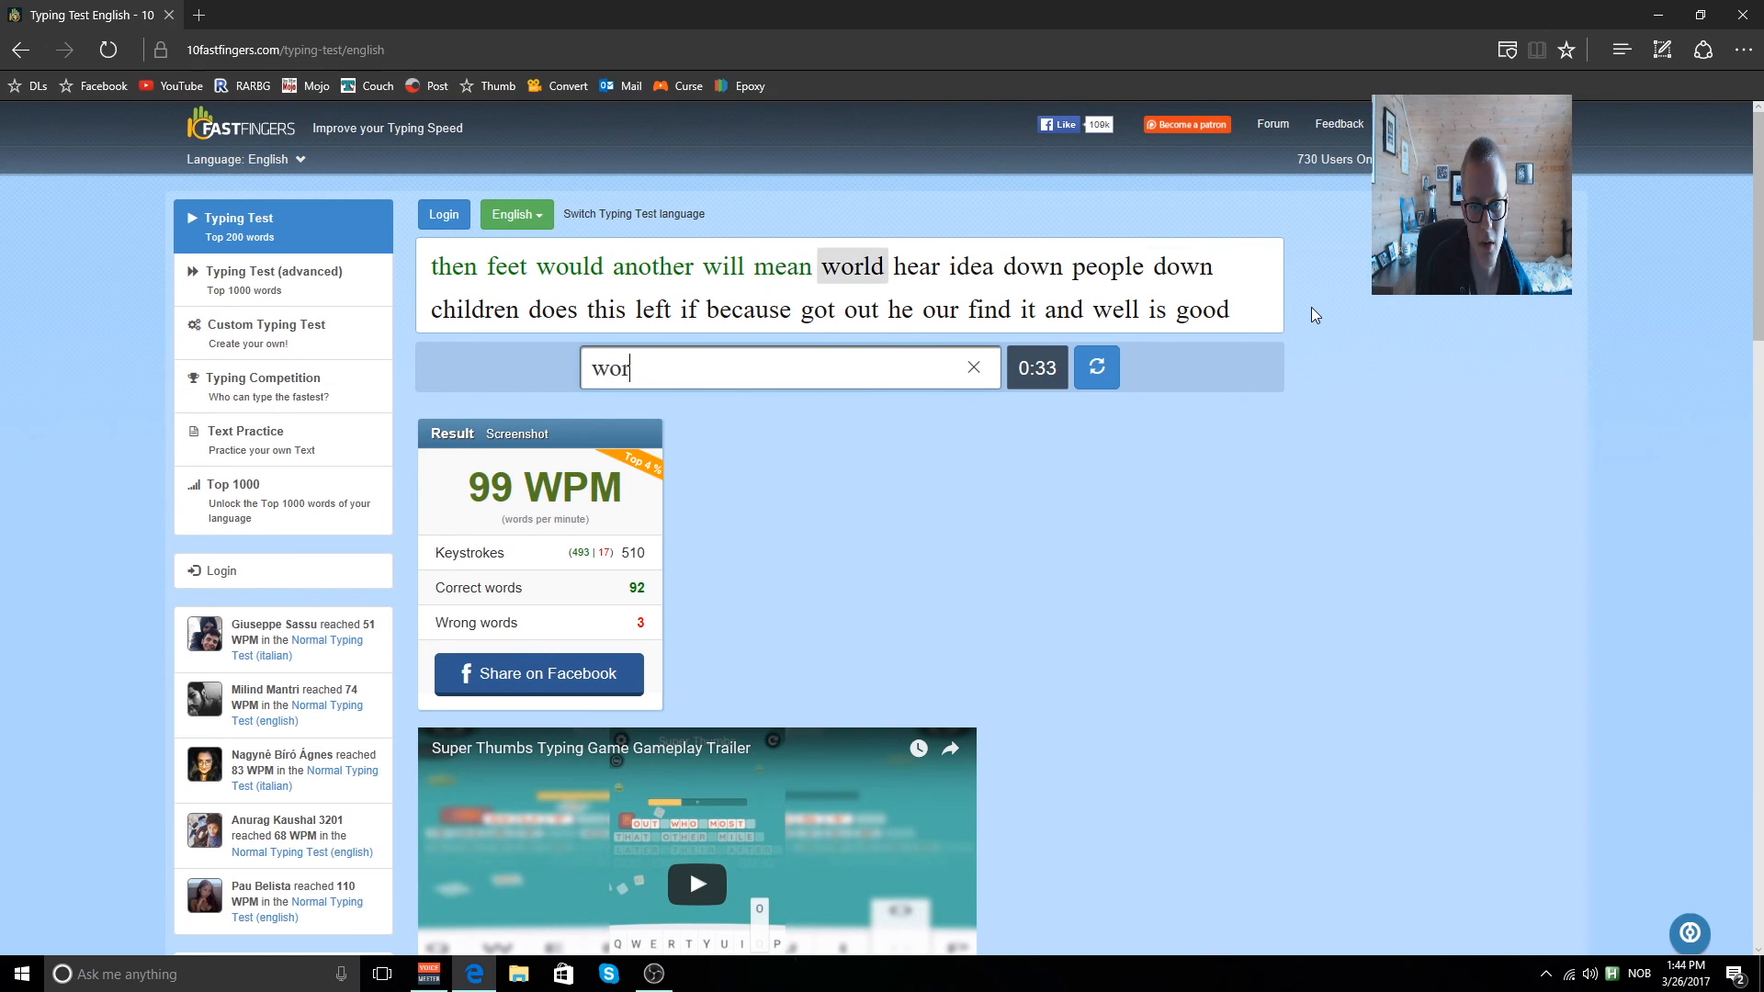
# Keep typing the remaining highlighted words until the one-minute timer nears 0:00.
pyautogui.write('peo')
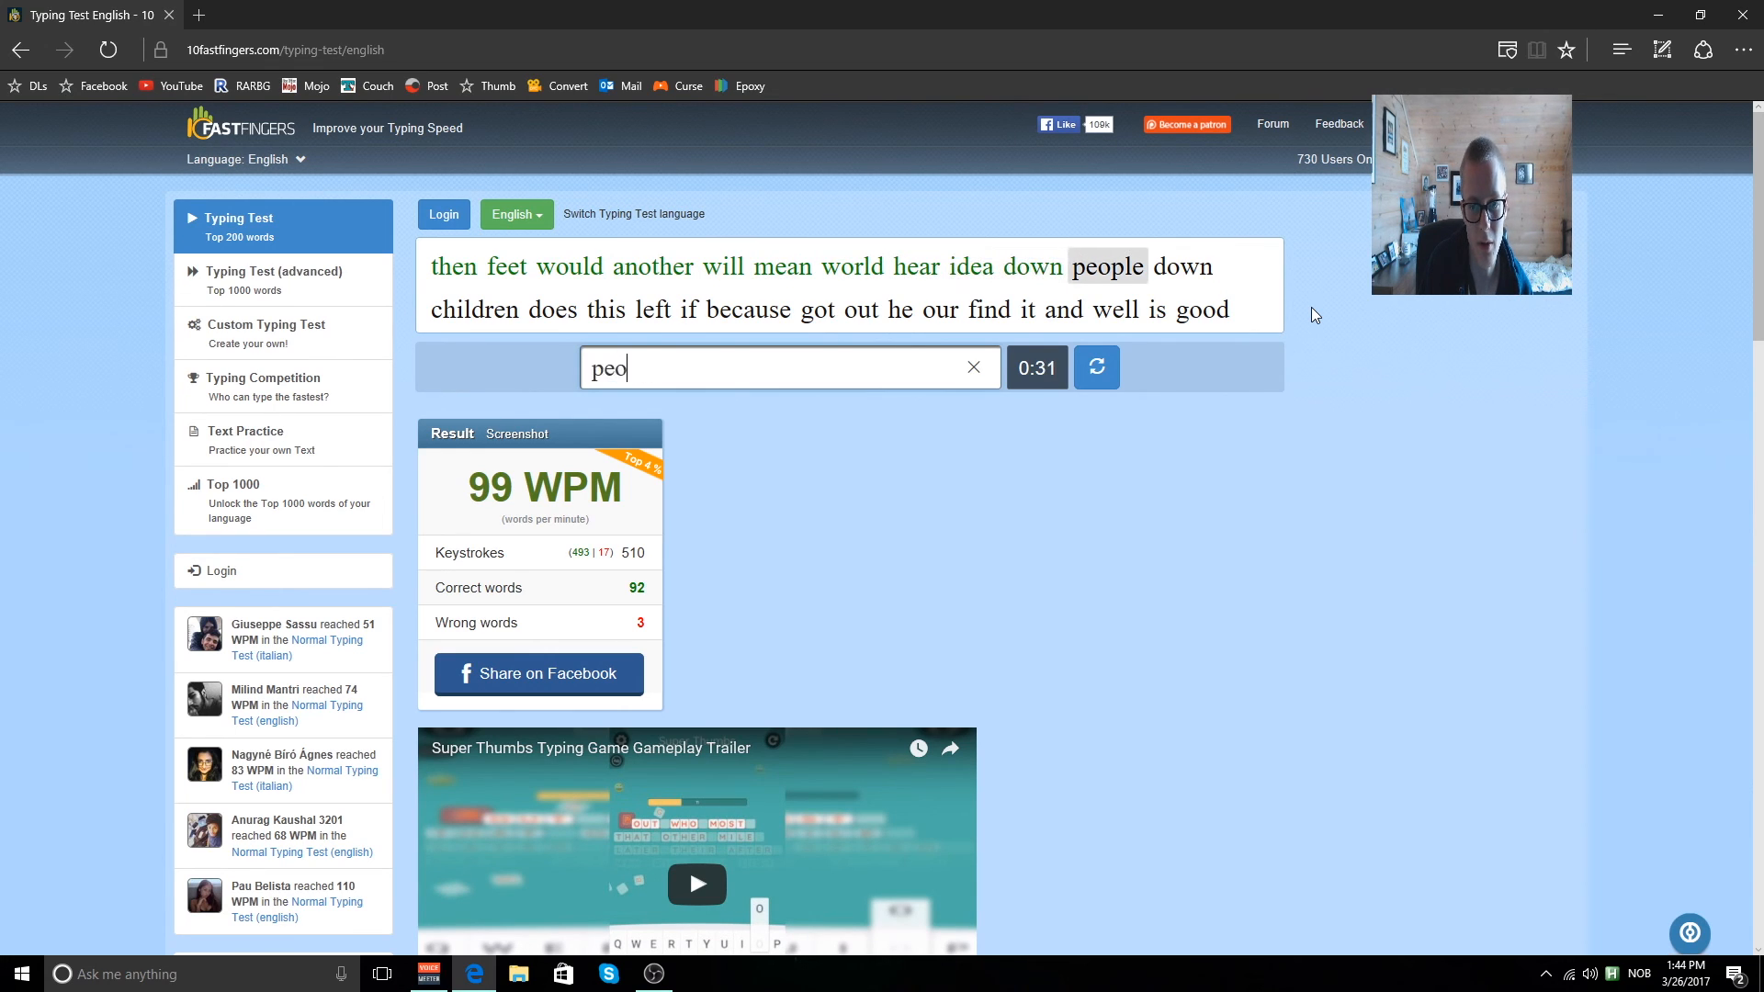
pyautogui.write('does')
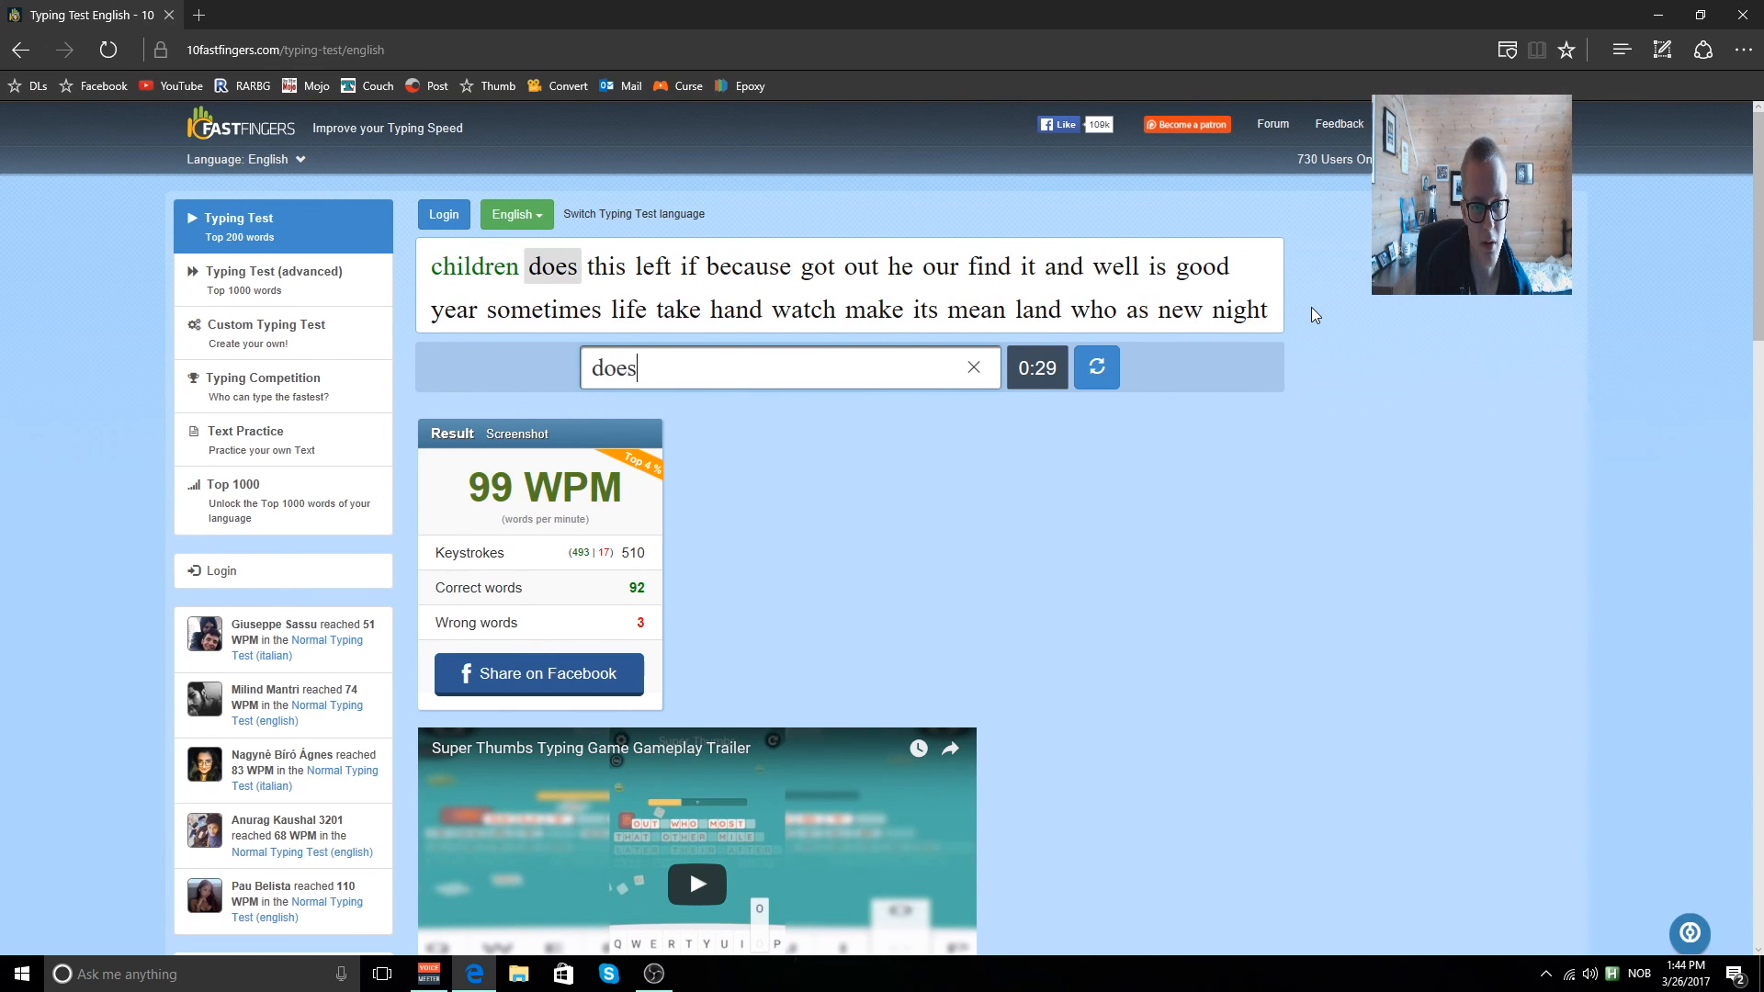
pyautogui.write('bec')
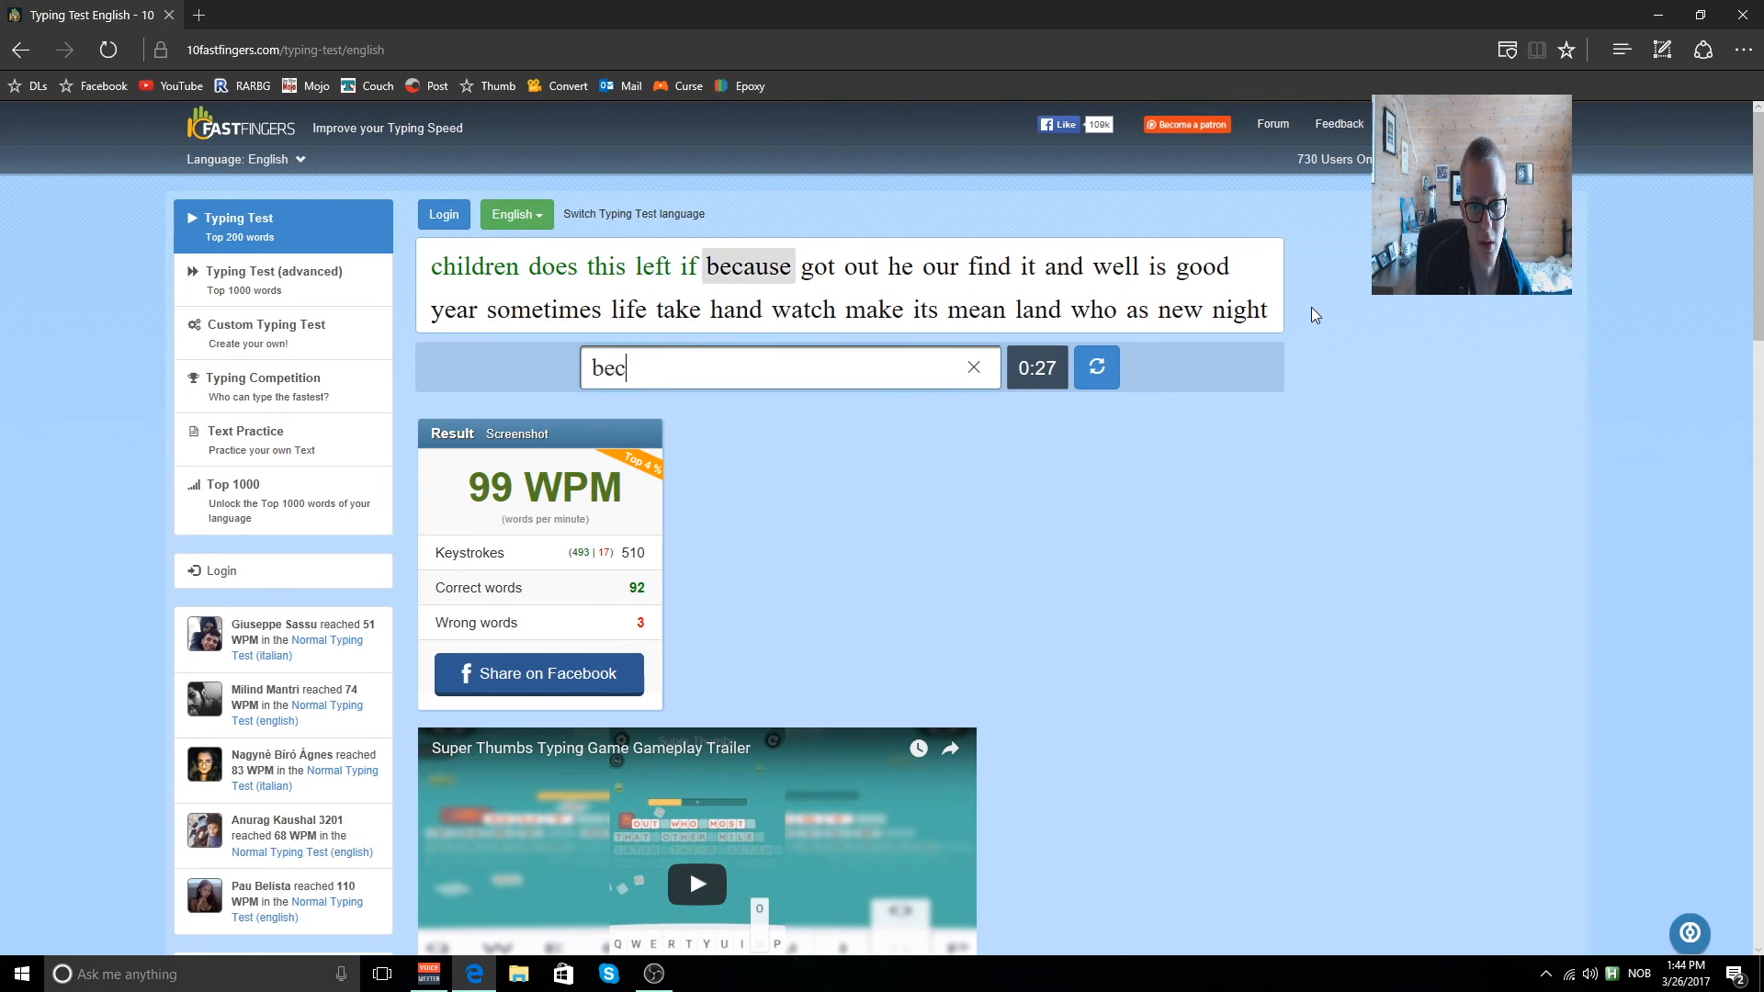
pyautogui.write('ou')
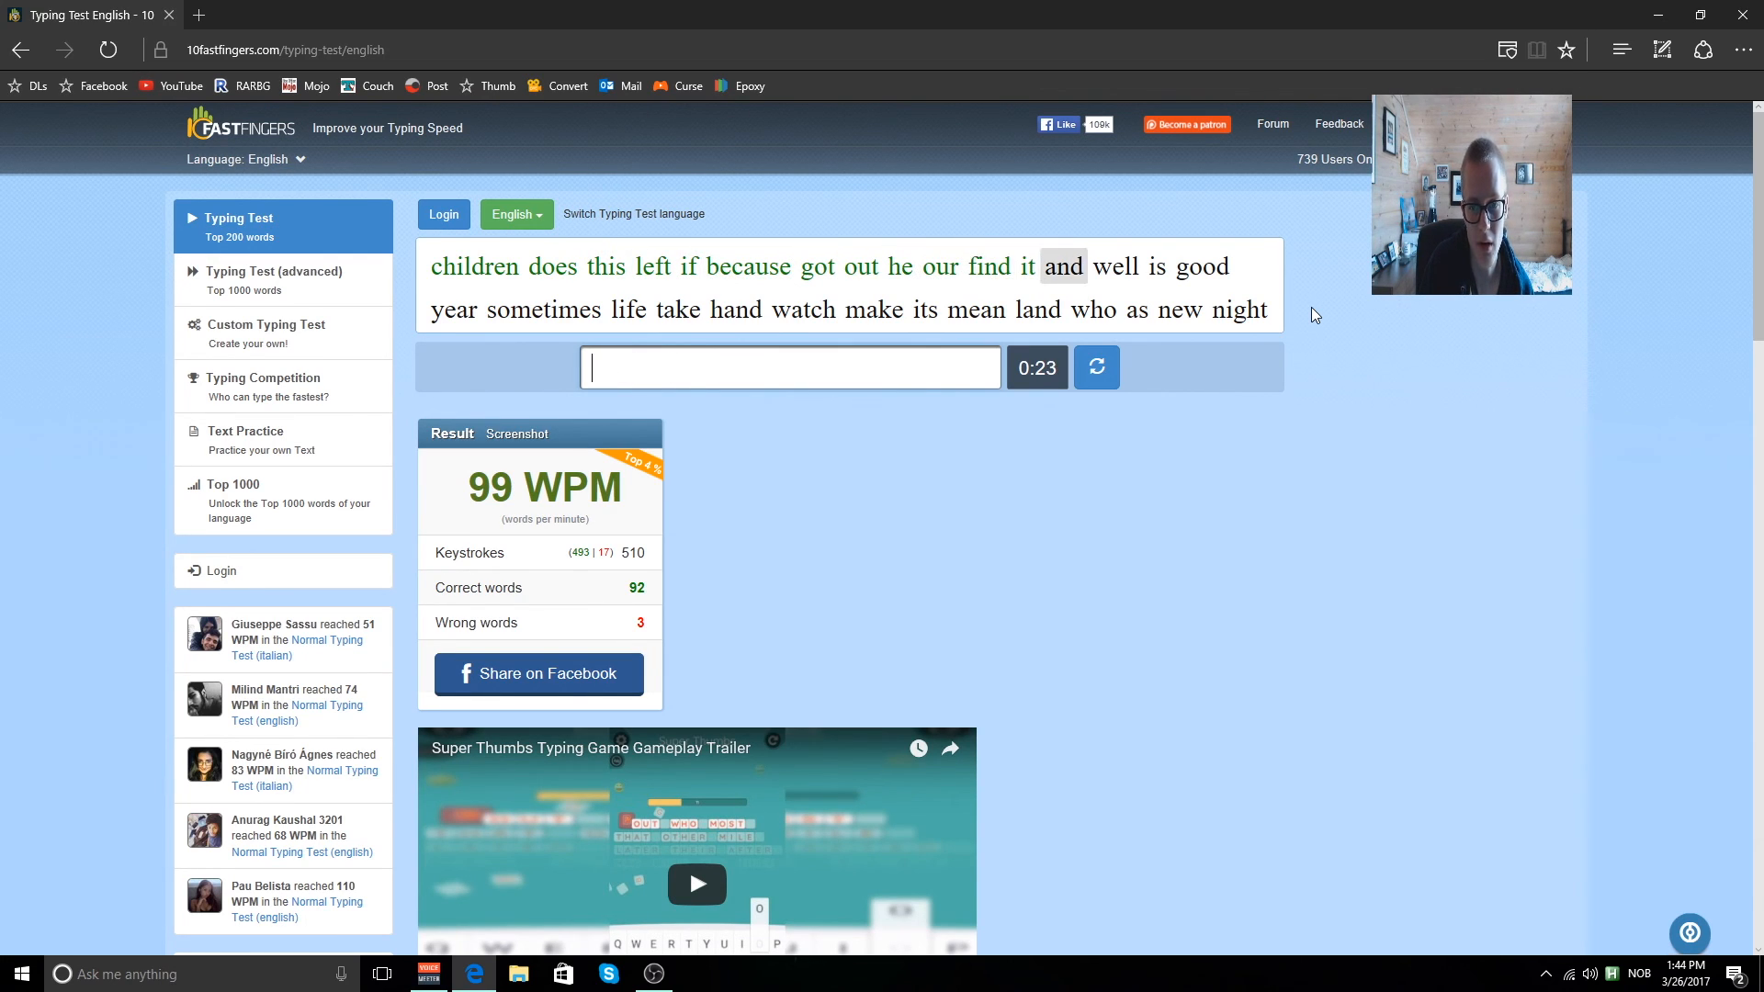
pyautogui.write('goo')
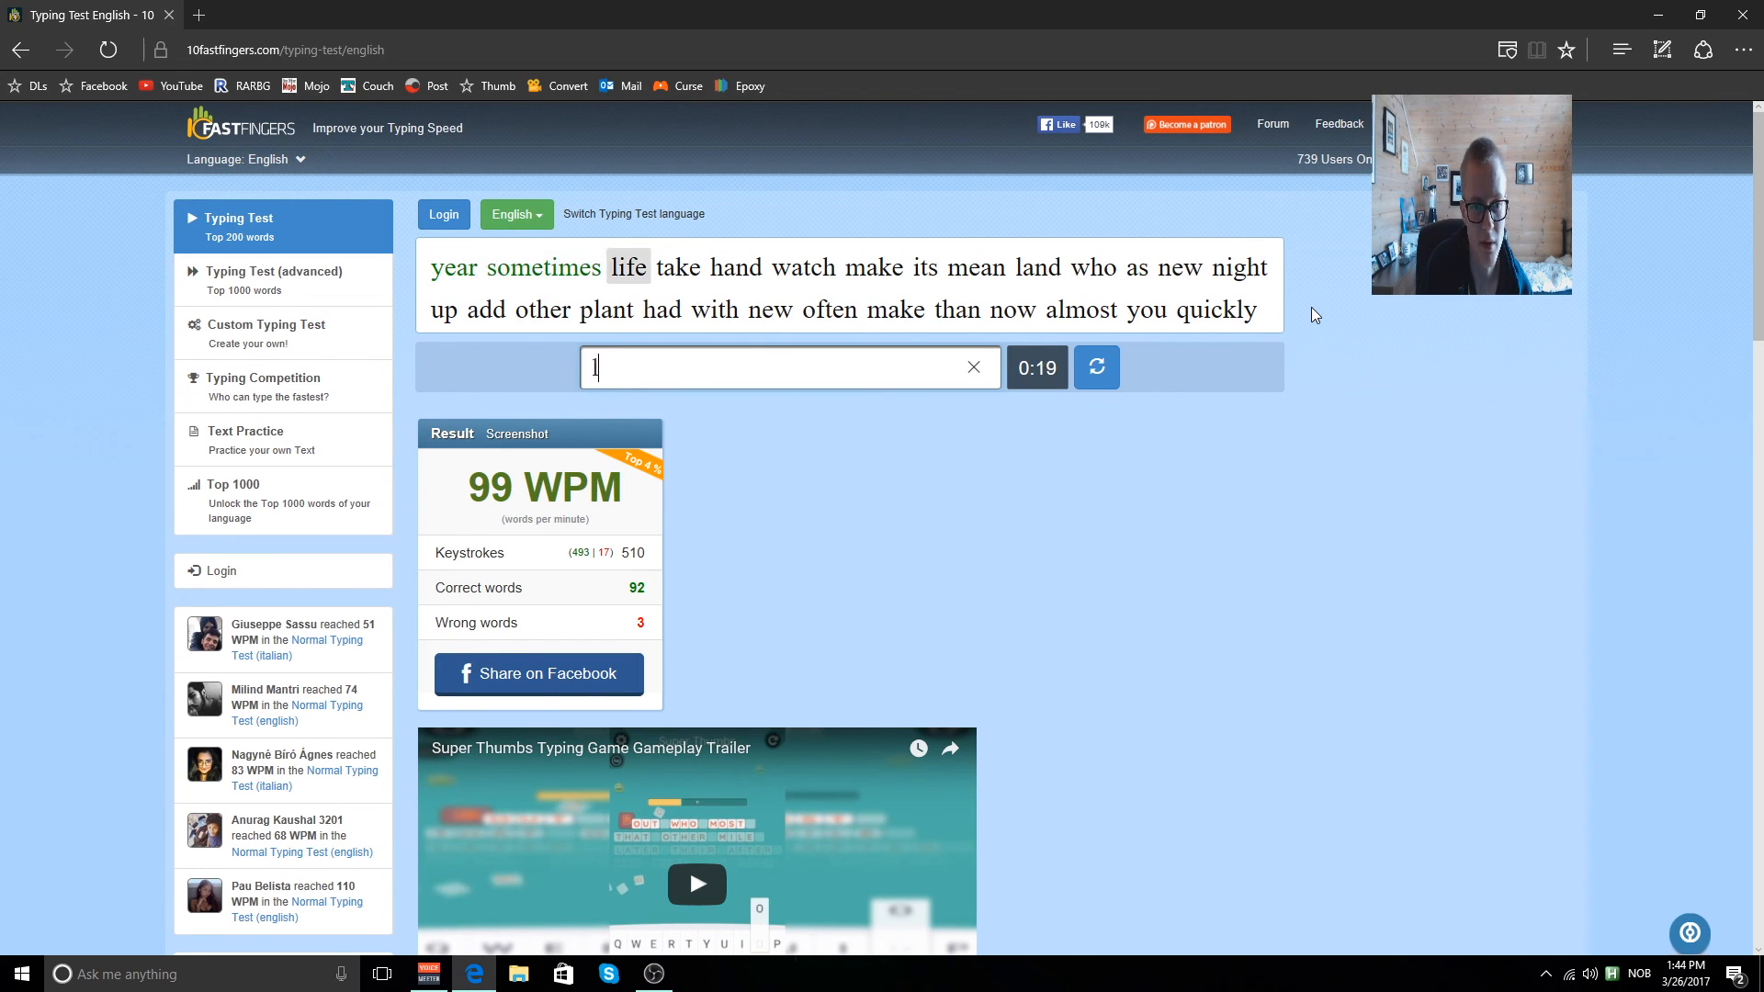
pyautogui.write('wartc')
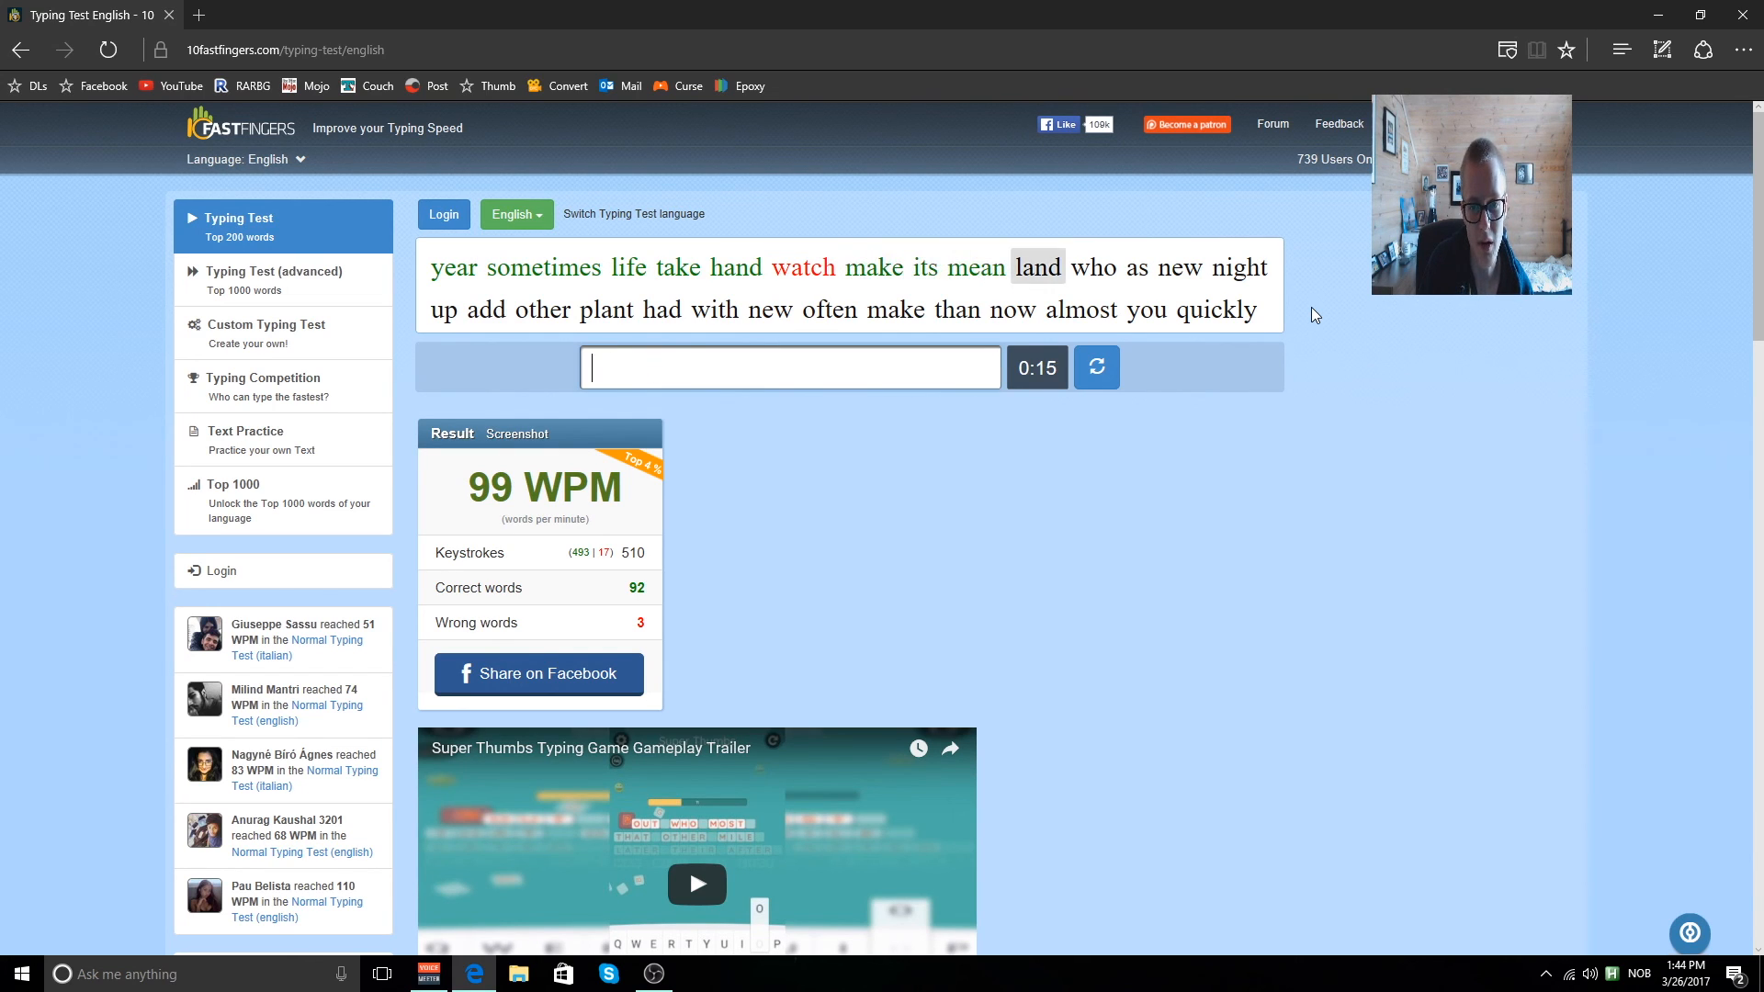
pyautogui.write('nig')
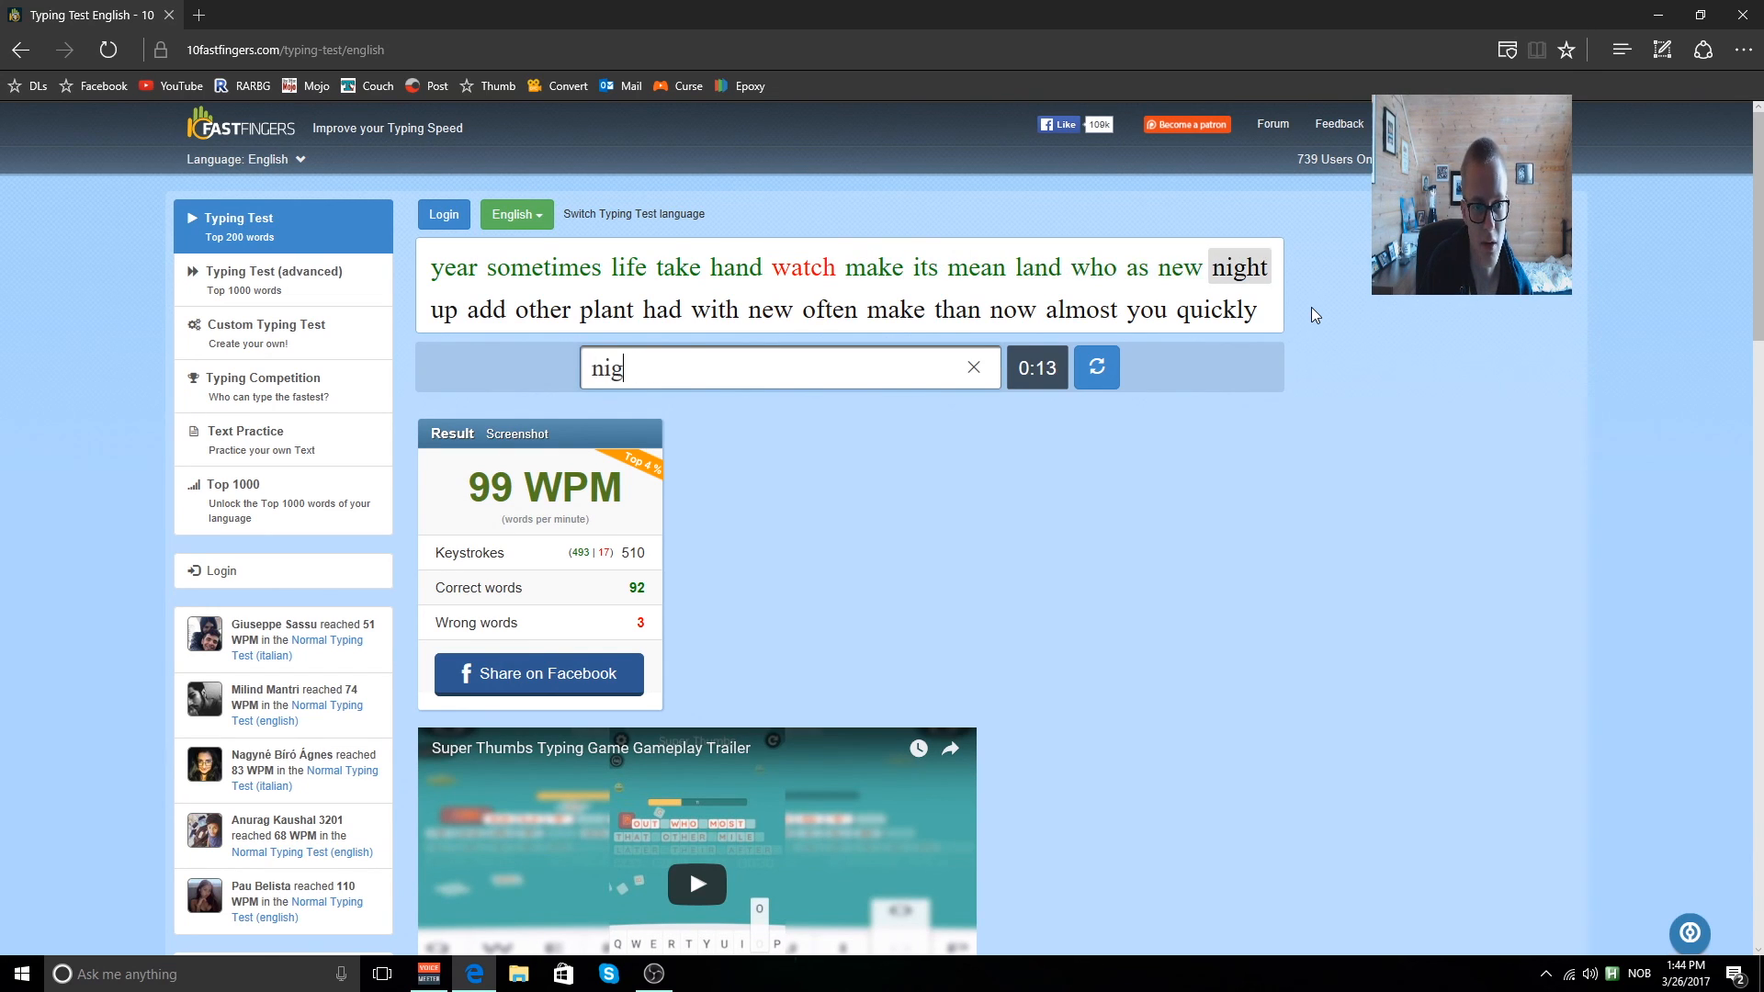
pyautogui.write('pla')
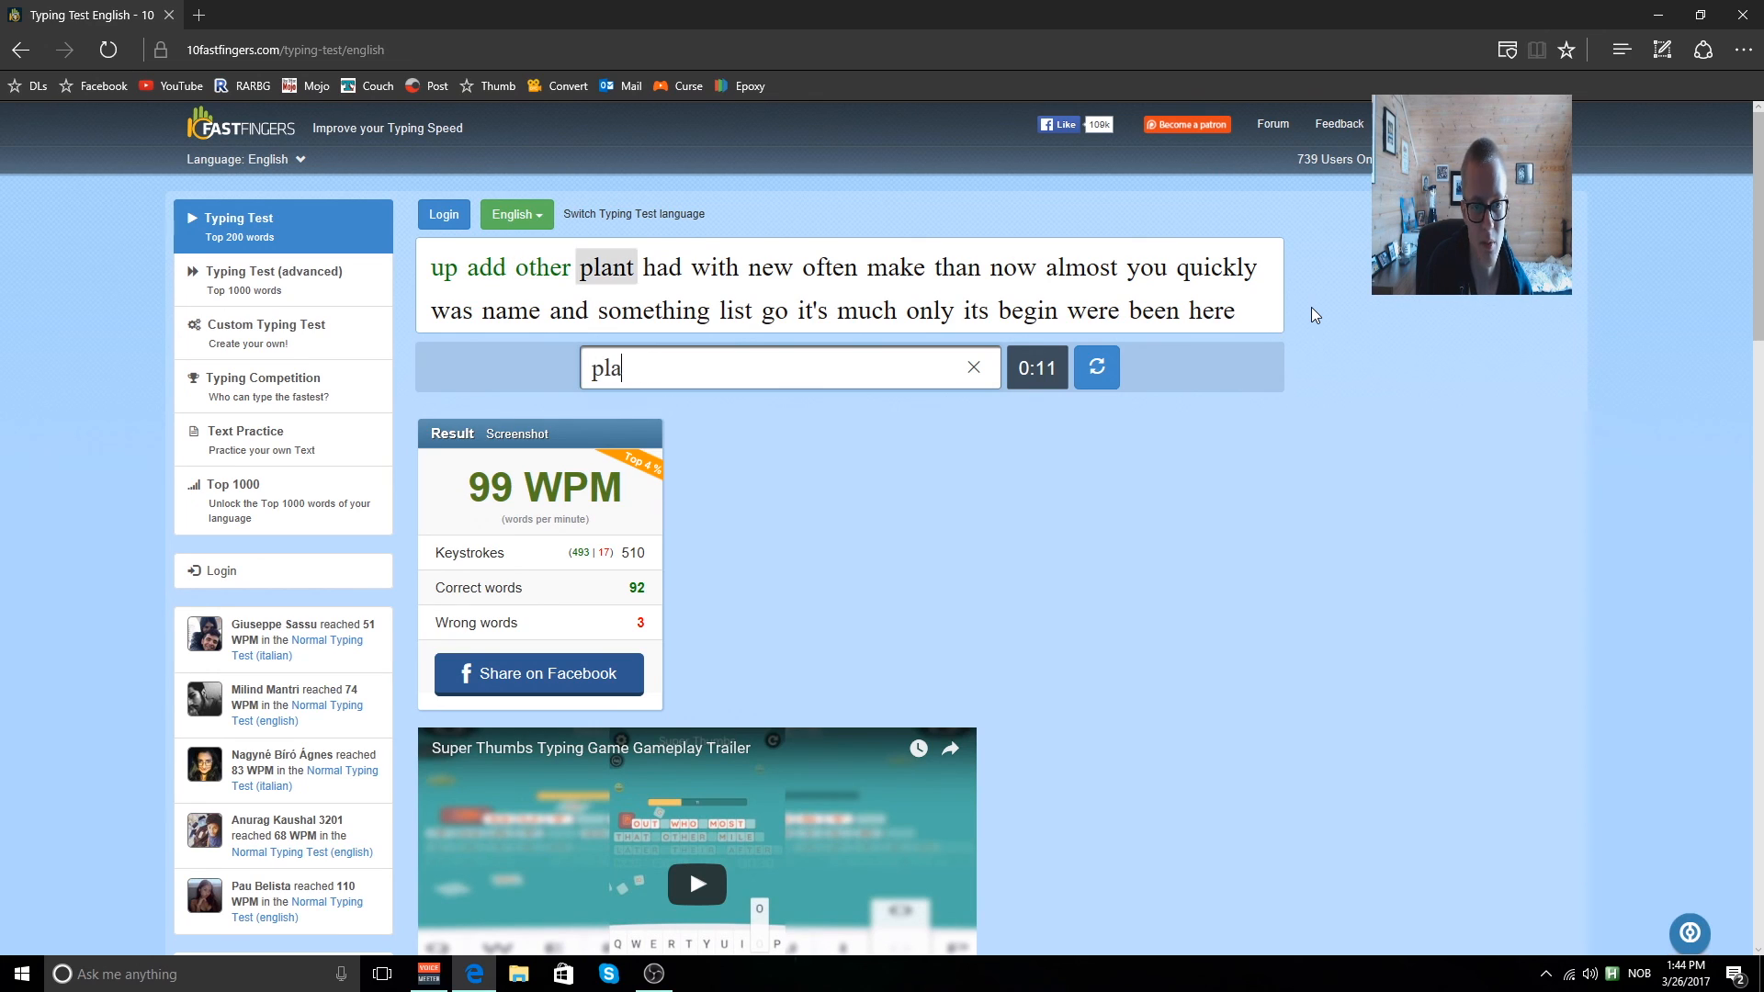
pyautogui.write('ofte')
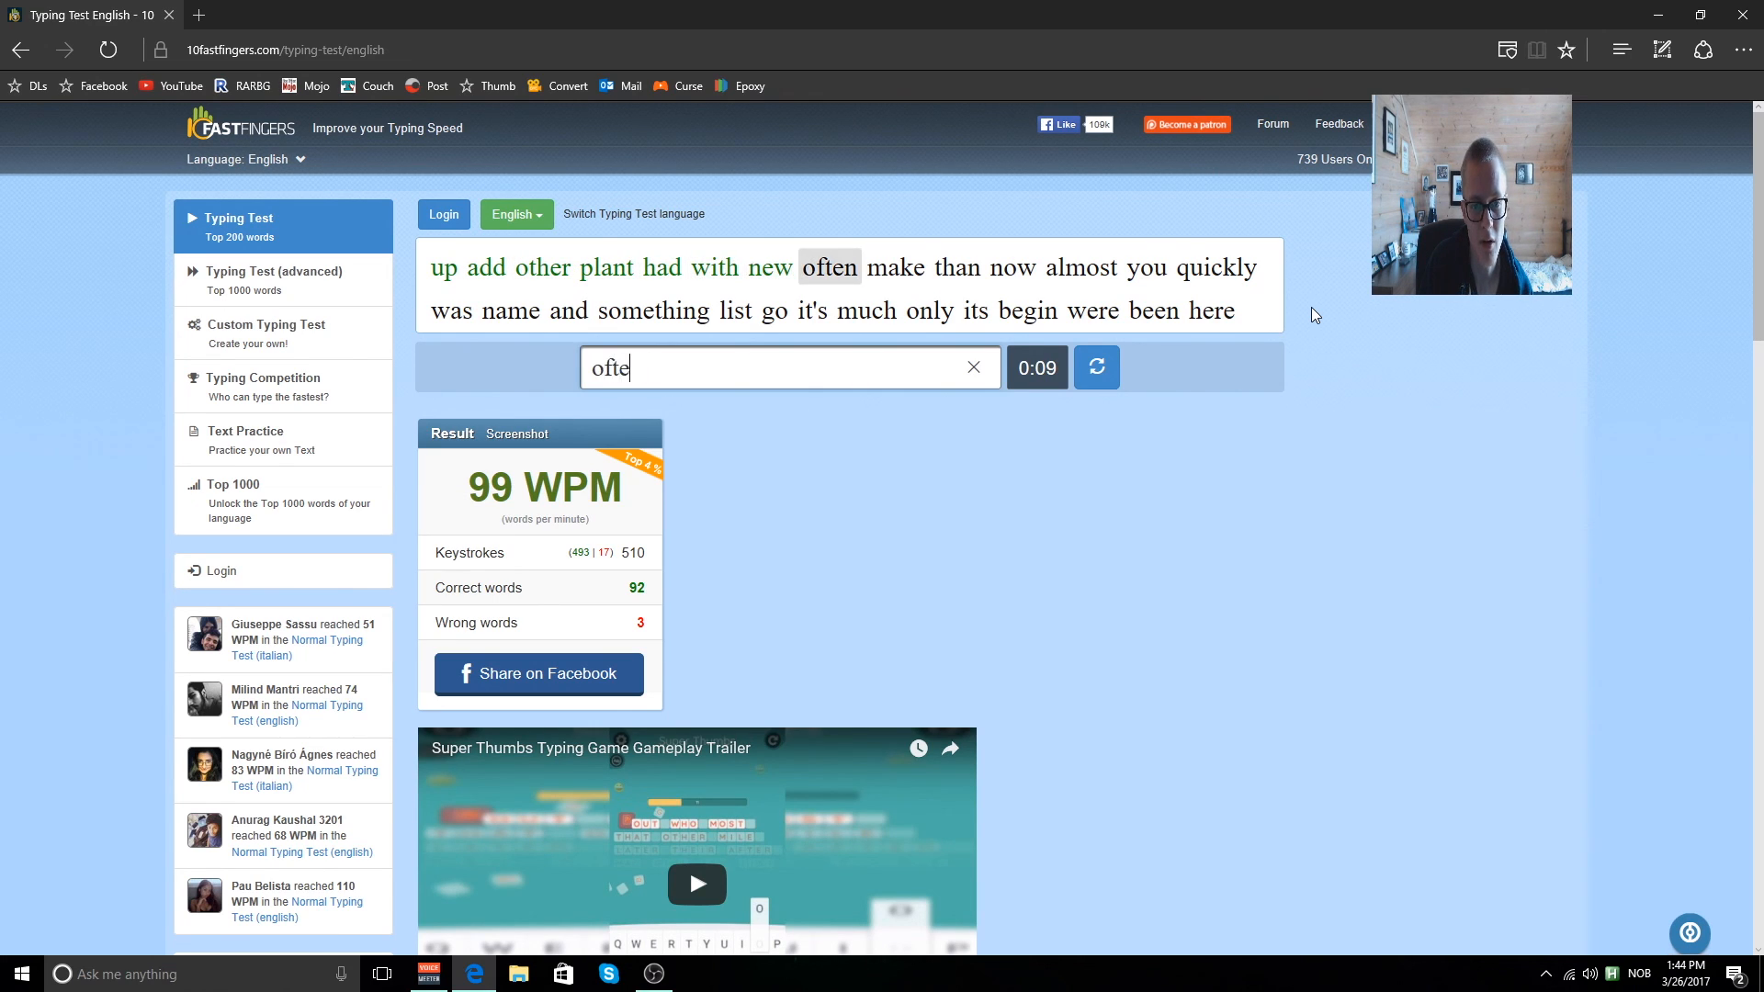
pyautogui.write('al')
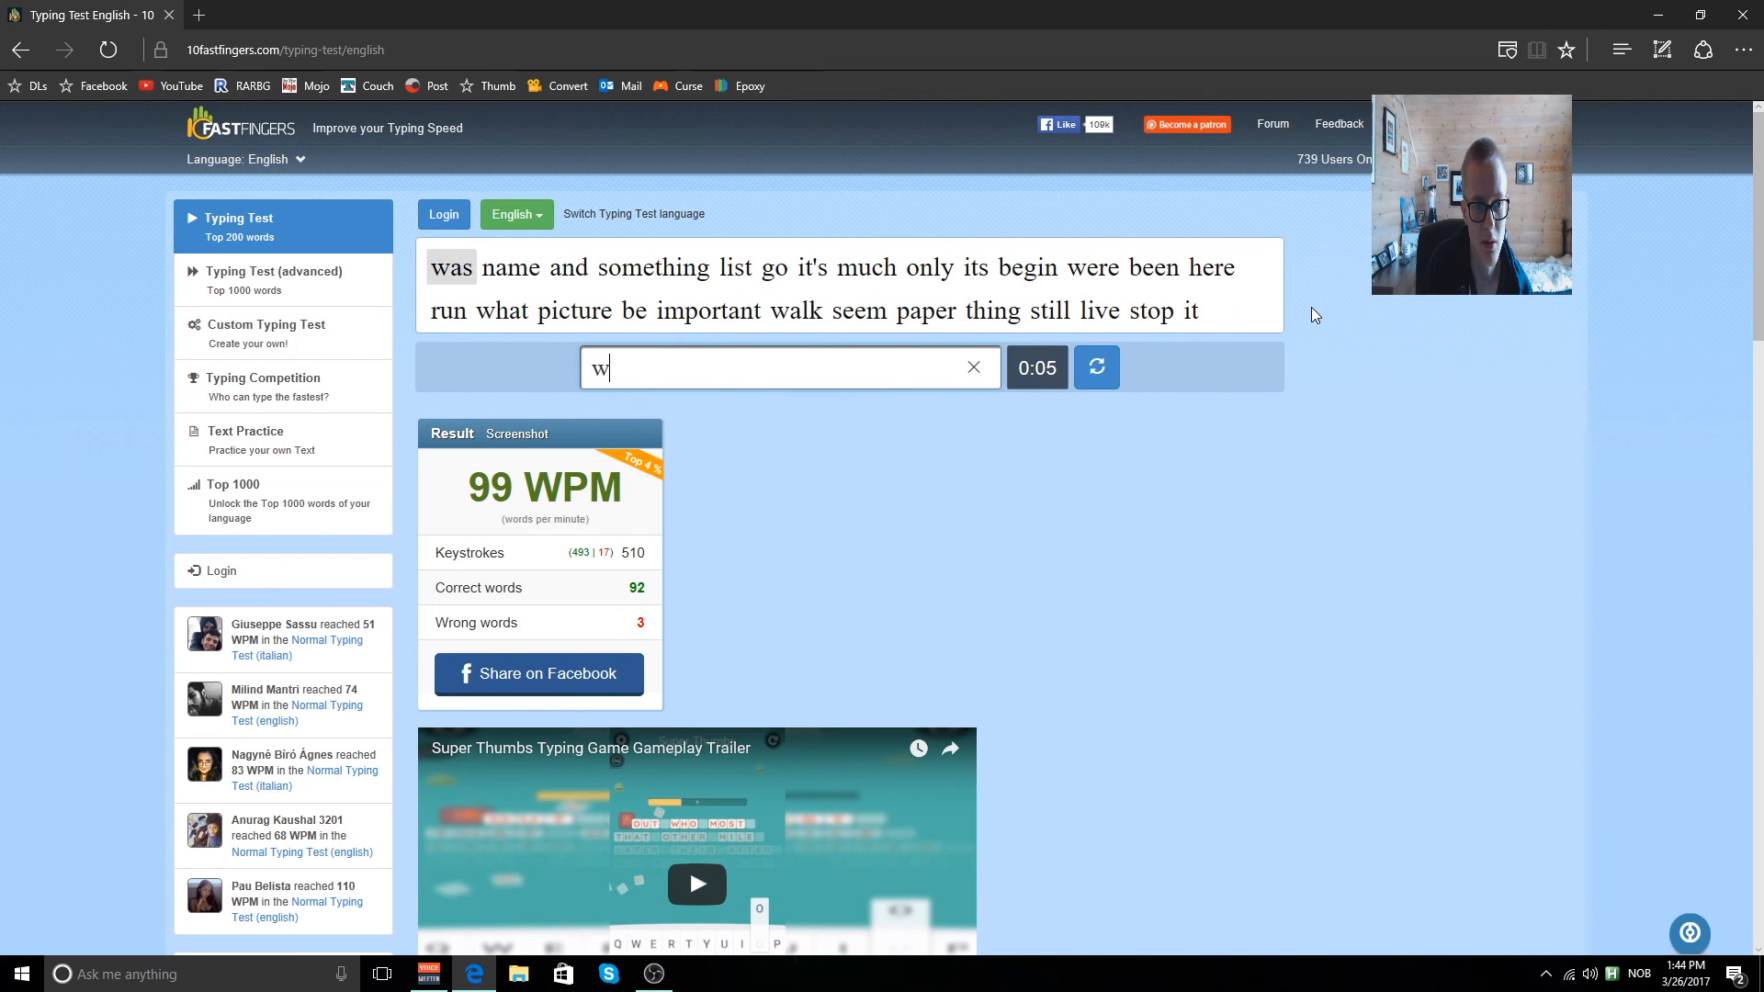
pyautogui.write('ome')
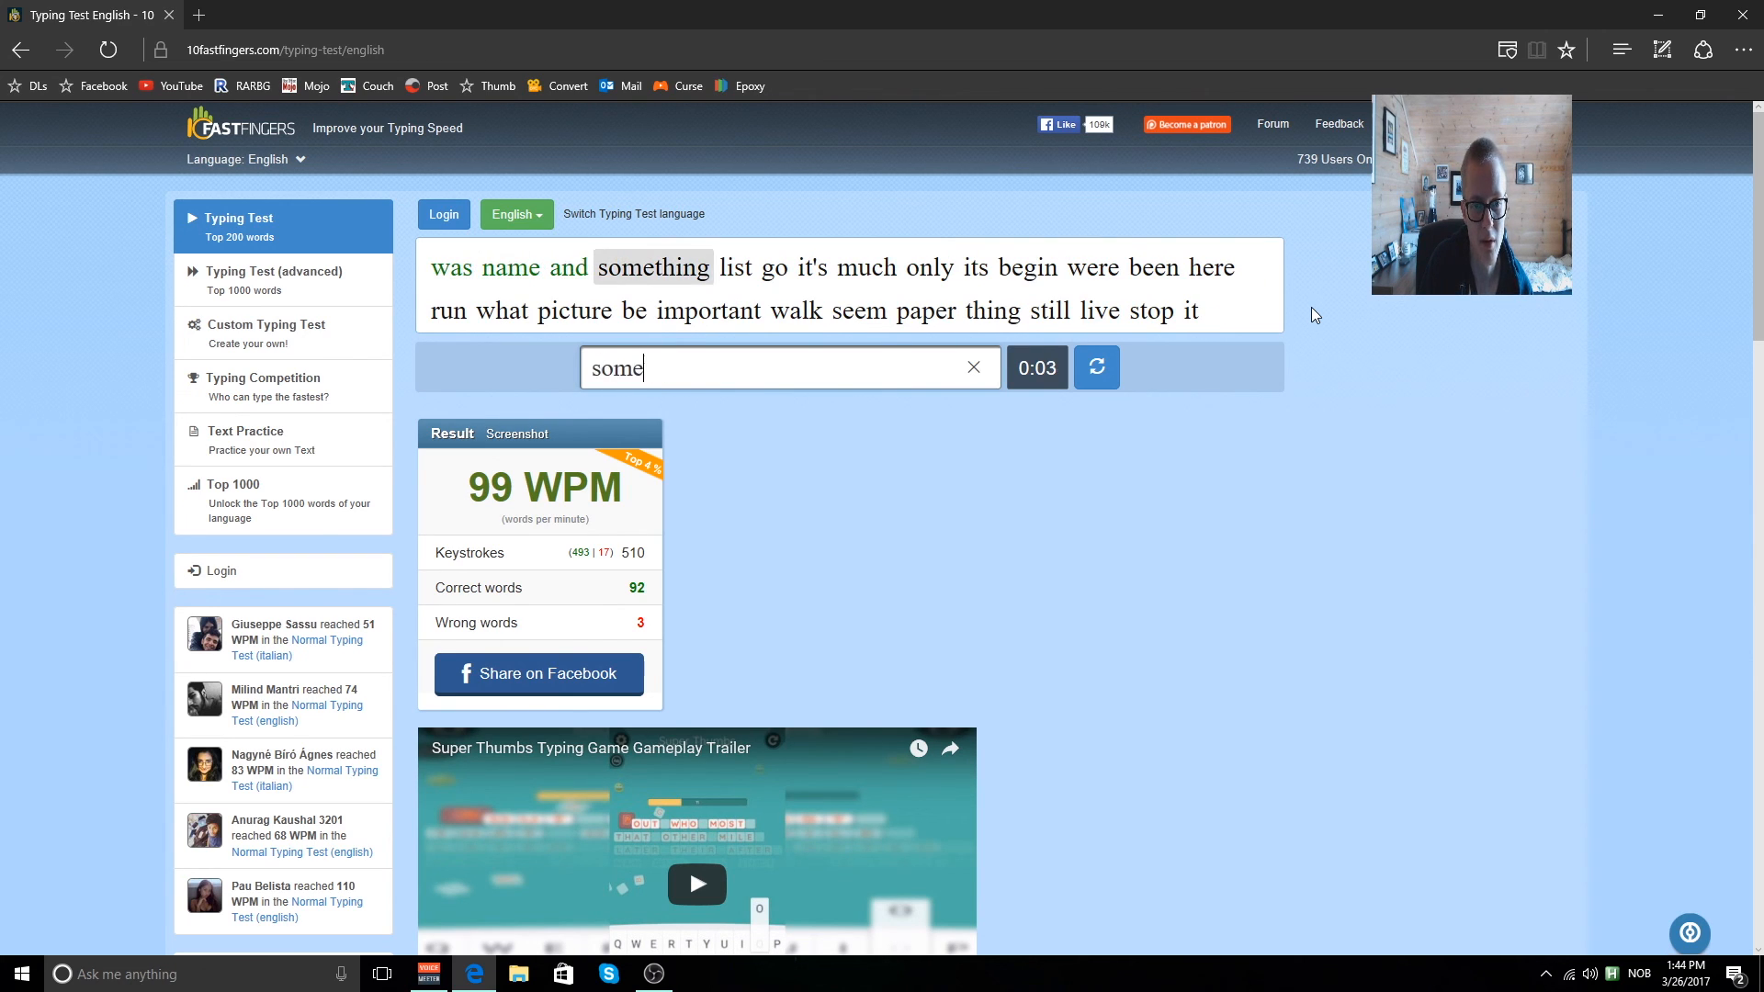
pyautogui.write('g')
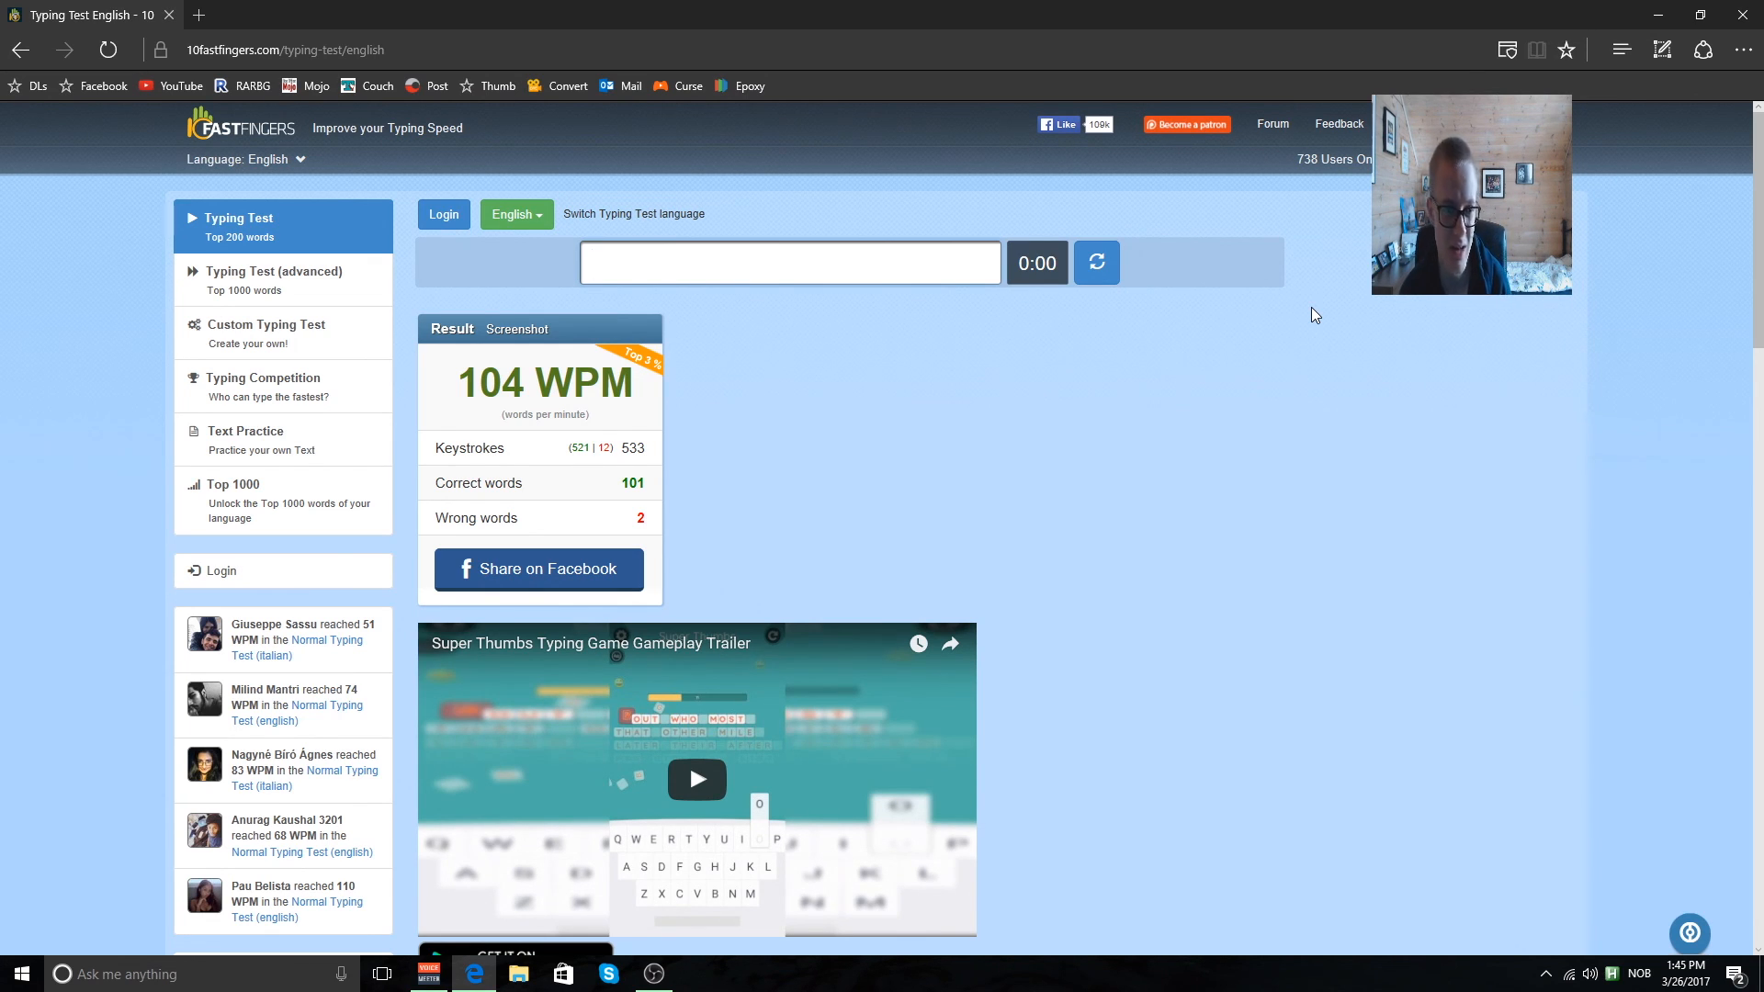
# With the 104 WPM result shown, place the cursor back in the input box.
pyautogui.click(788, 263)
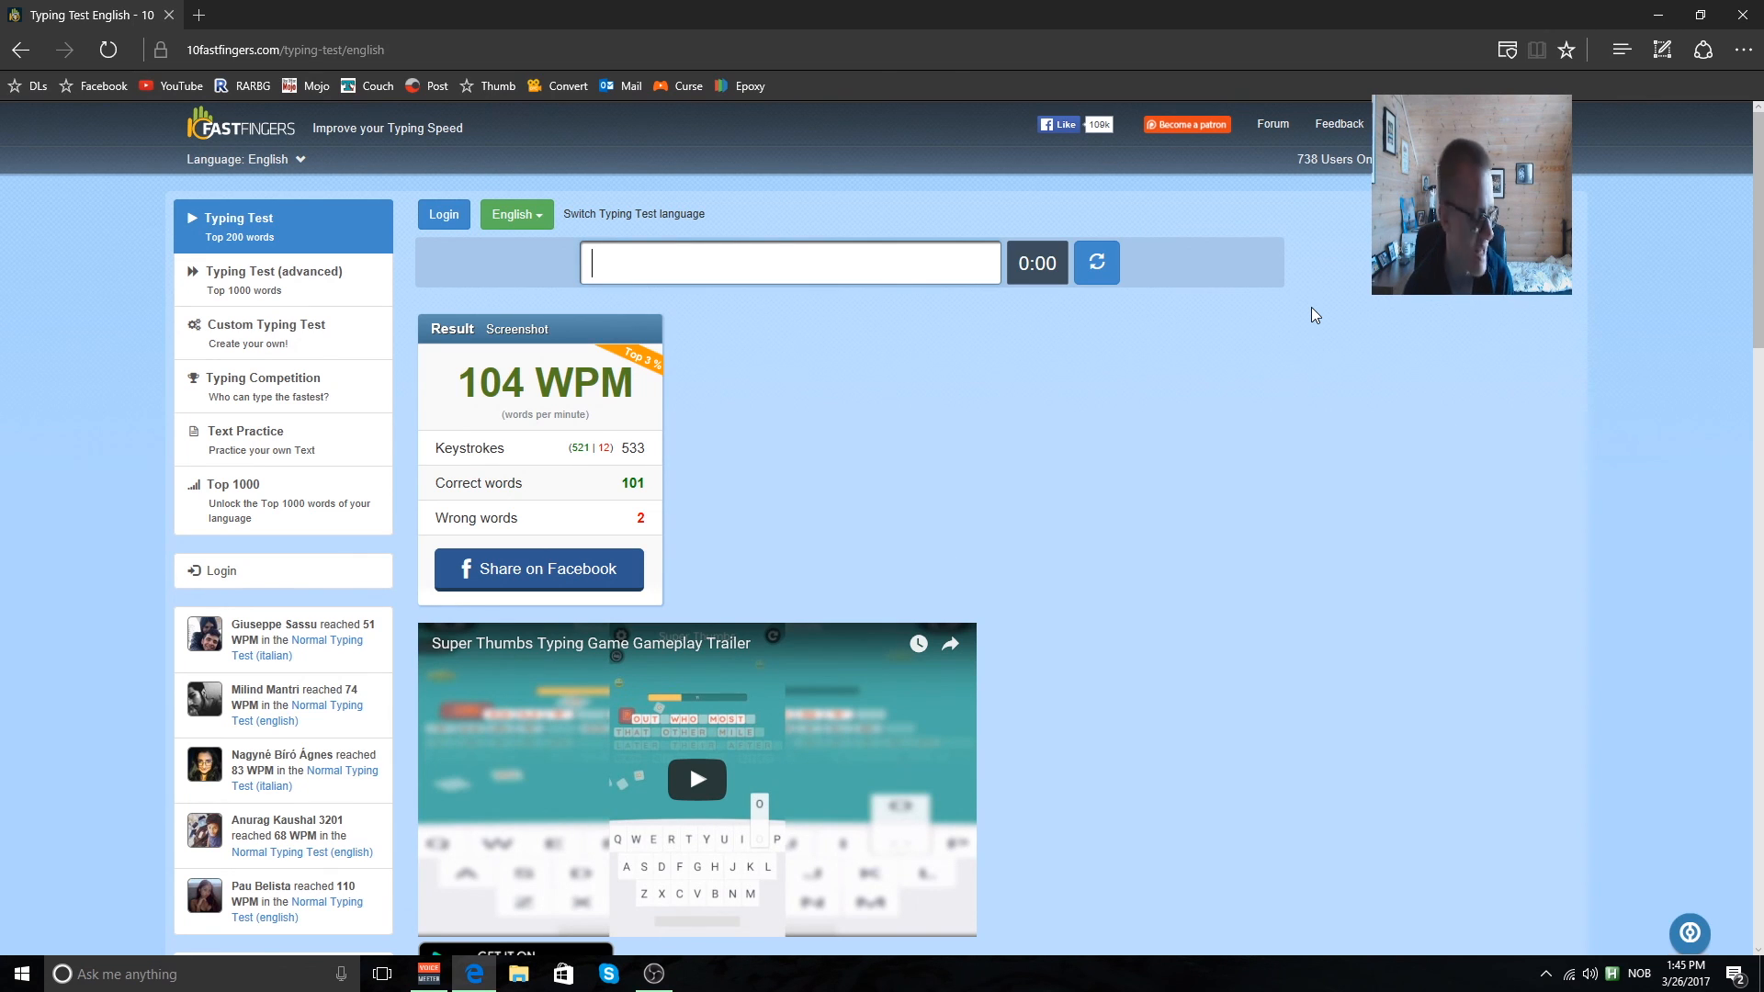